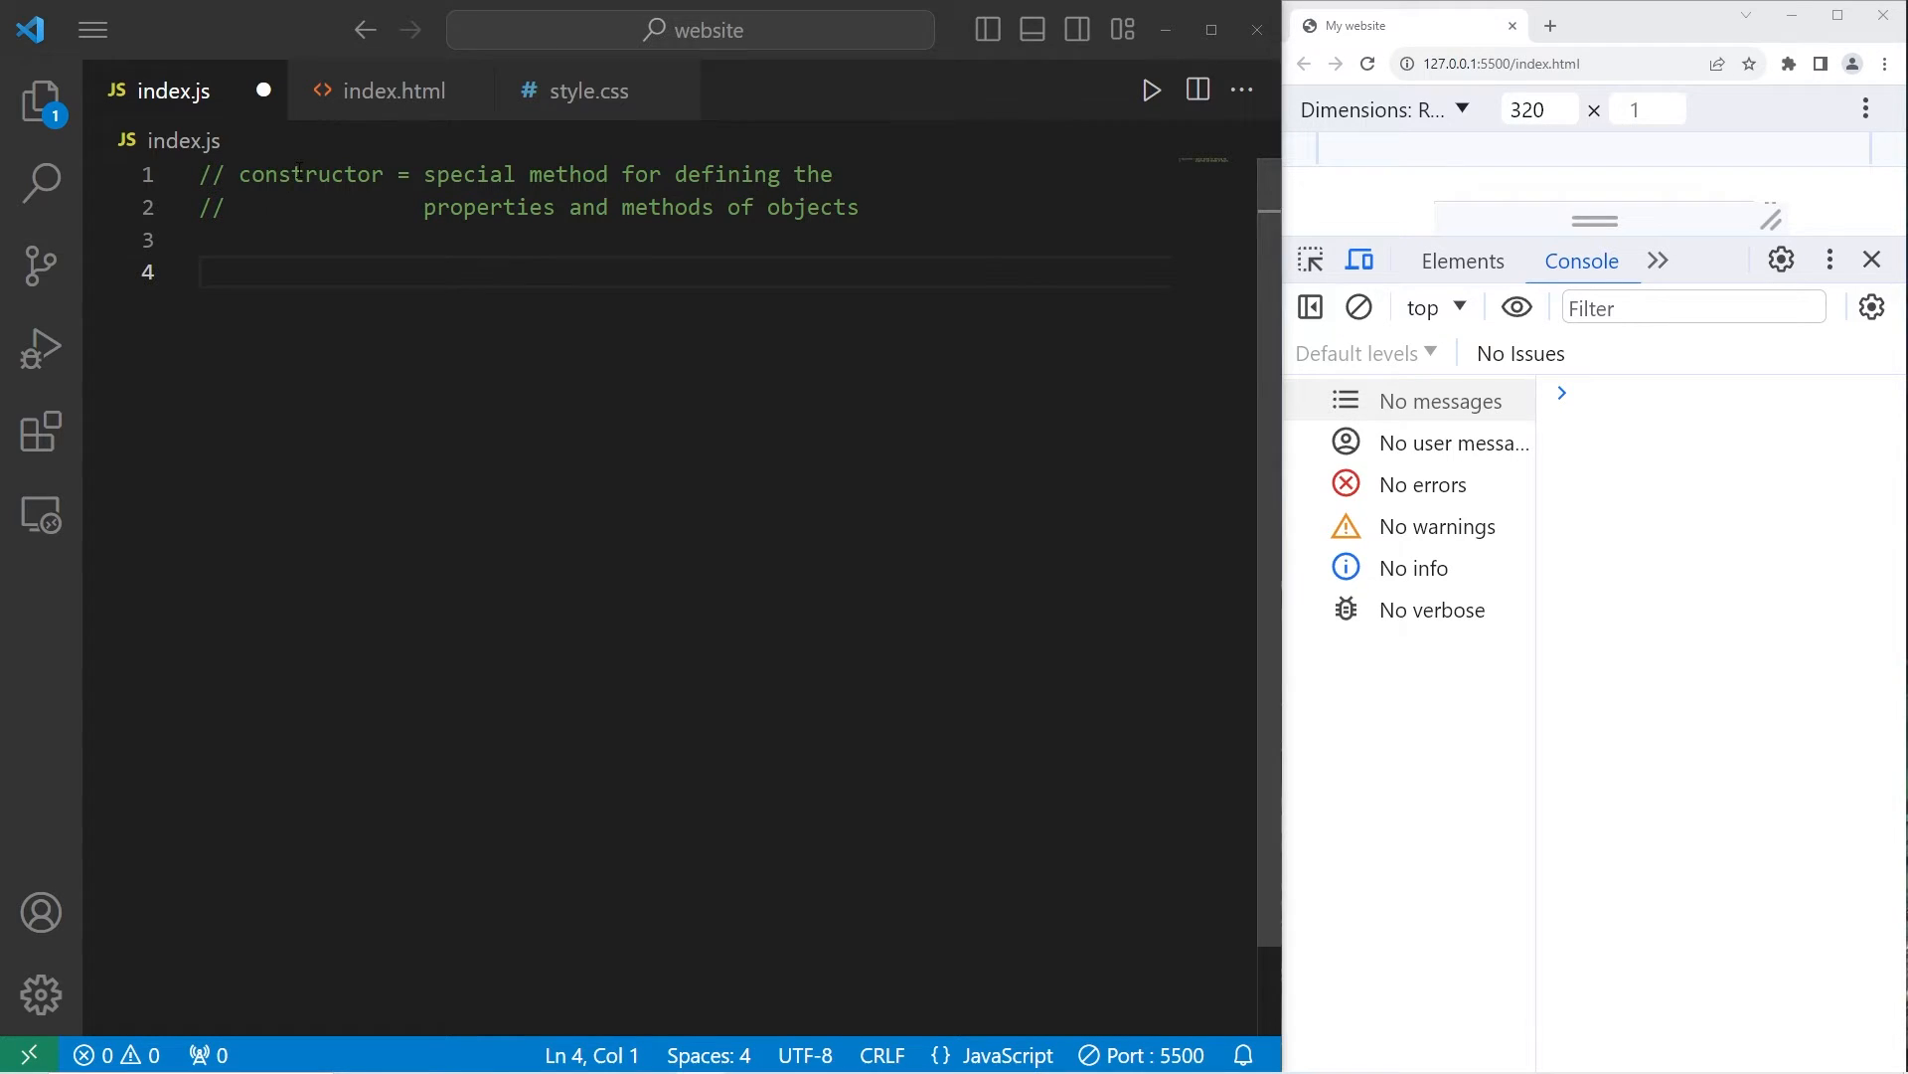
Step: Delete the car1, car2 and car3 object literals, leaving only the constructor comment
double_click(309, 174)
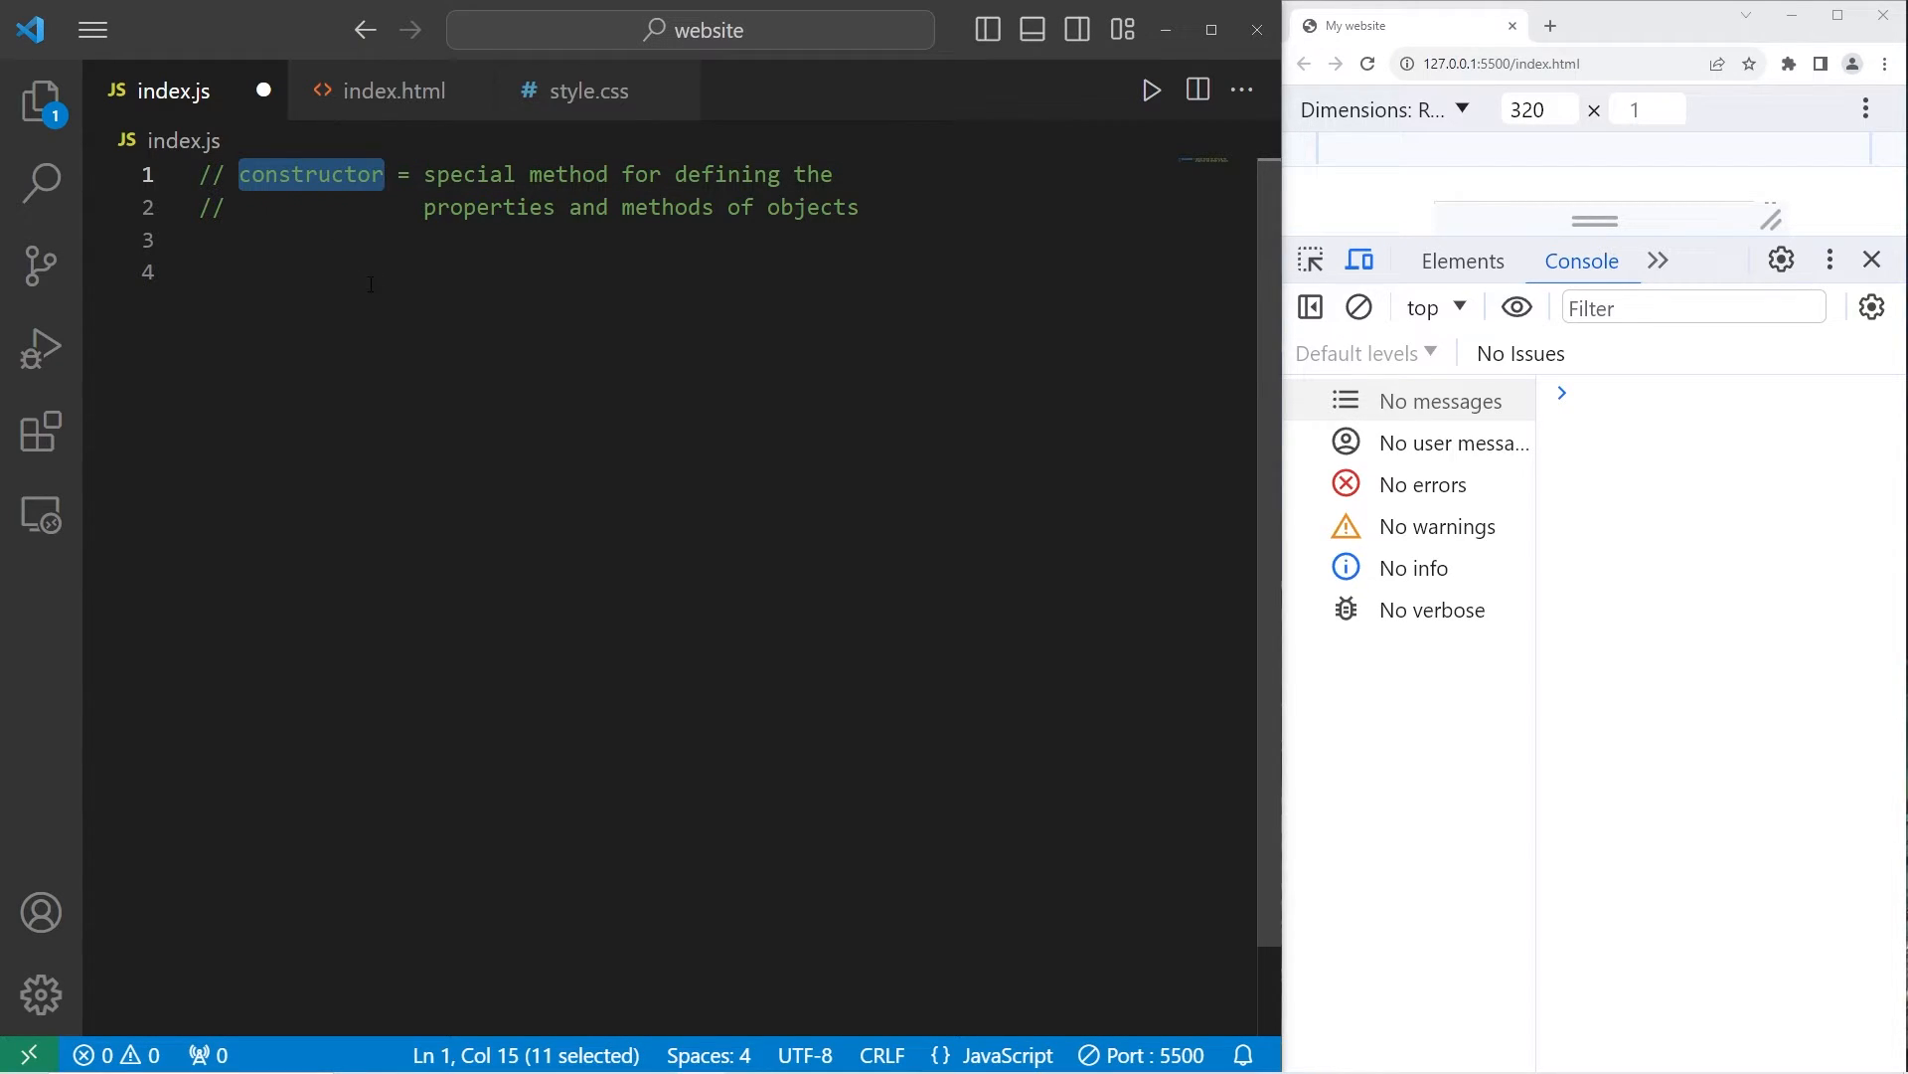
drag(423, 174, 611, 174)
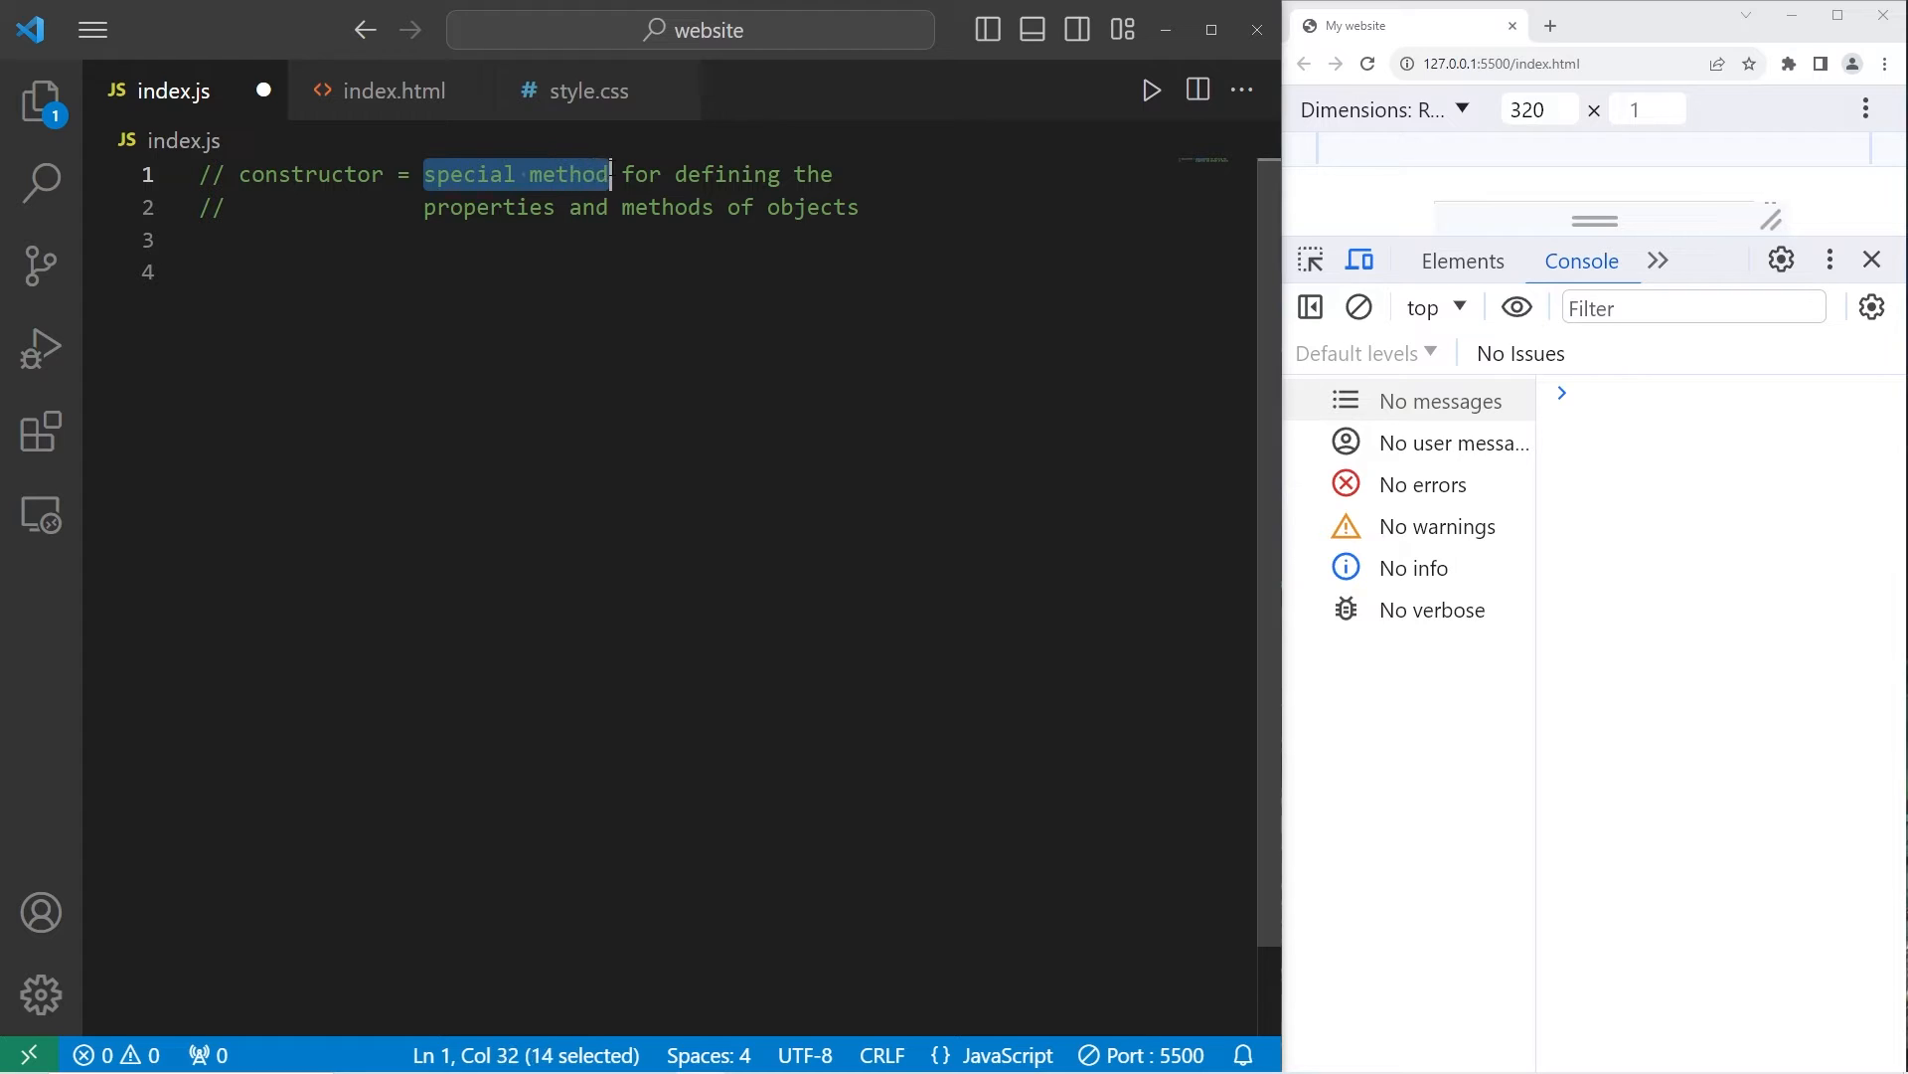
double_click(488, 207)
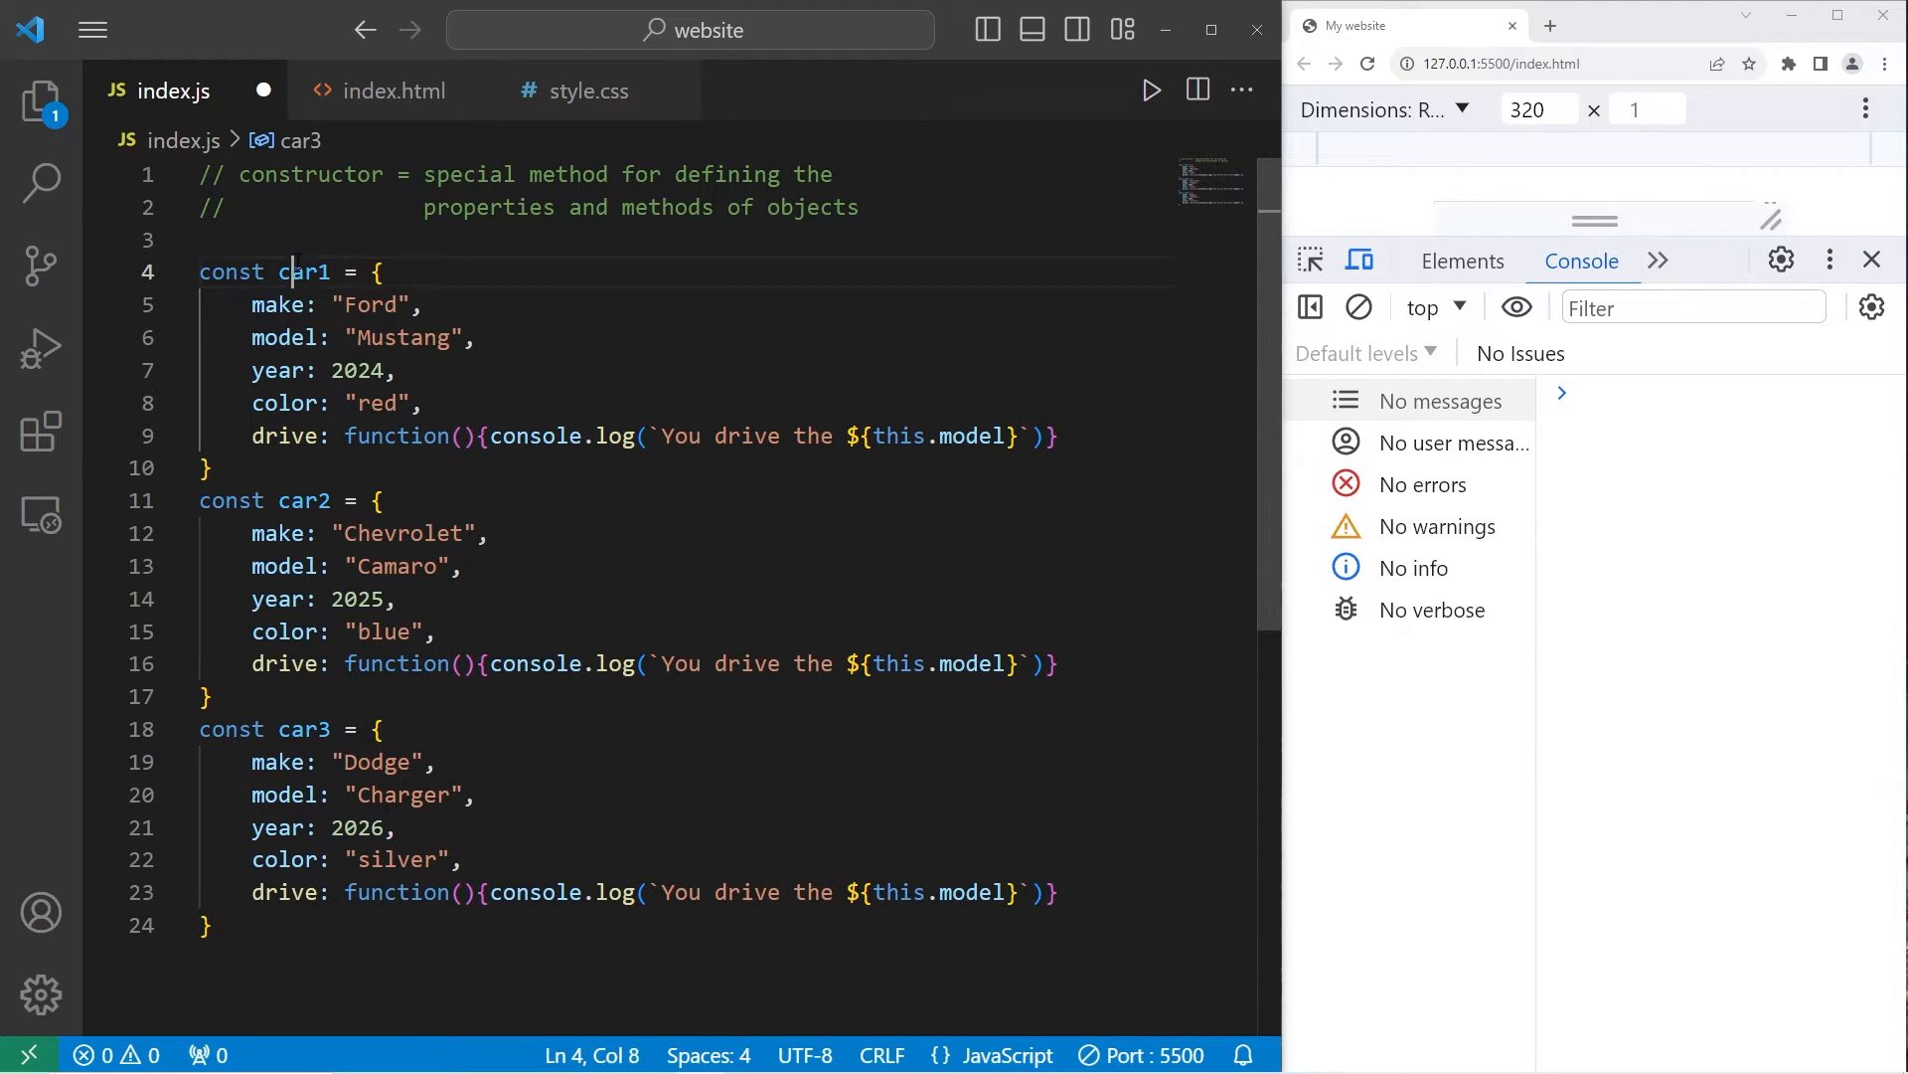
drag(250, 435, 557, 436)
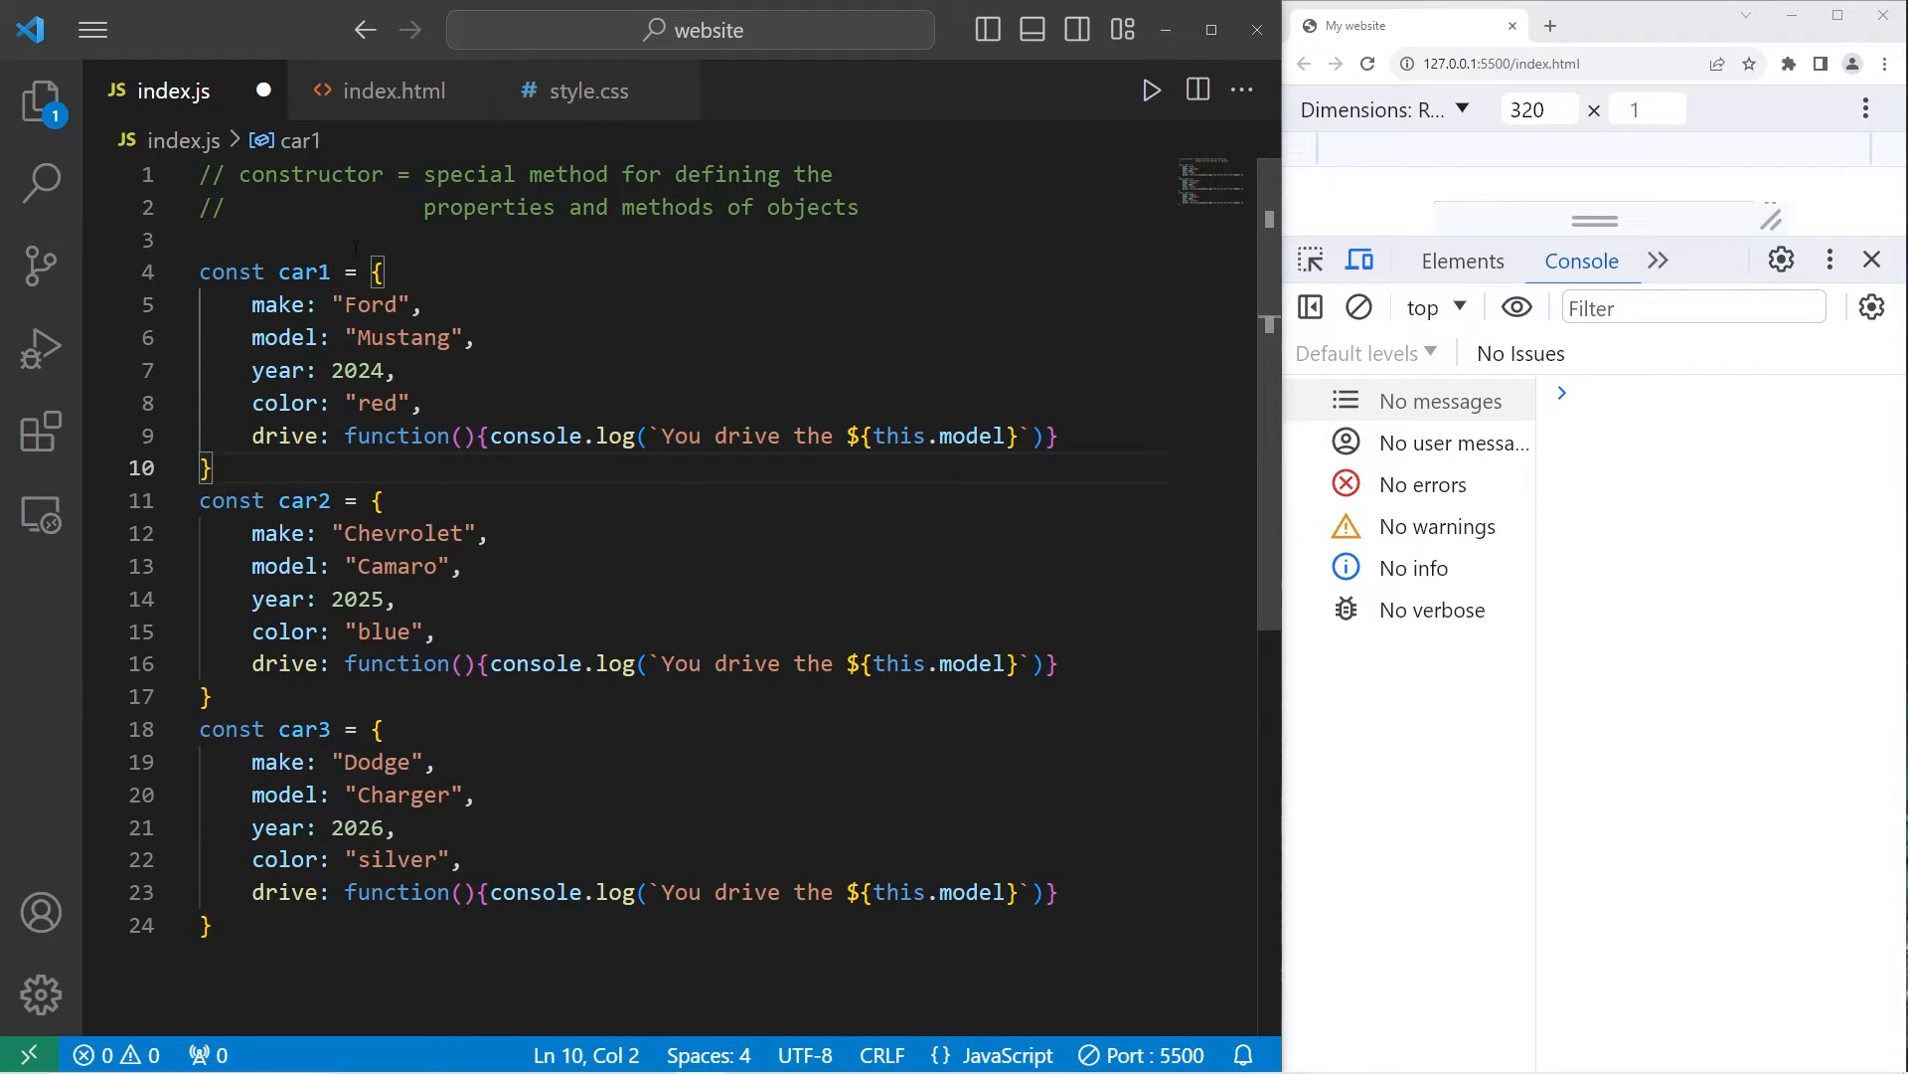
double_click(309, 174)
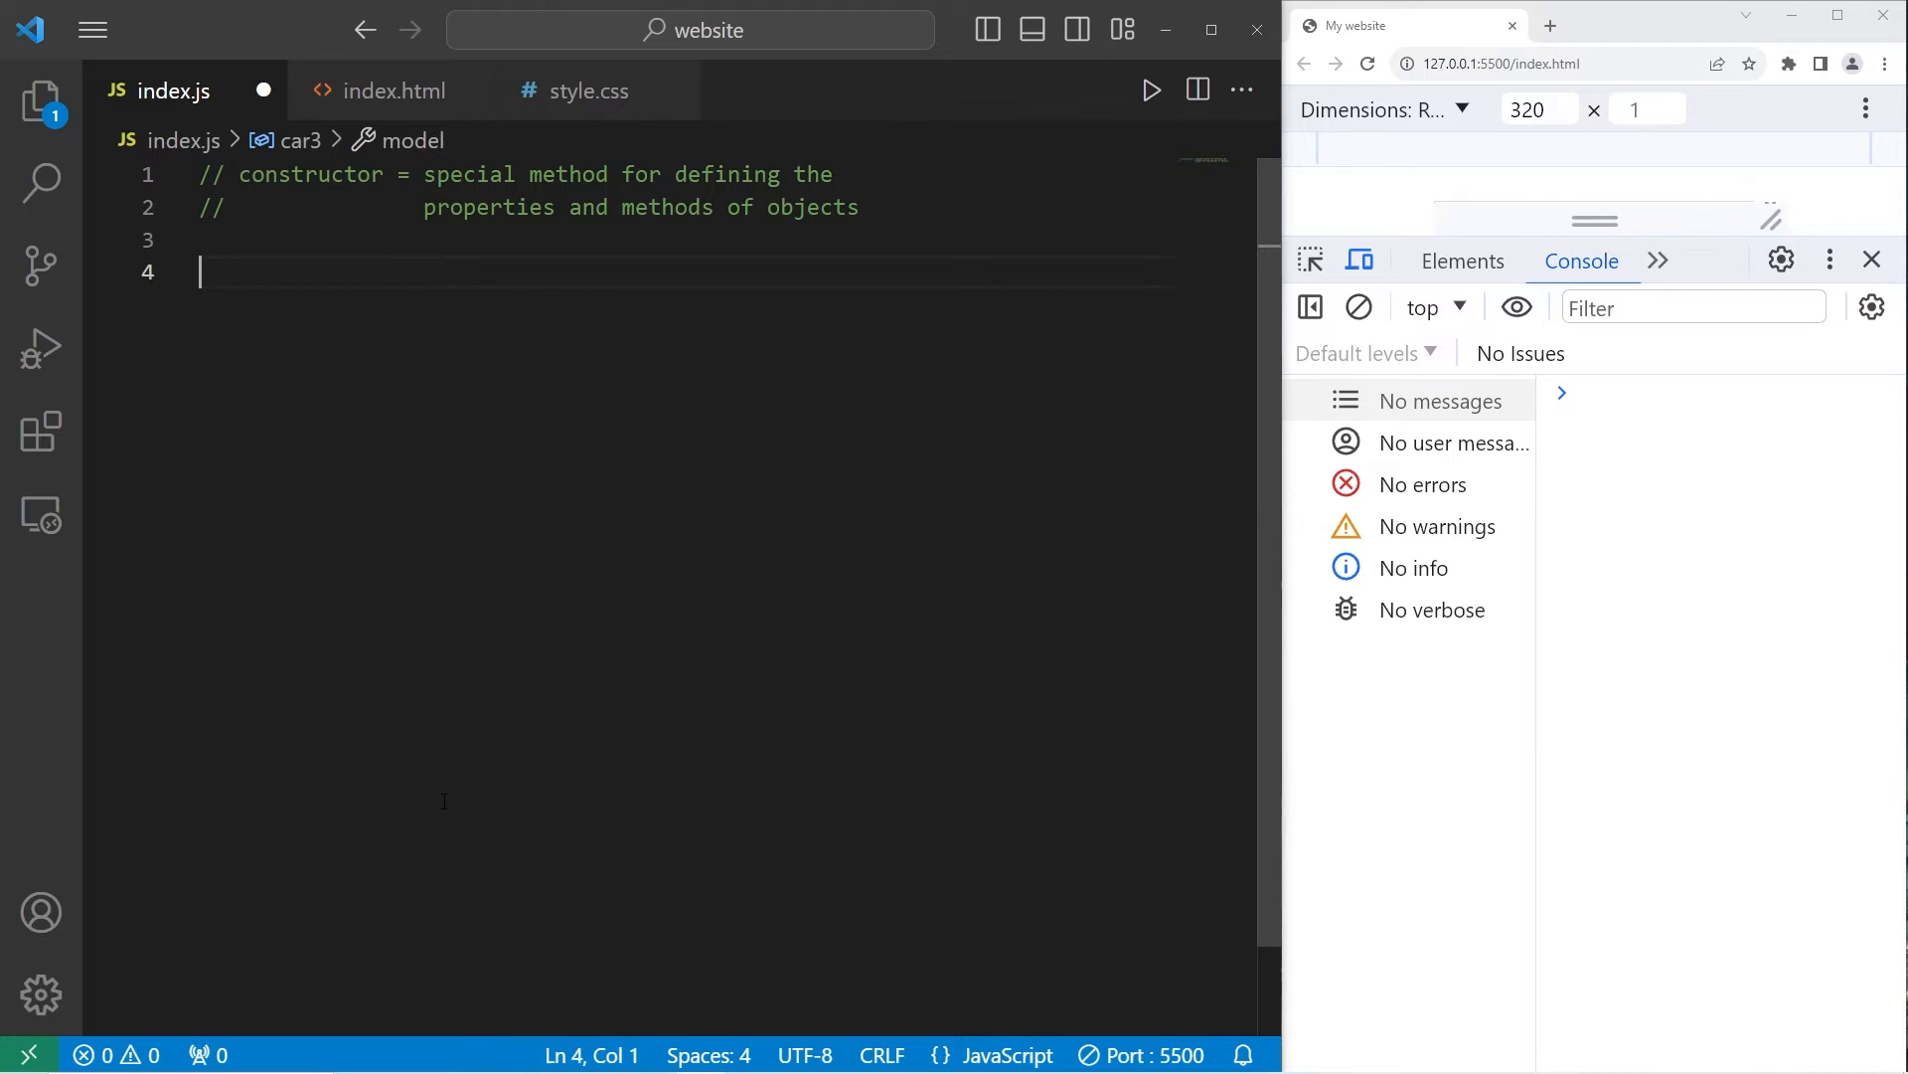
Step: Declare function Car(make, model, year, color){ beneath the comment
text(function)
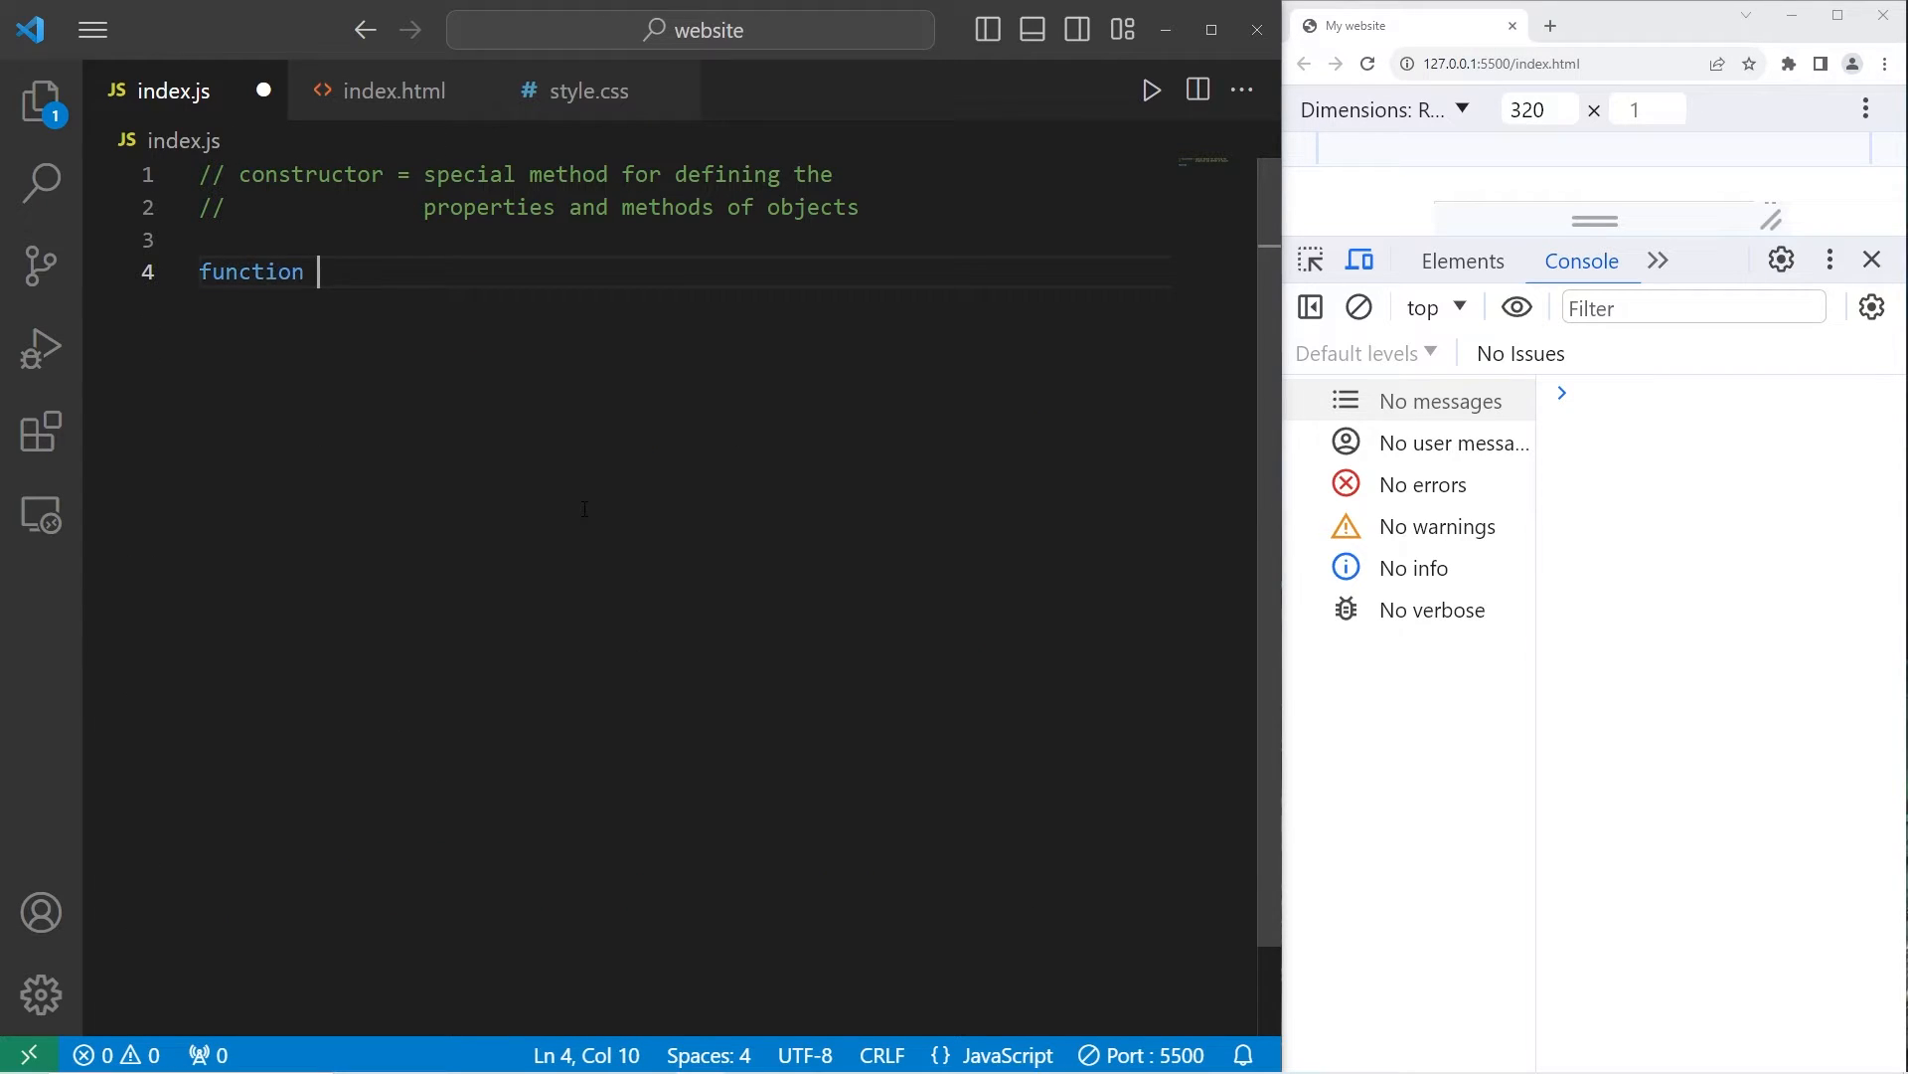
text(Car)
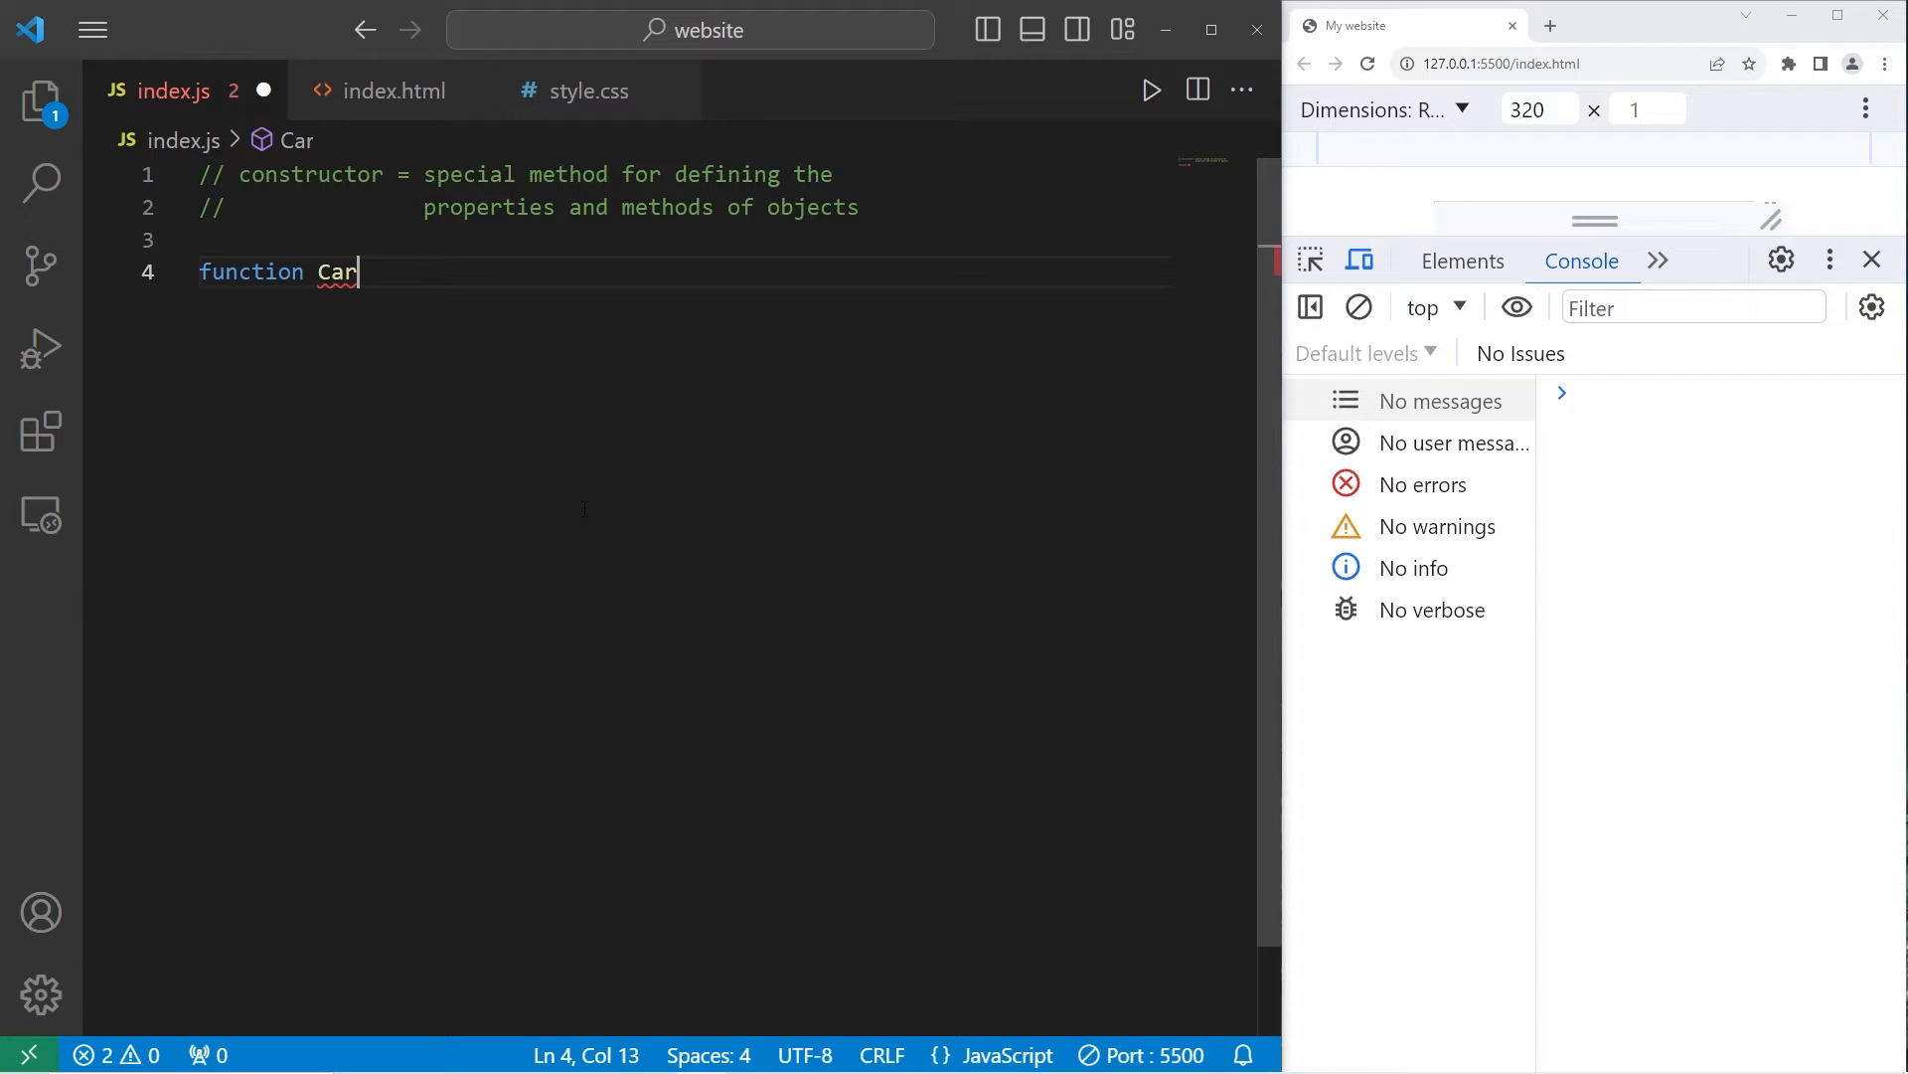
text((){)
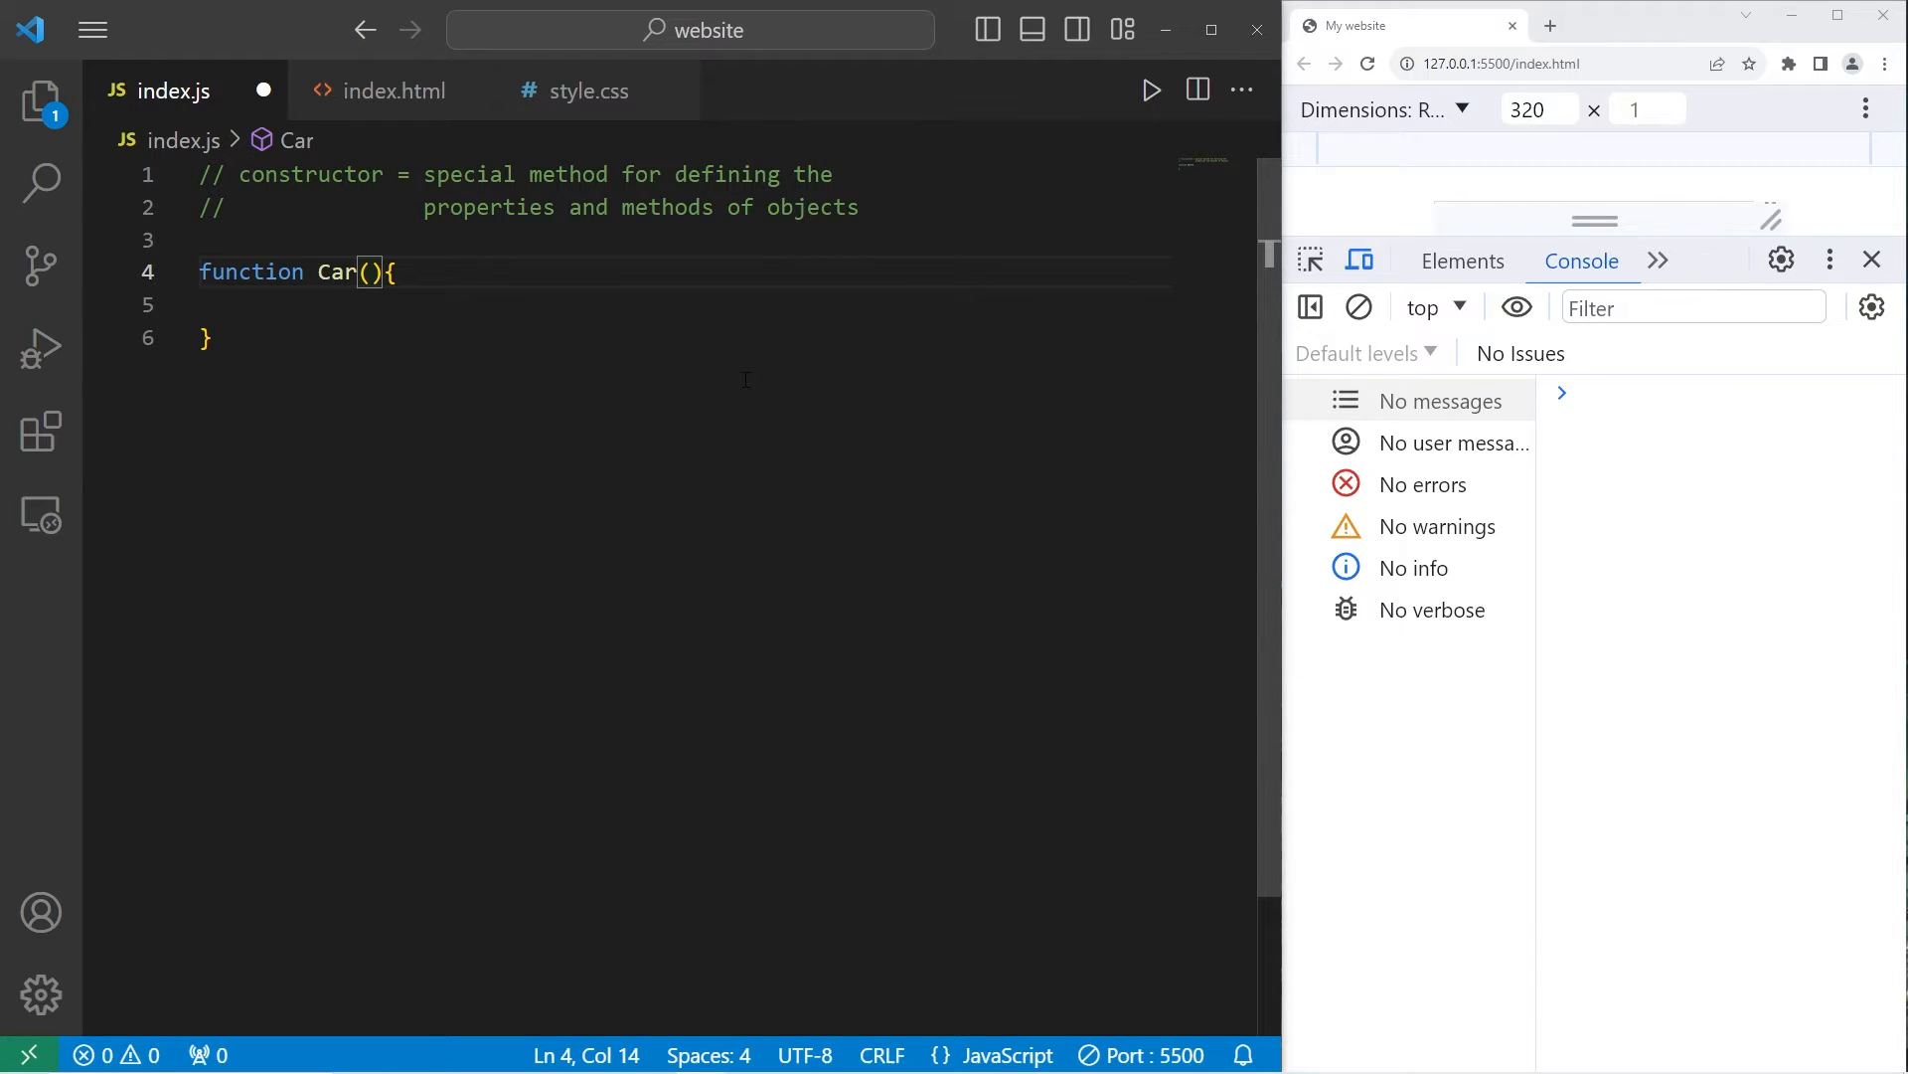
text(make, model, year,)
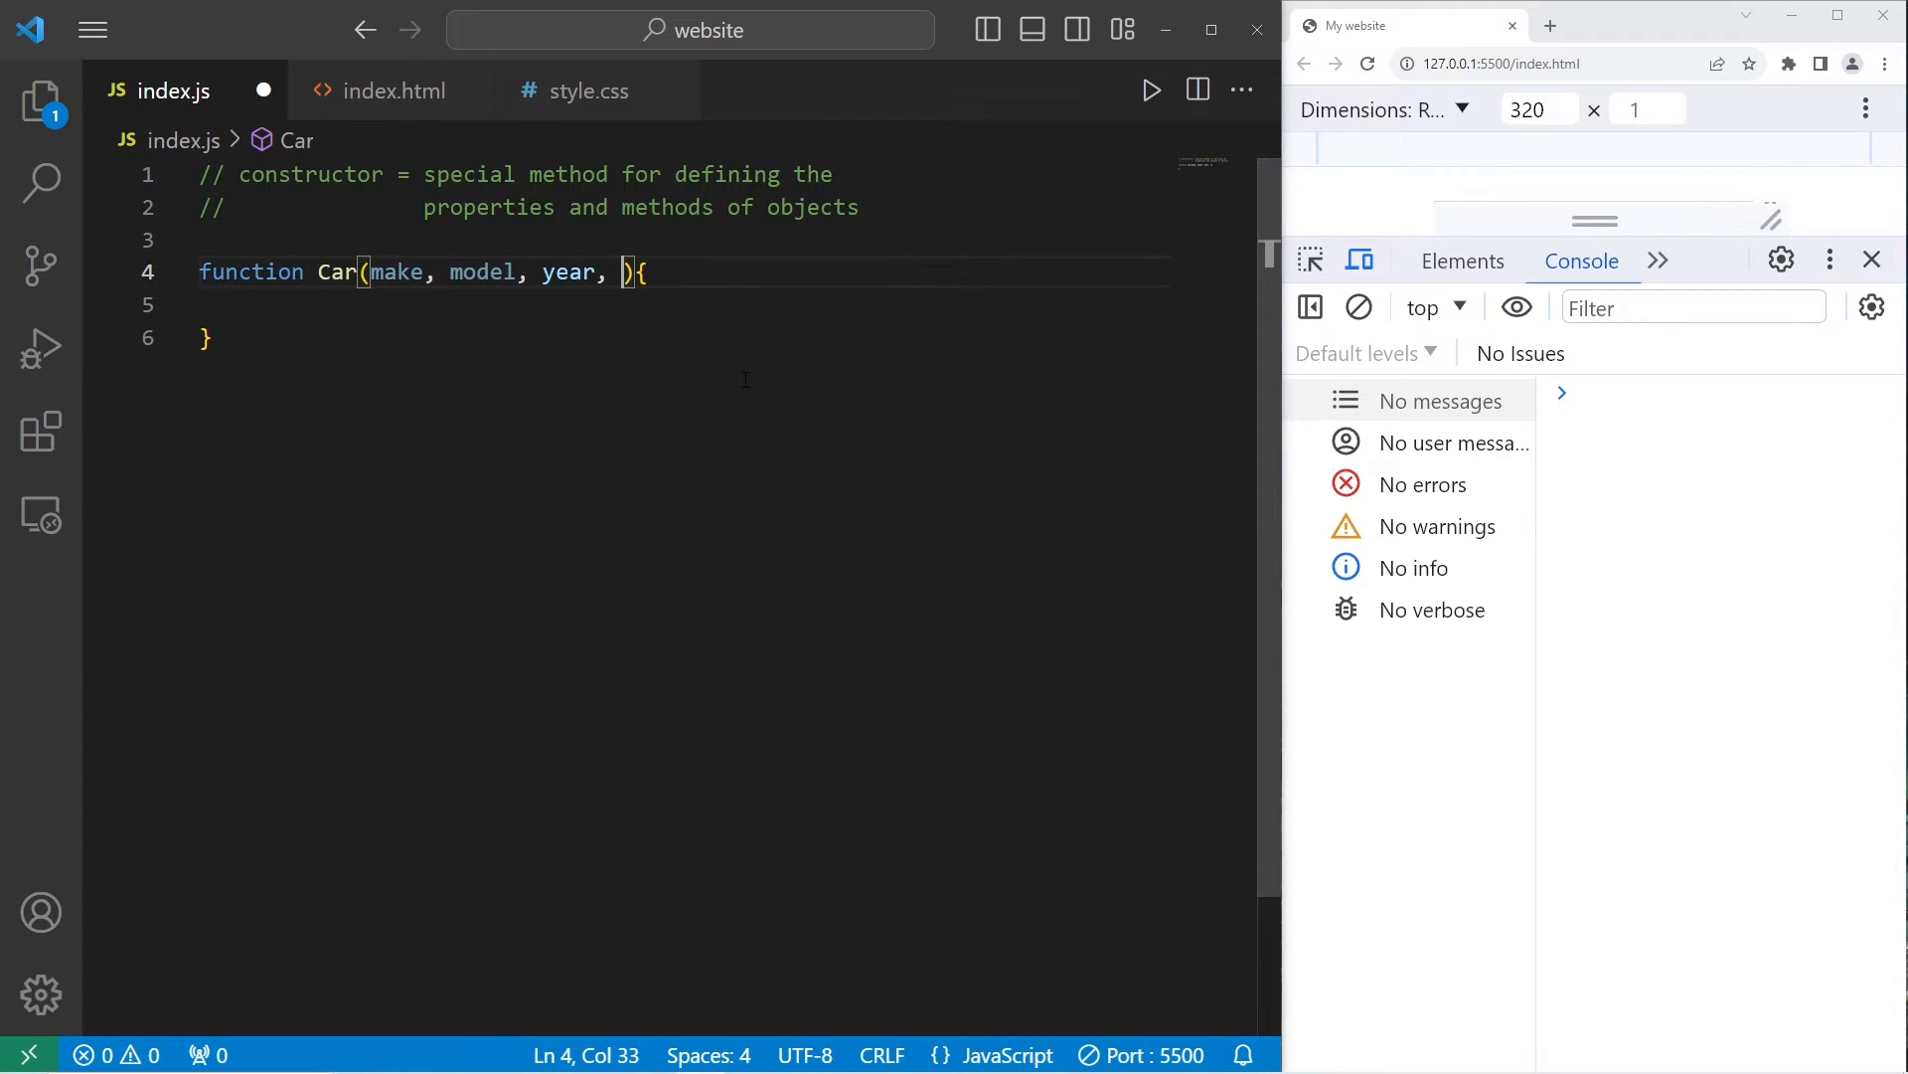
text(color)
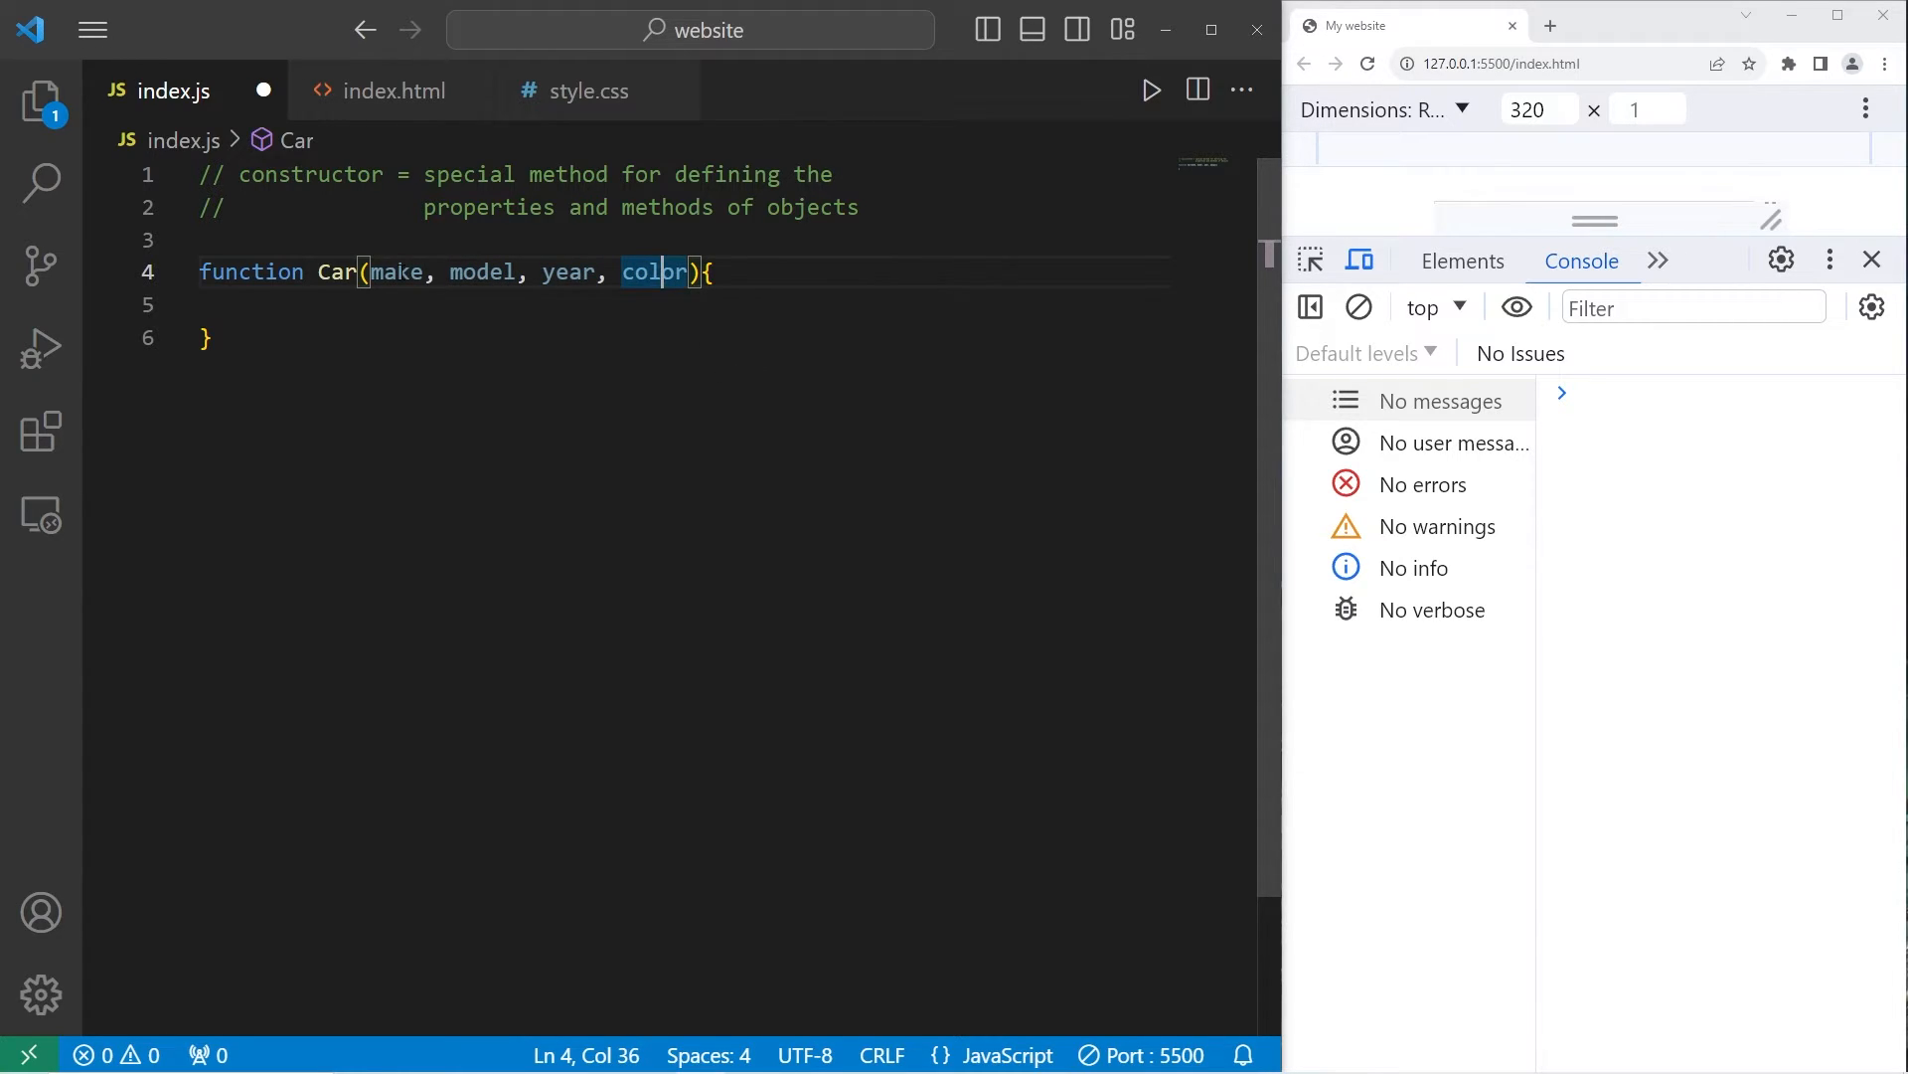
drag(374, 271, 685, 272)
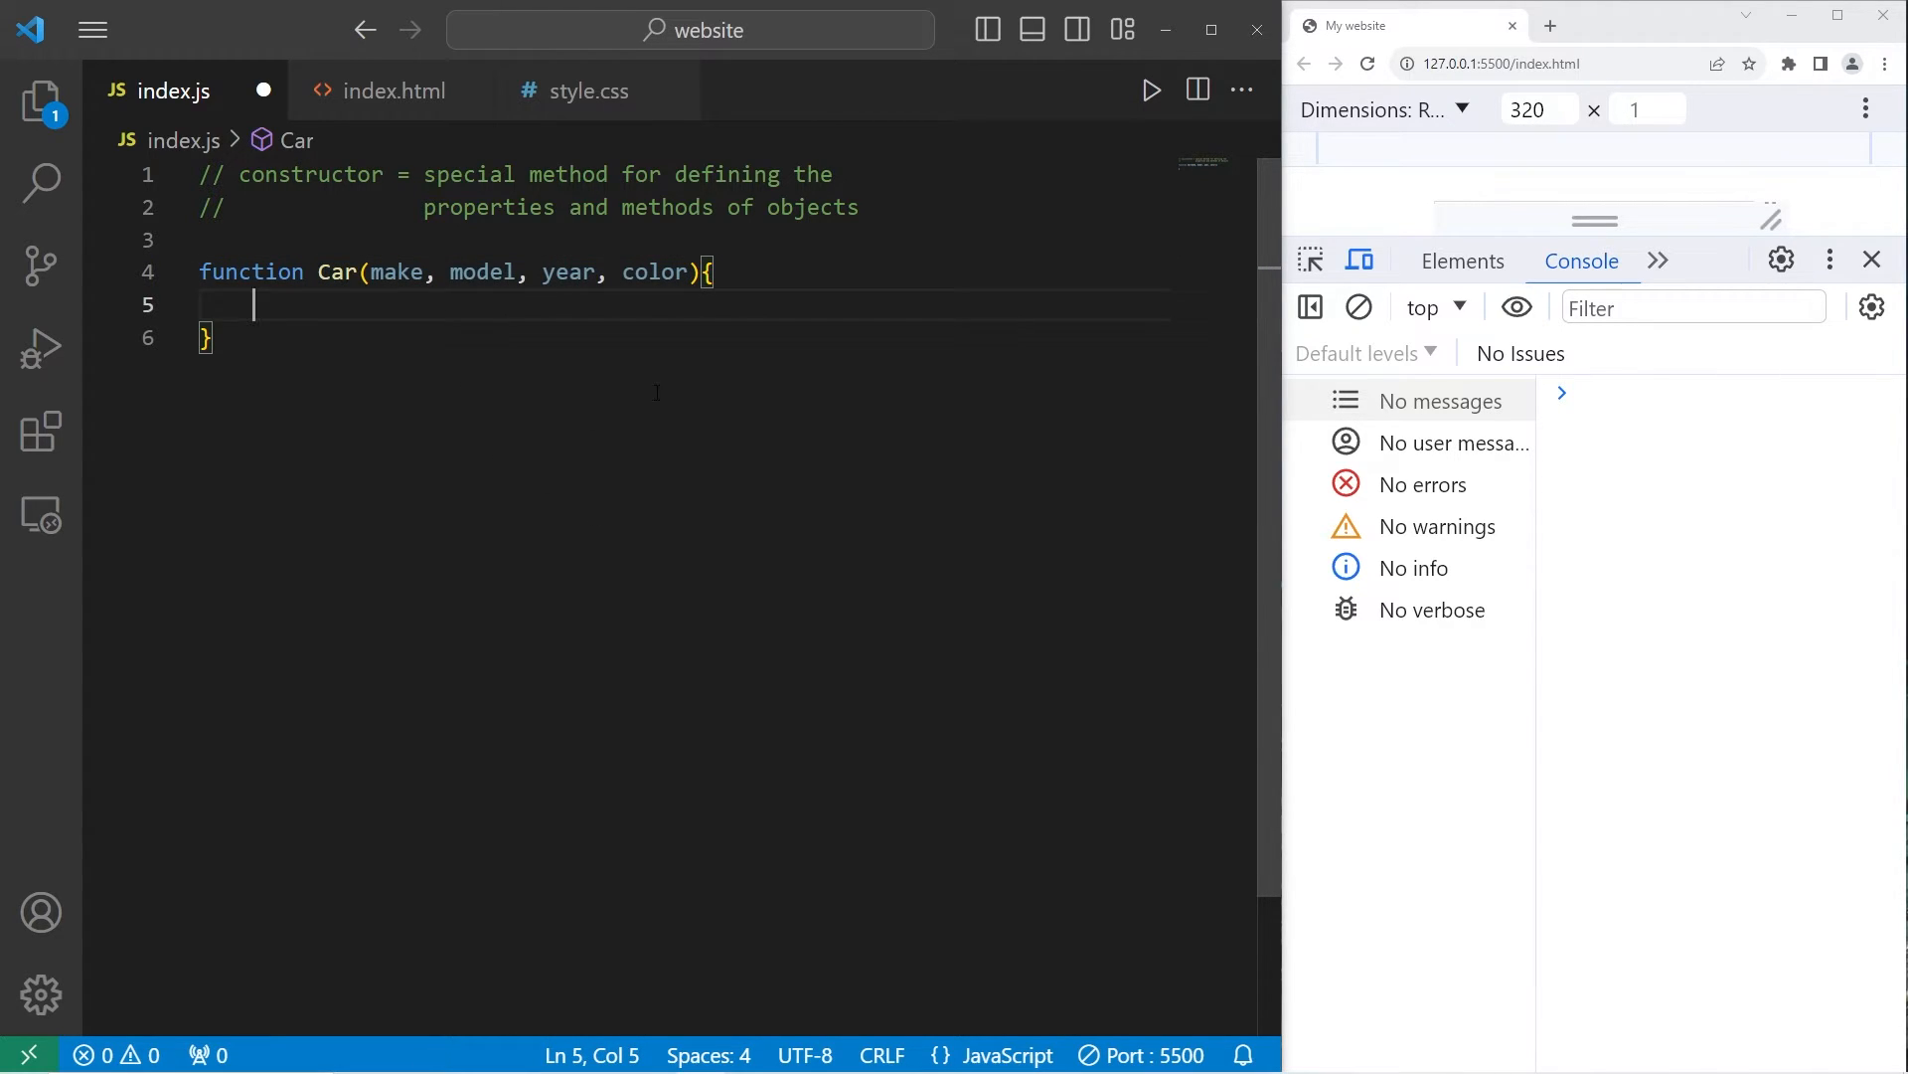
Step: Assign this.make, this.model, this.year and this.color from the parameters
text(th)
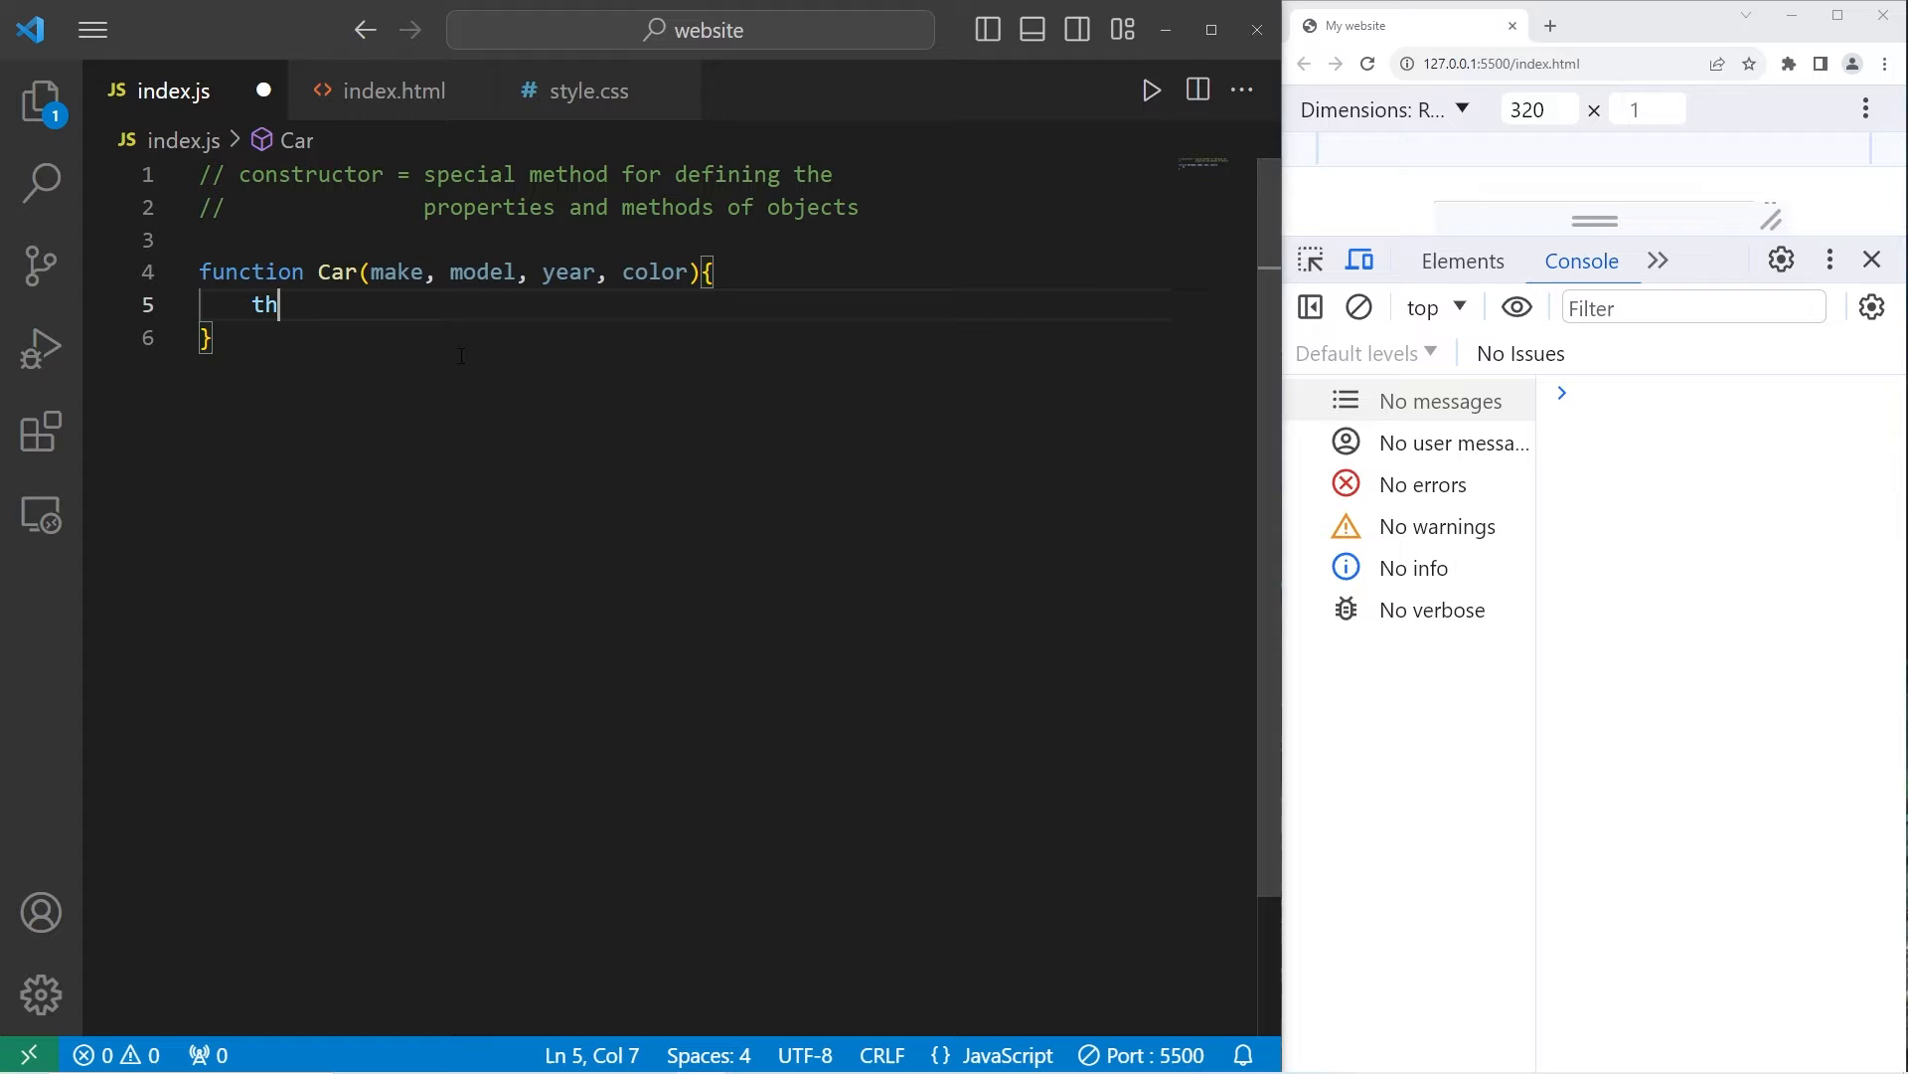
text(is.)
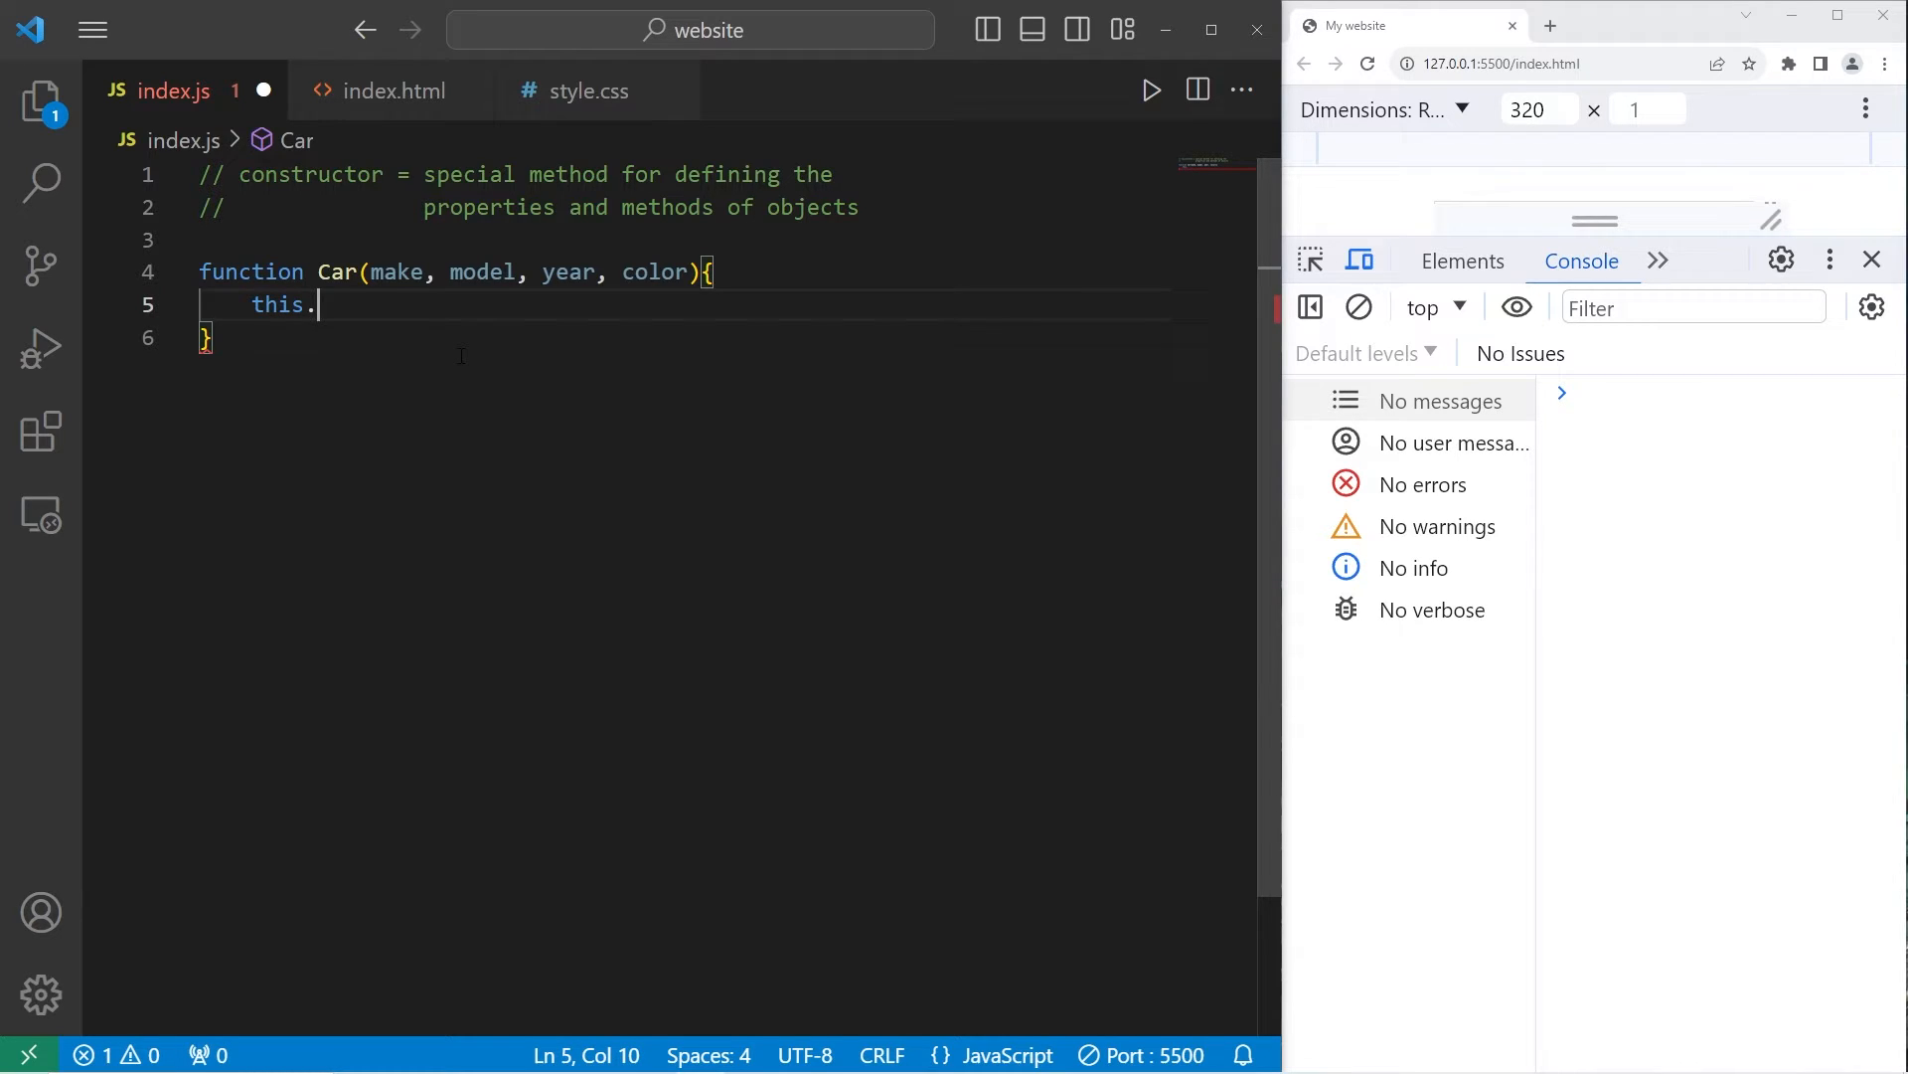
text(make =)
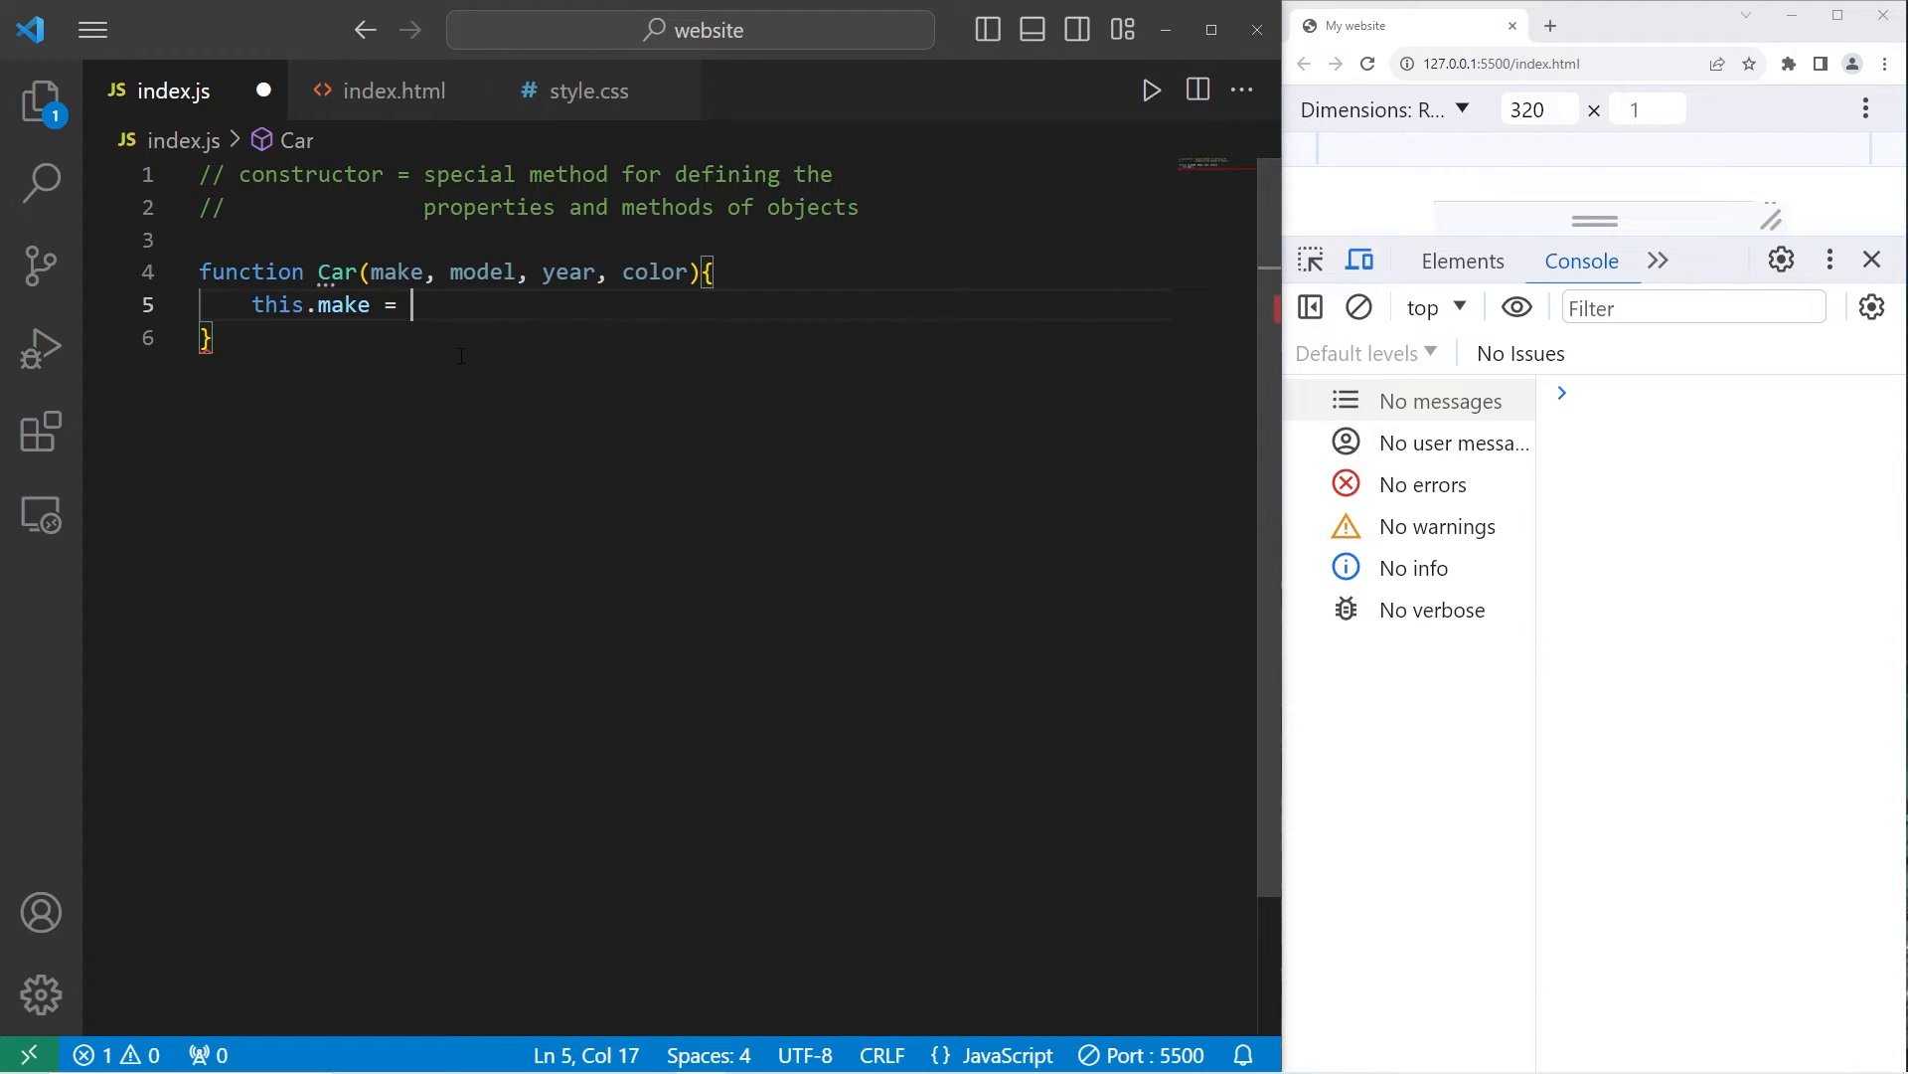
text(make,)
text(this)
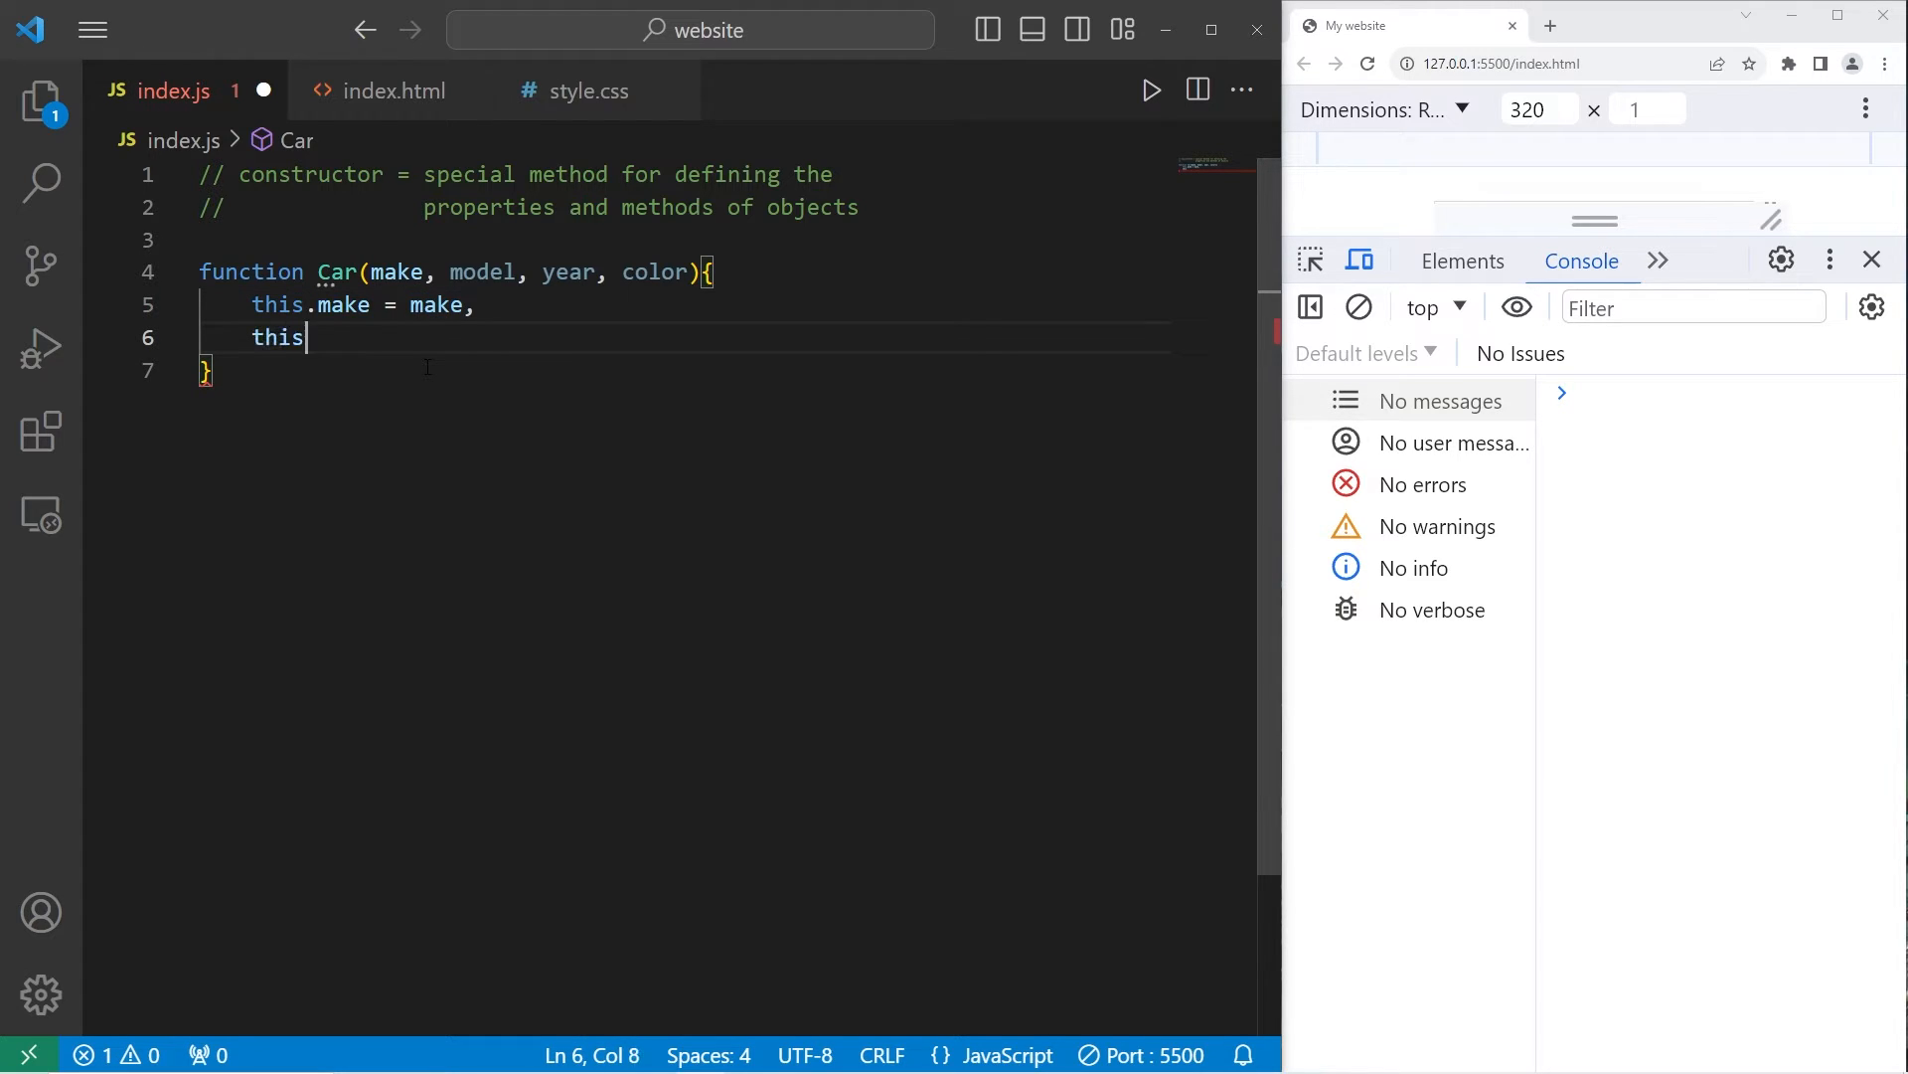
text(.model =)
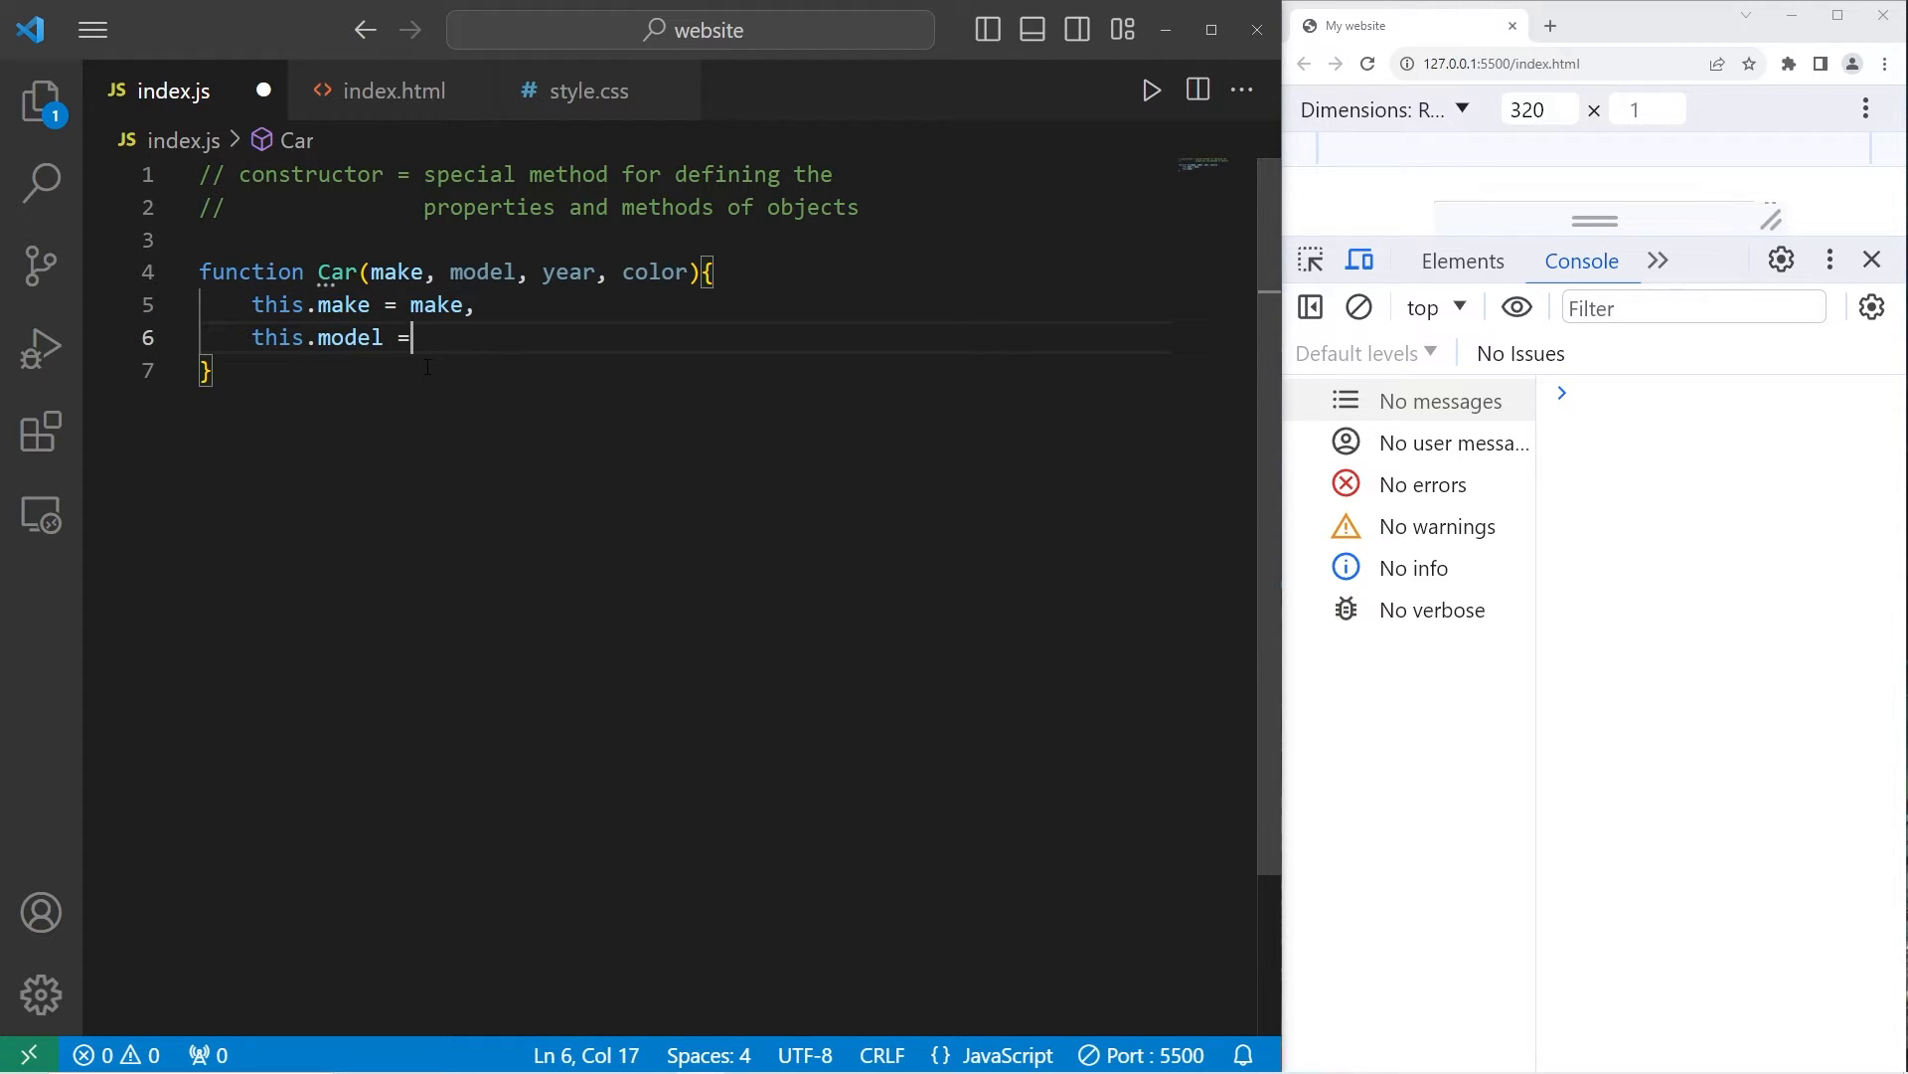
text(model,)
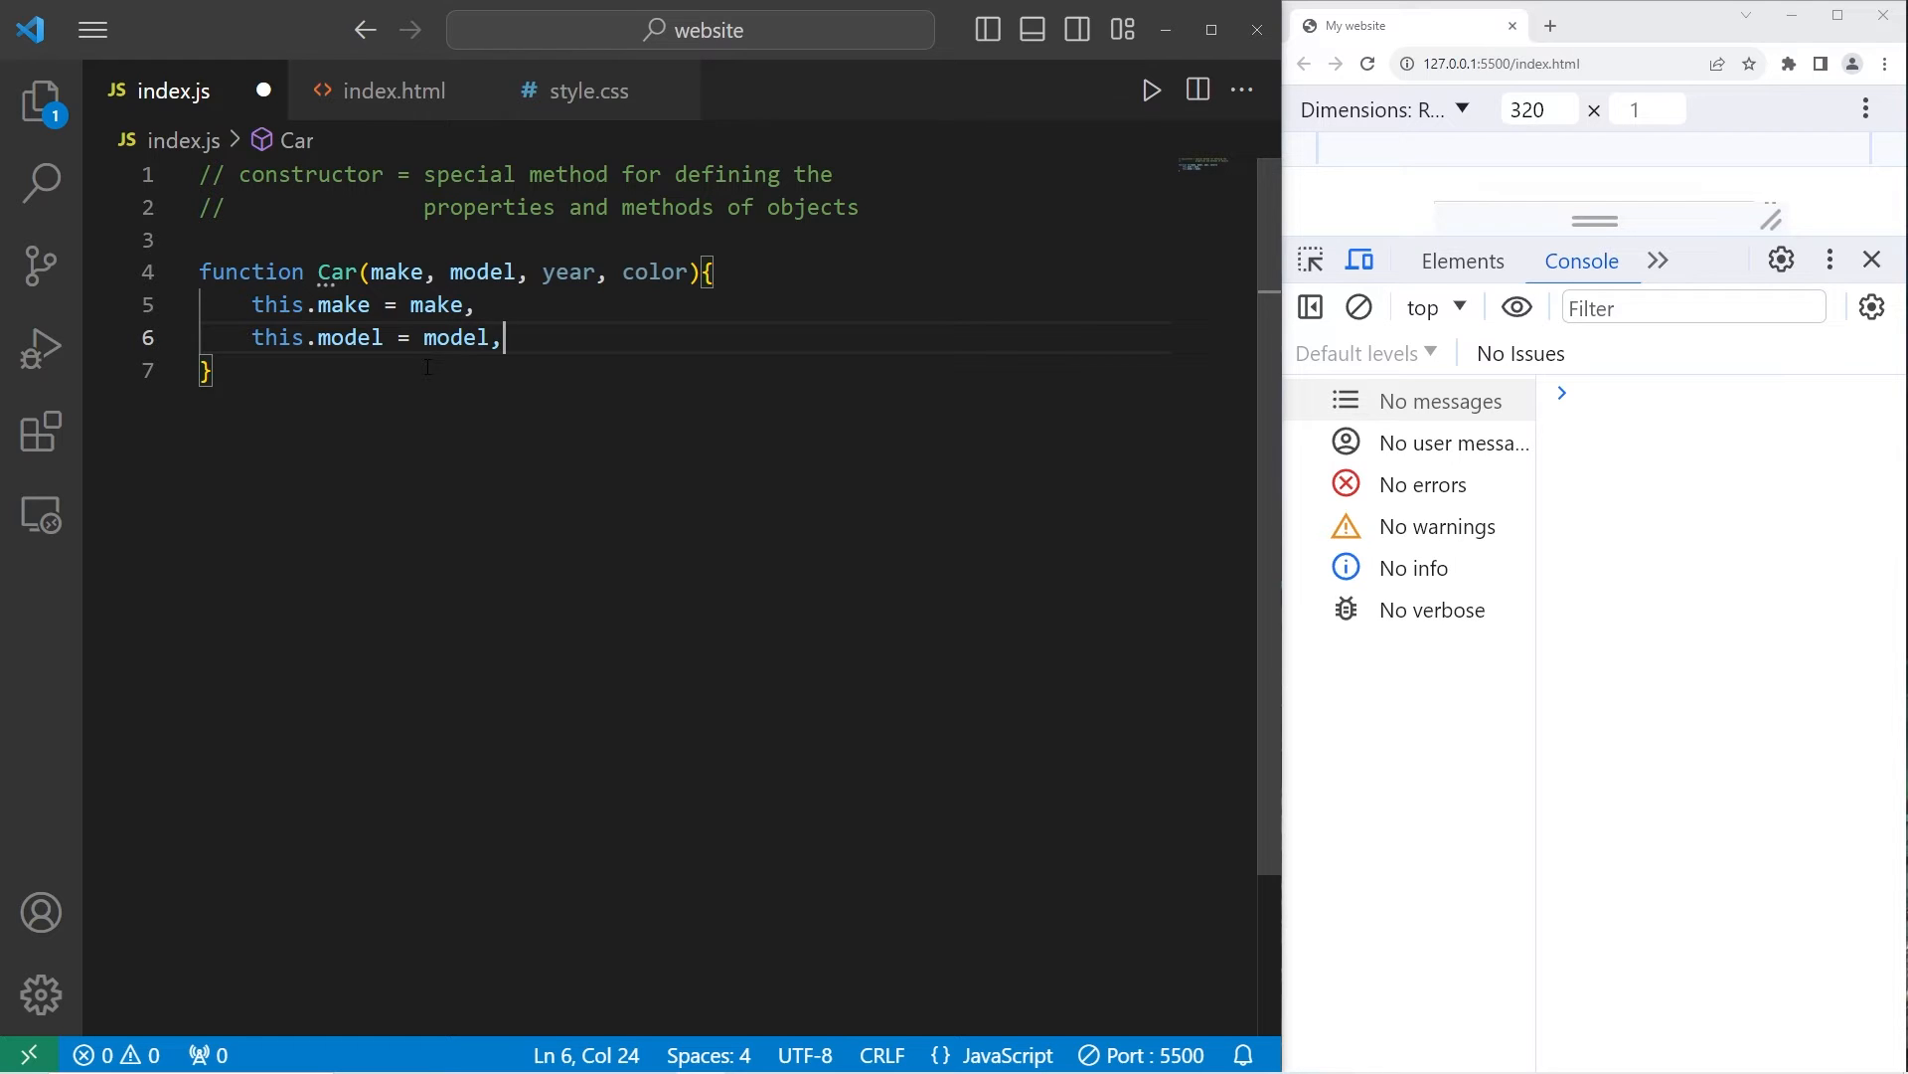
text(this)
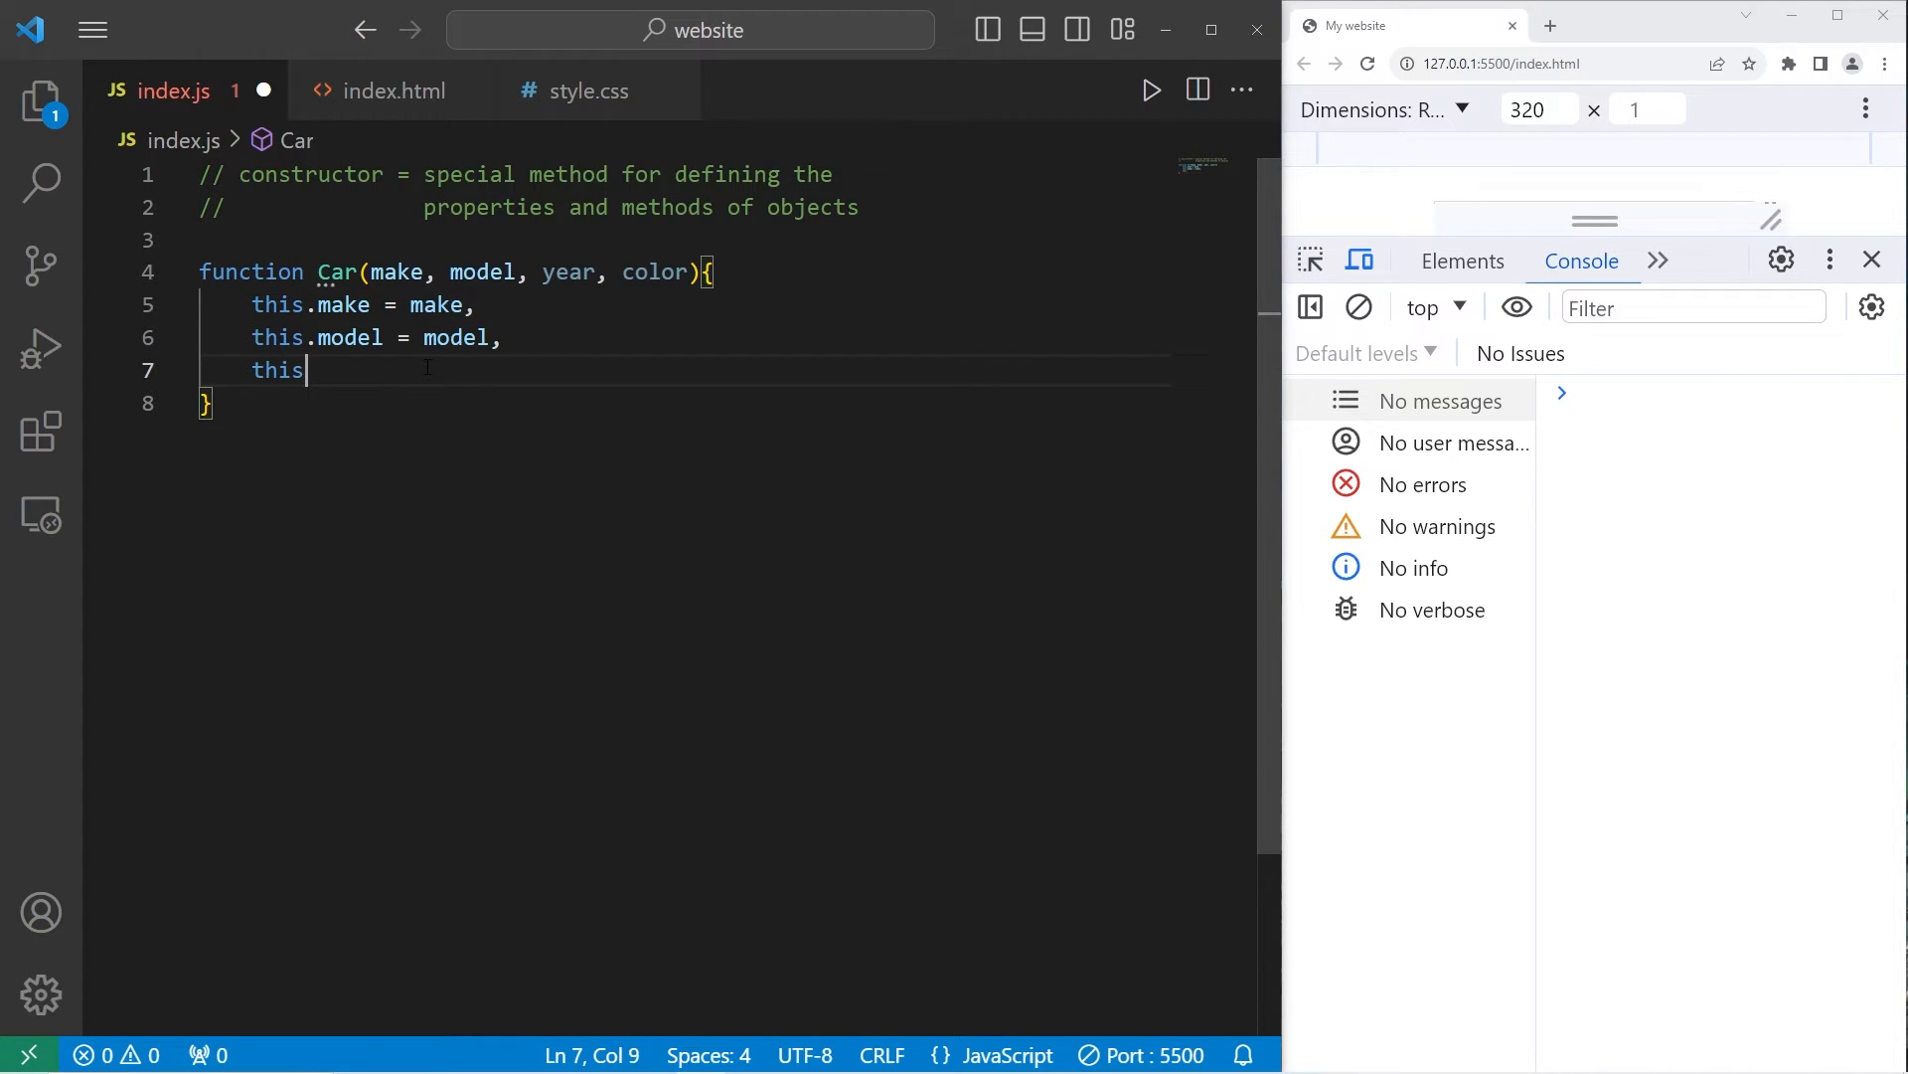
text(.year = y)
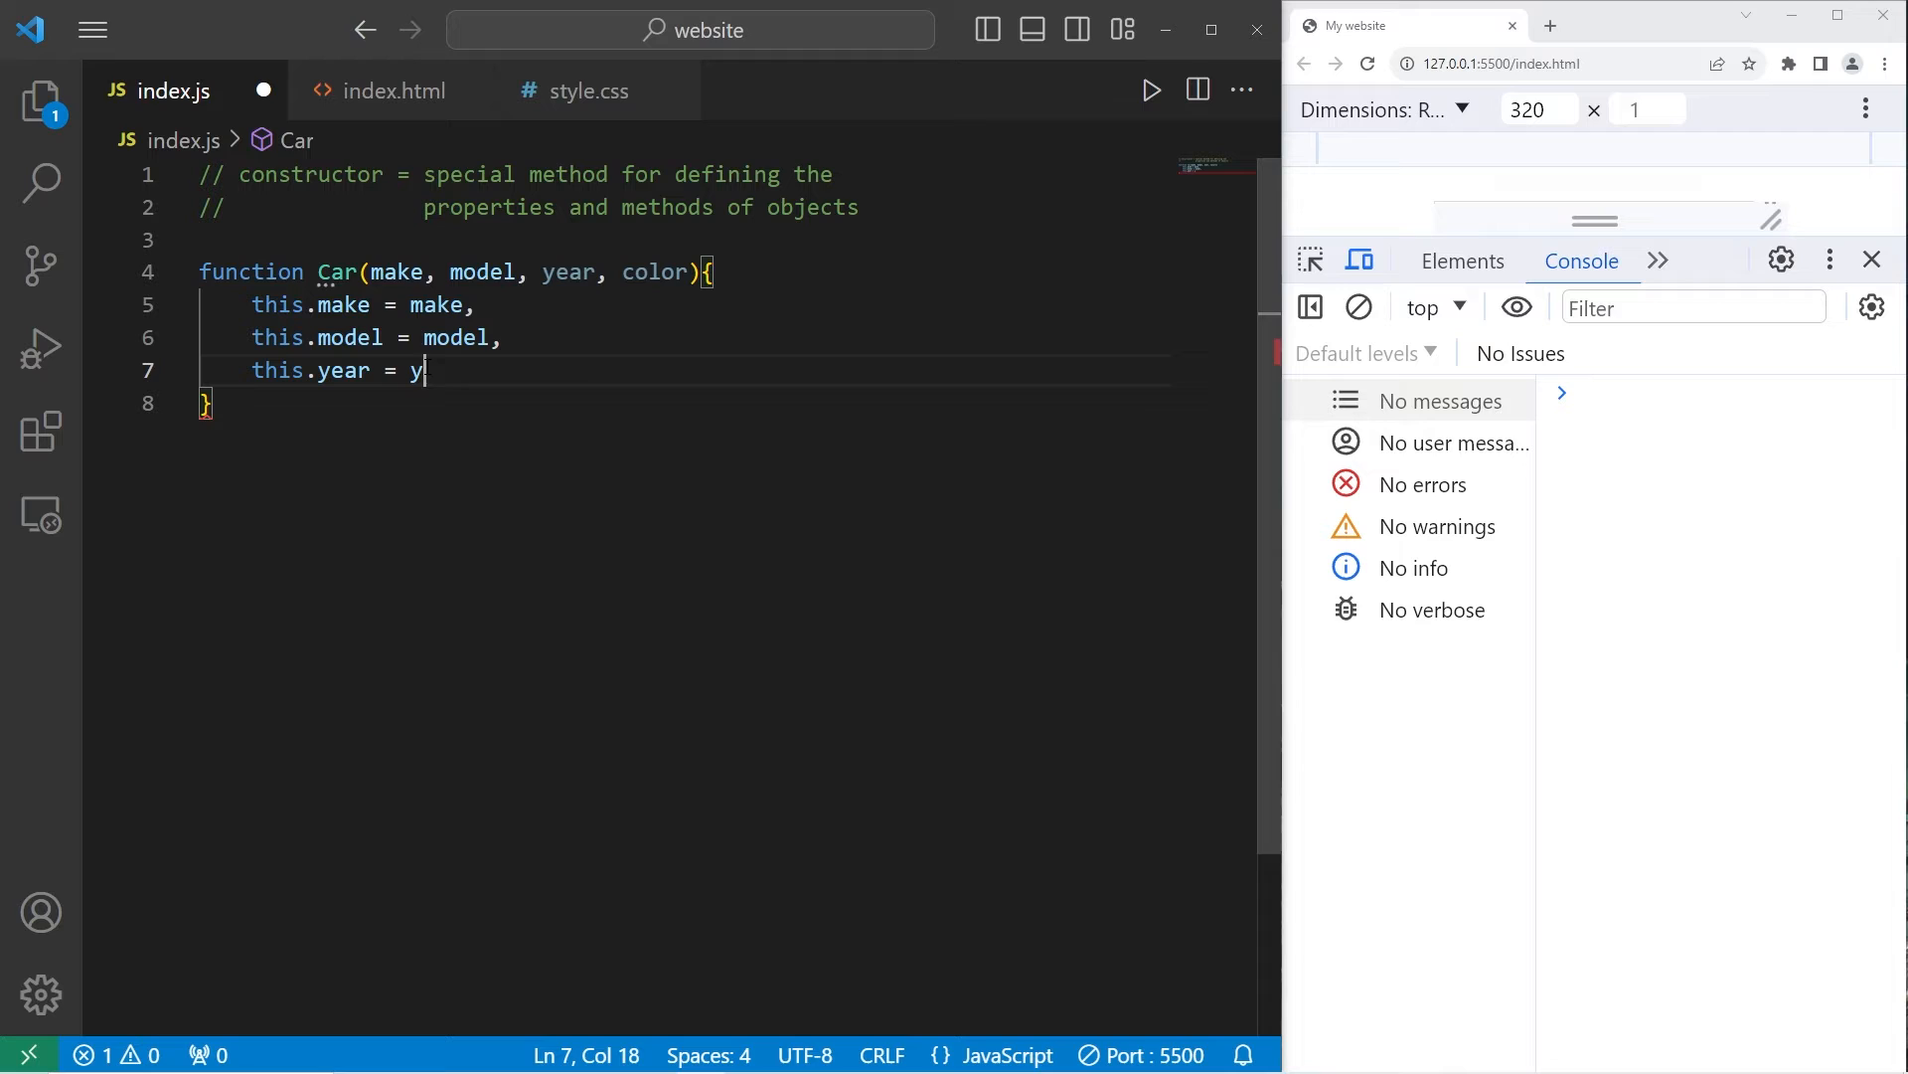
text(ear,)
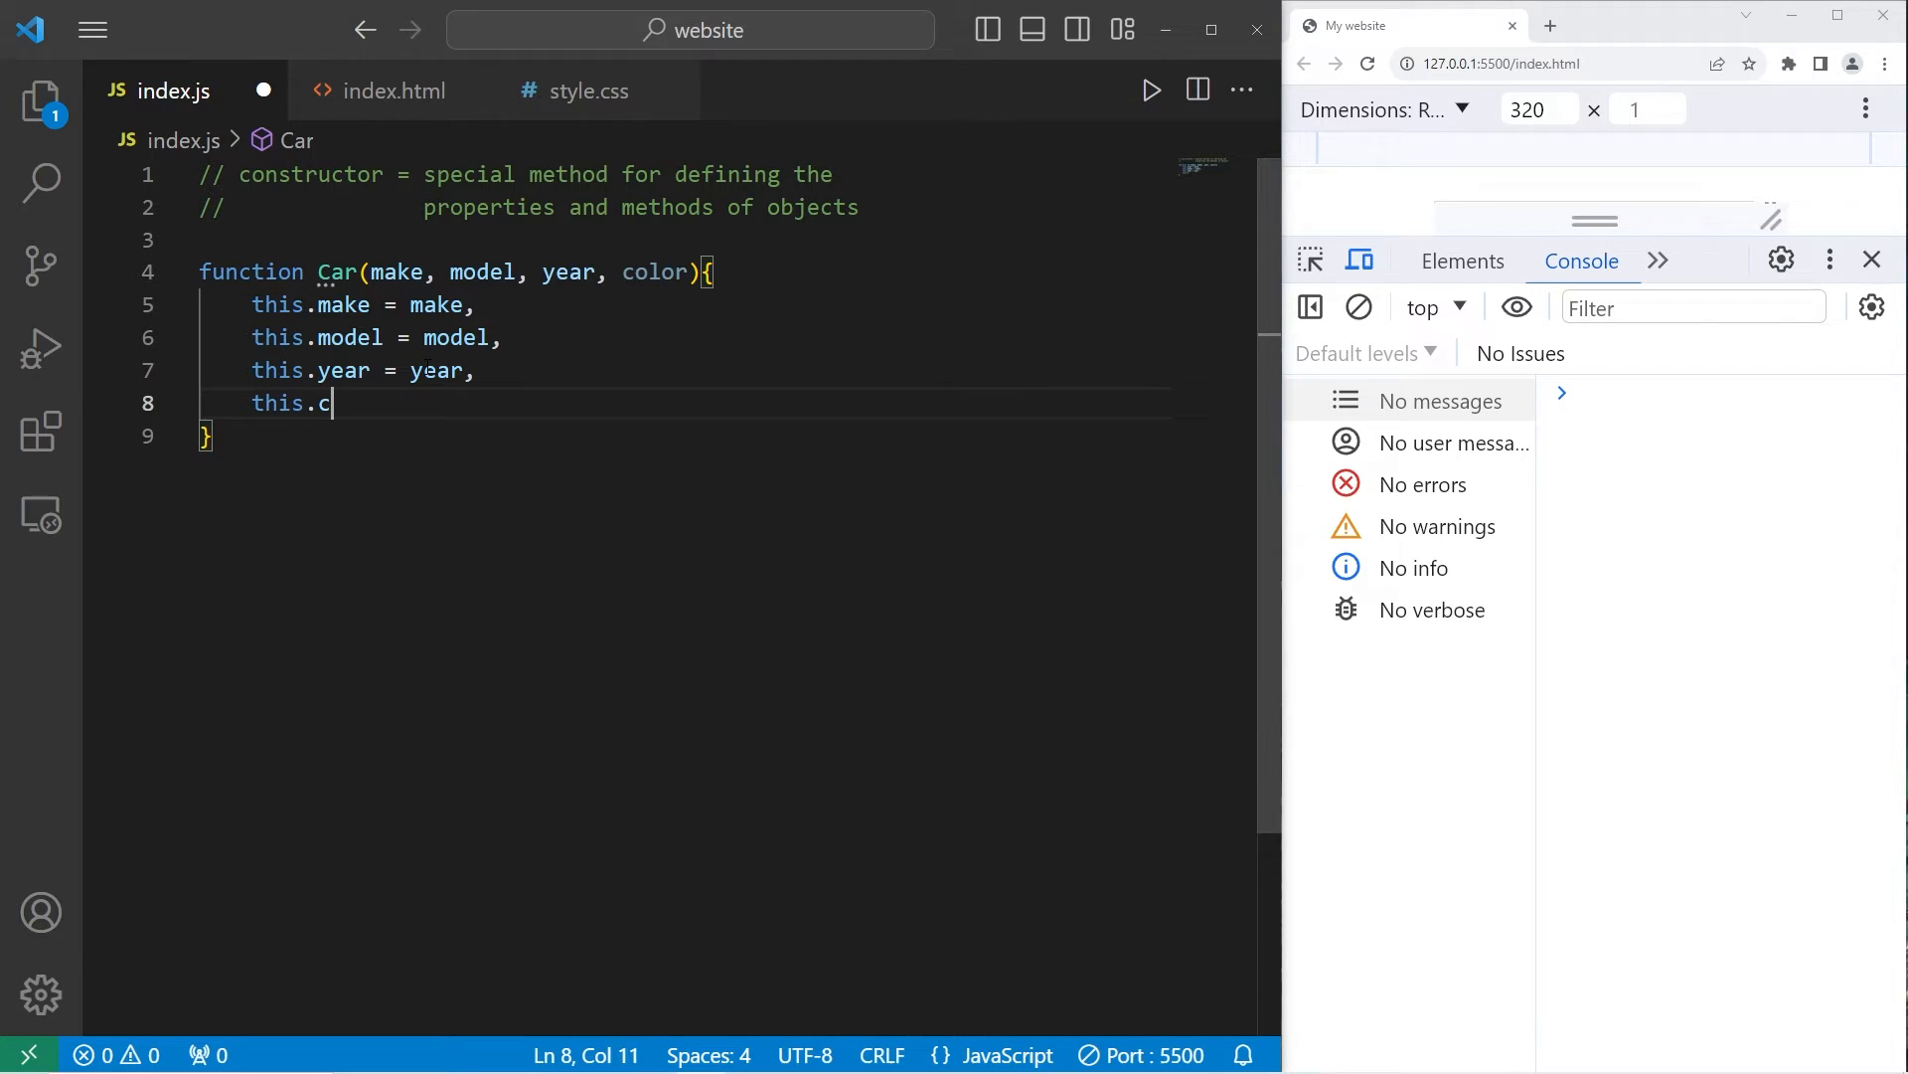
text(olor = color)
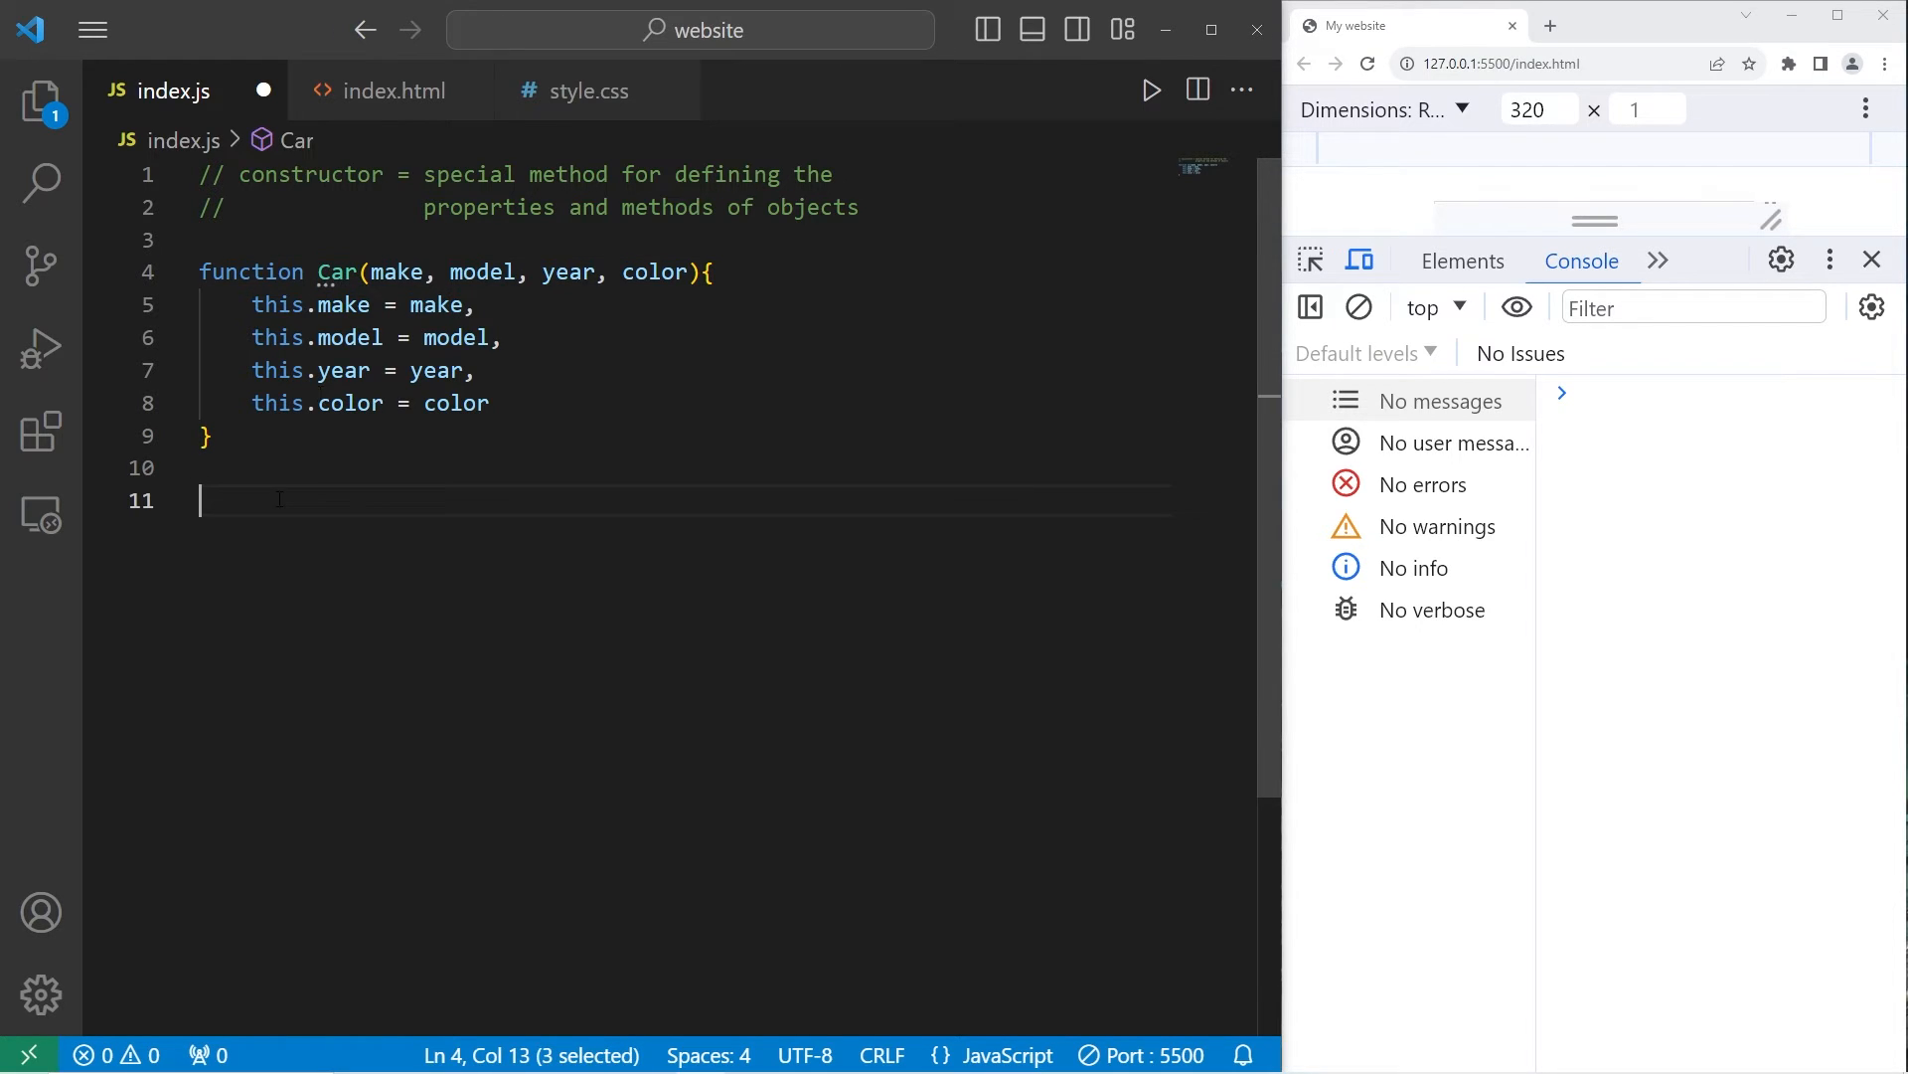
Step: Declare const car1 = new Car(); below the constructor
click(280, 500)
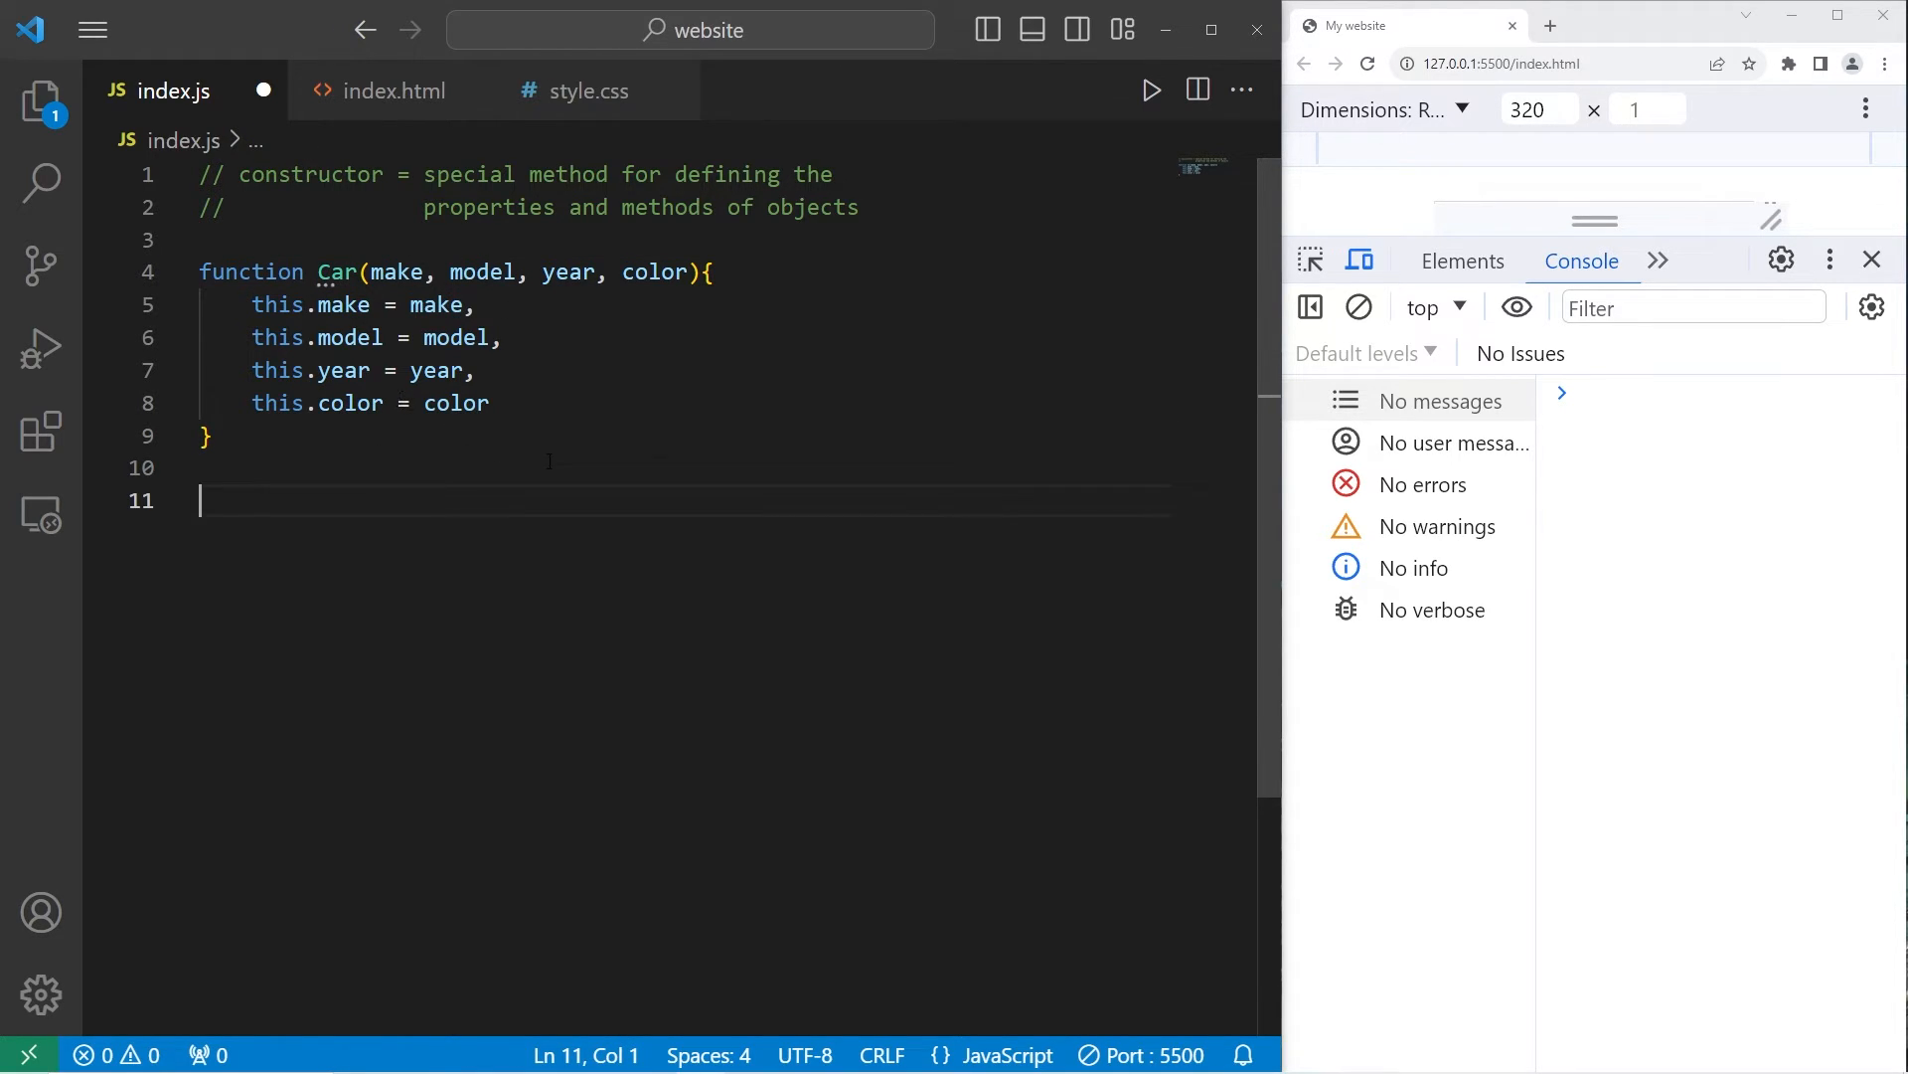
drag(424, 207, 715, 207)
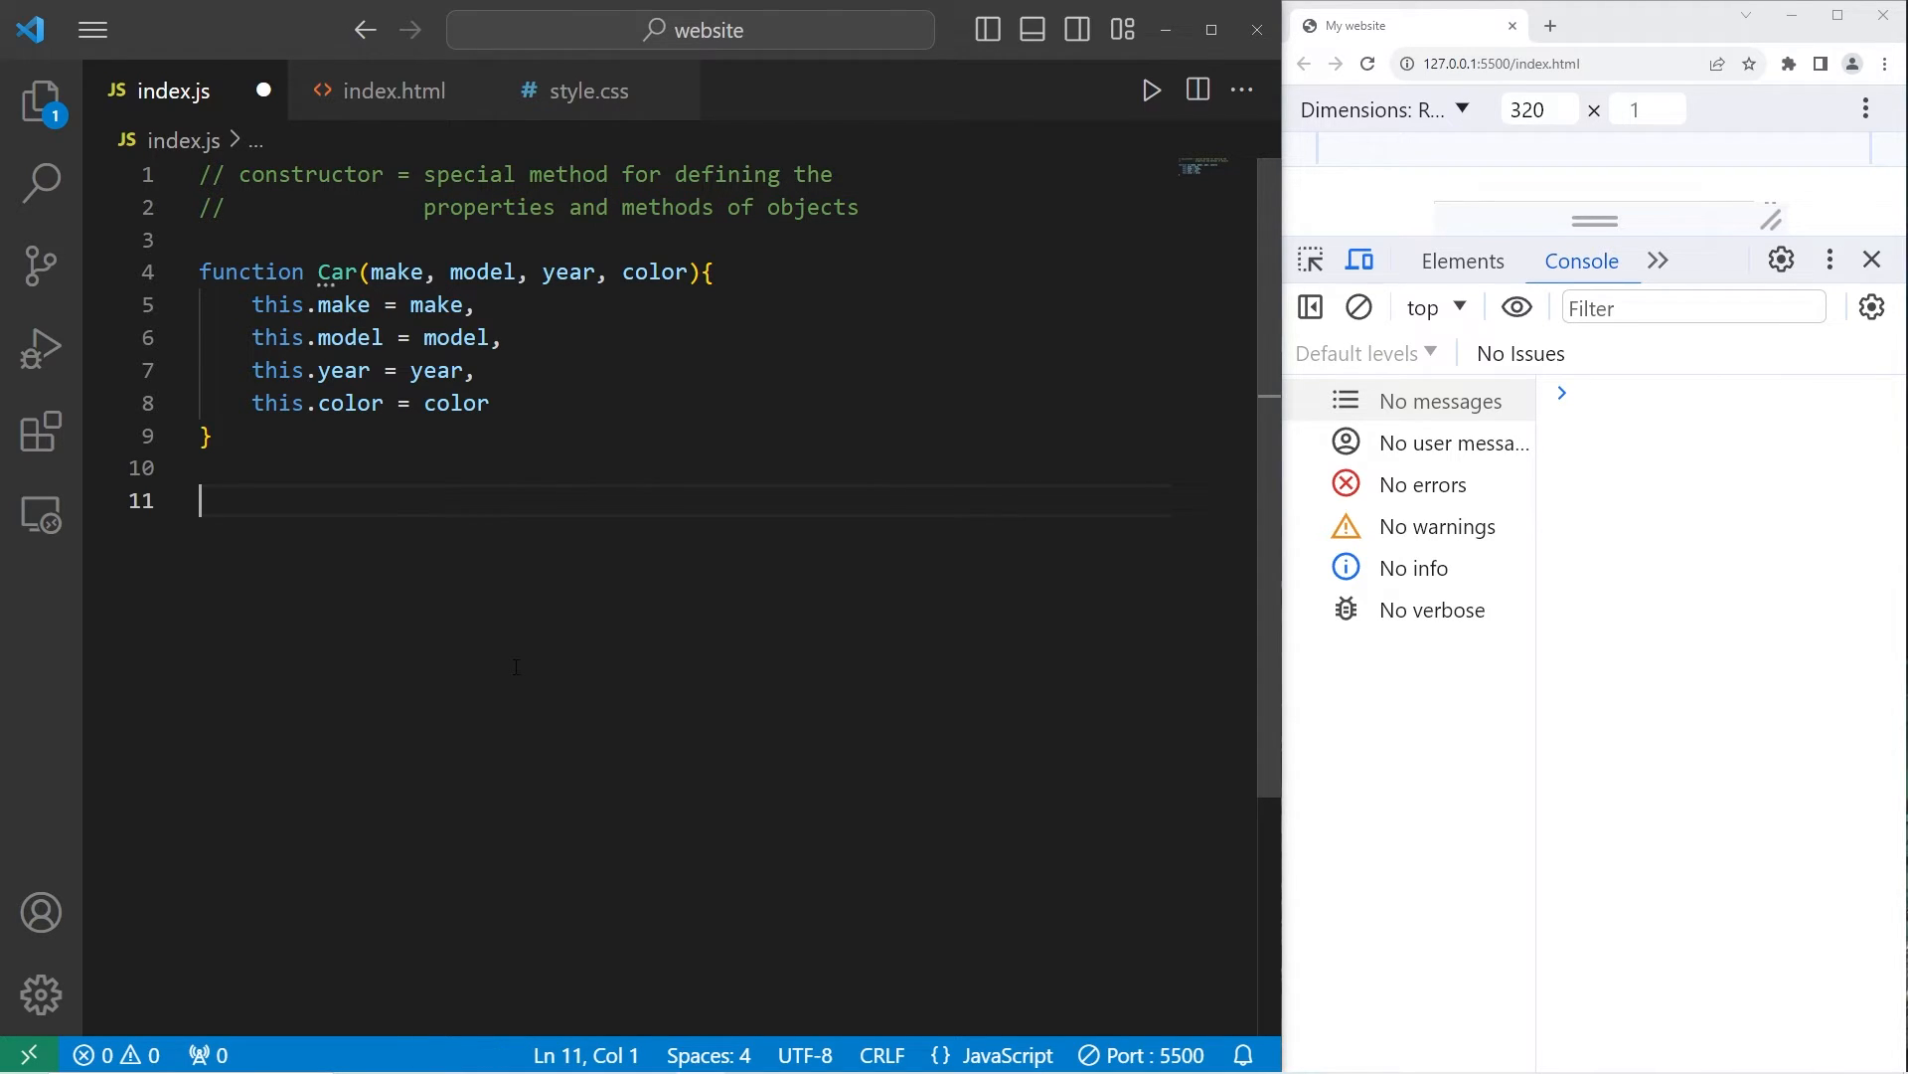
mouse_move(752, 646)
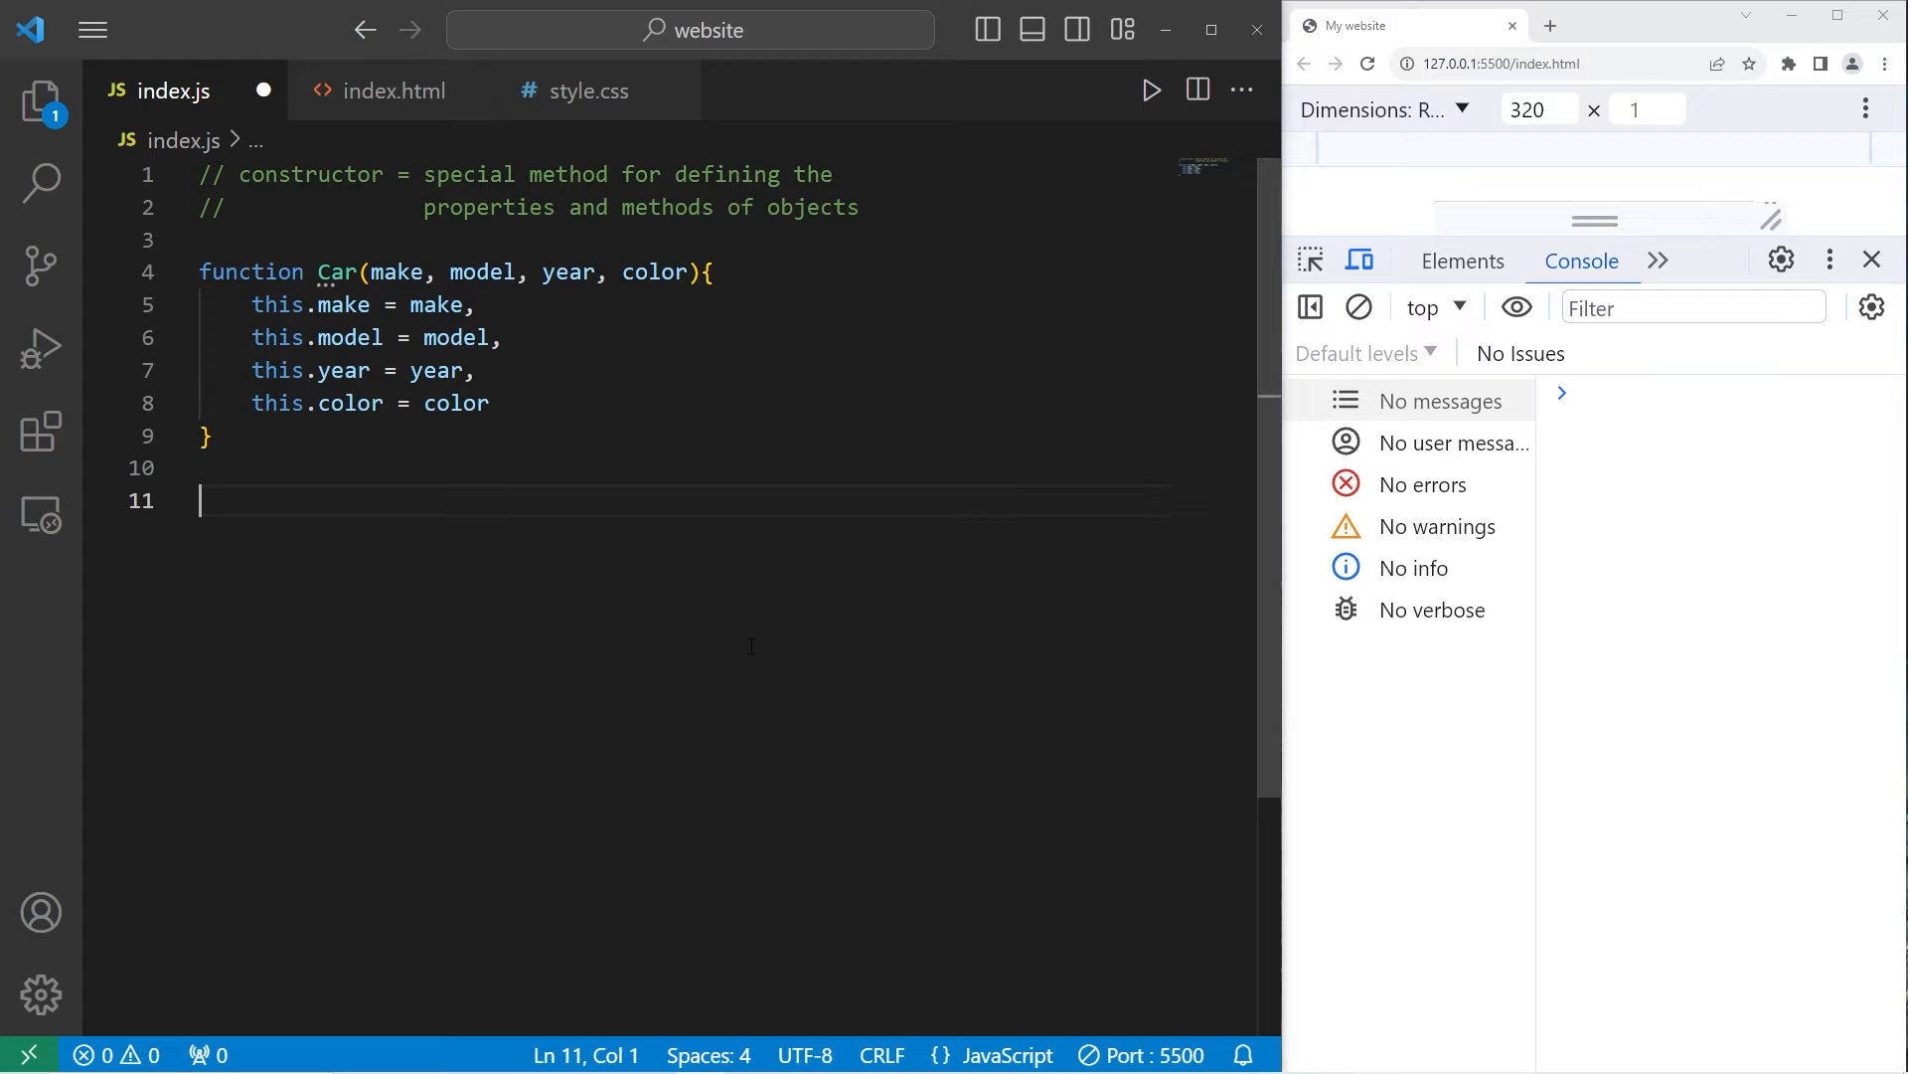
text(const)
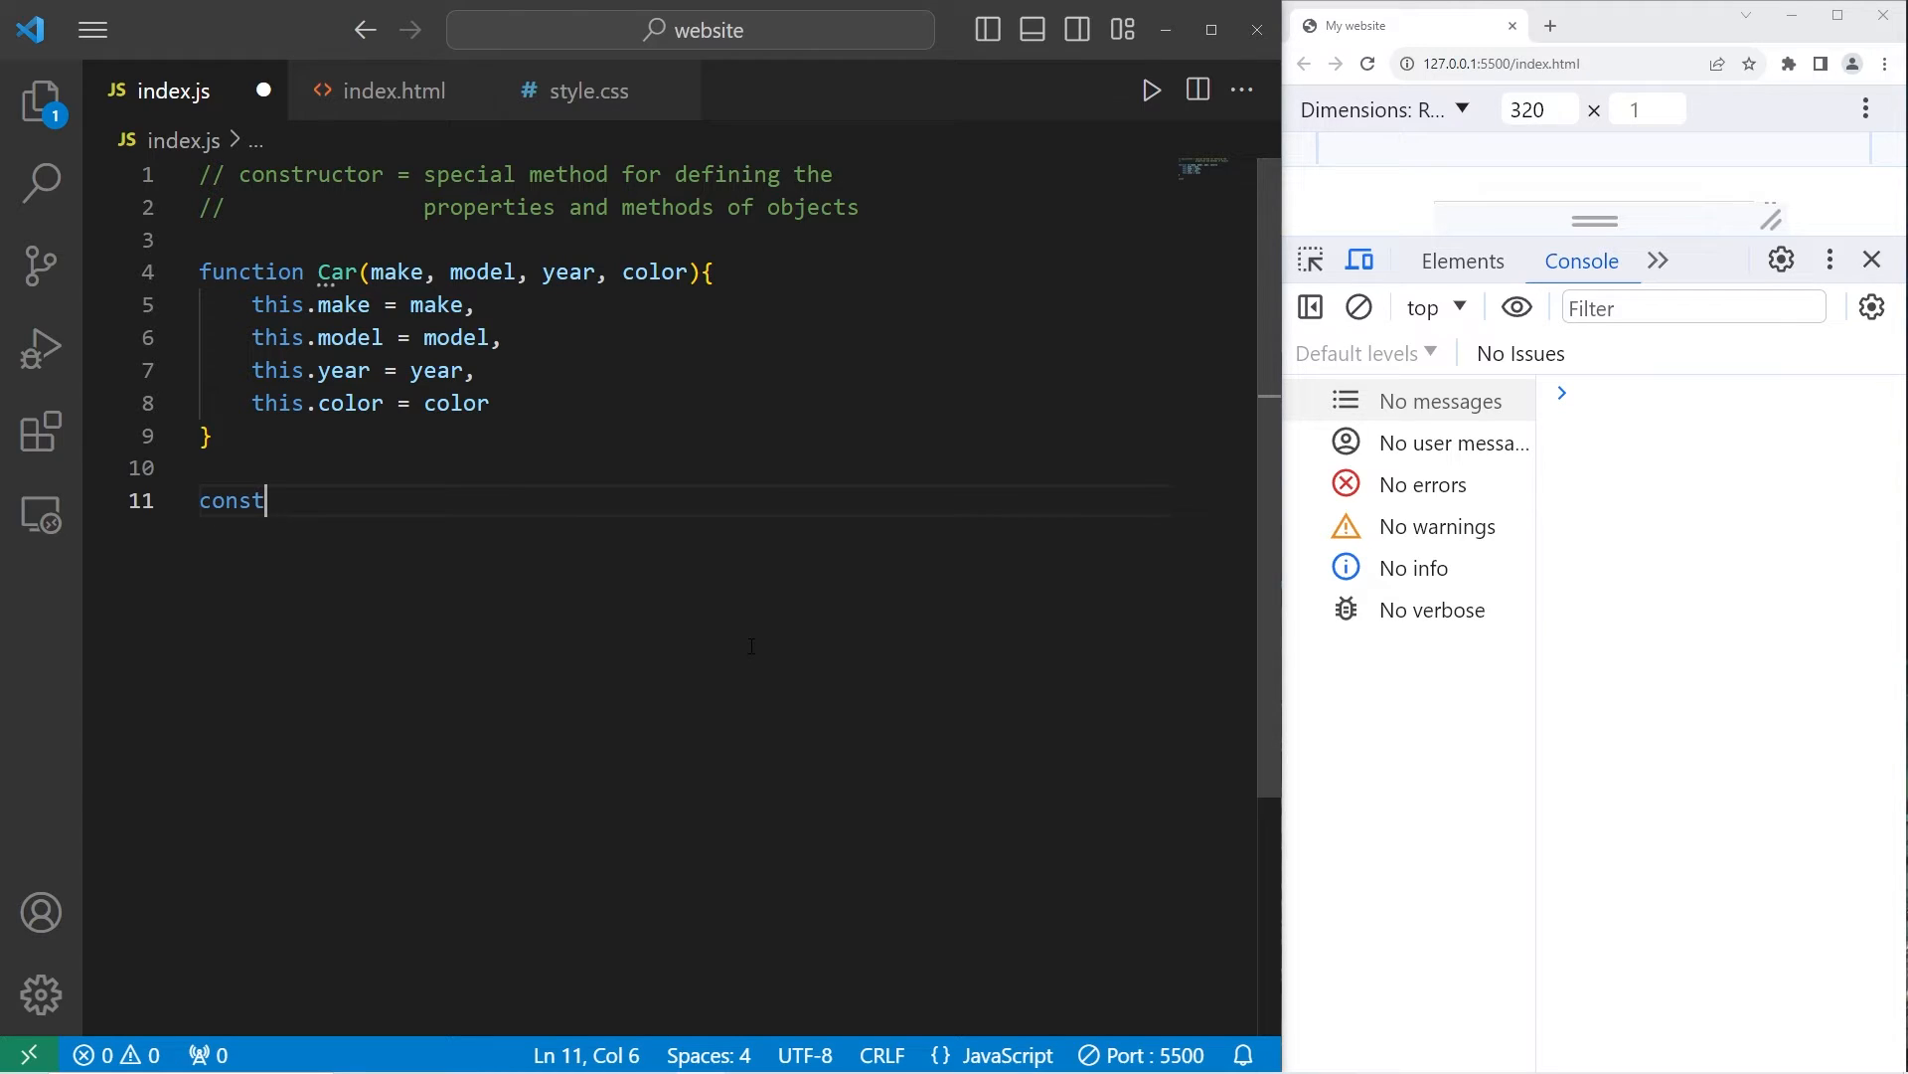
text(car1)
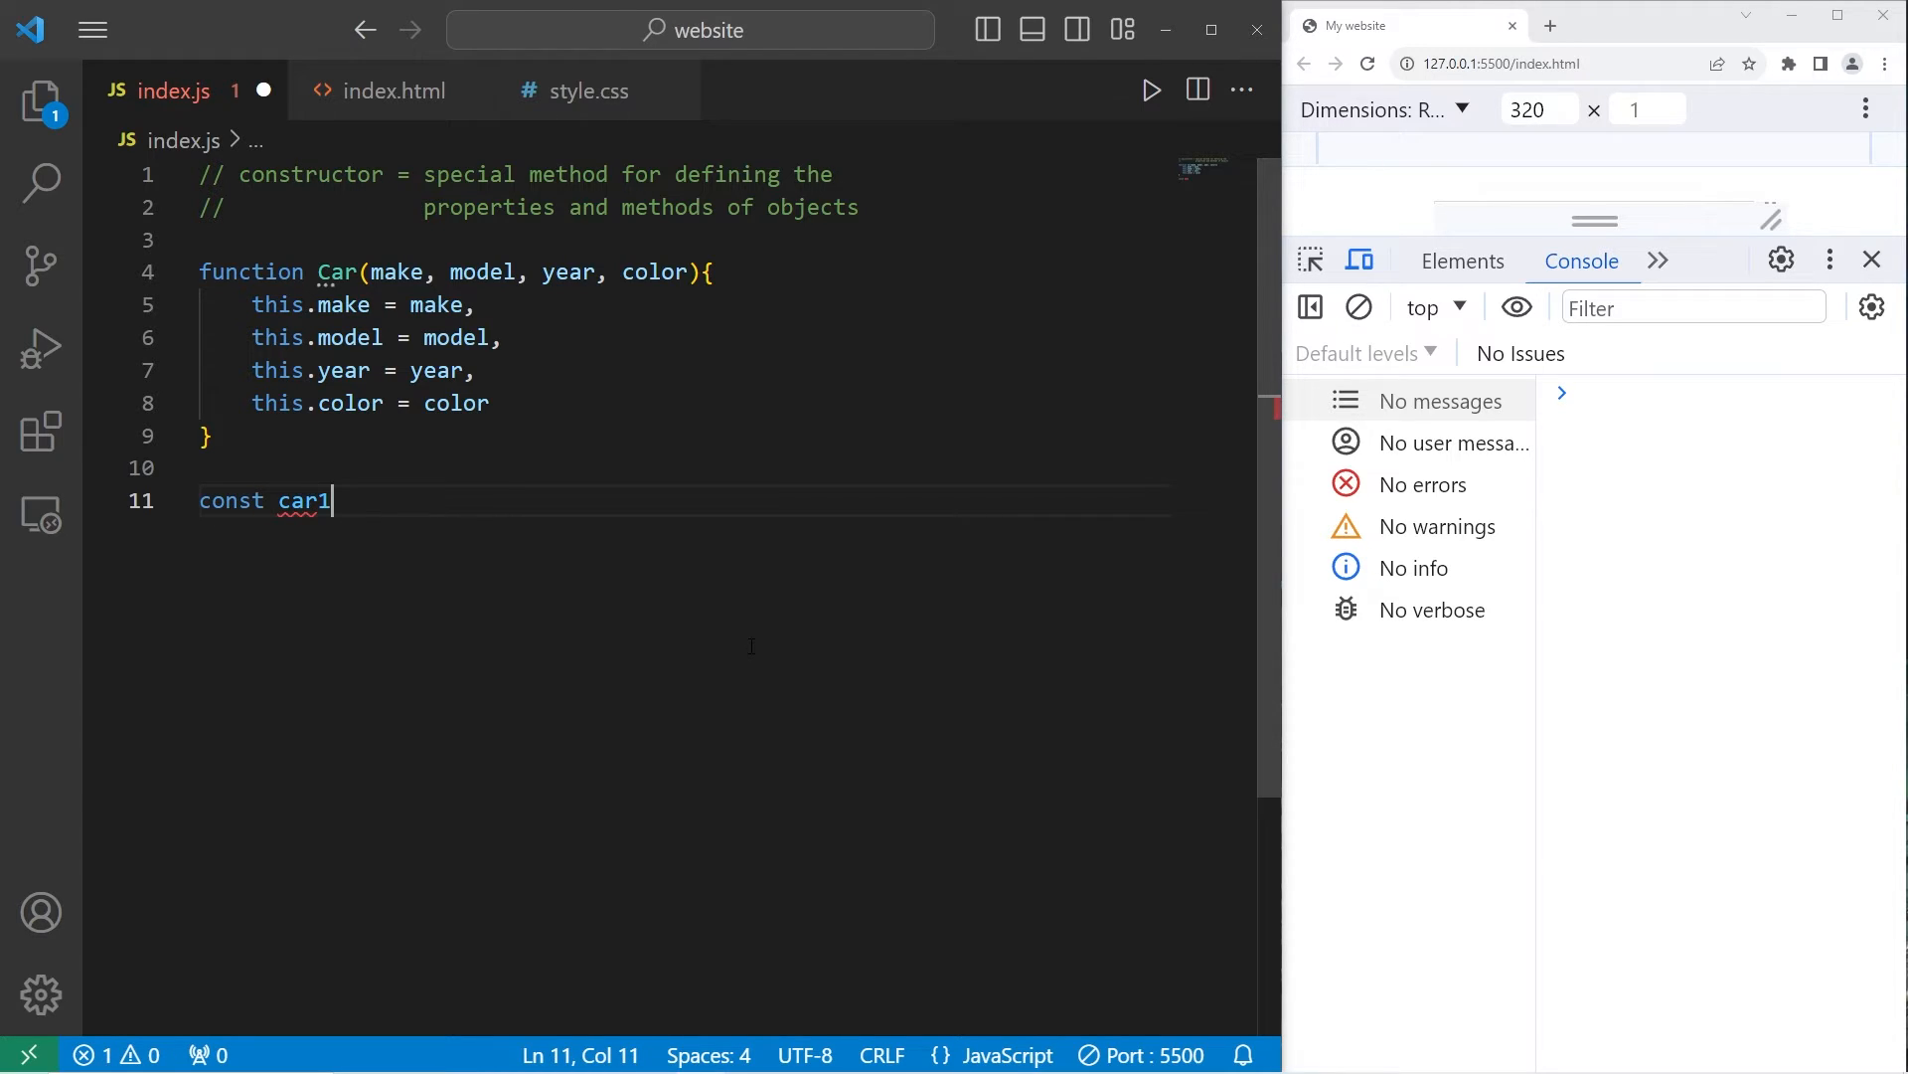
text(=)
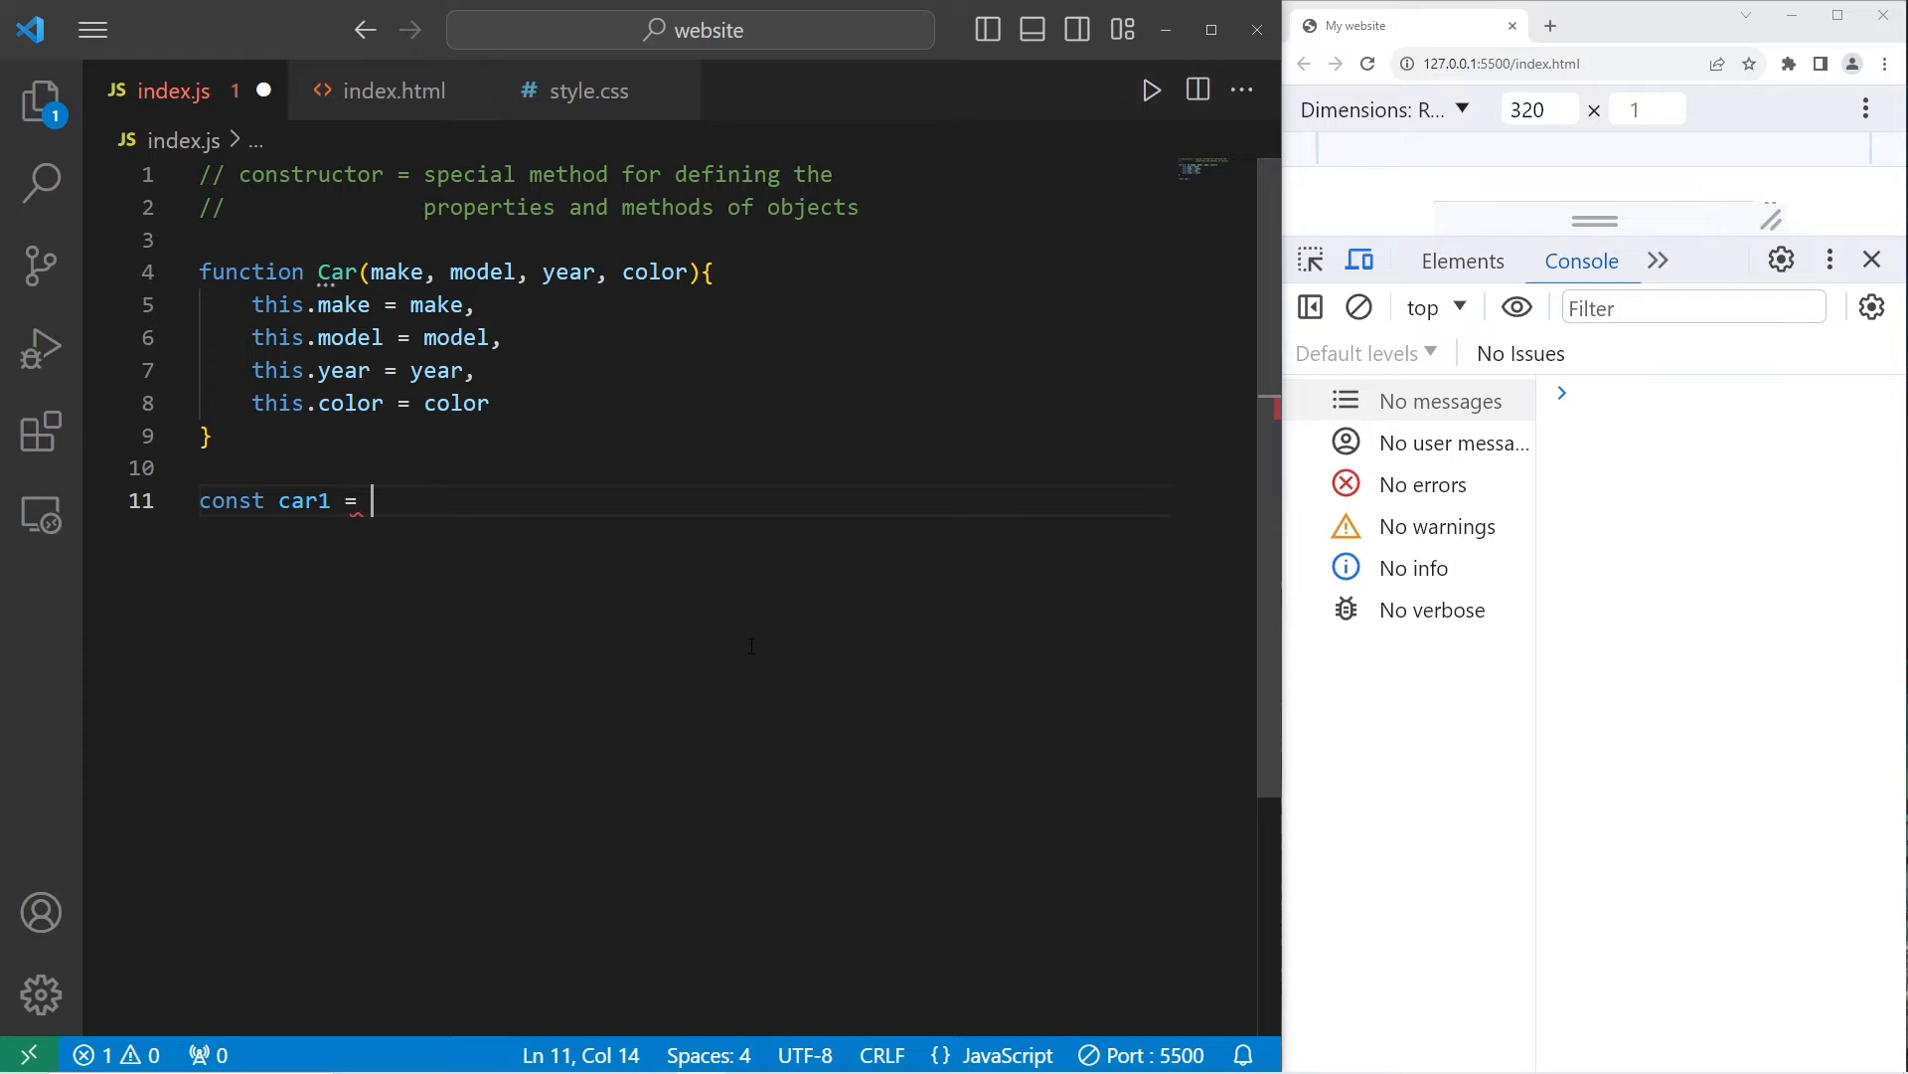
text(new)
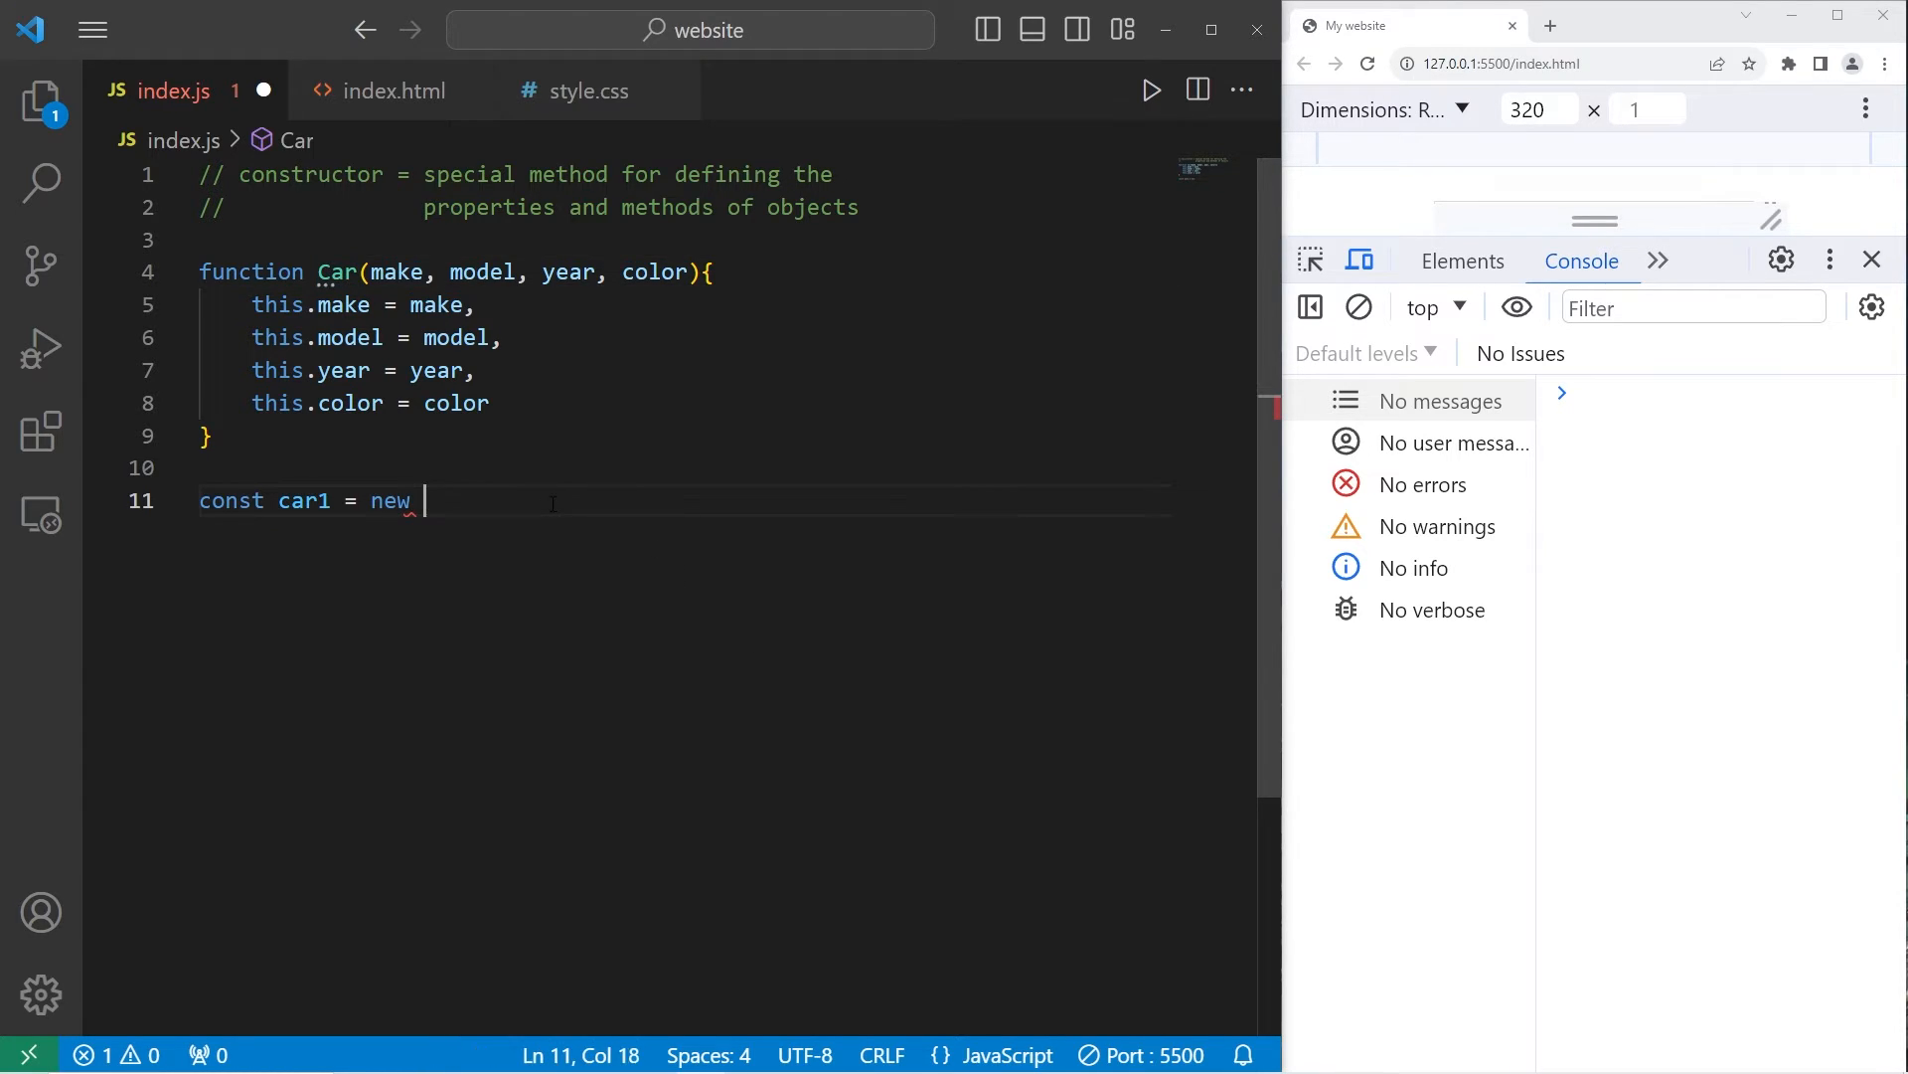
text(Car)
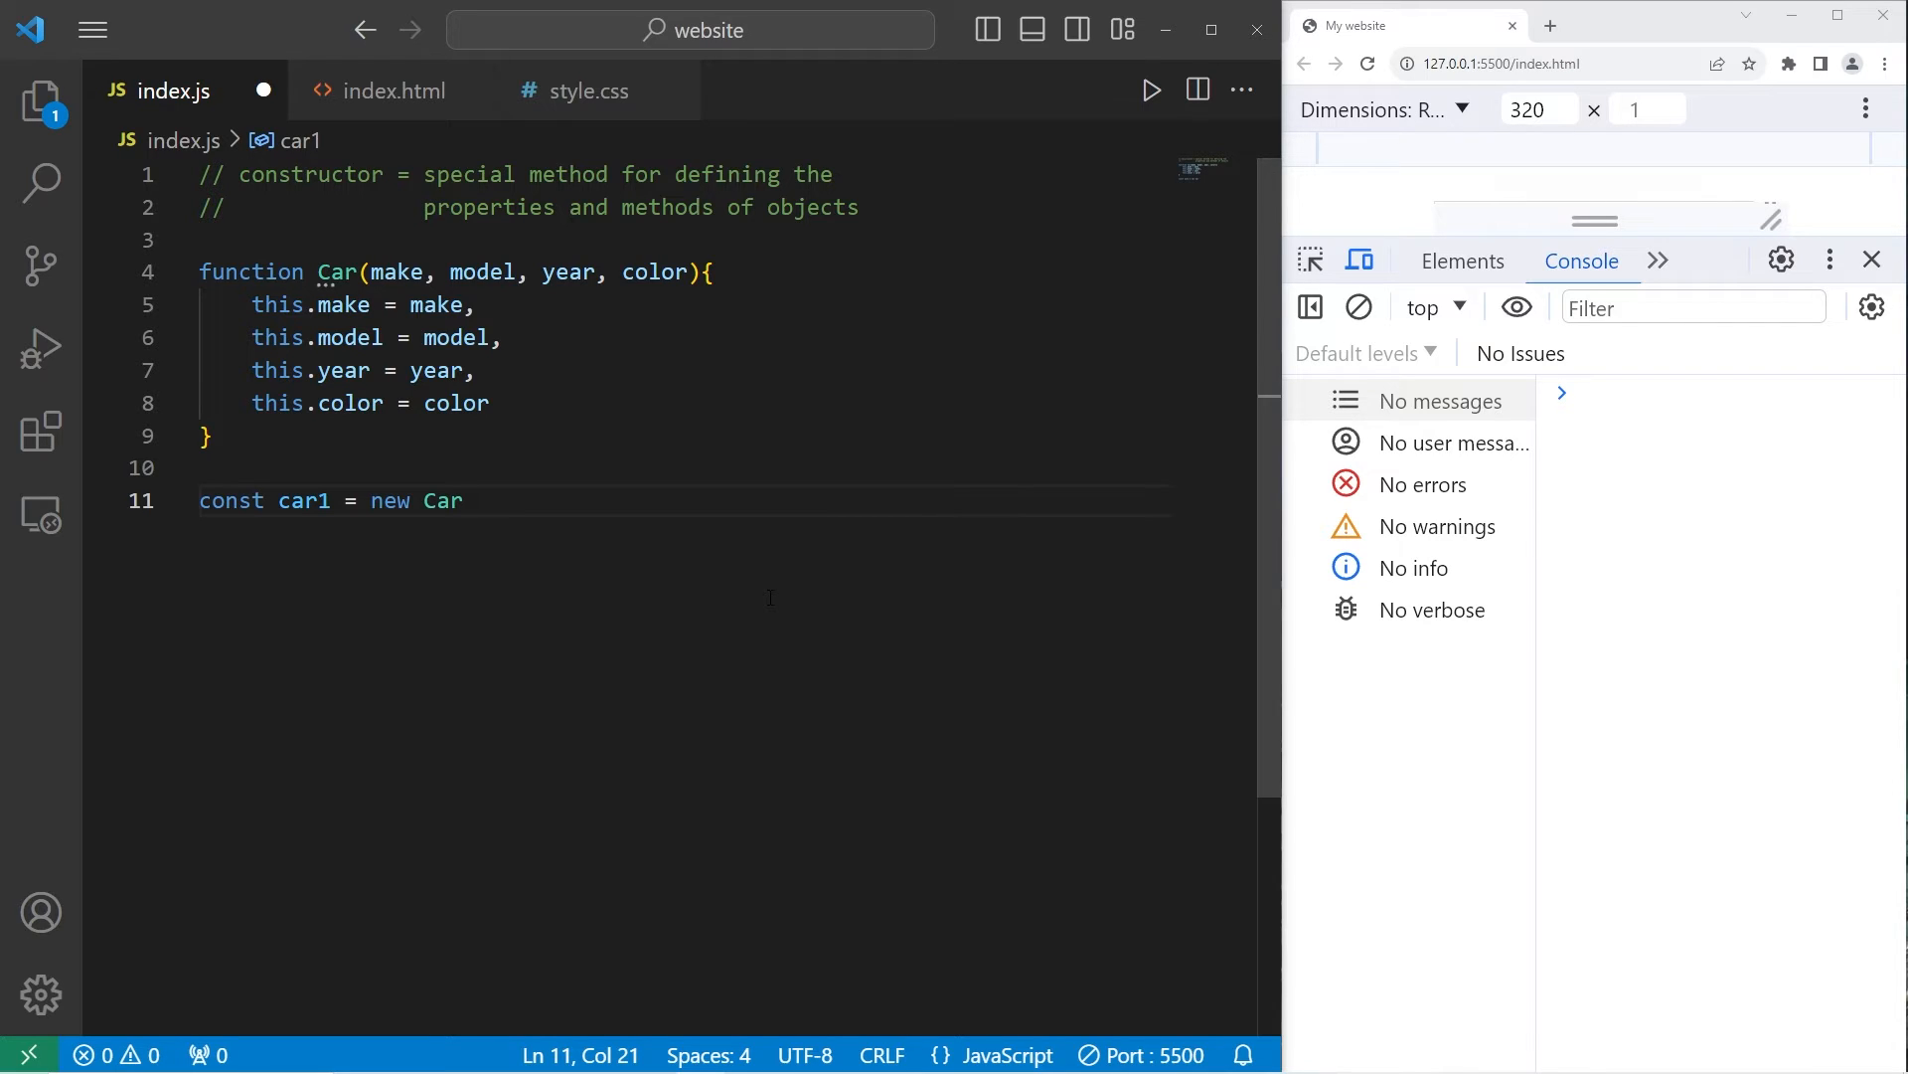
text(();)
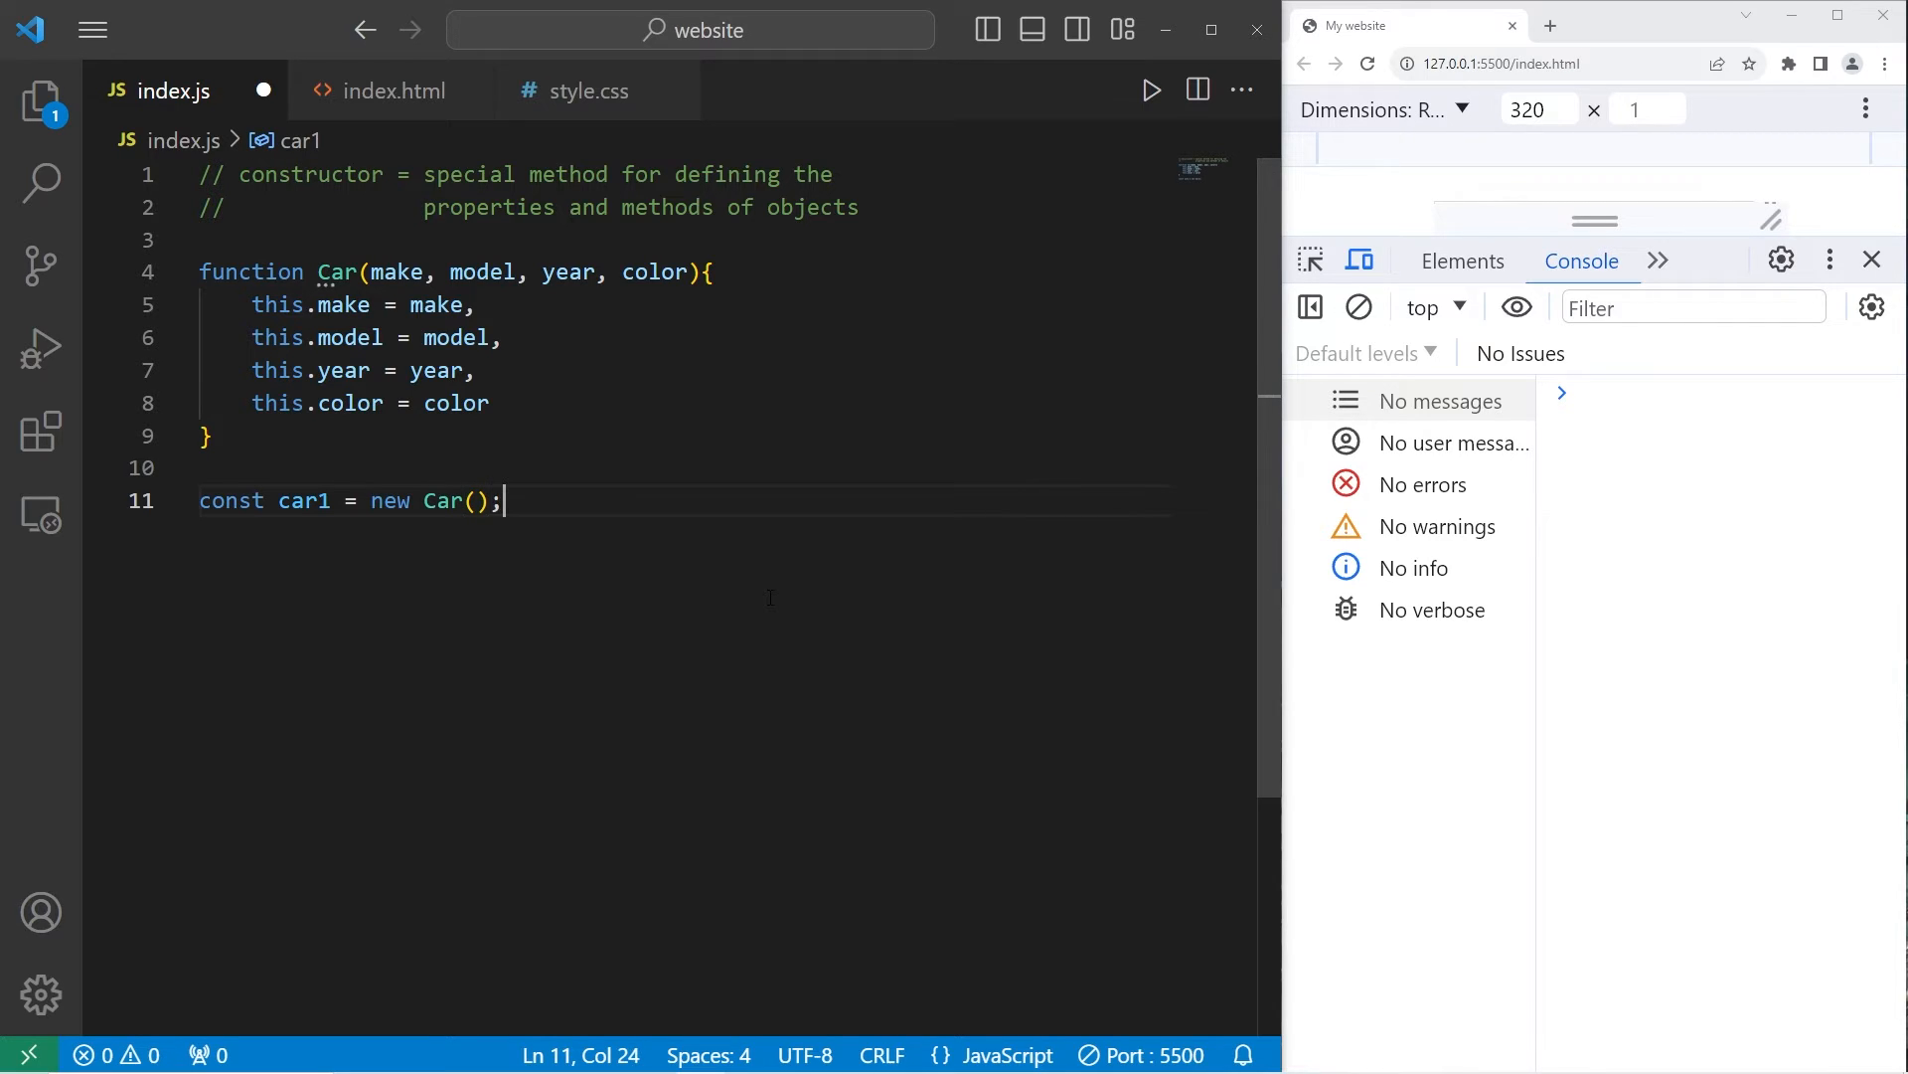
Step: Fill car1's arguments with "Ford", "Mustang", 2024 and "red"
double_click(482, 272)
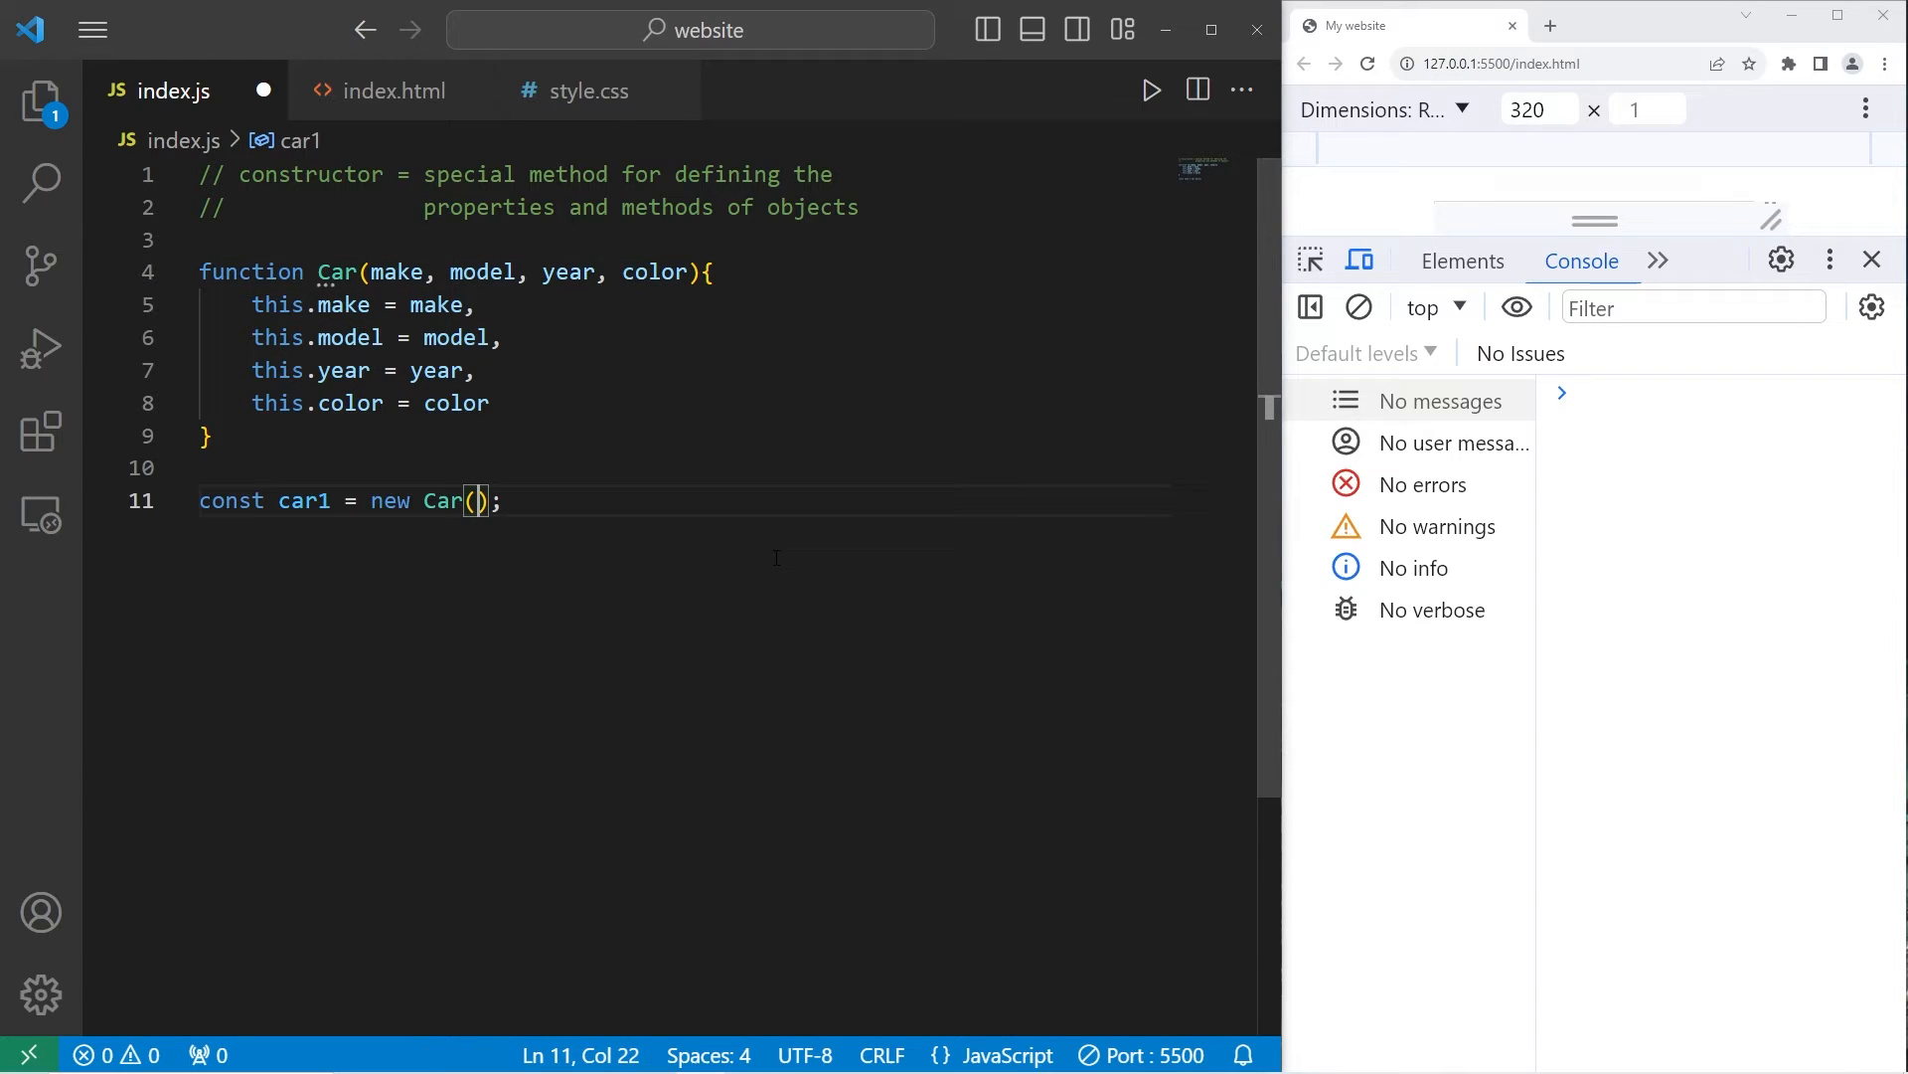
text("")
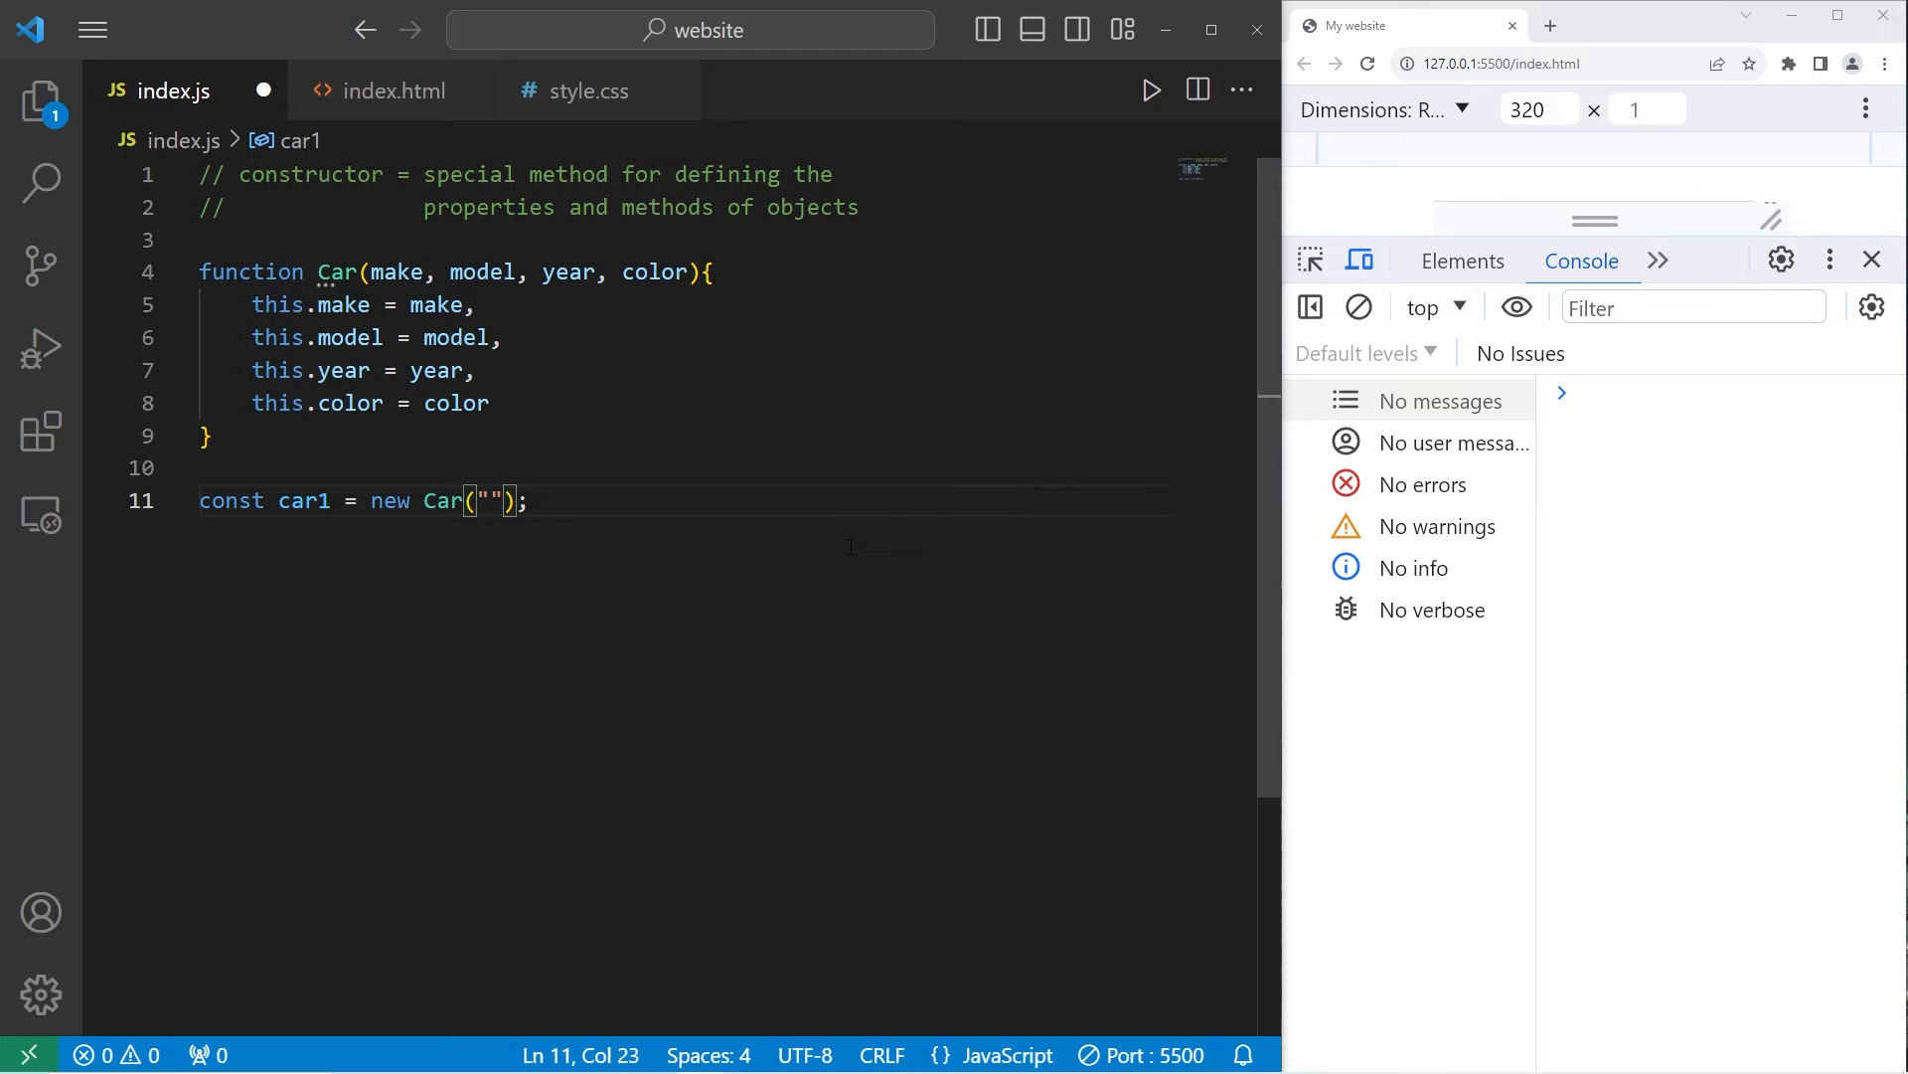
text(Fo)
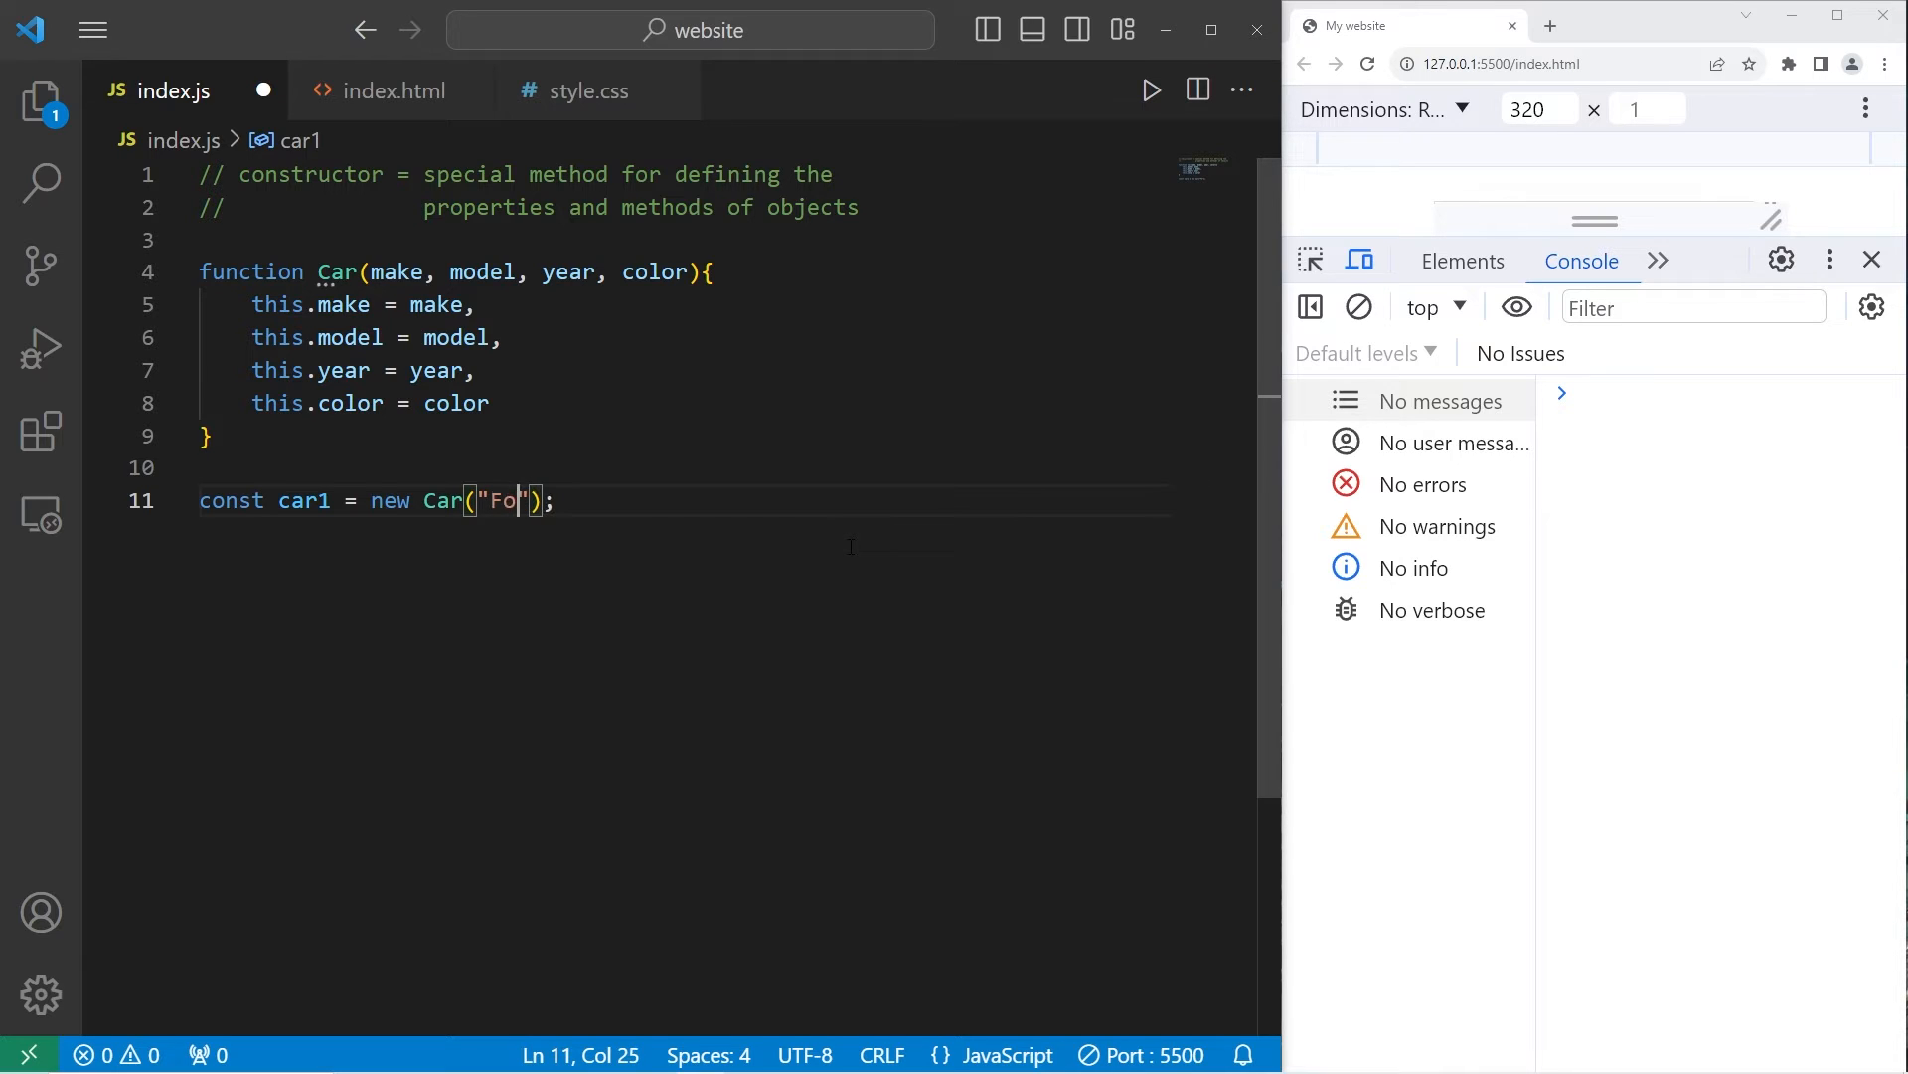
text(rd",)
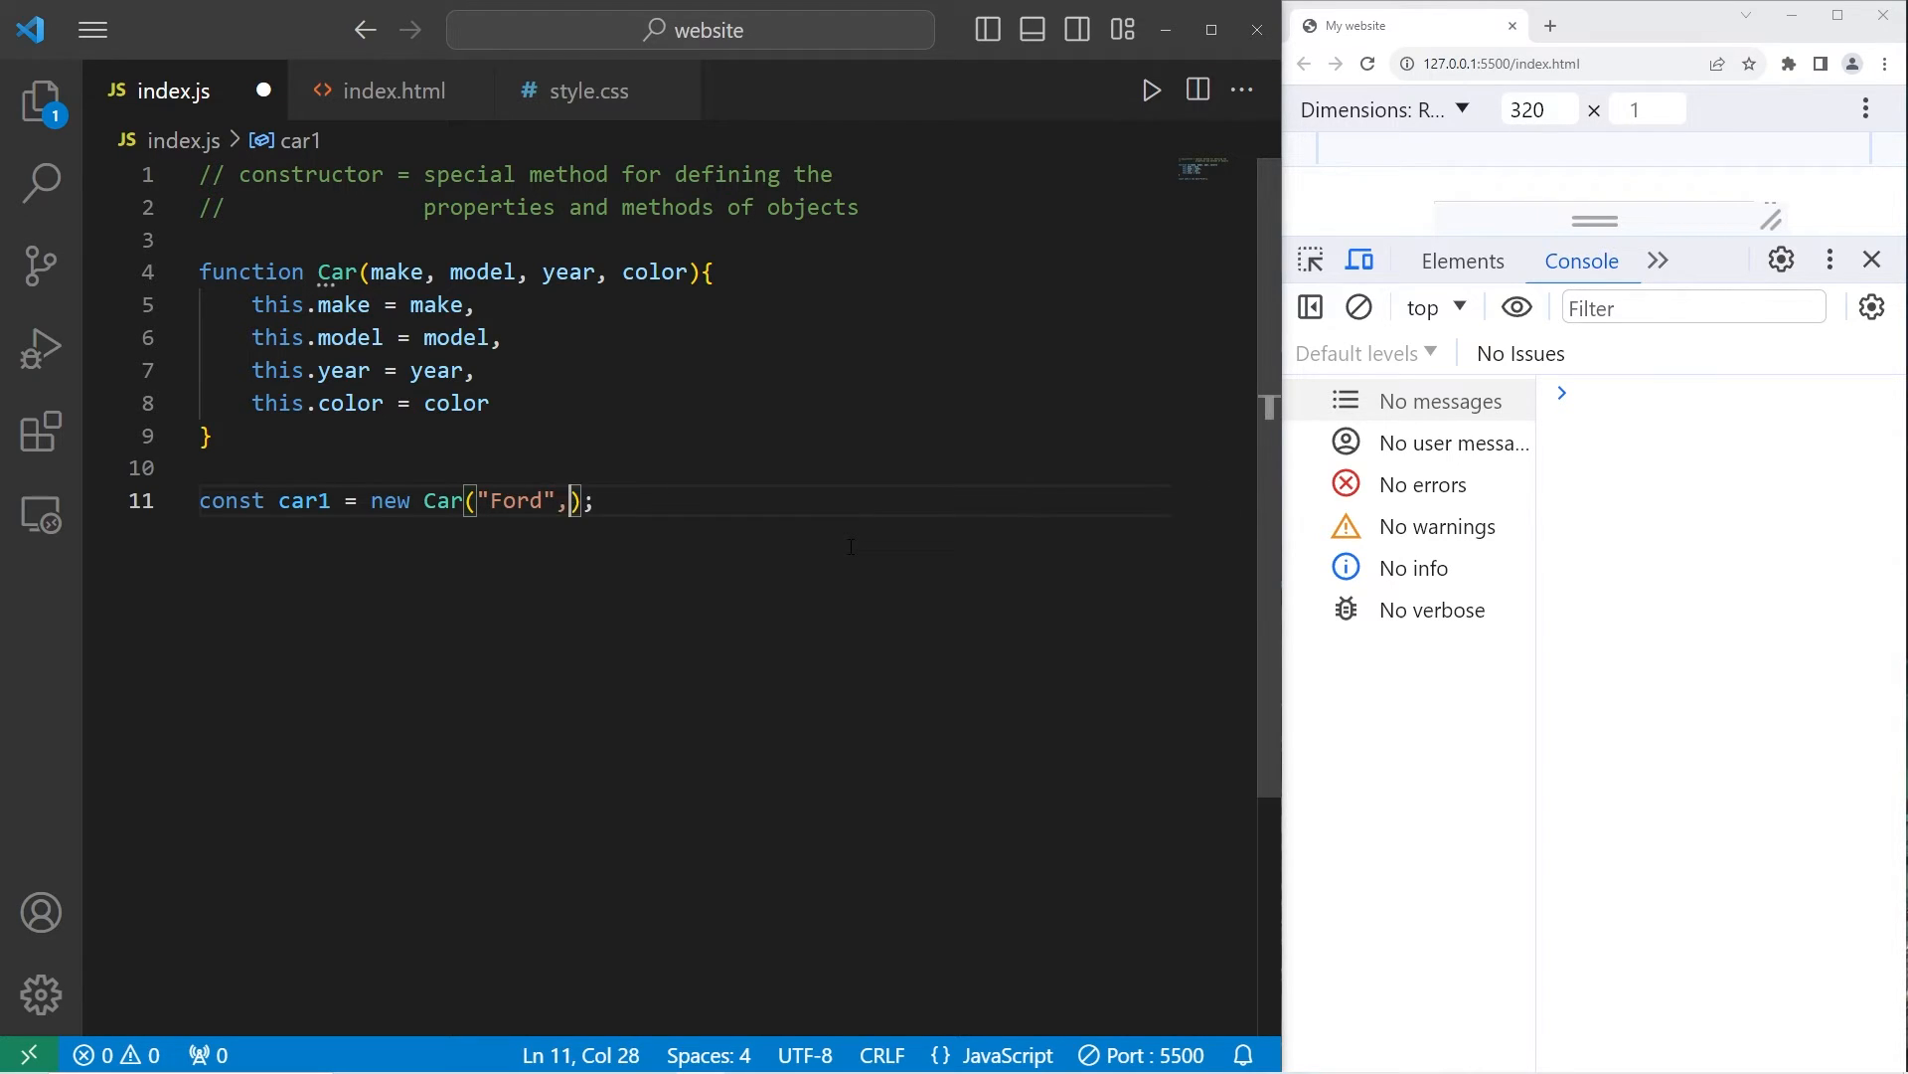
text(" ")
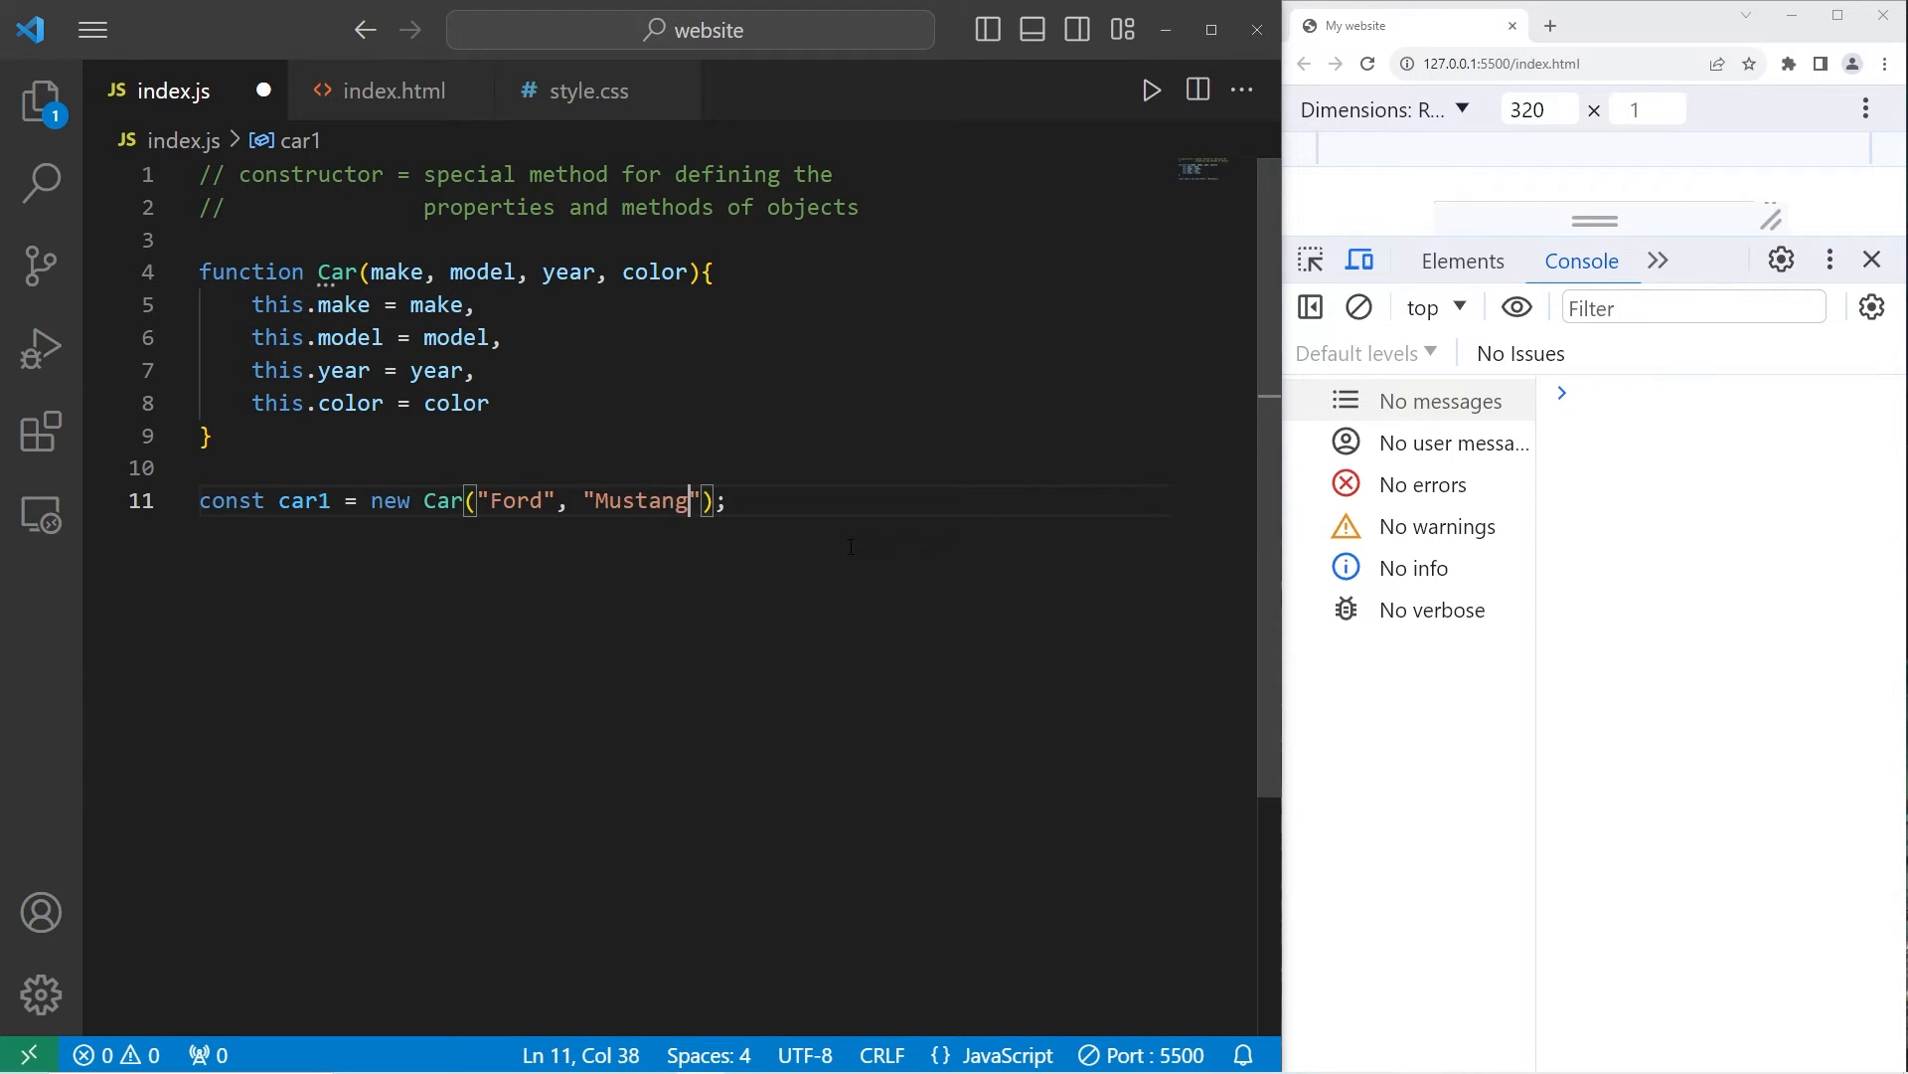
text(, 2024)
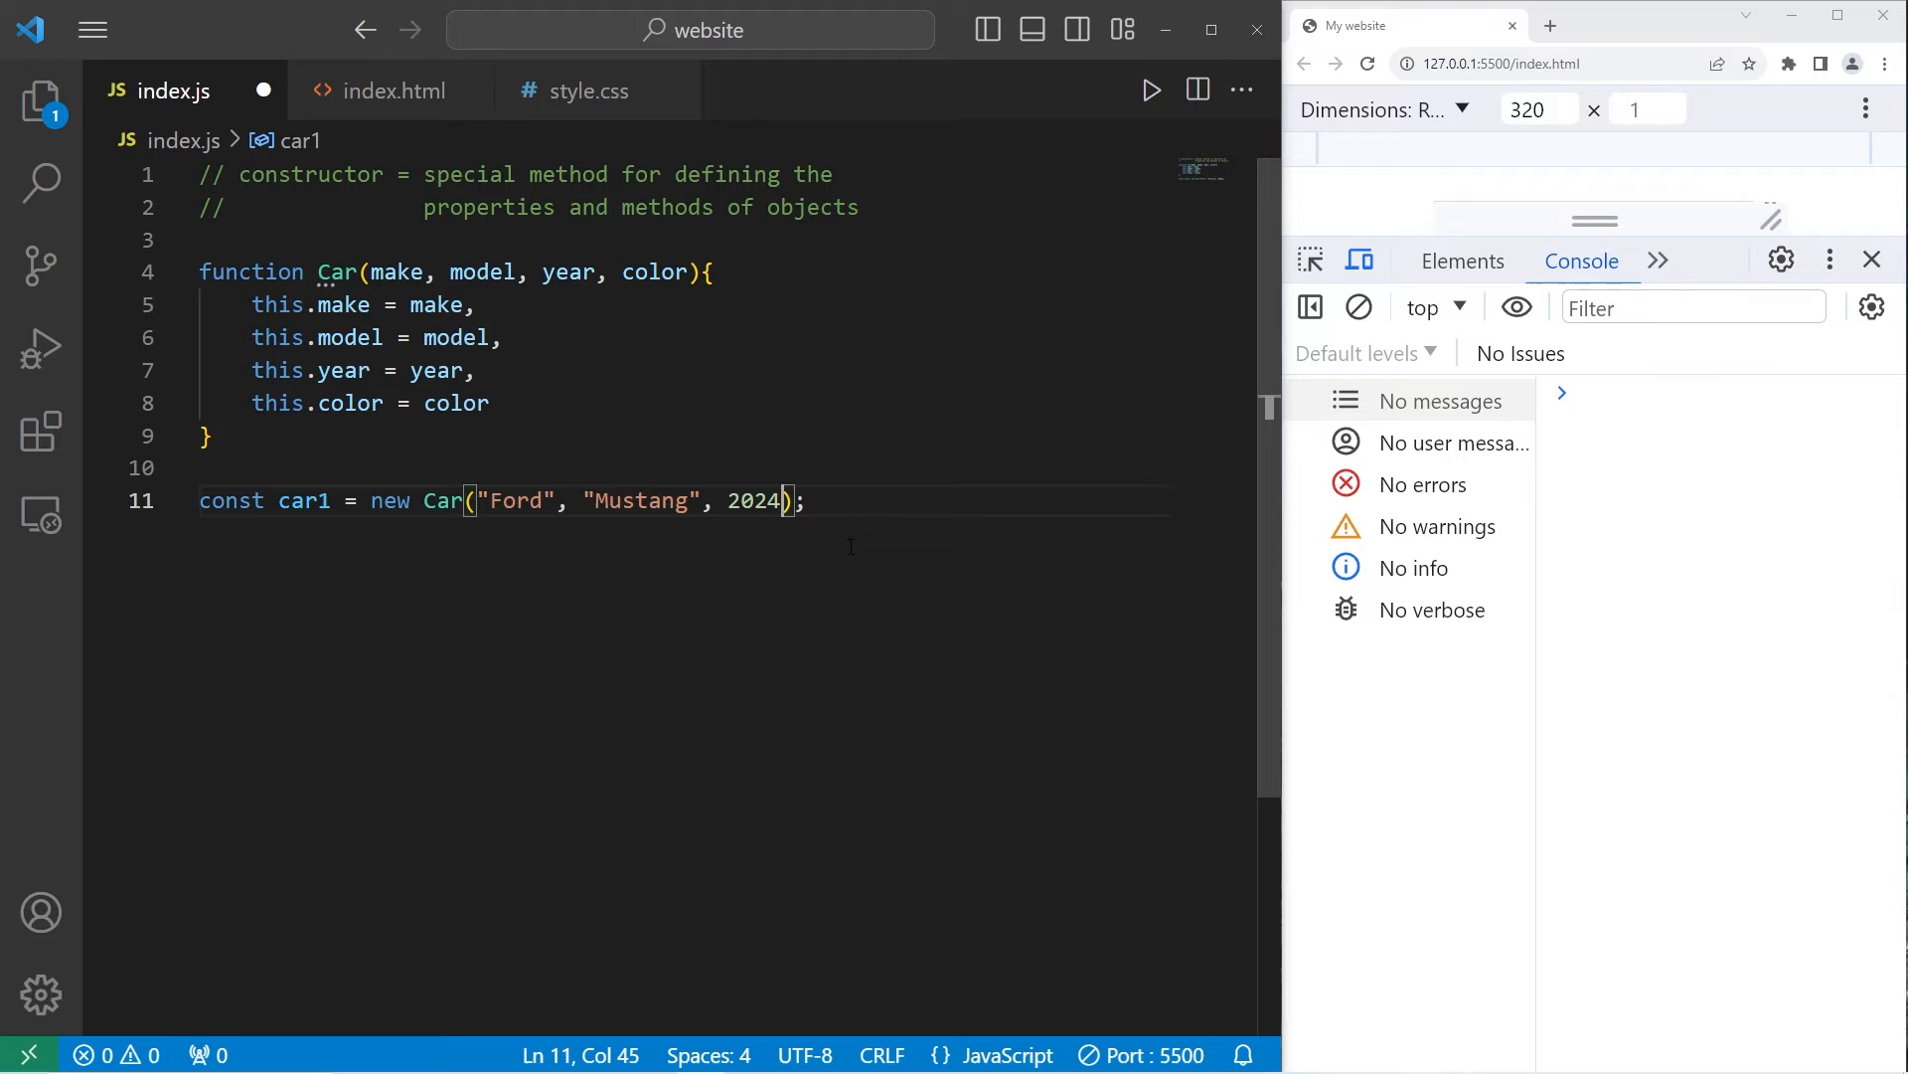
text(, "")
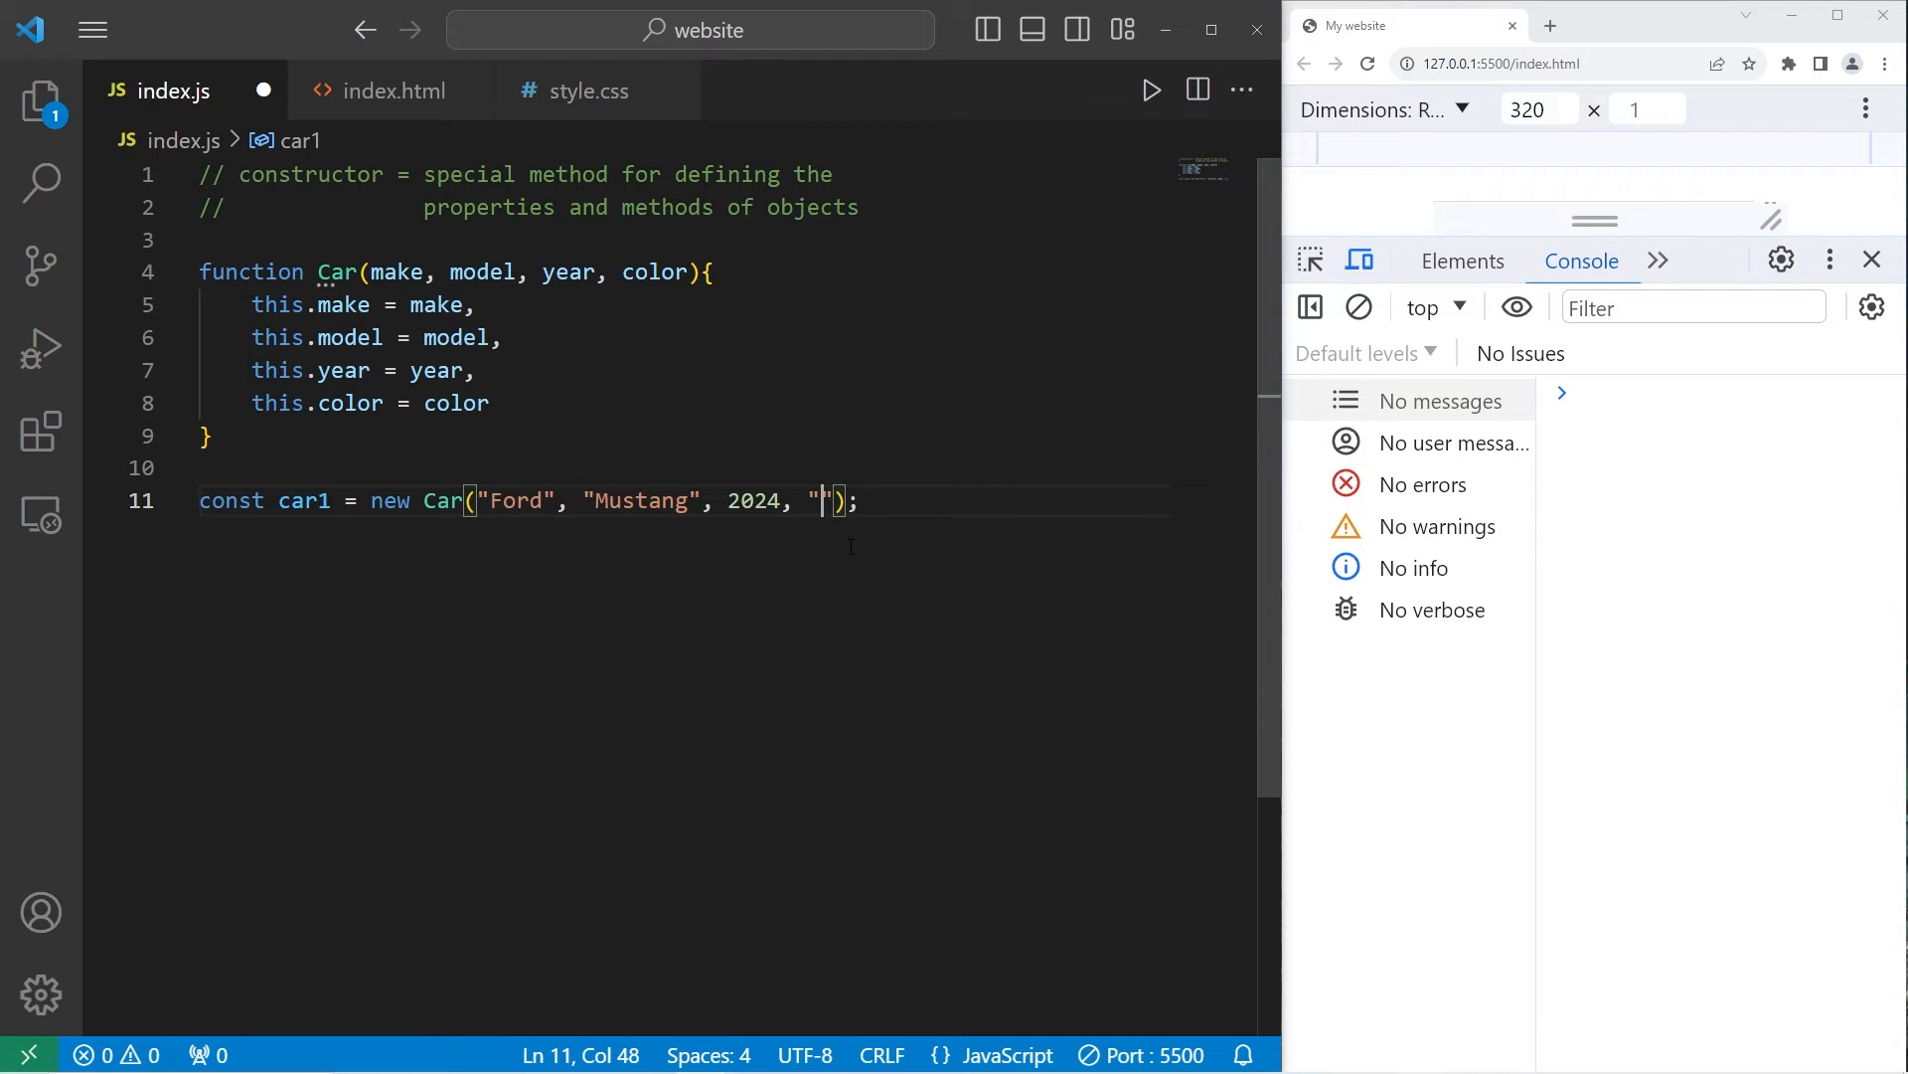
text(red)
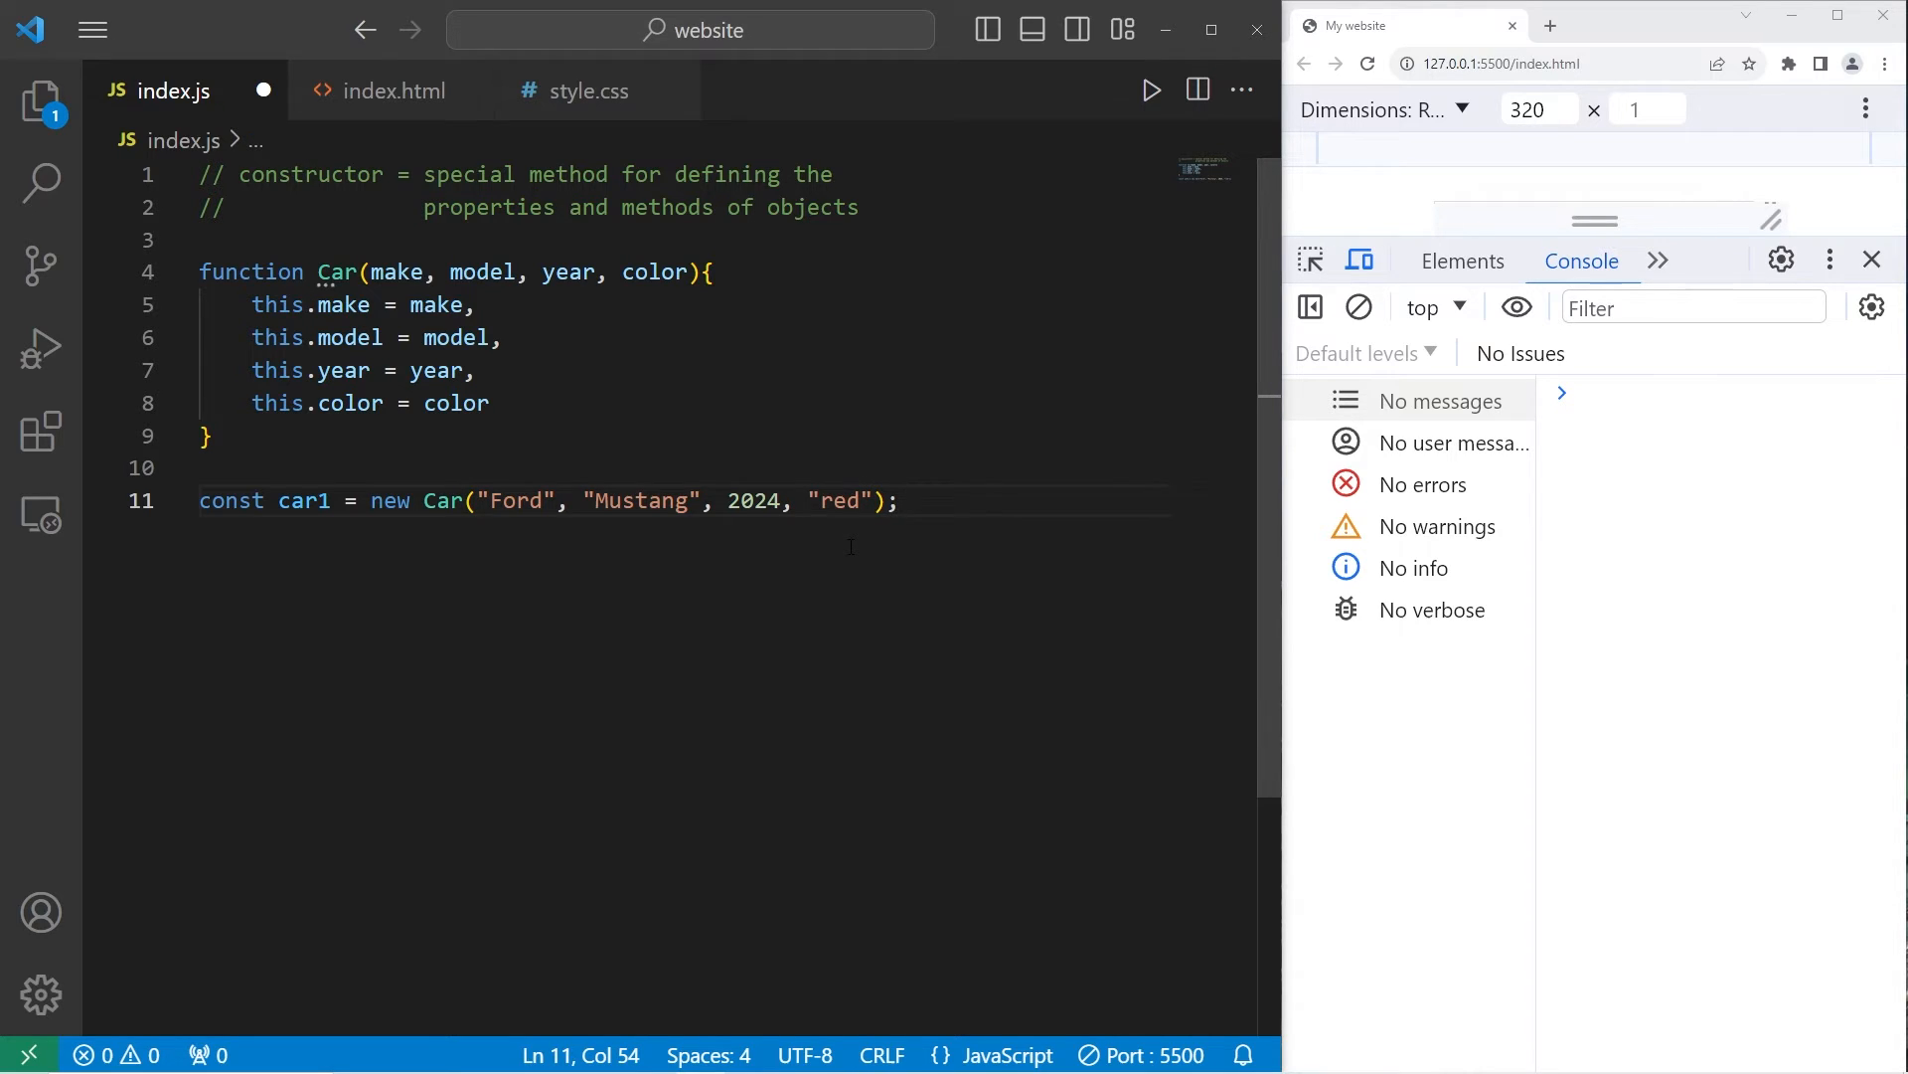
double_click(304, 500)
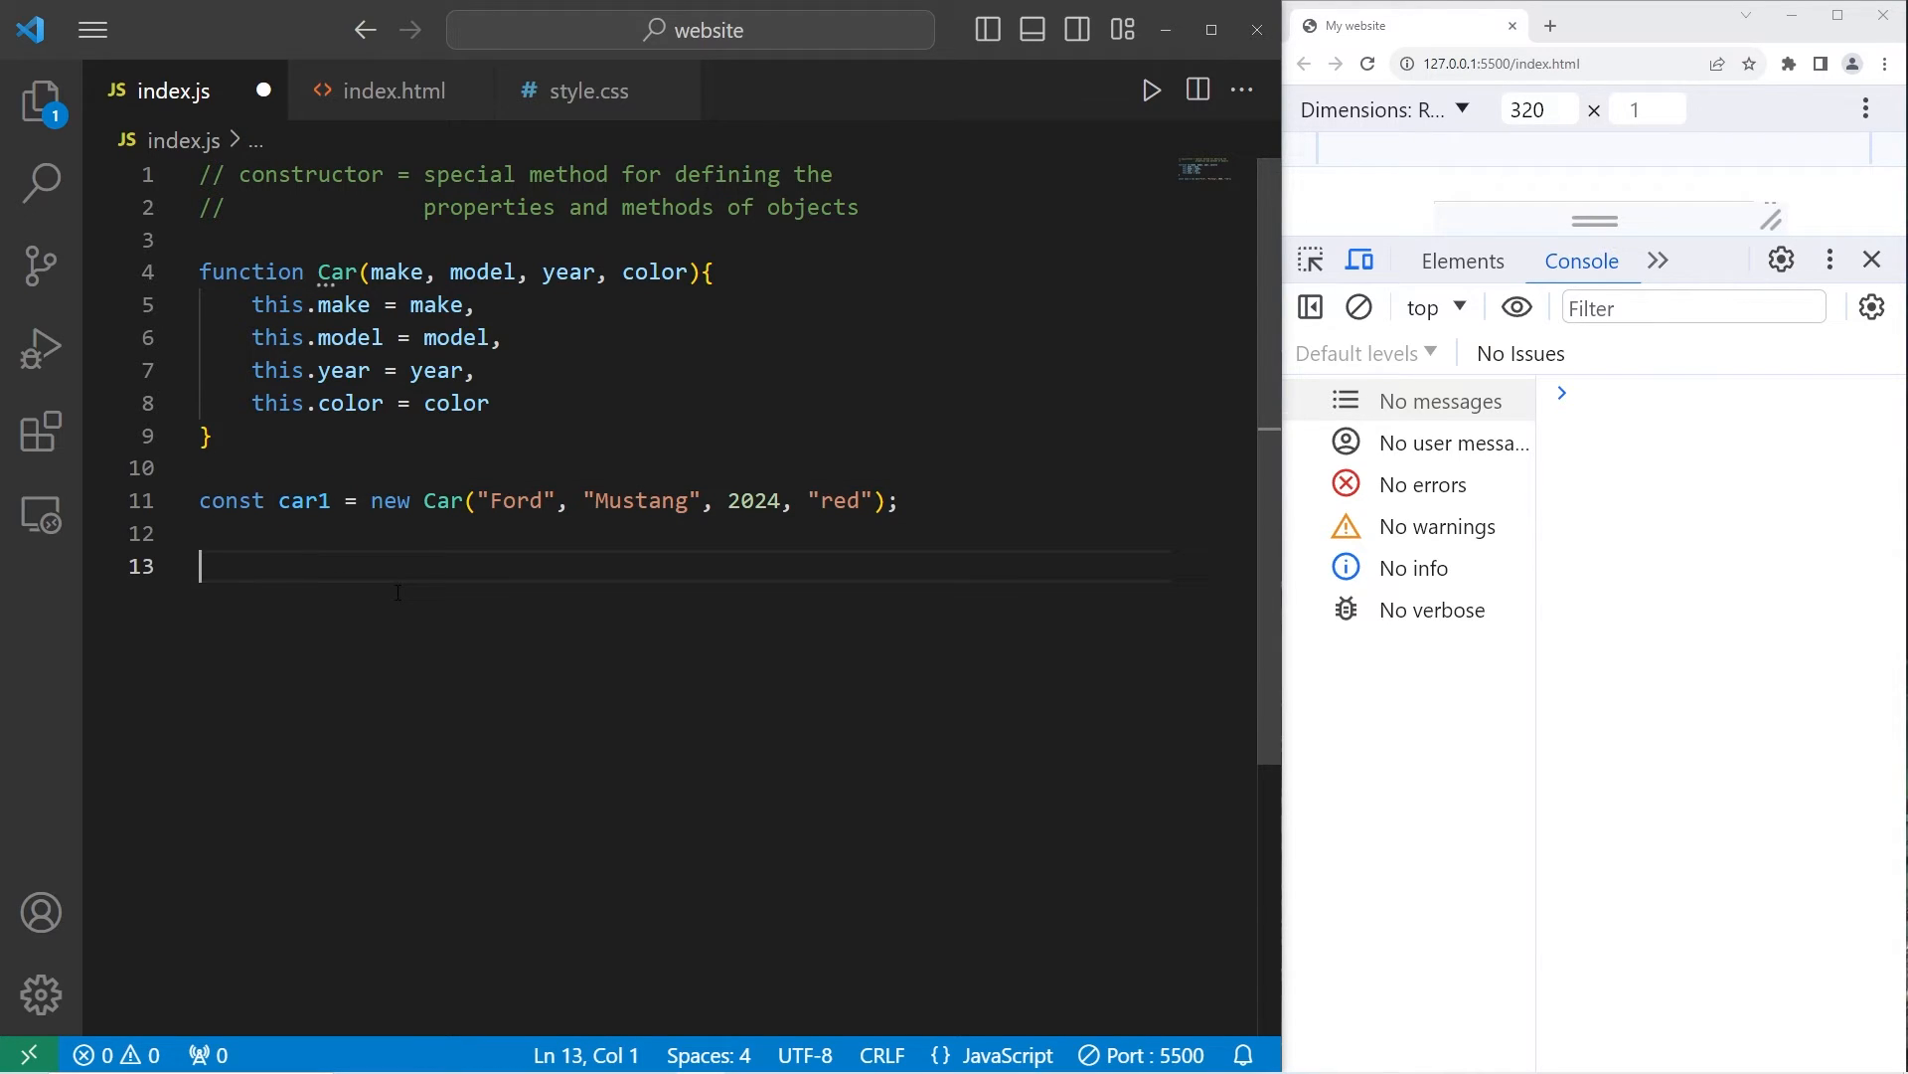
Step: Log car1.make, model, year and color and save so the console prints Ford, Mustang, 2024, red
text(console.log())
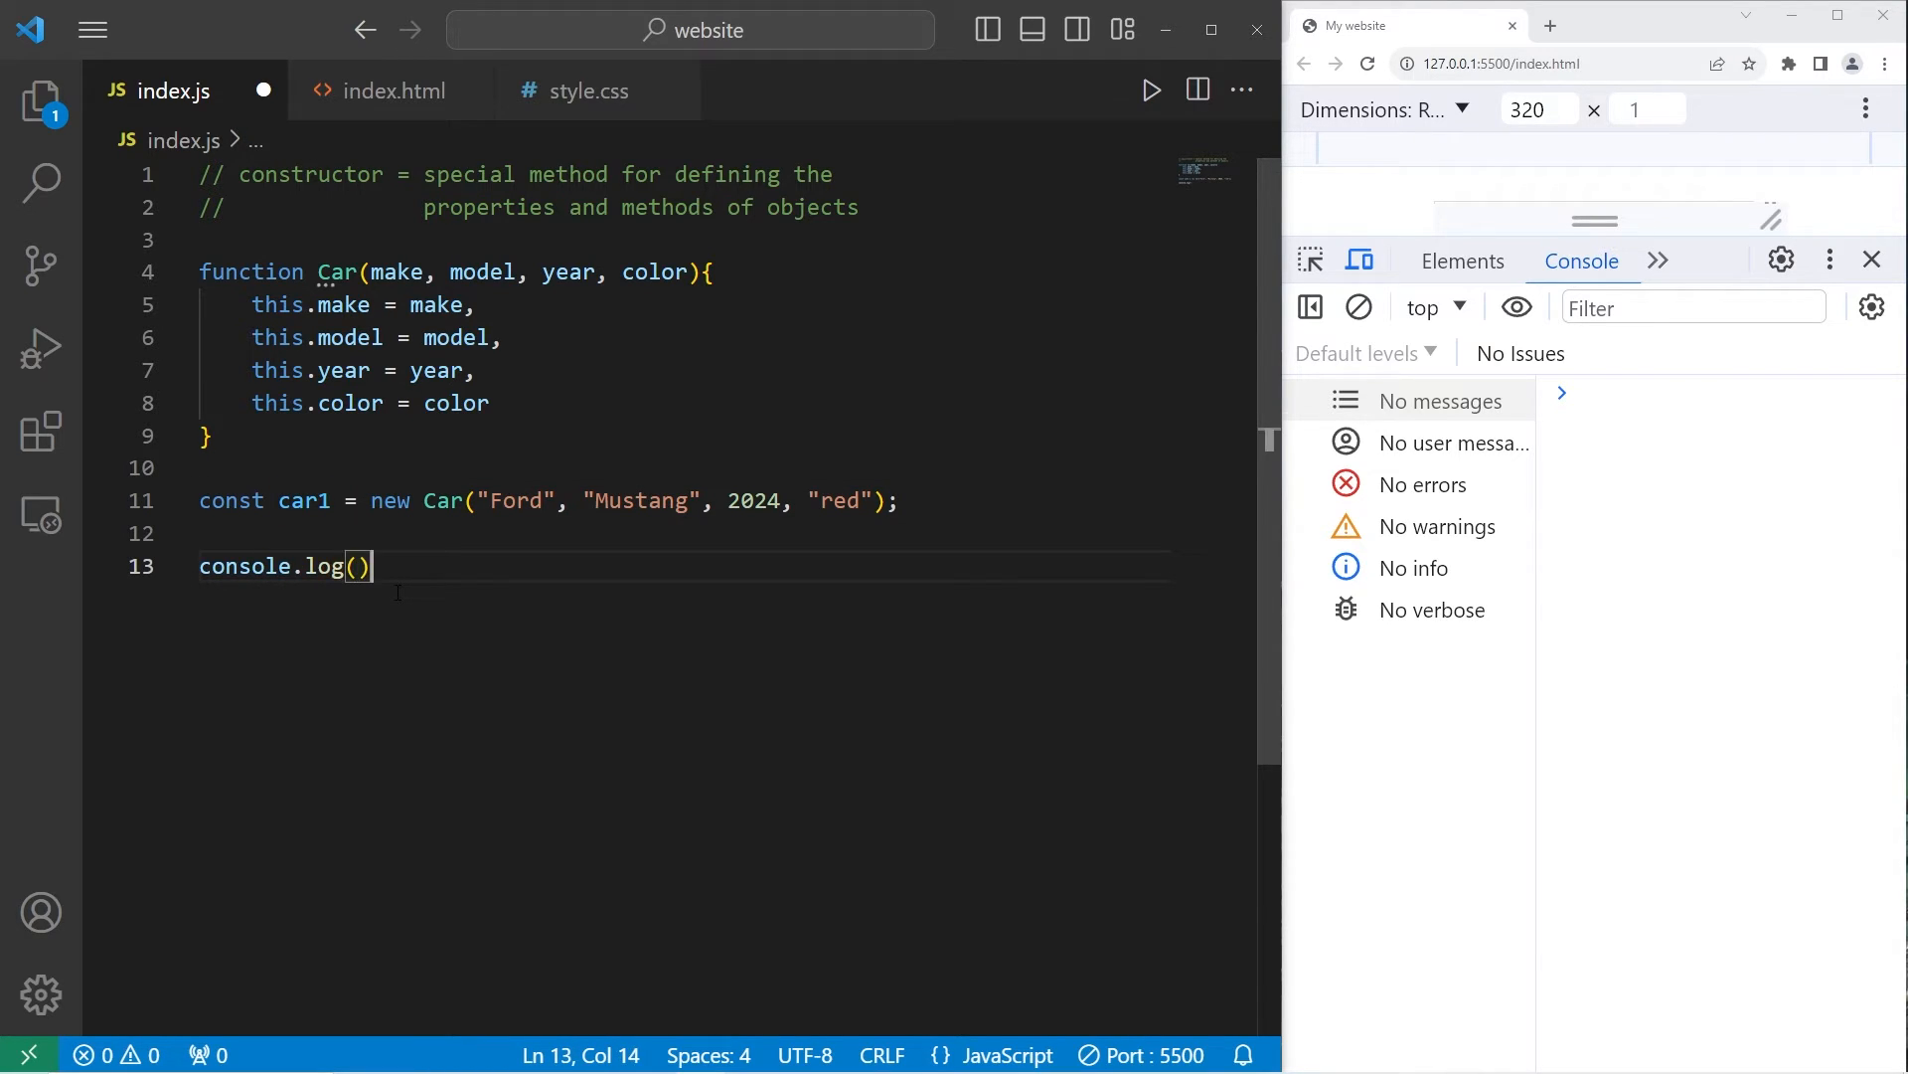
text(;)
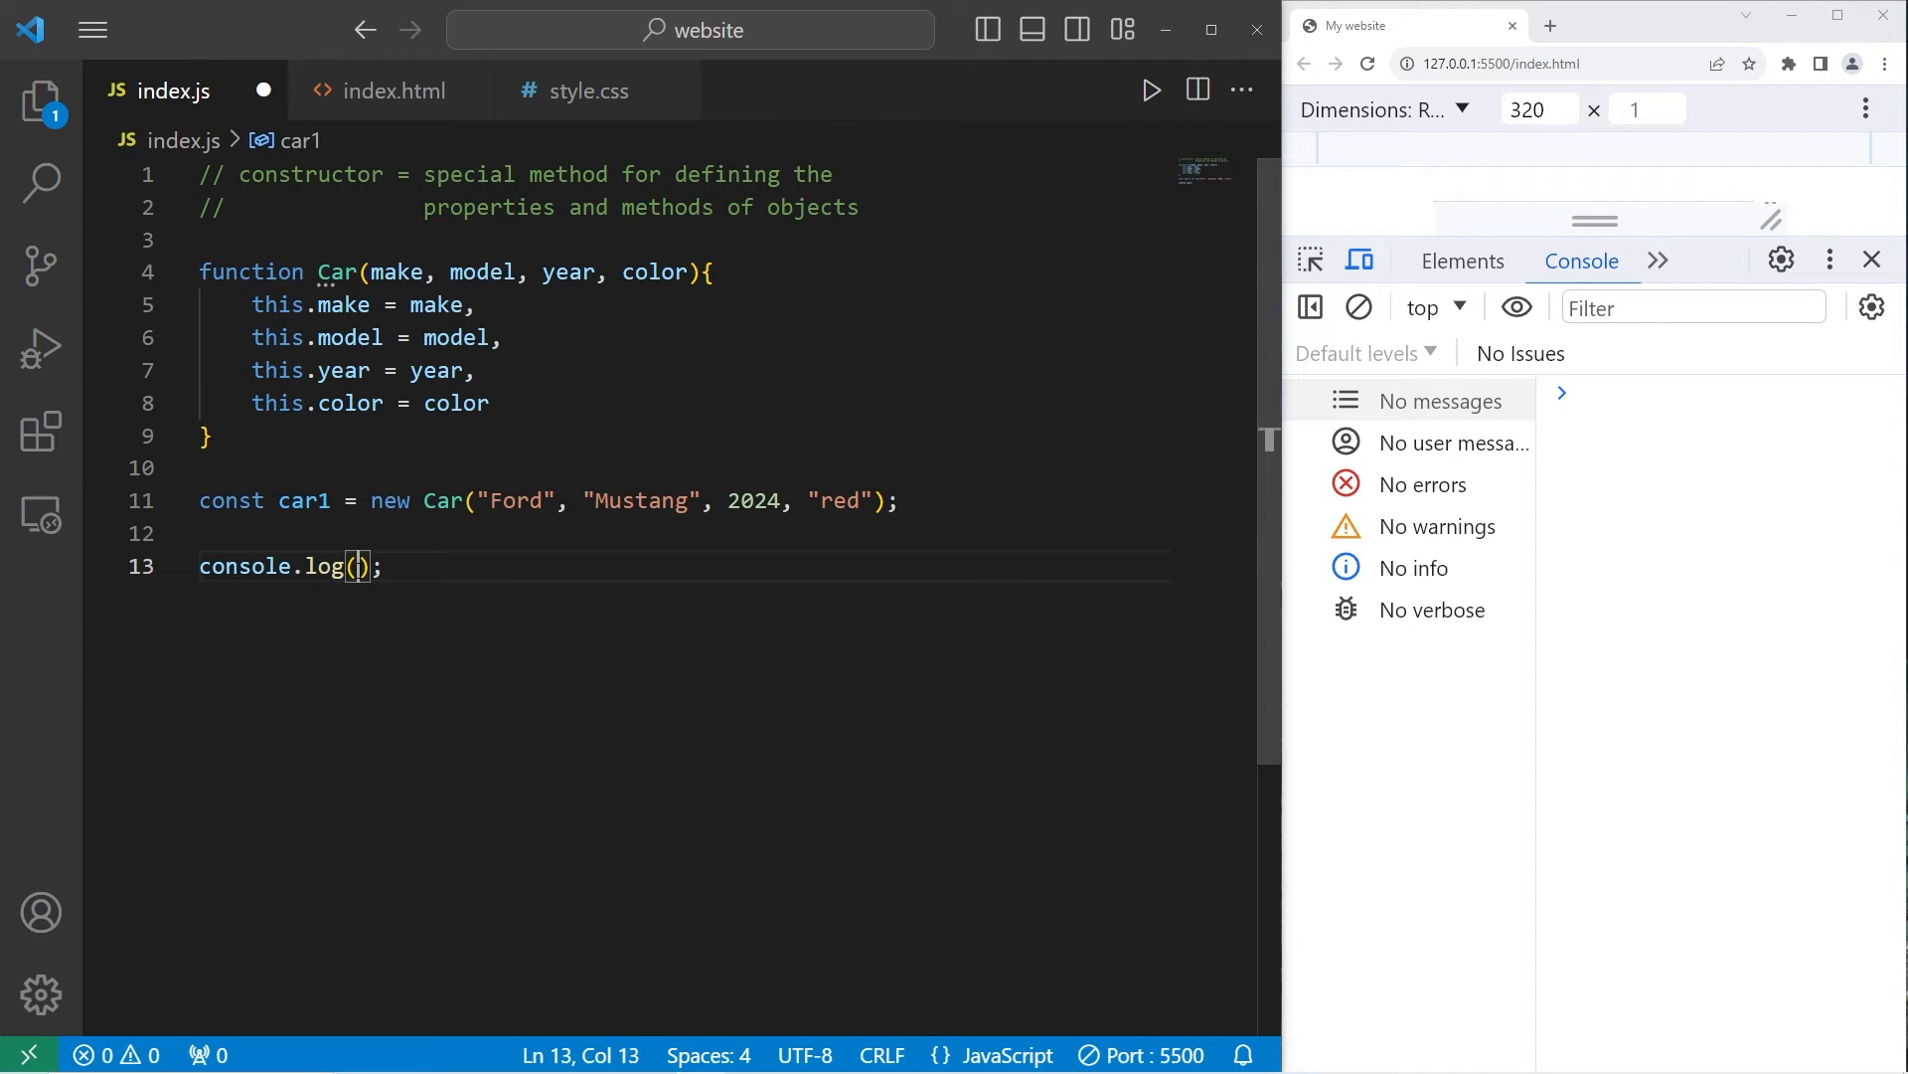
text(car1.make)
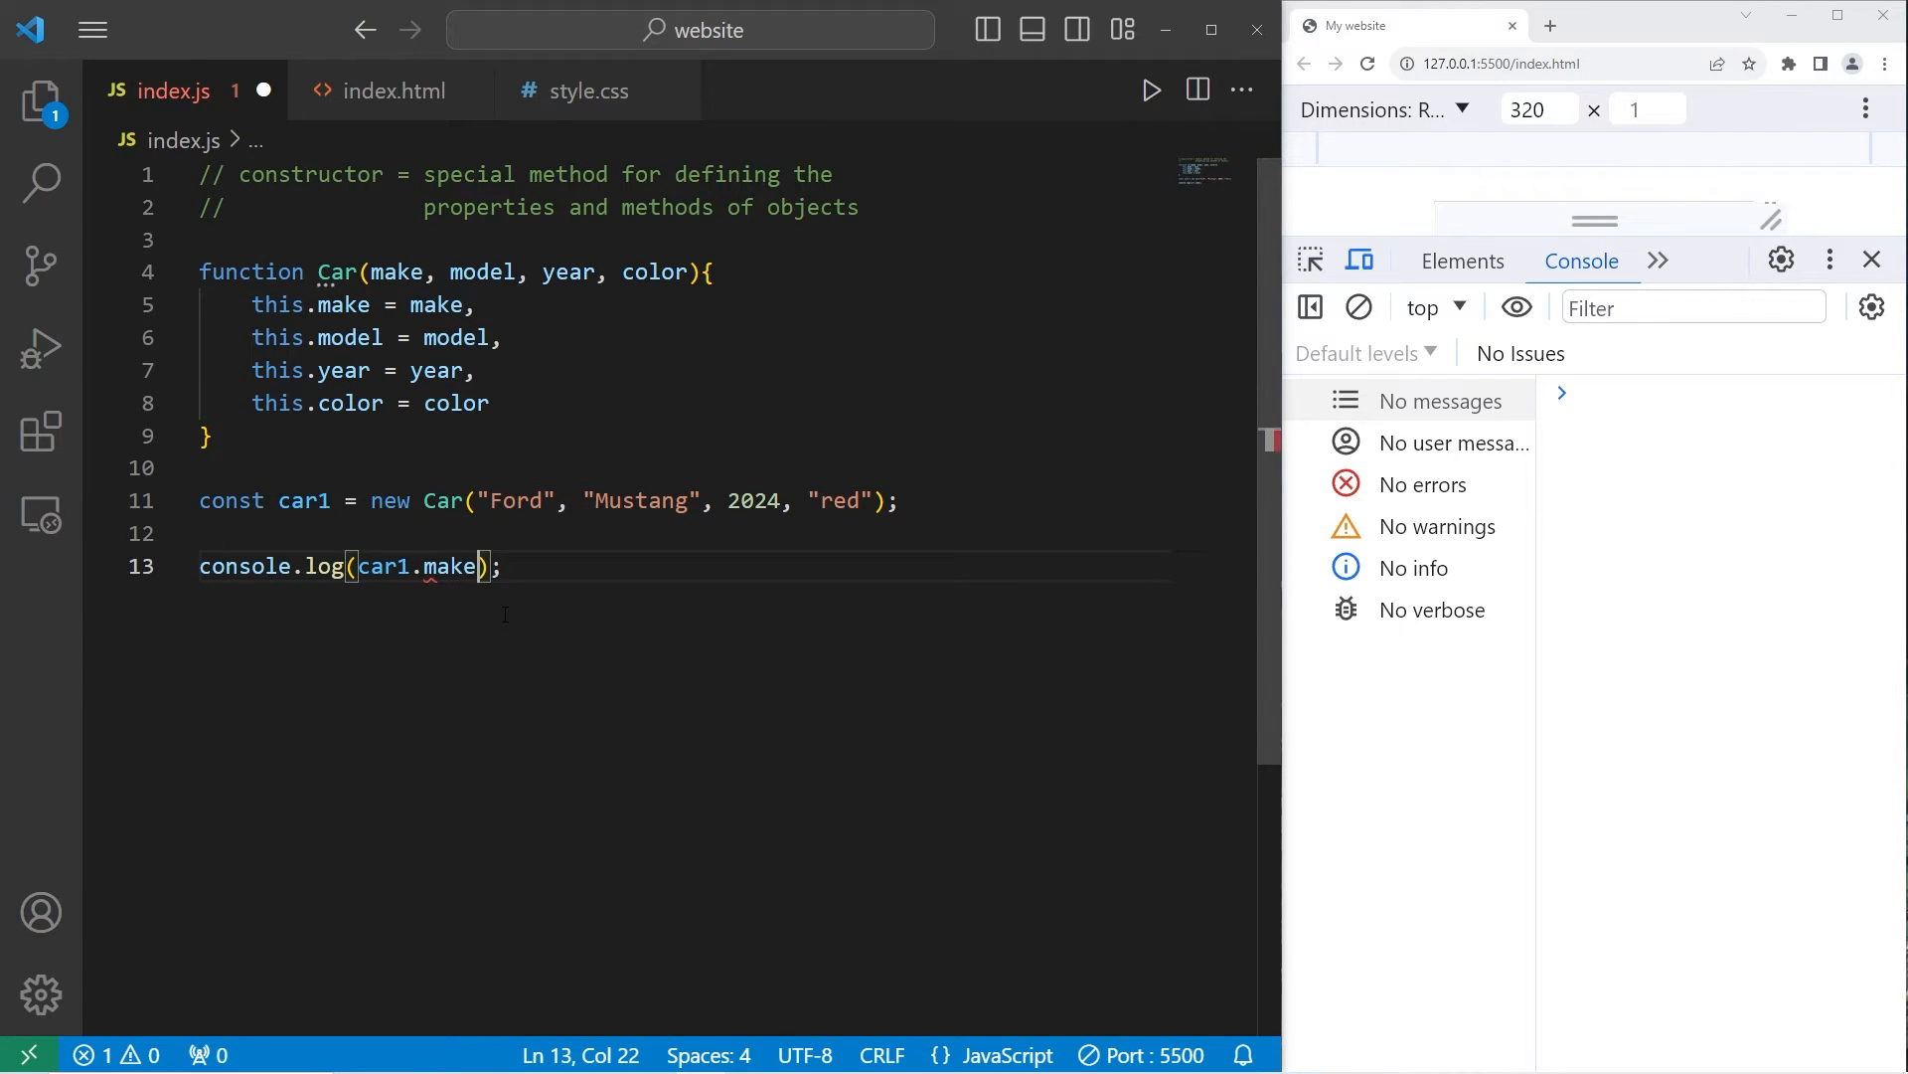
key(ctrl+s)
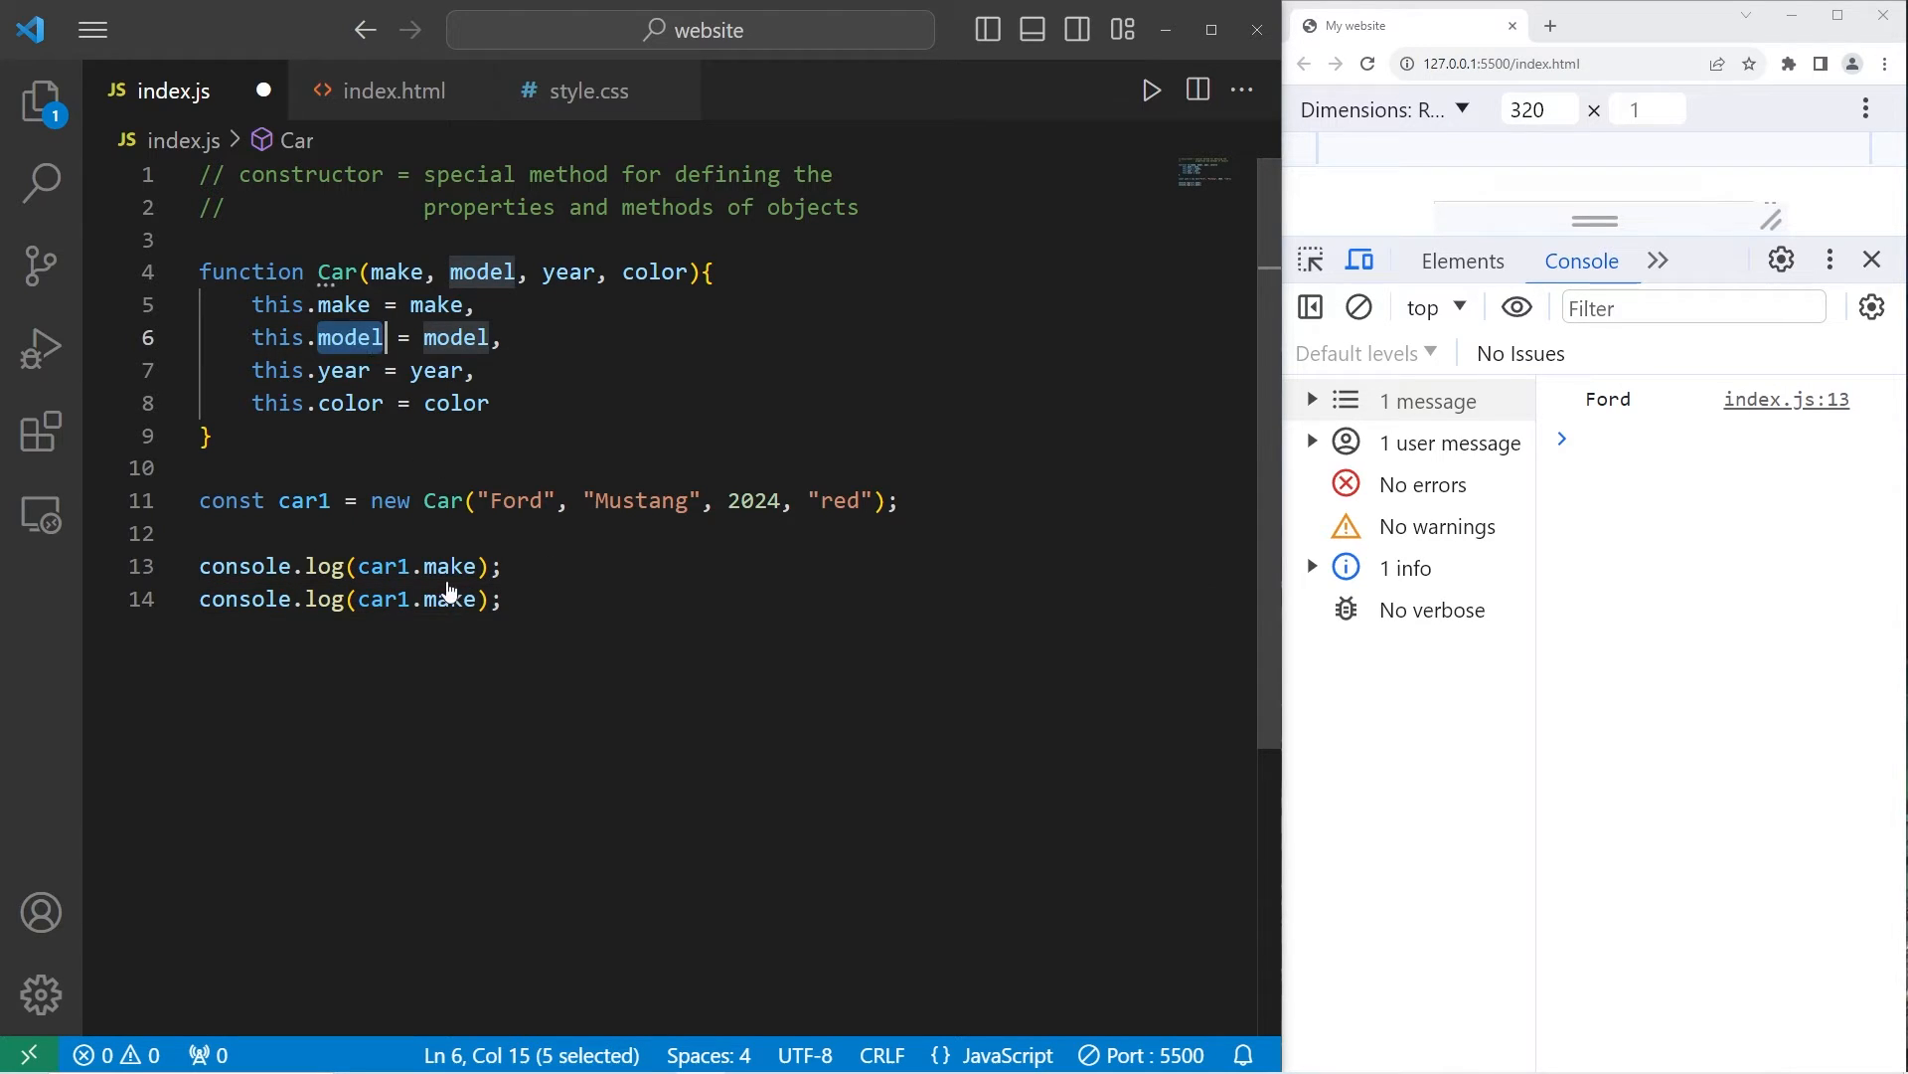
text(model)
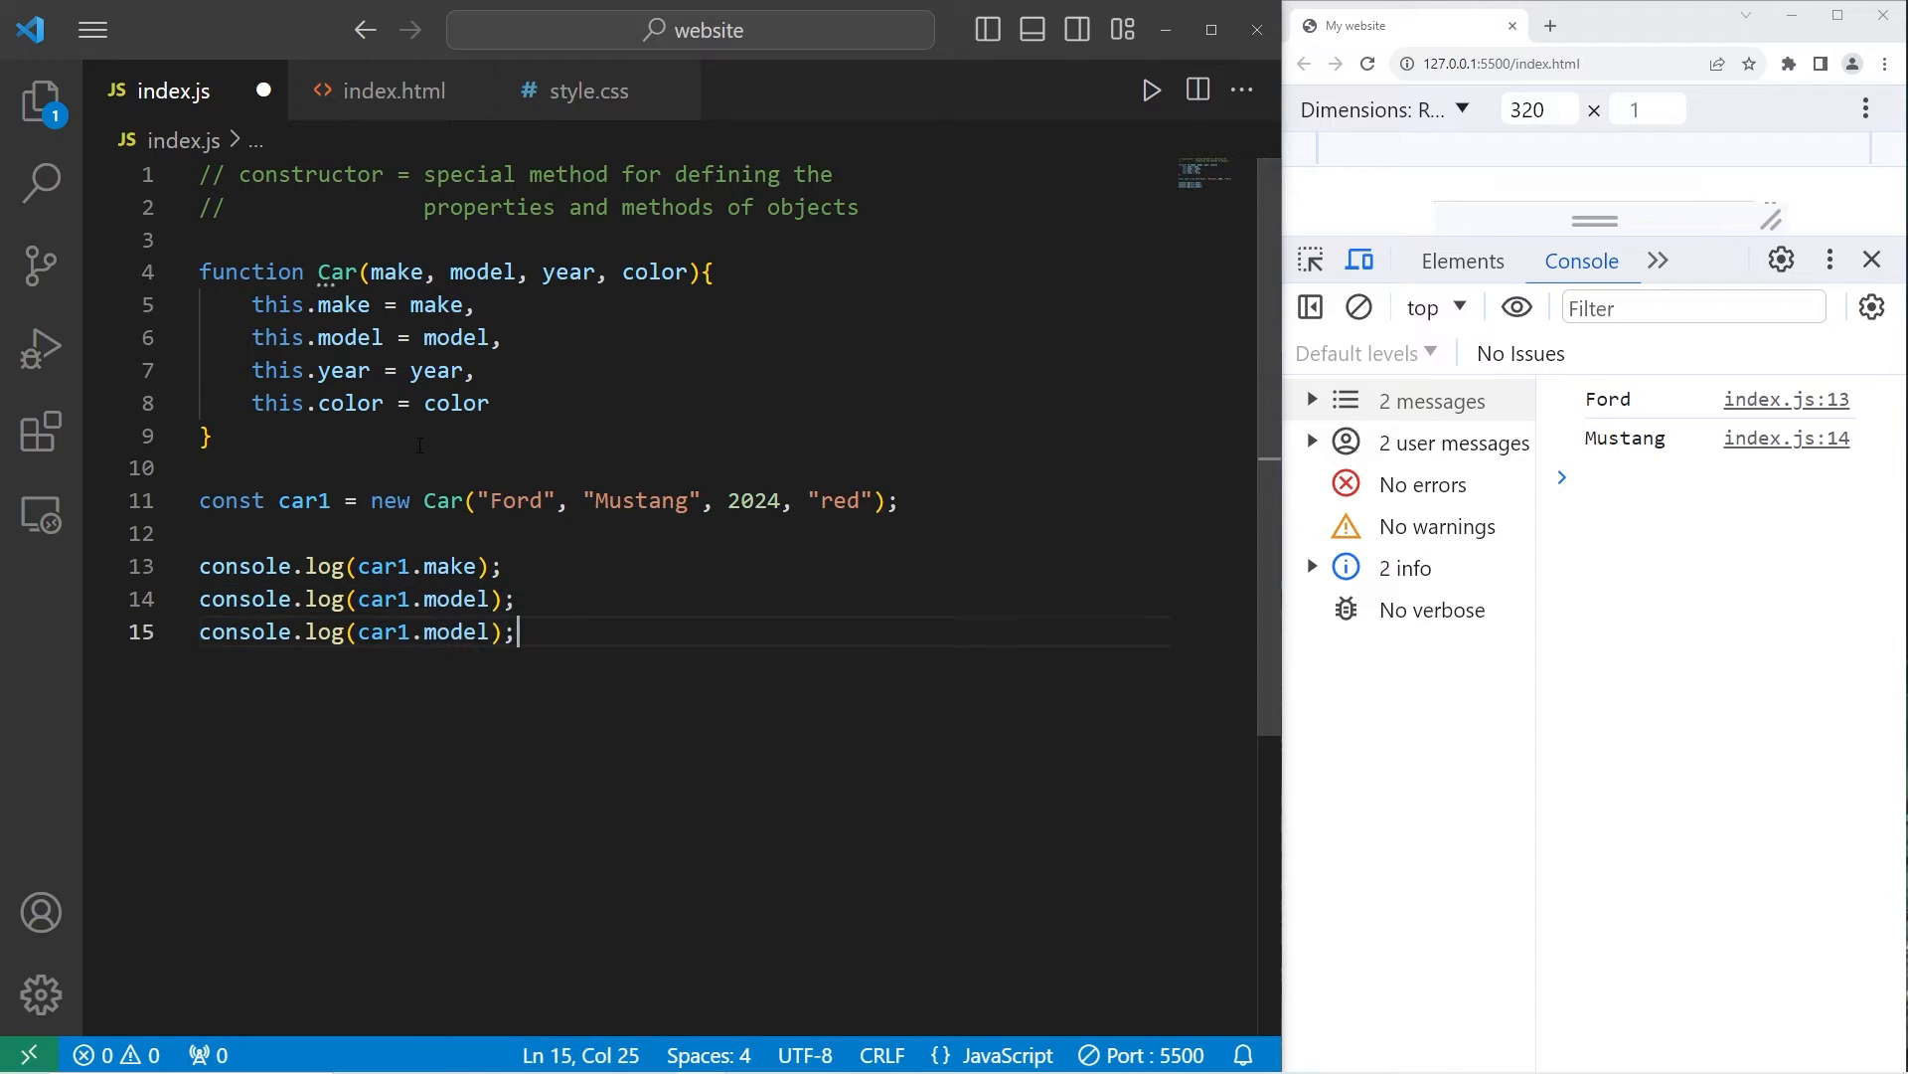
text(year)
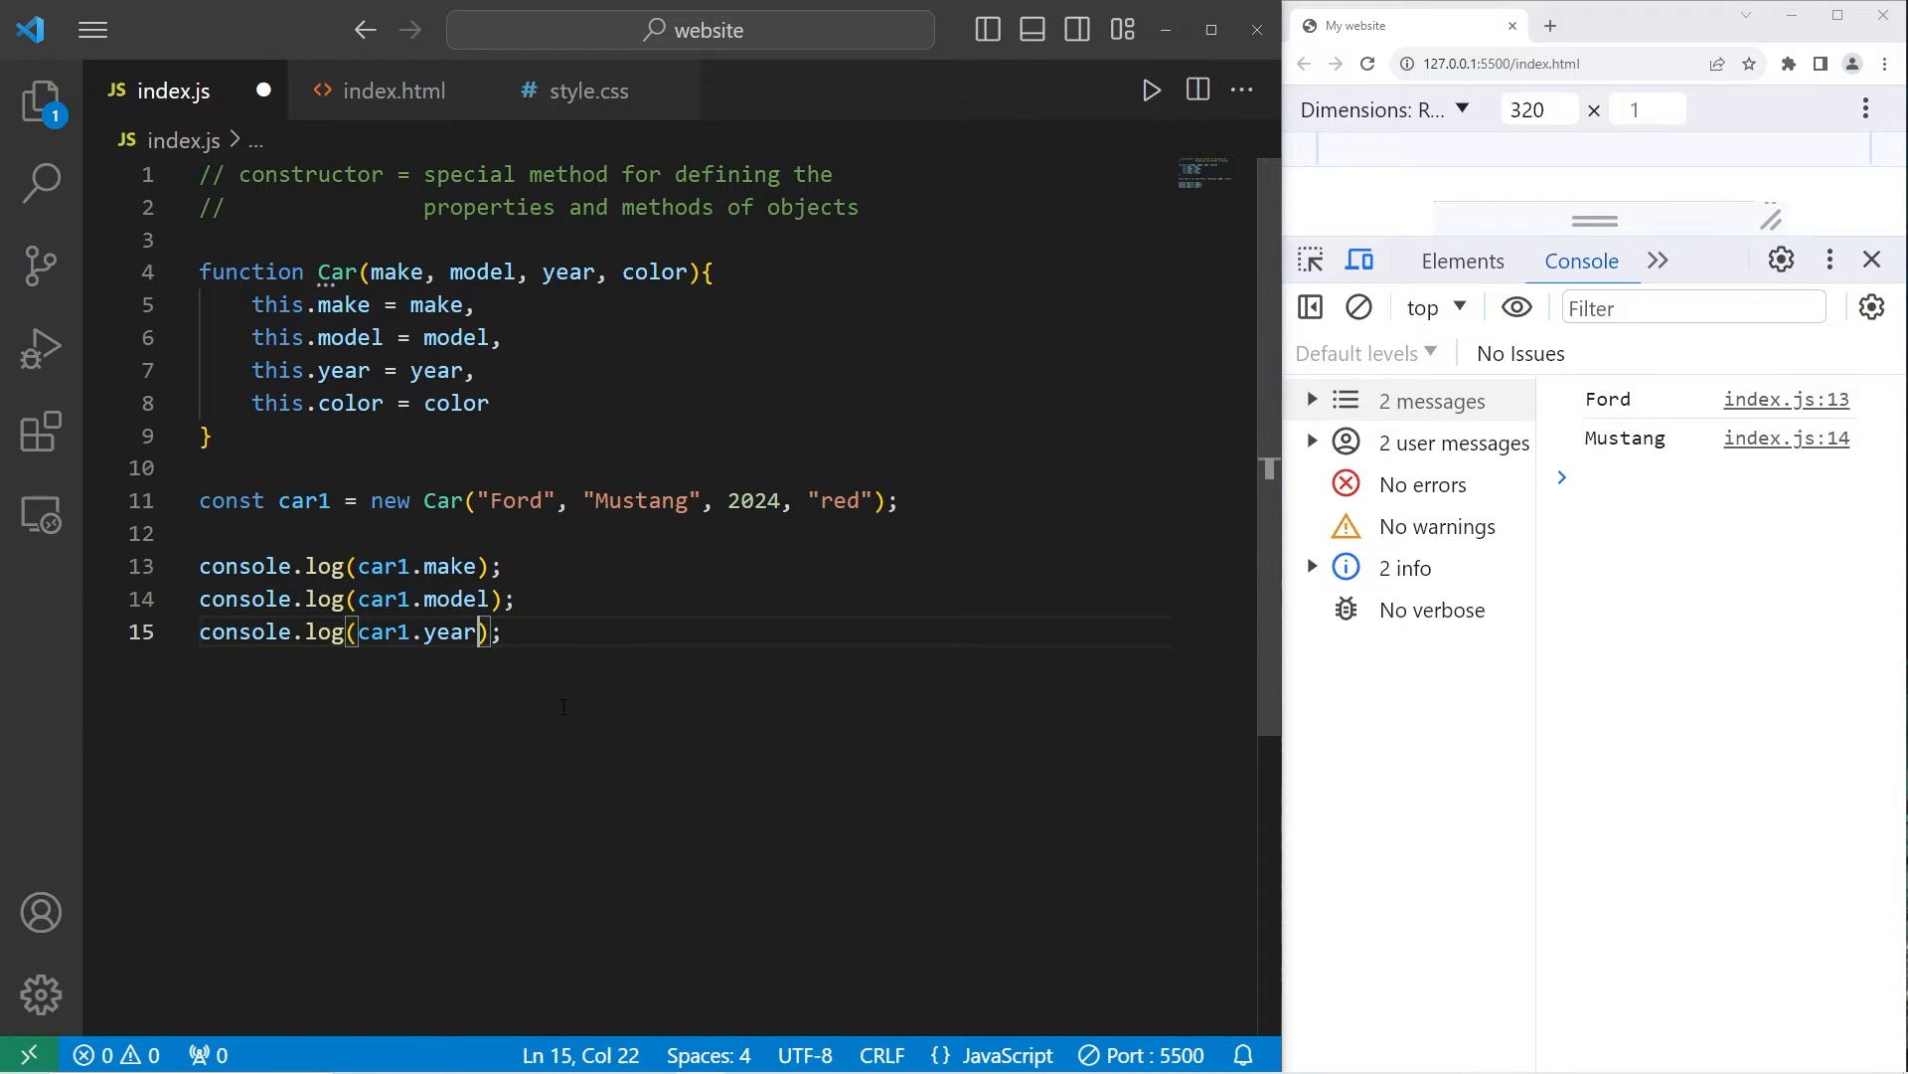
key(Enter)
text(console.log(car1.color);)
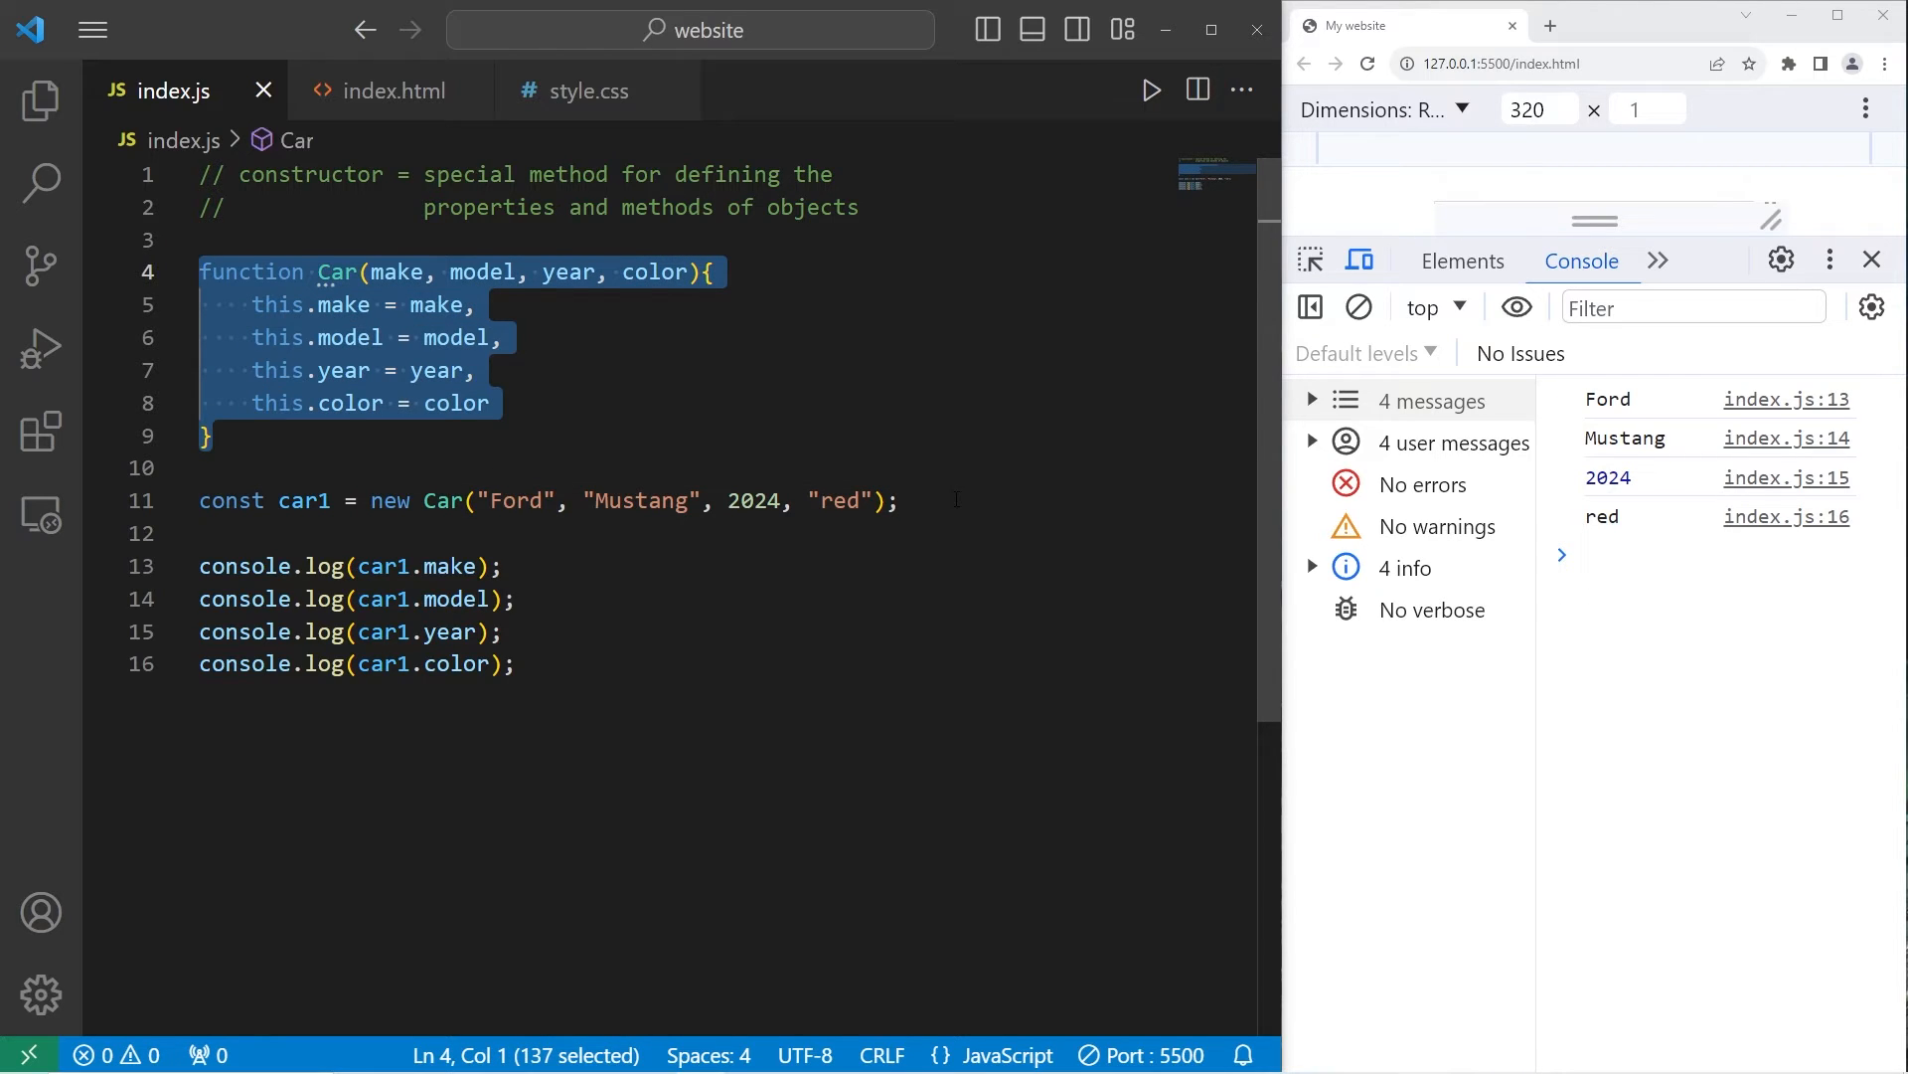
Step: Create car2 as new Car("Chevrolet", "Camaro", 2025, "blue") and log its four properties
text(c)
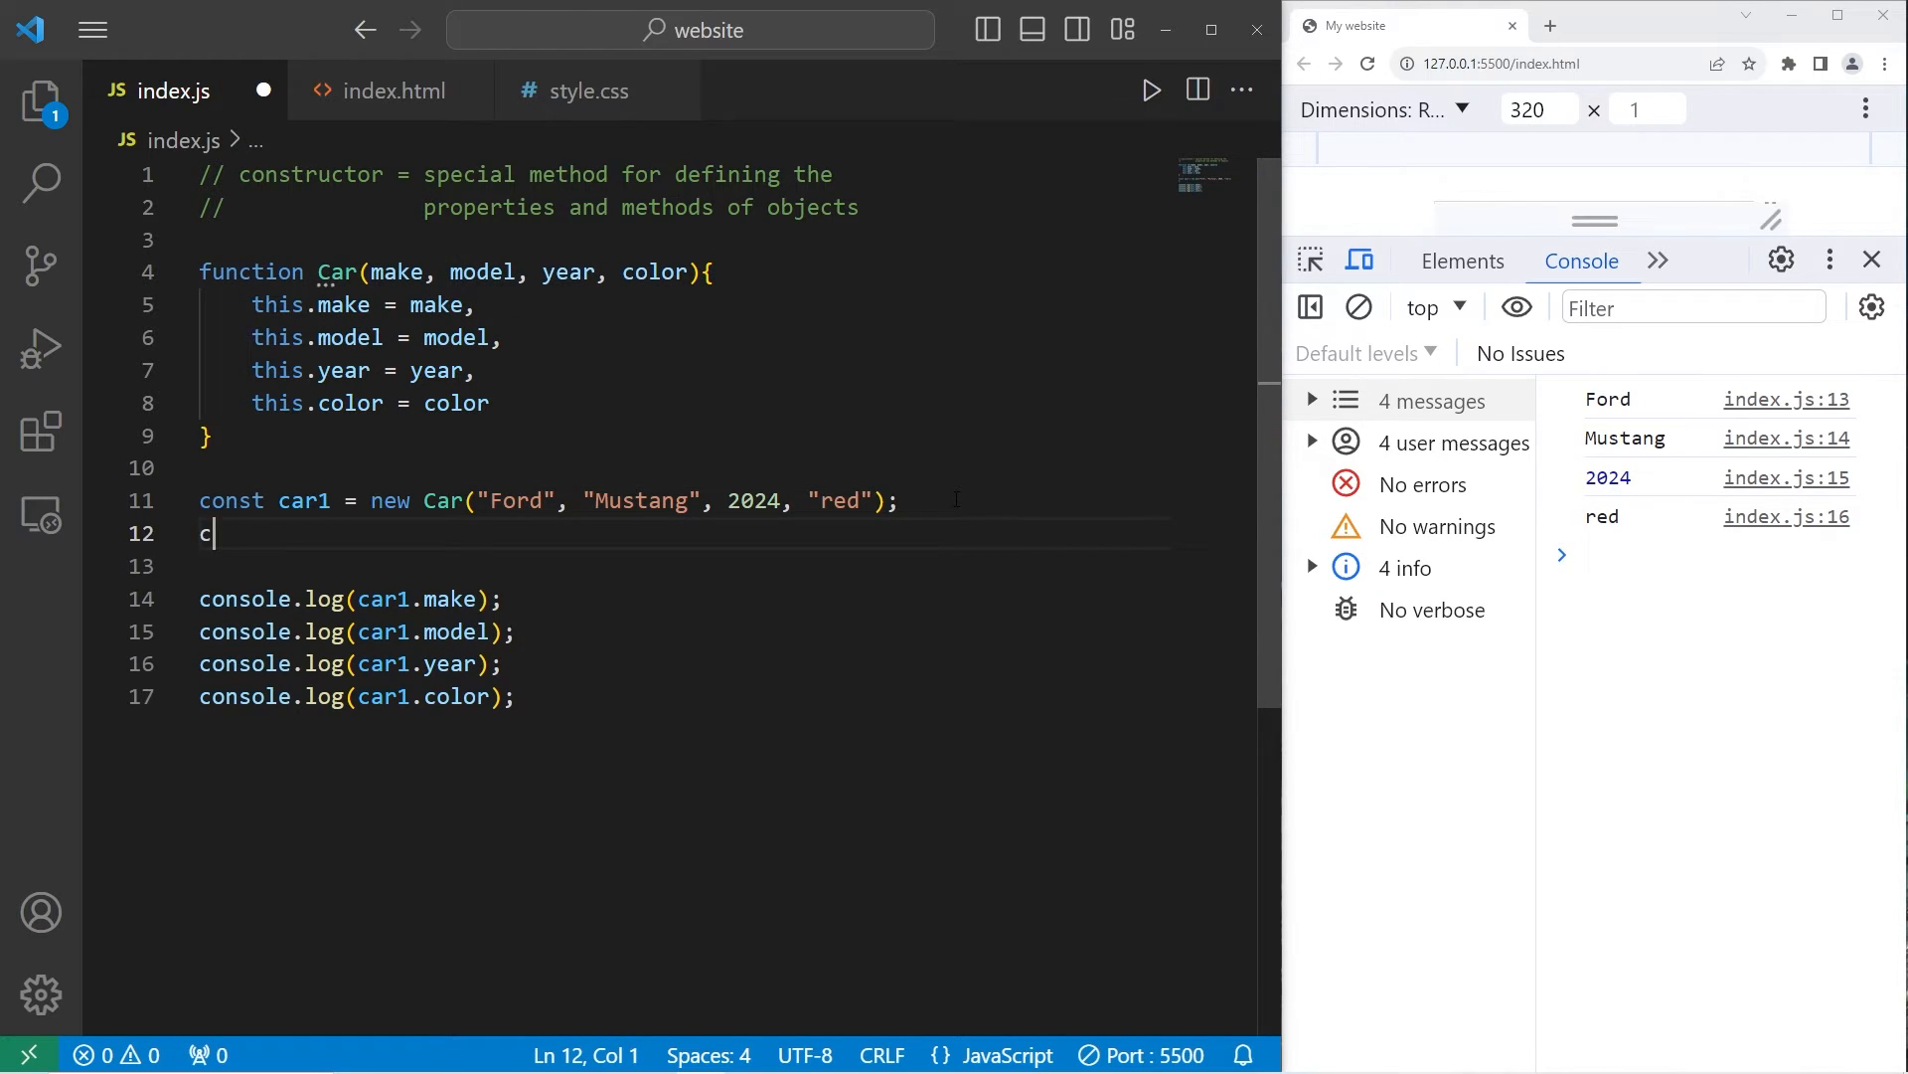
text(onst car2)
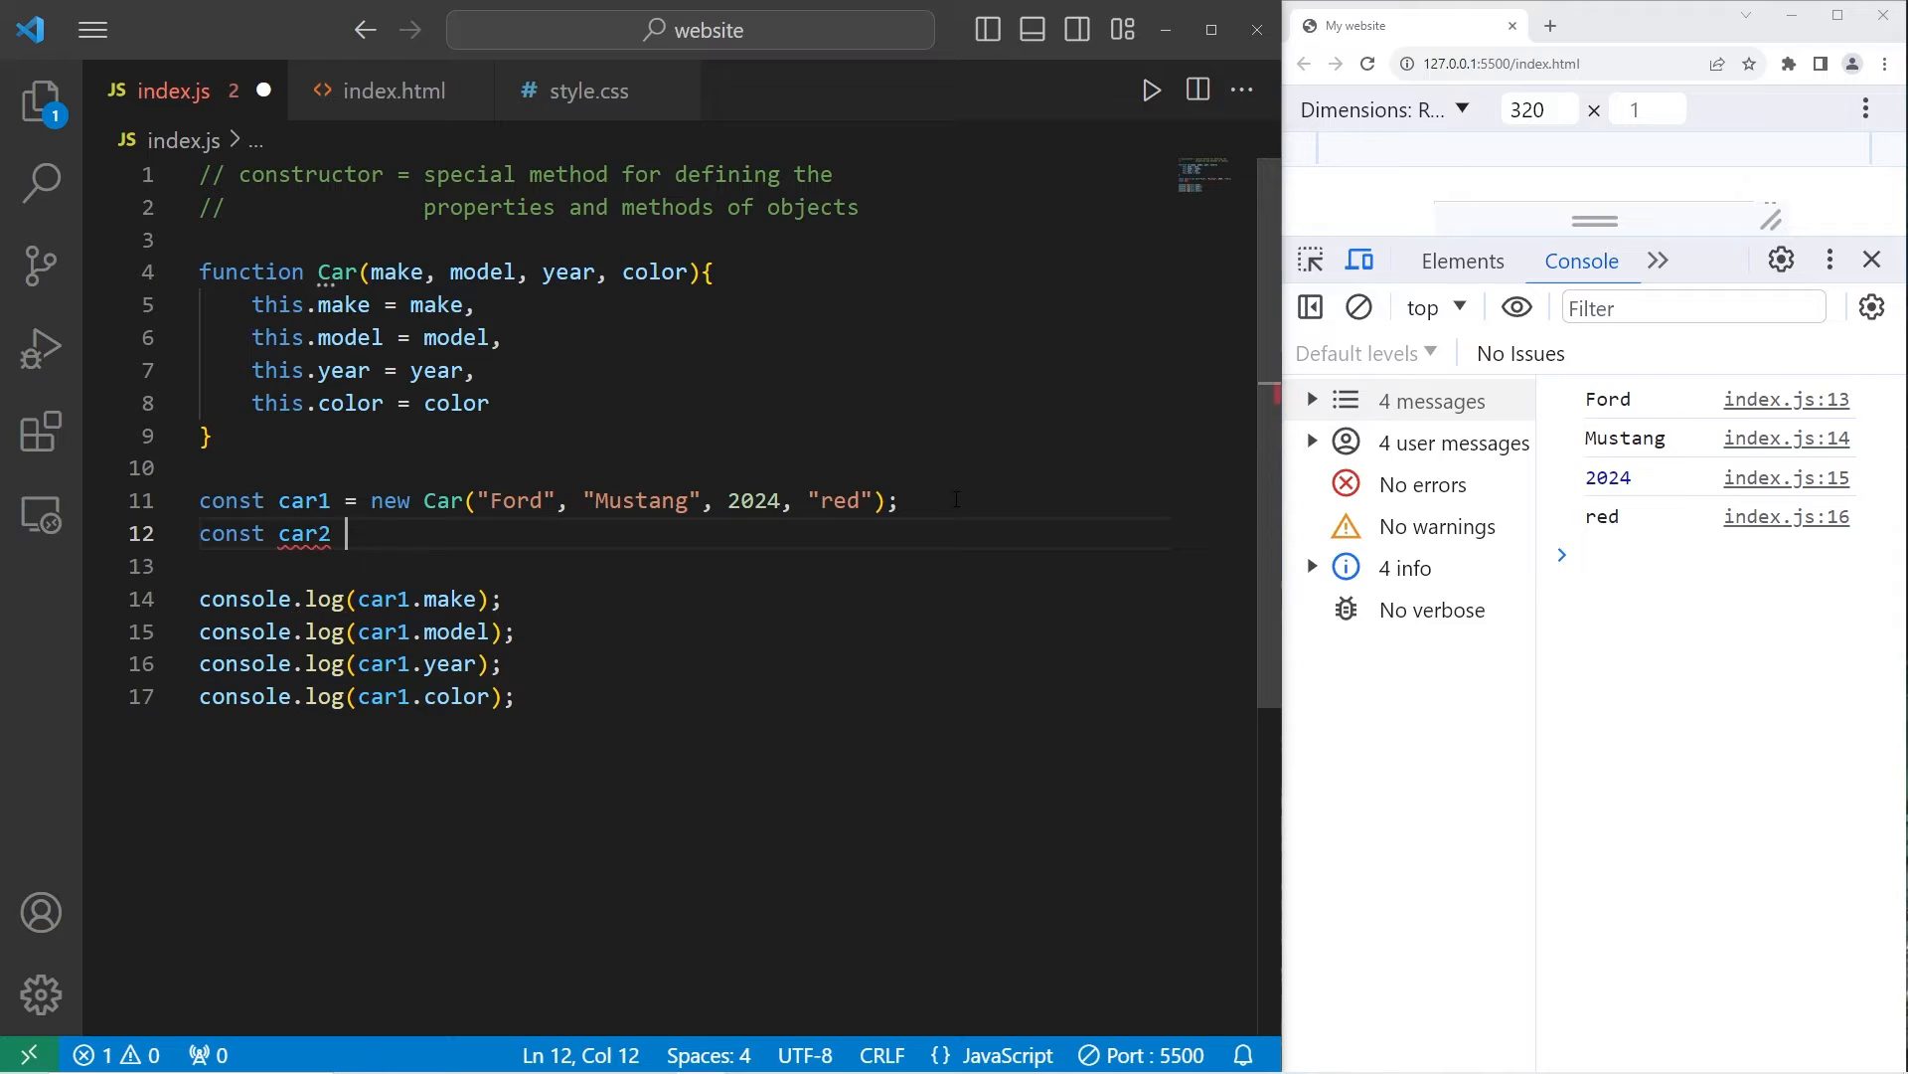
text(= new)
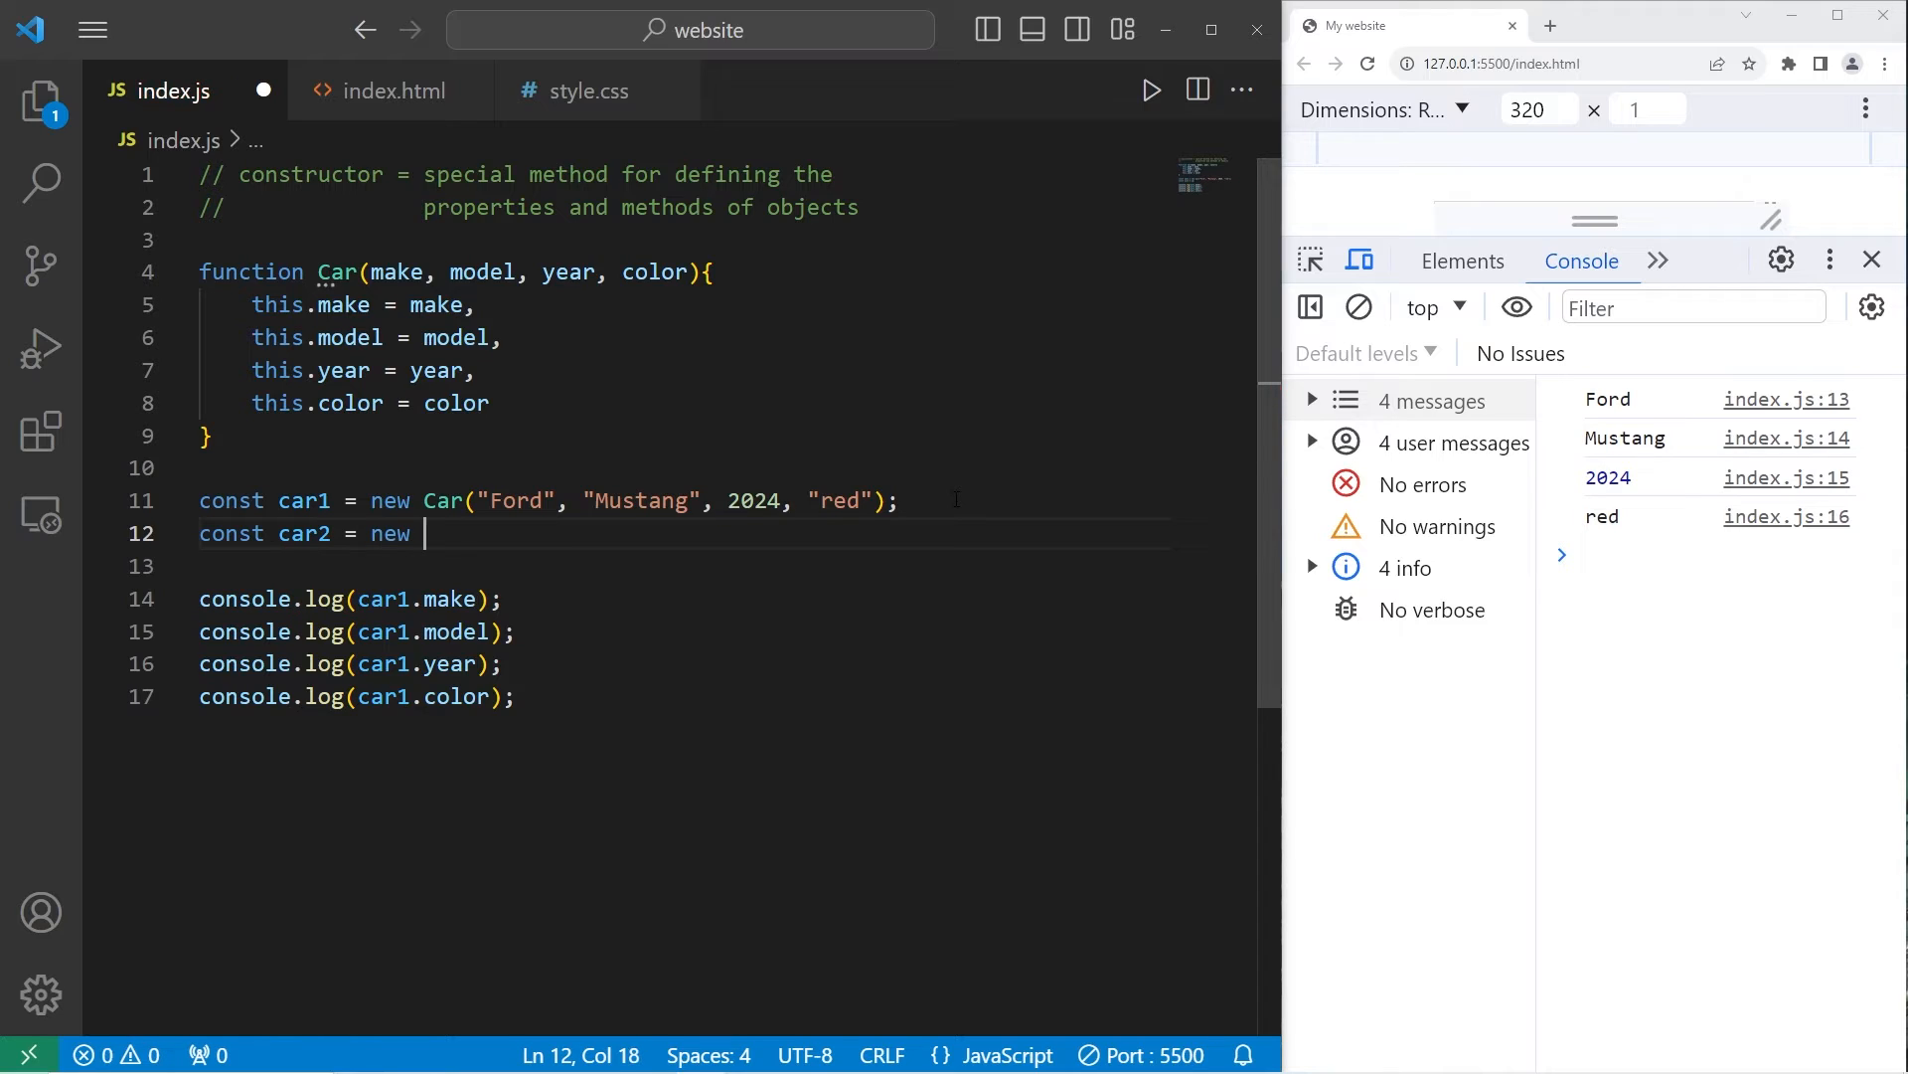
text(Car();)
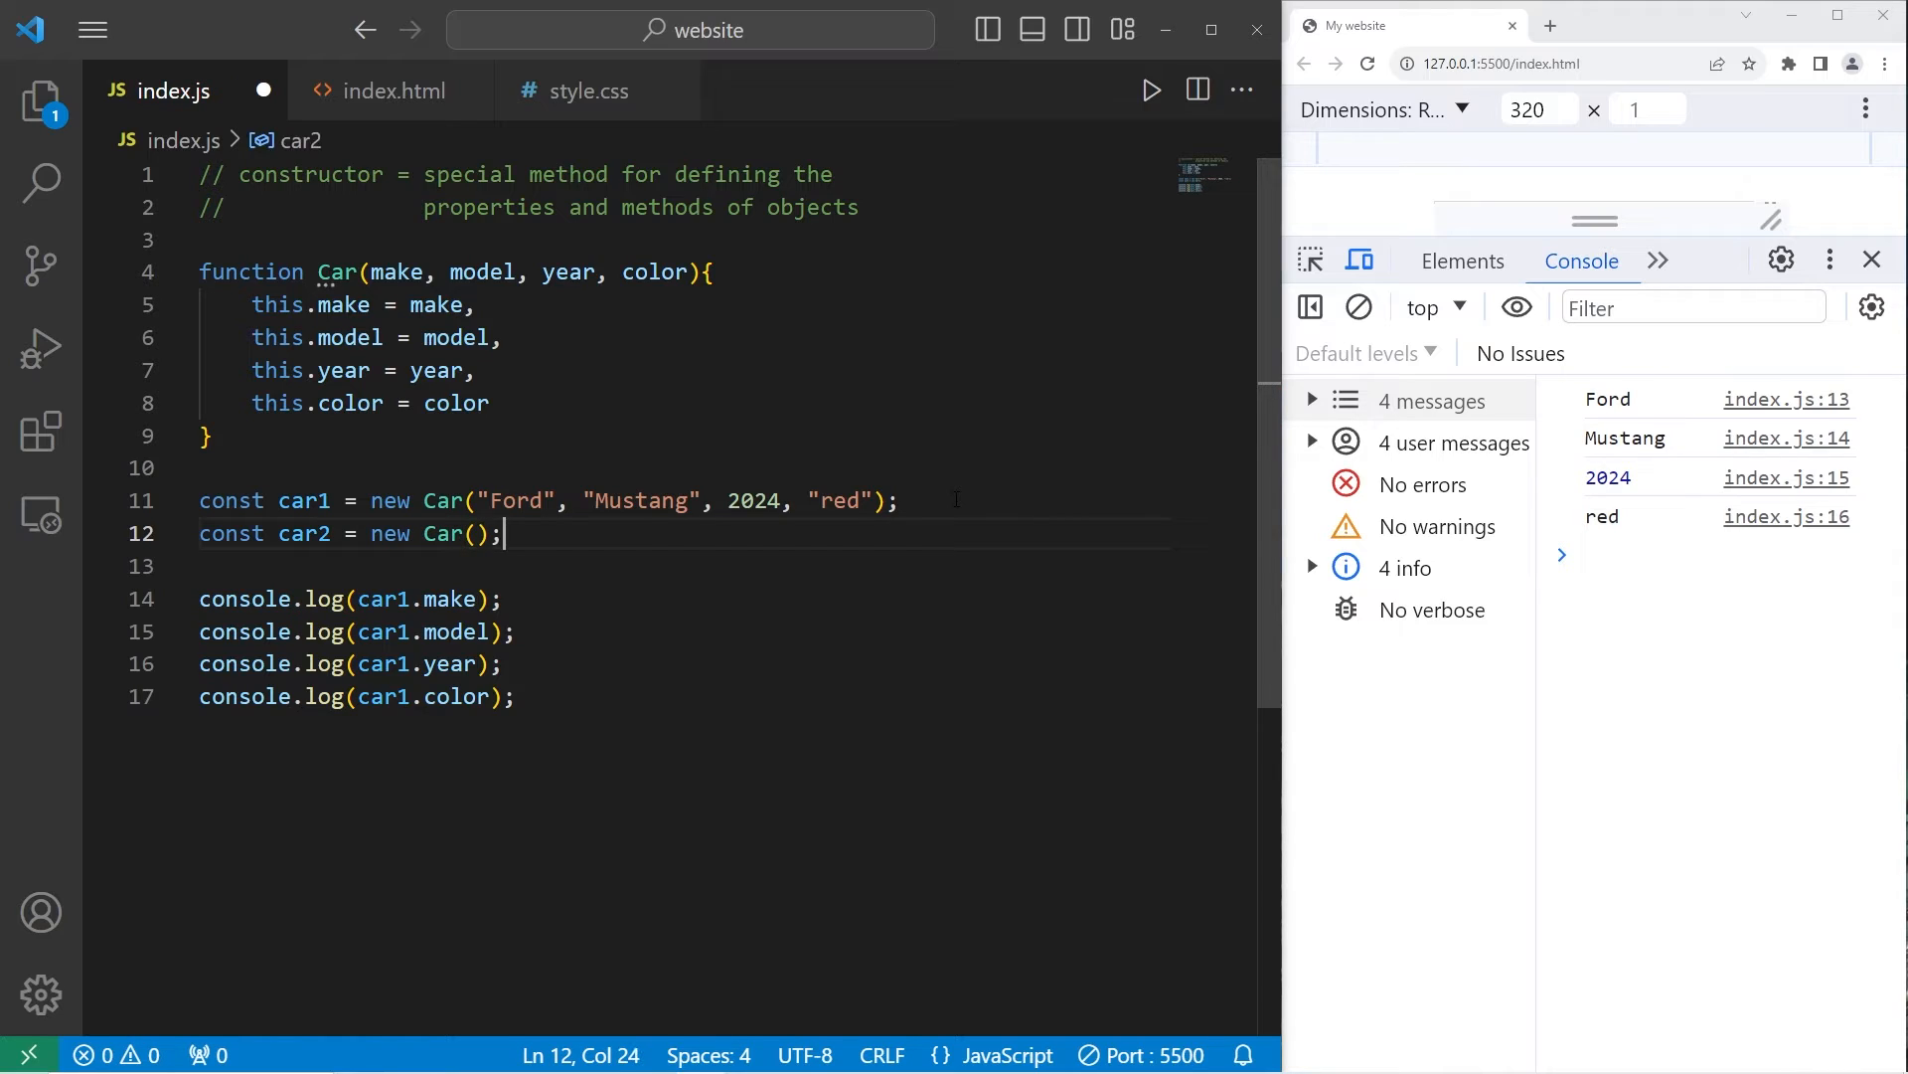
text("c")
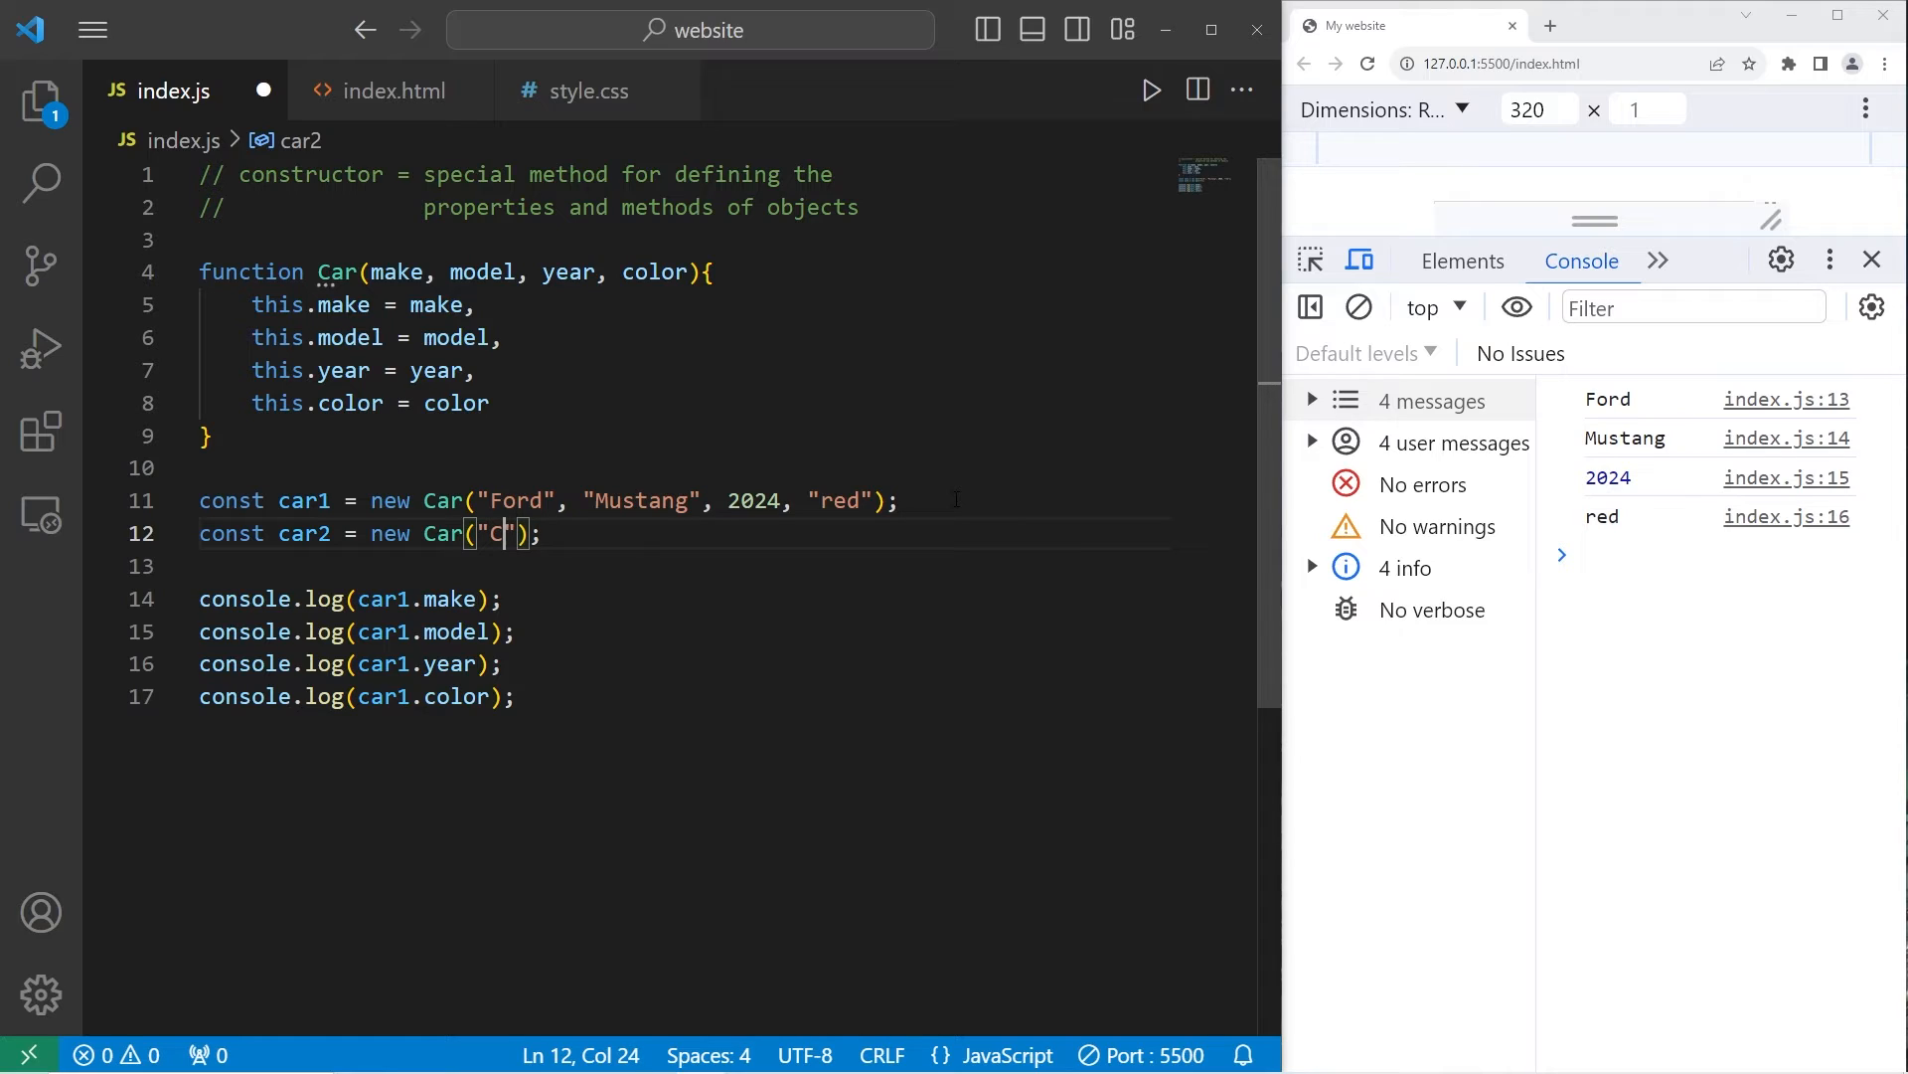
text(hevrolet", "Camaro)
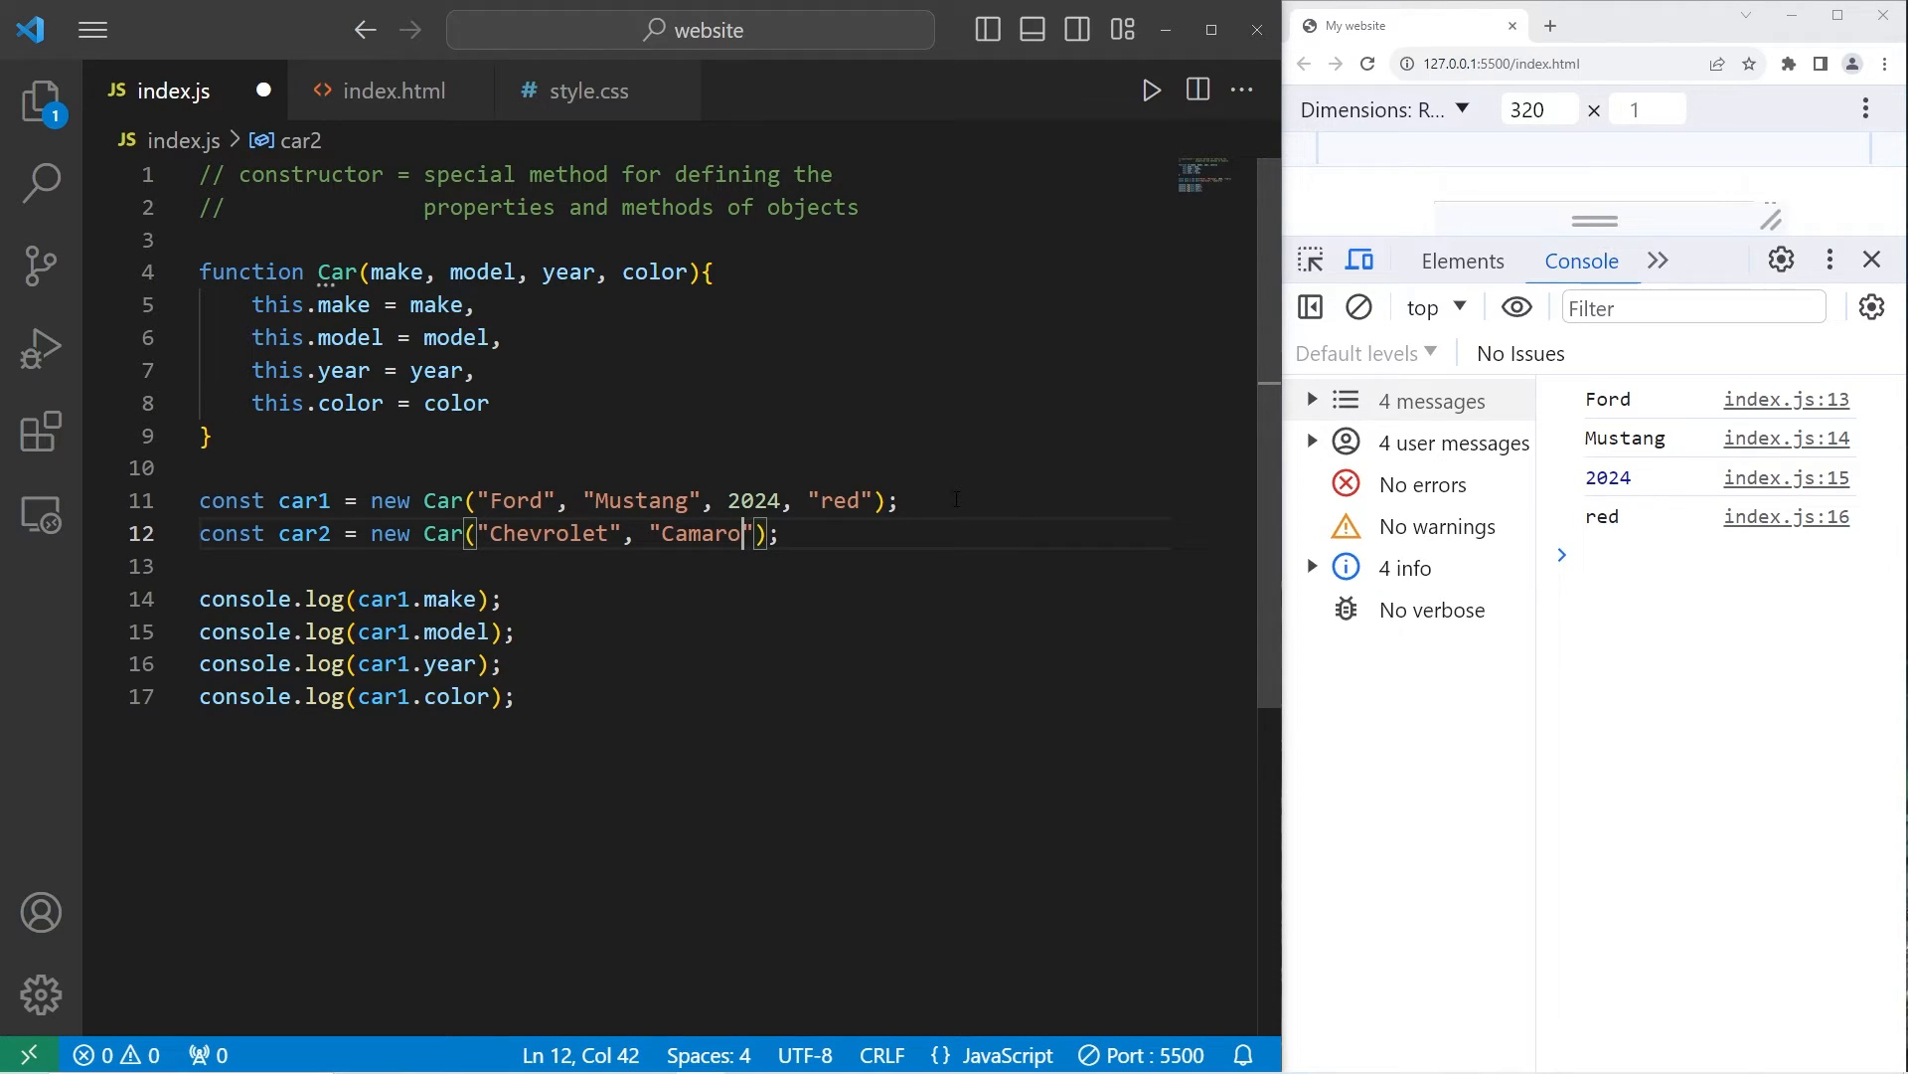
text(, 2025, "blue)
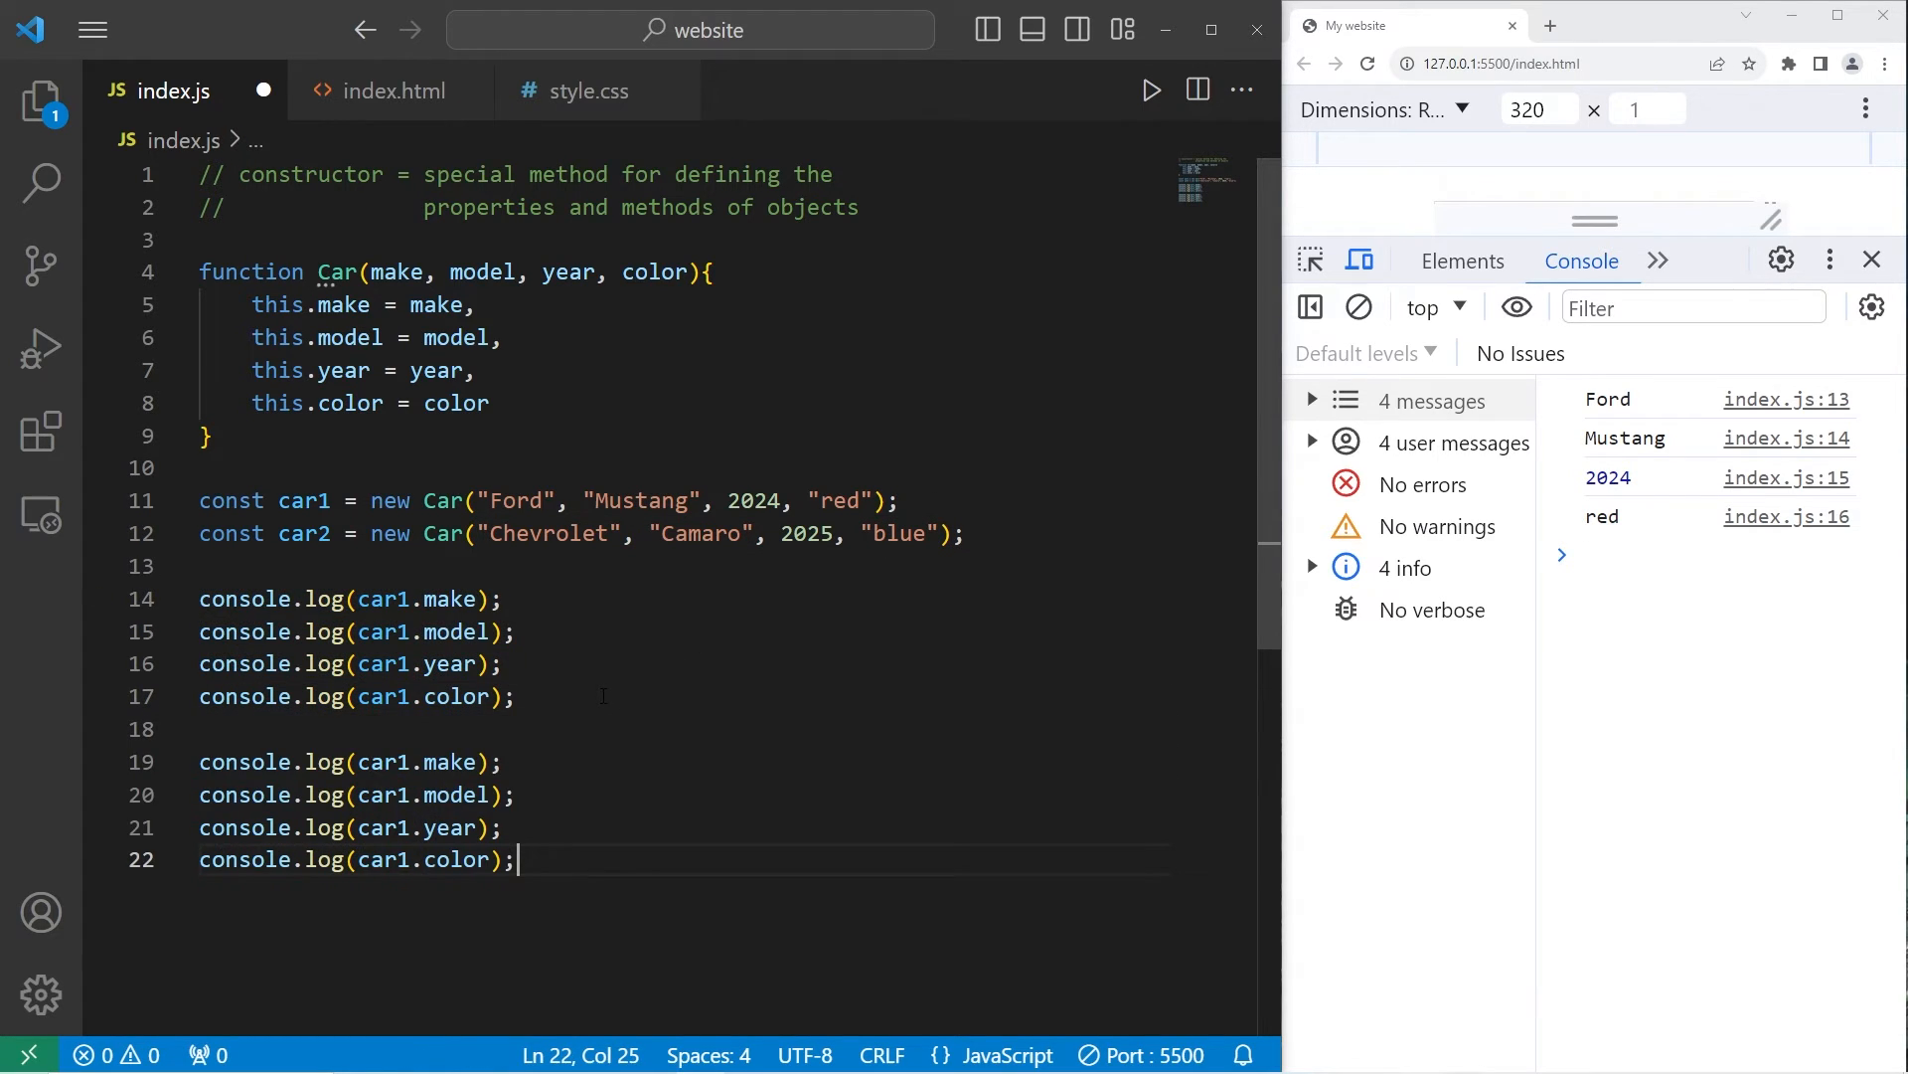
double_click(303, 500)
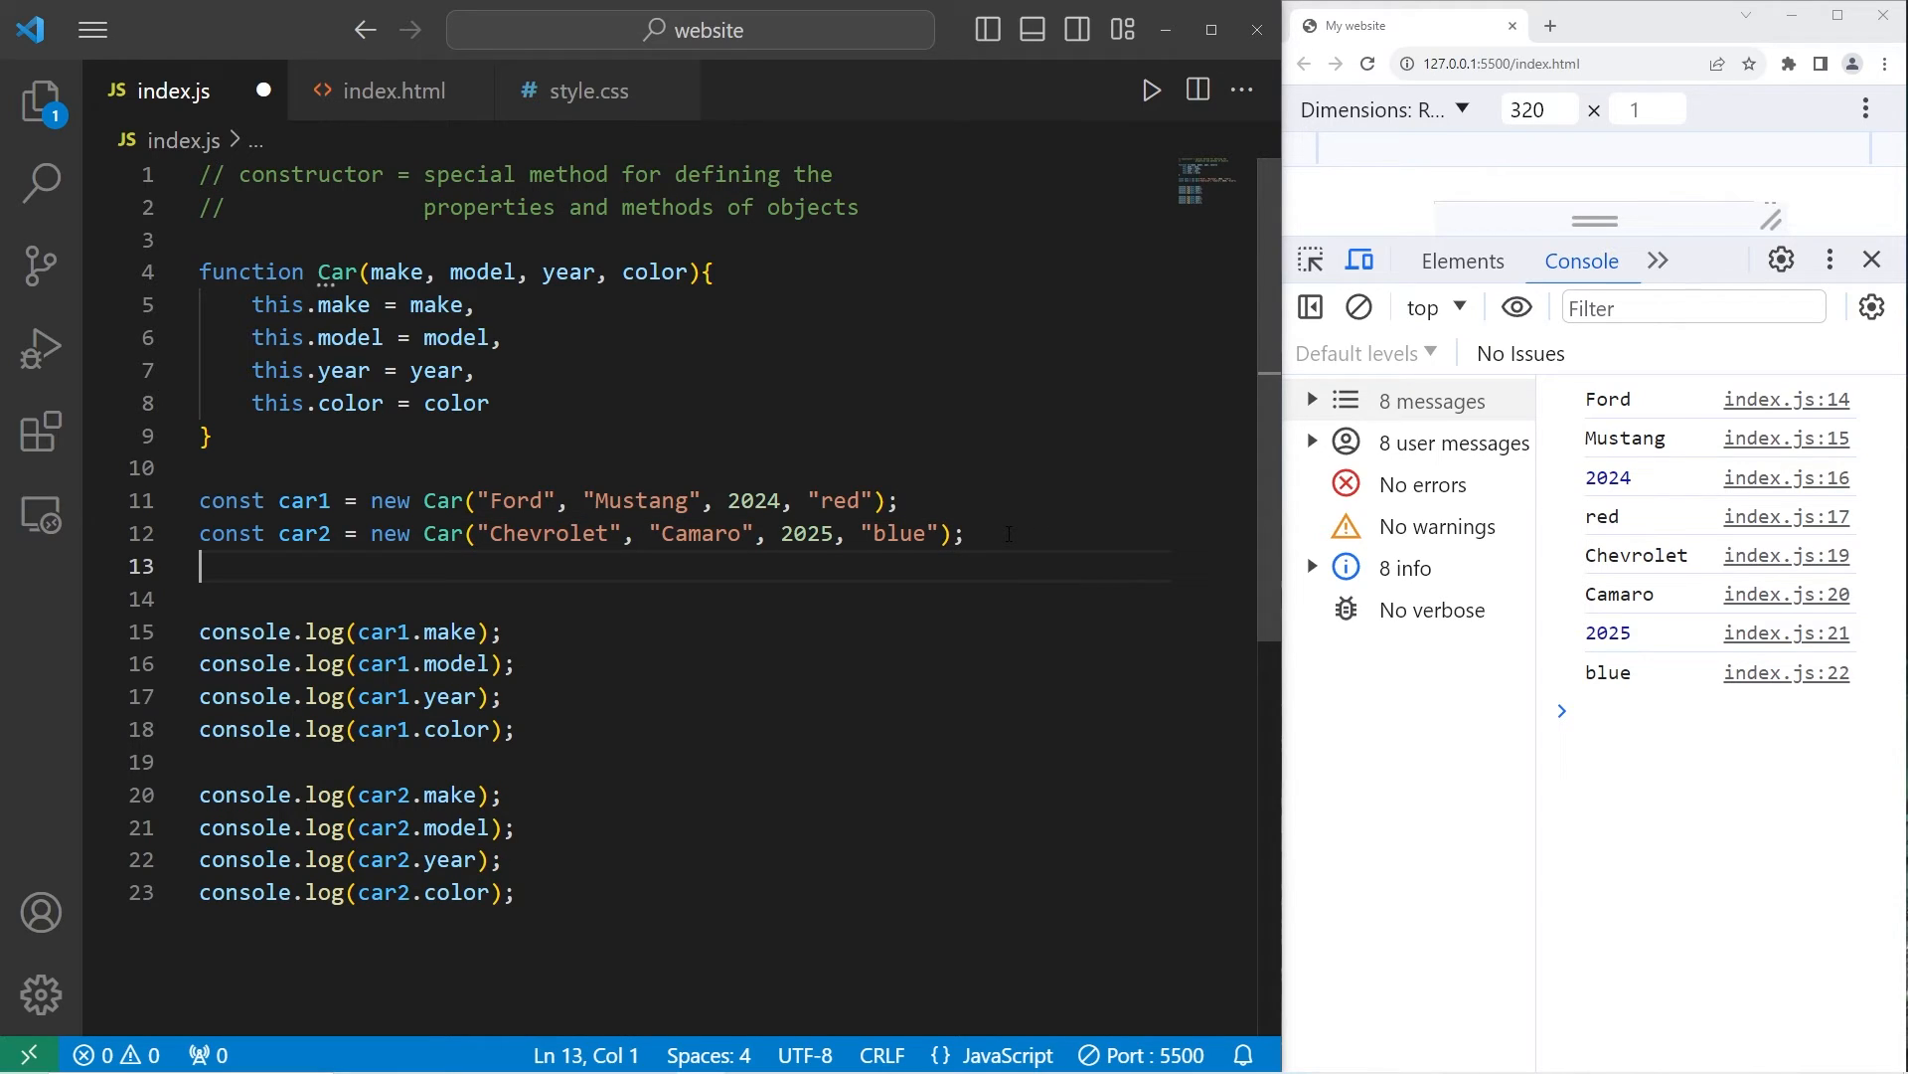
Step: Create car3 as new Car("Dodge", "Charger", 2026, "silver") and log its properties
text(const car)
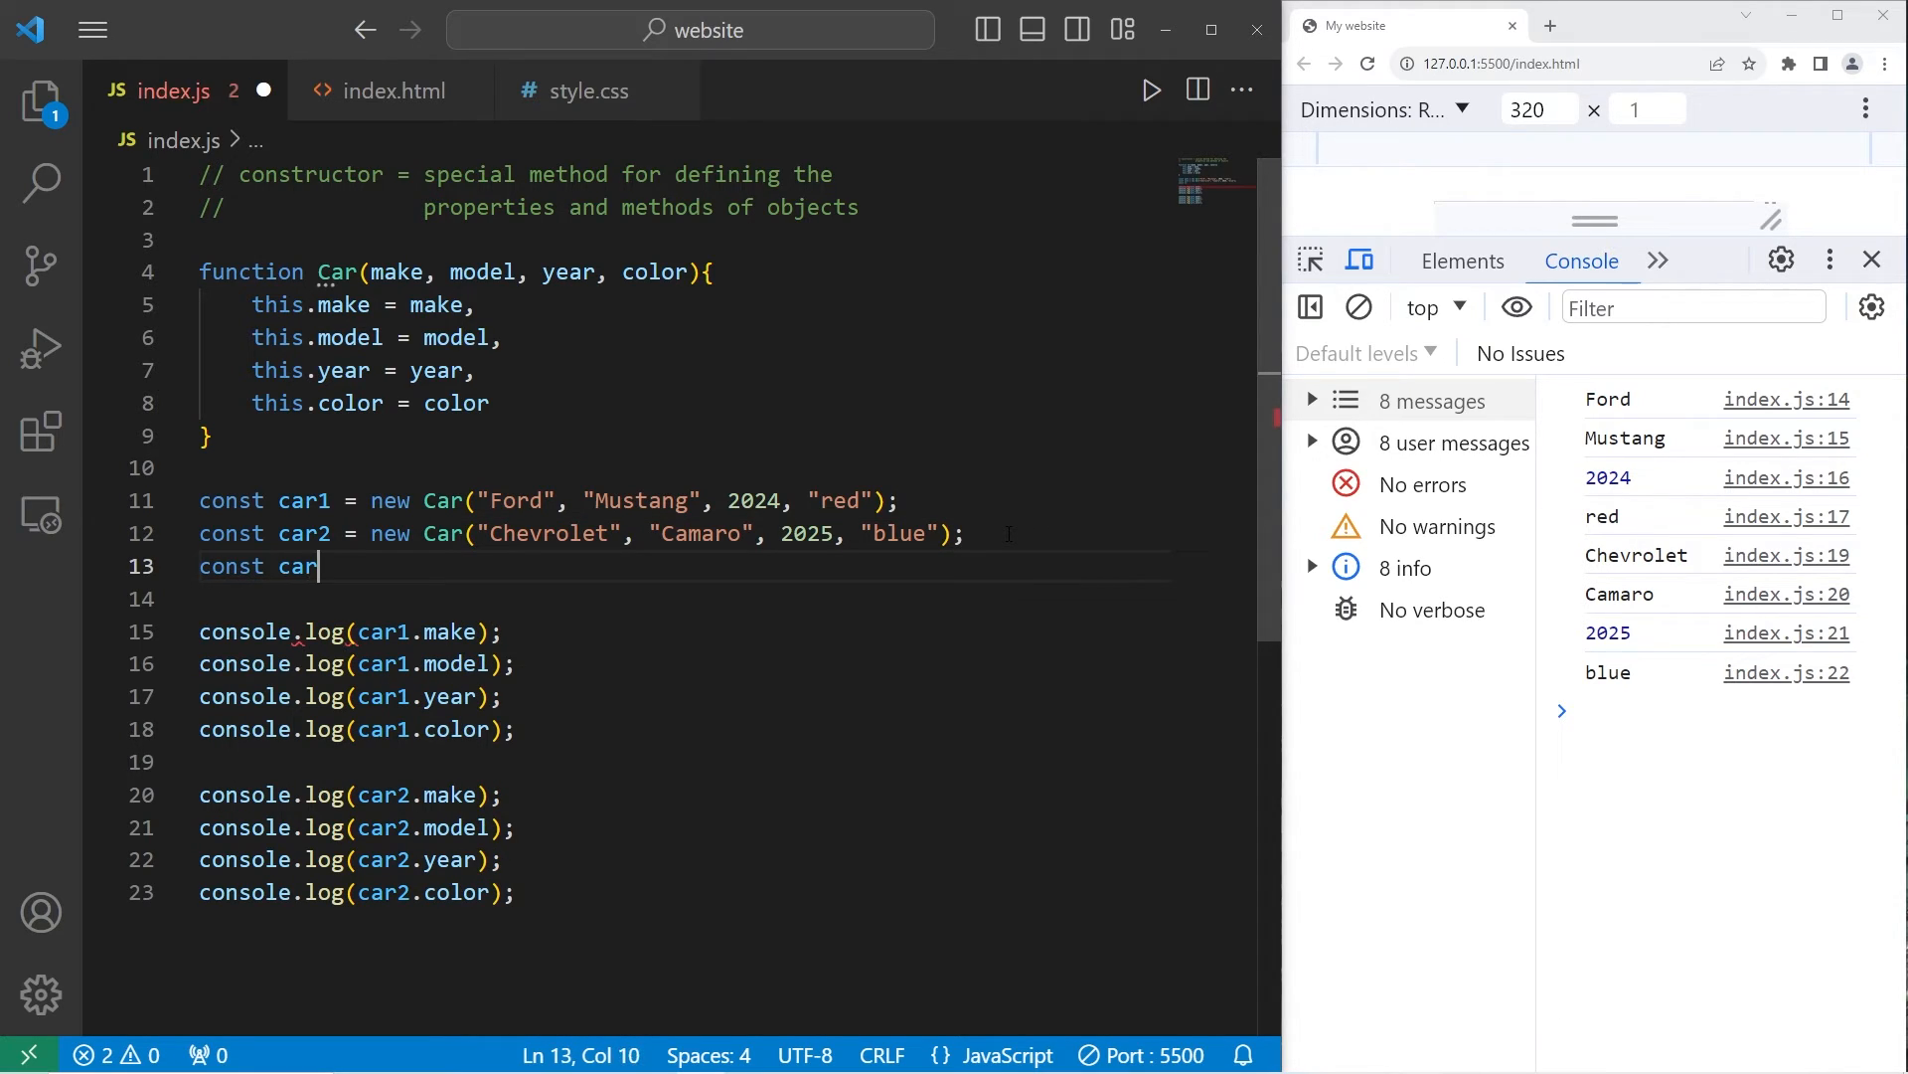
text(3 = new)
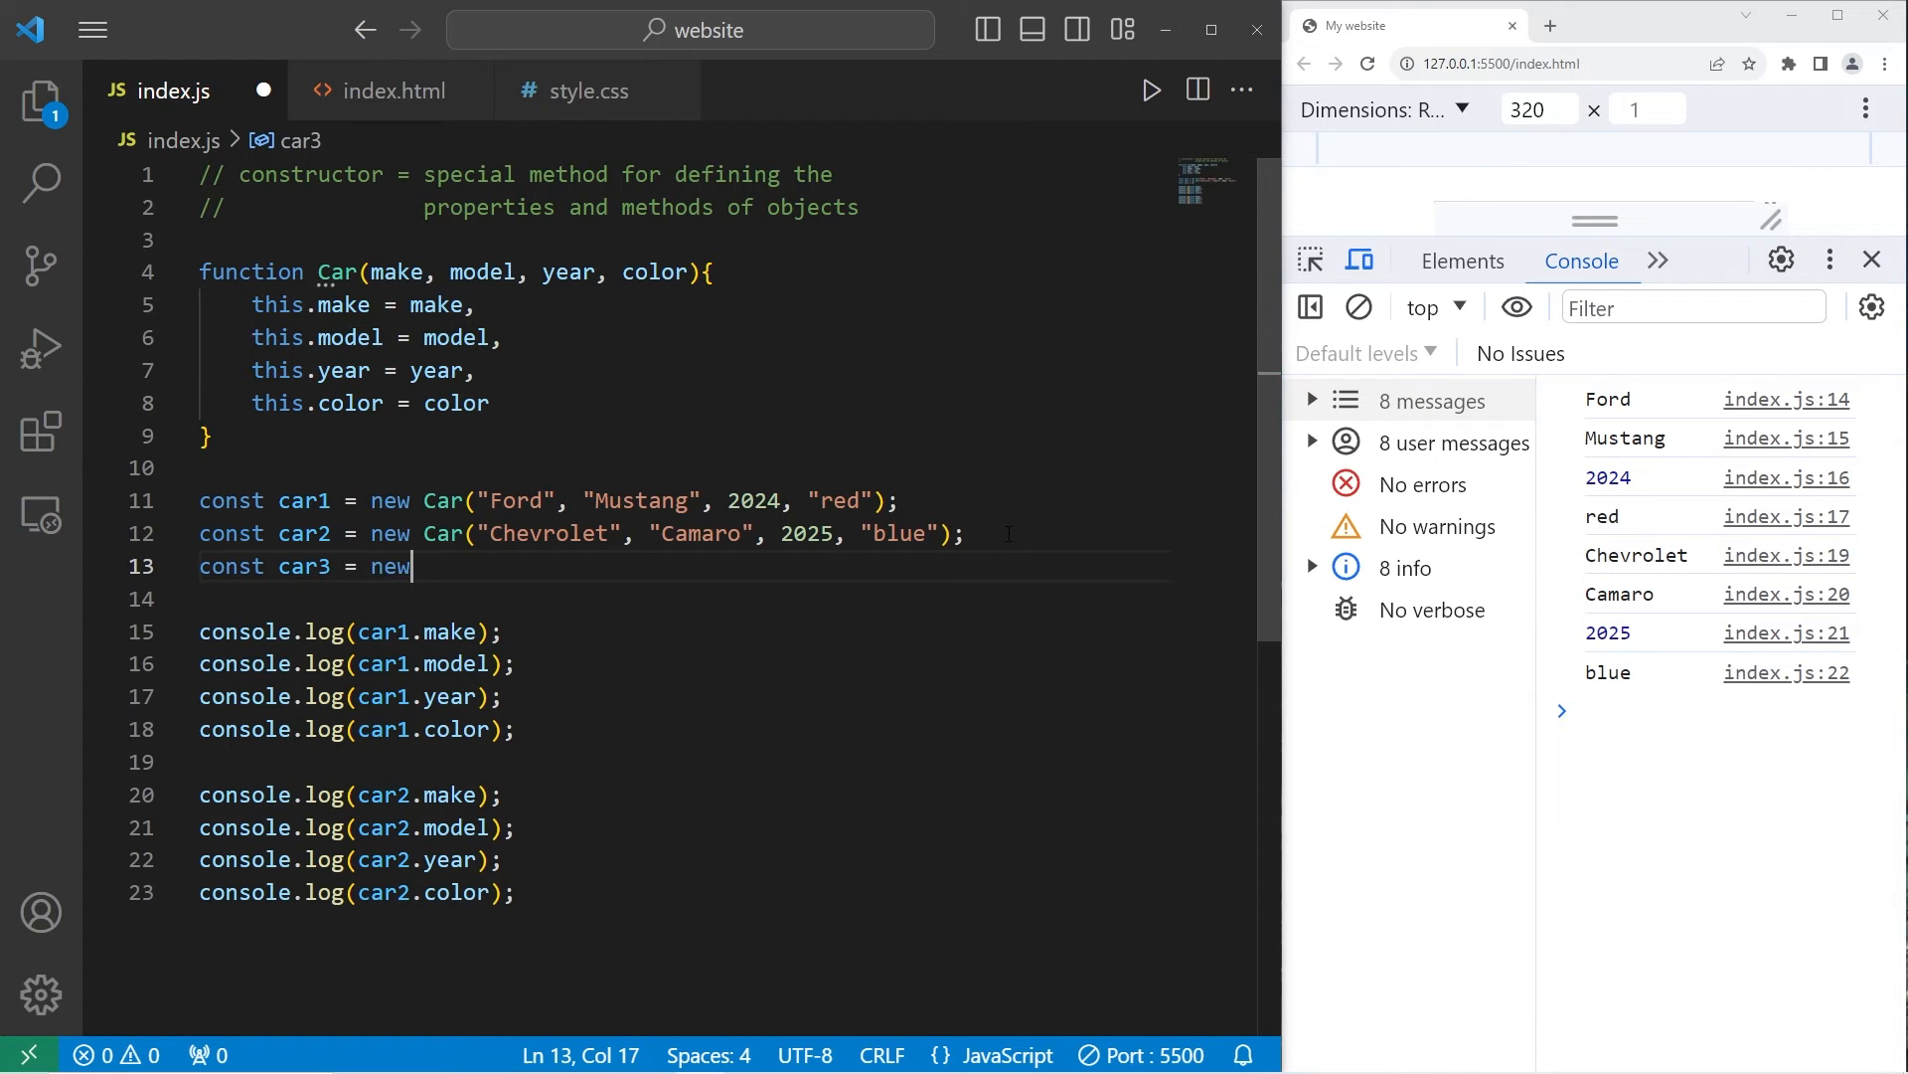
text(Car();)
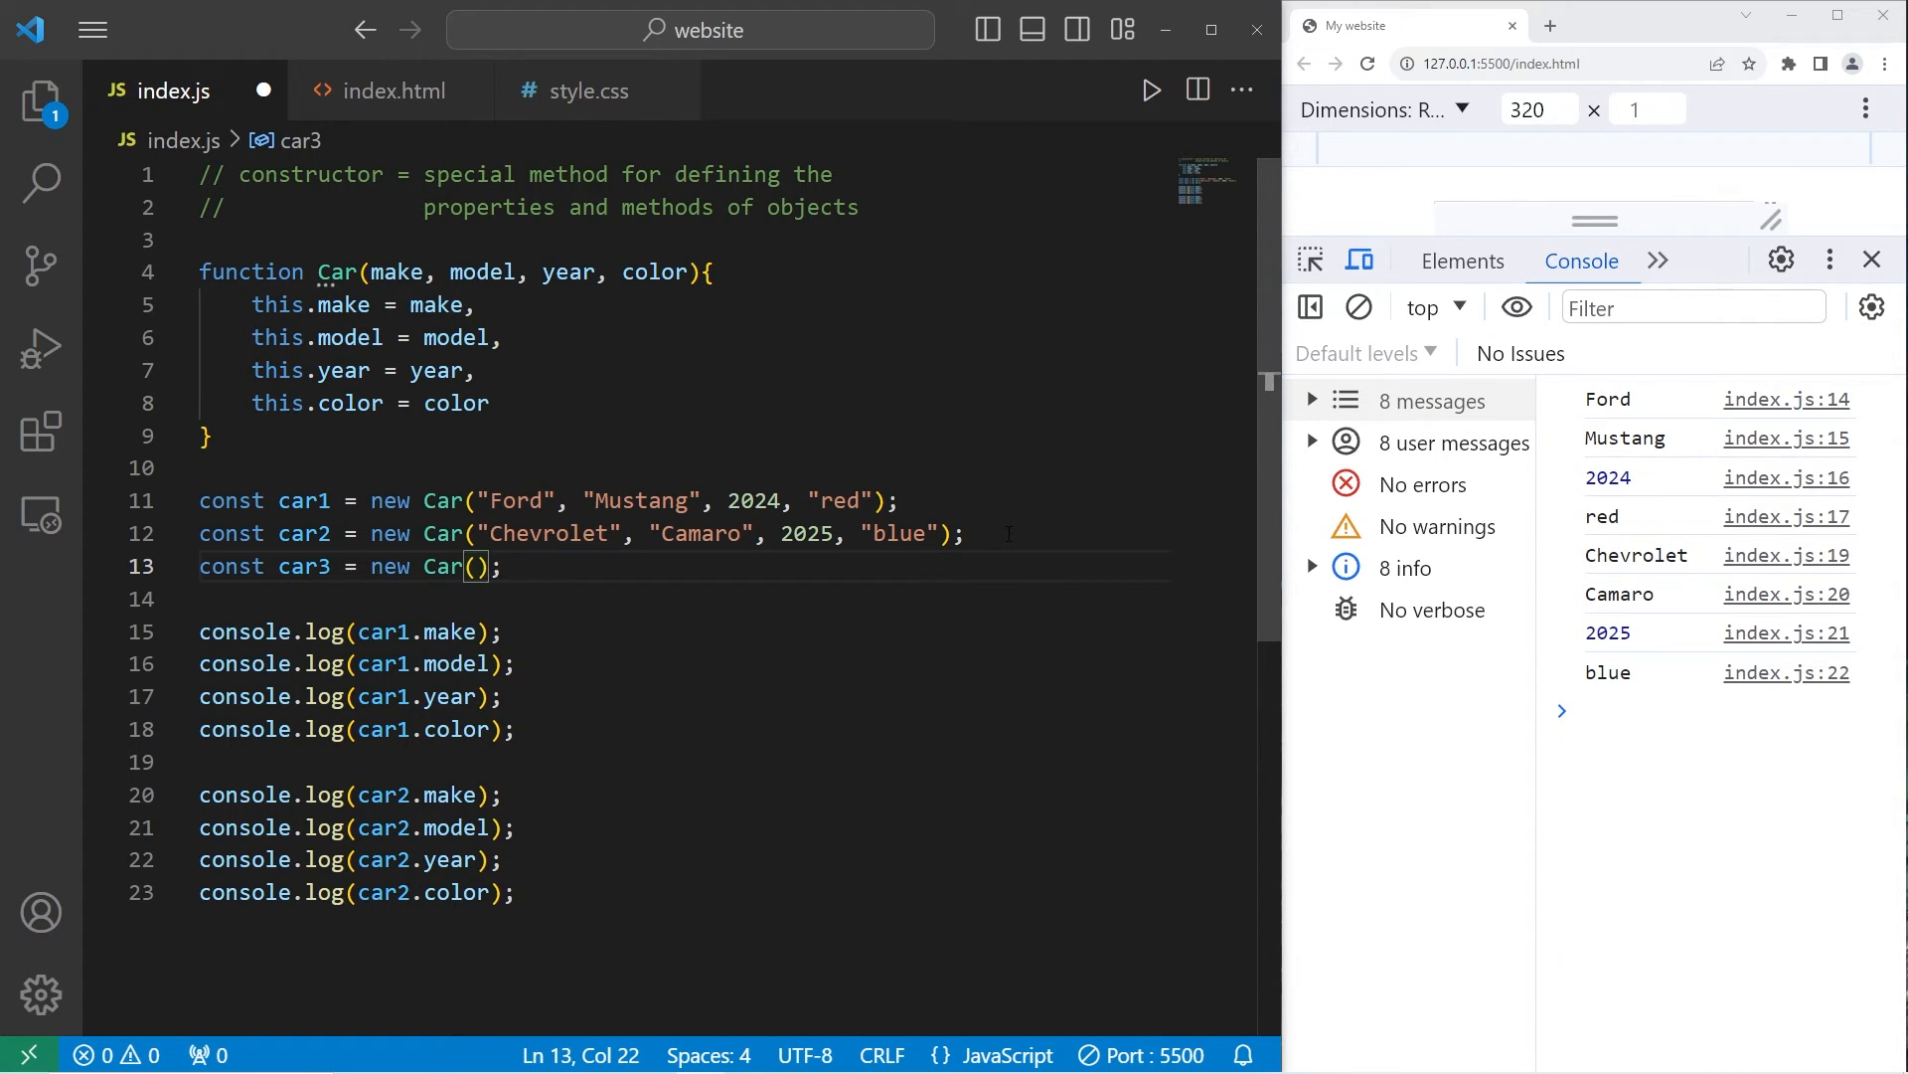
text("Dodge", "C)
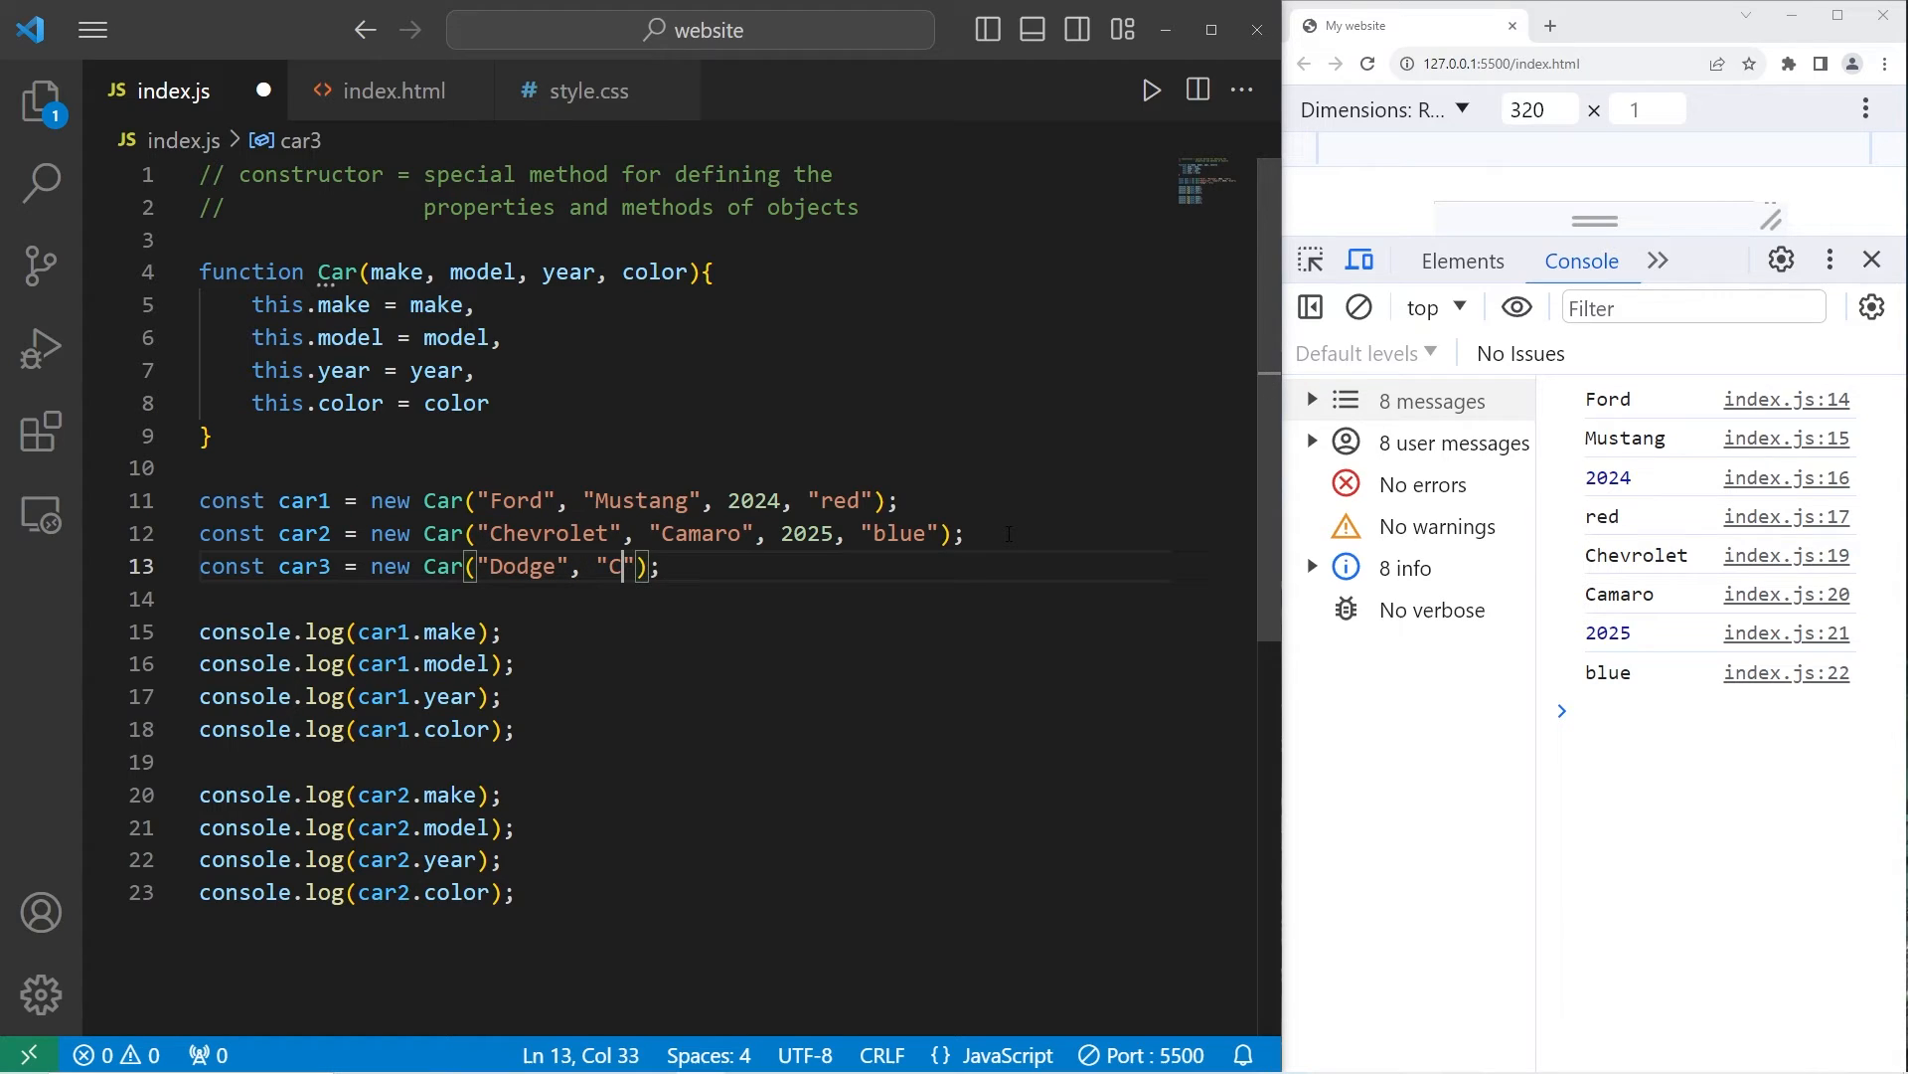
text(harger)
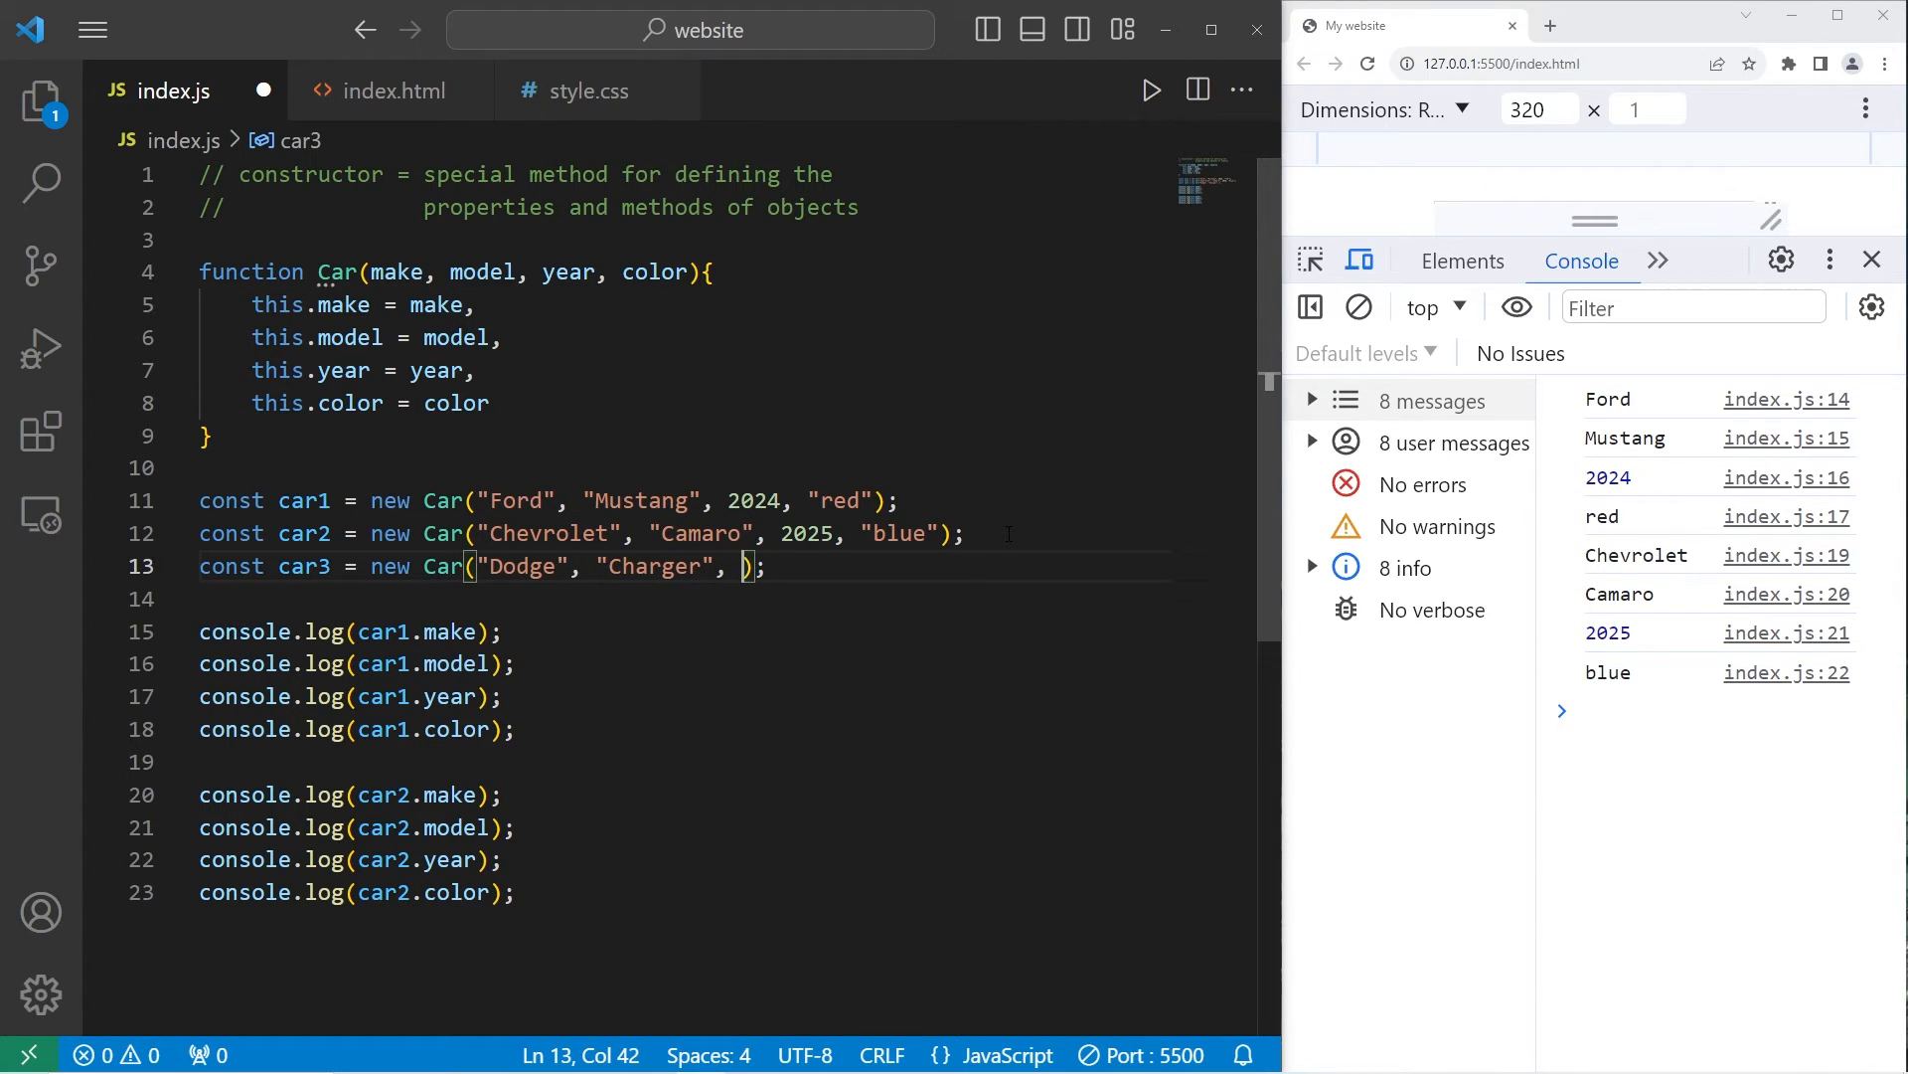
text(2026, "silver")
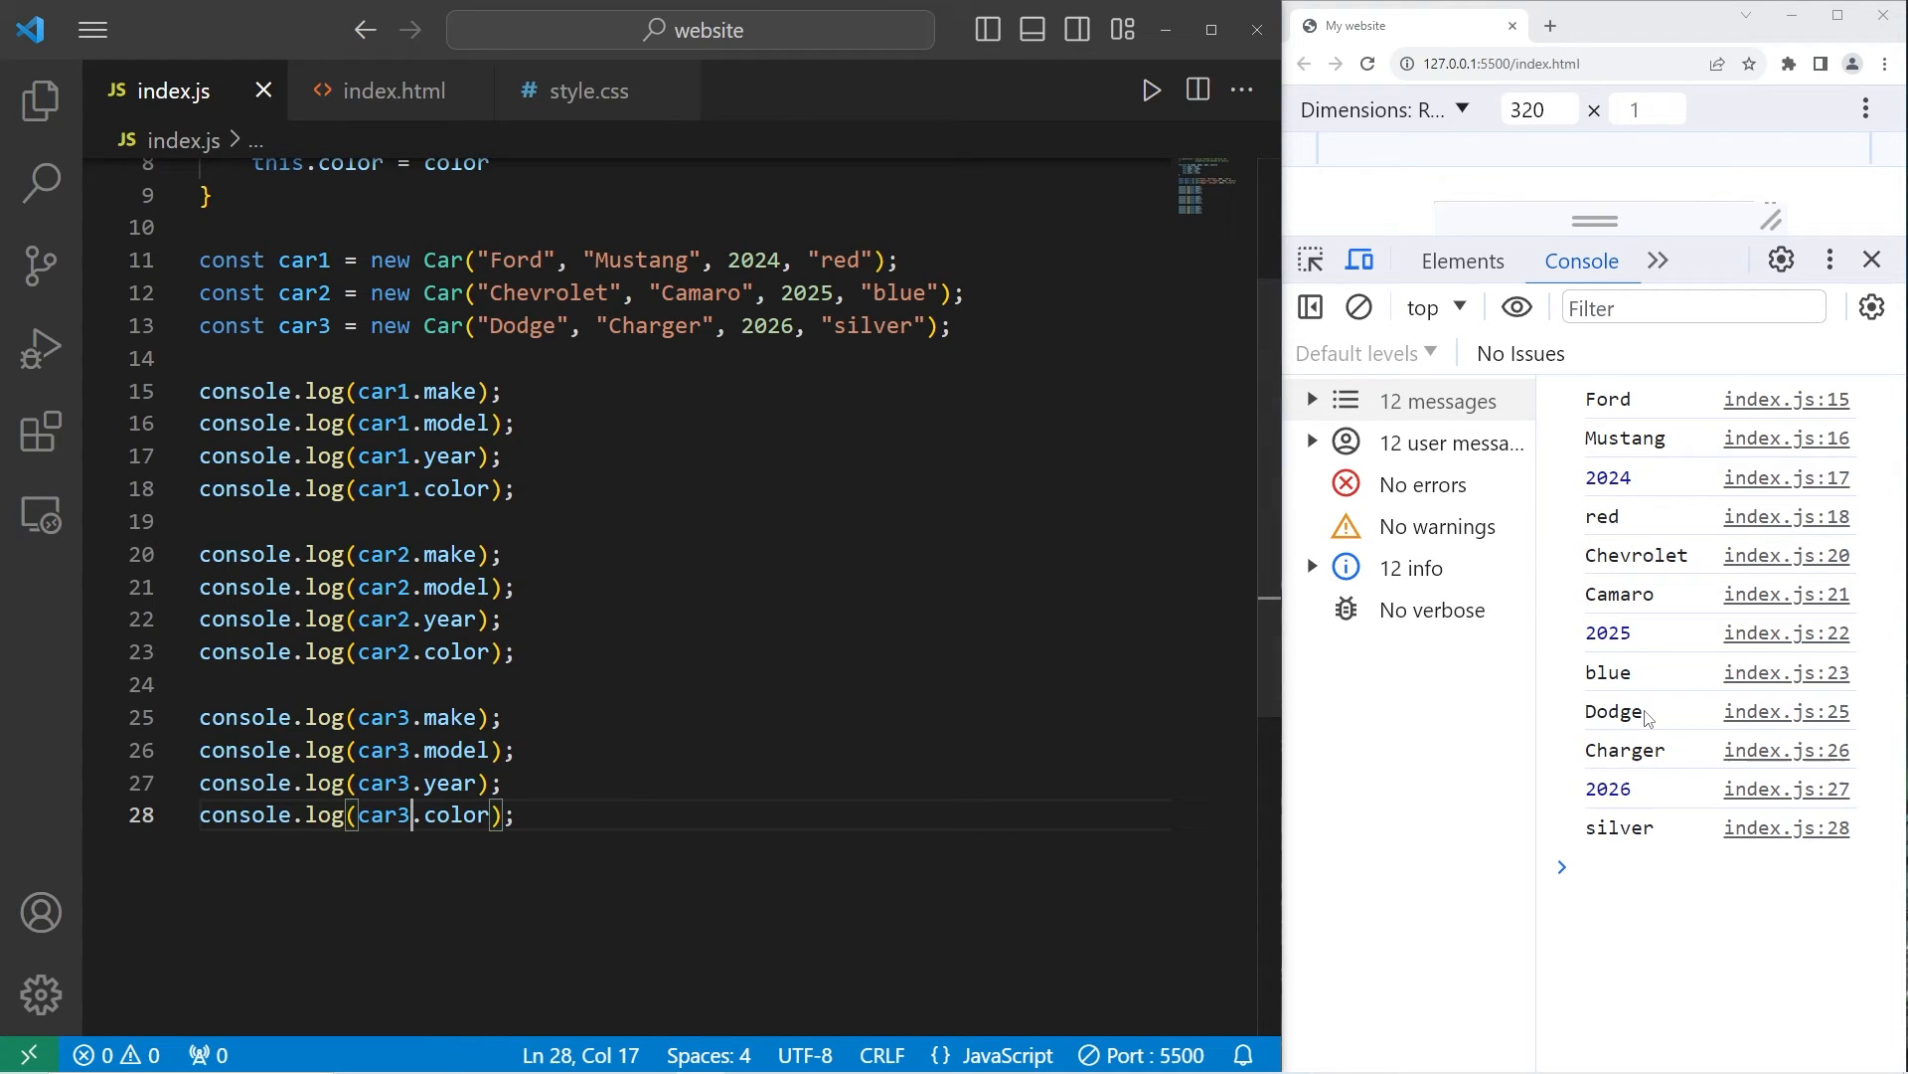
mouse_move(1642, 849)
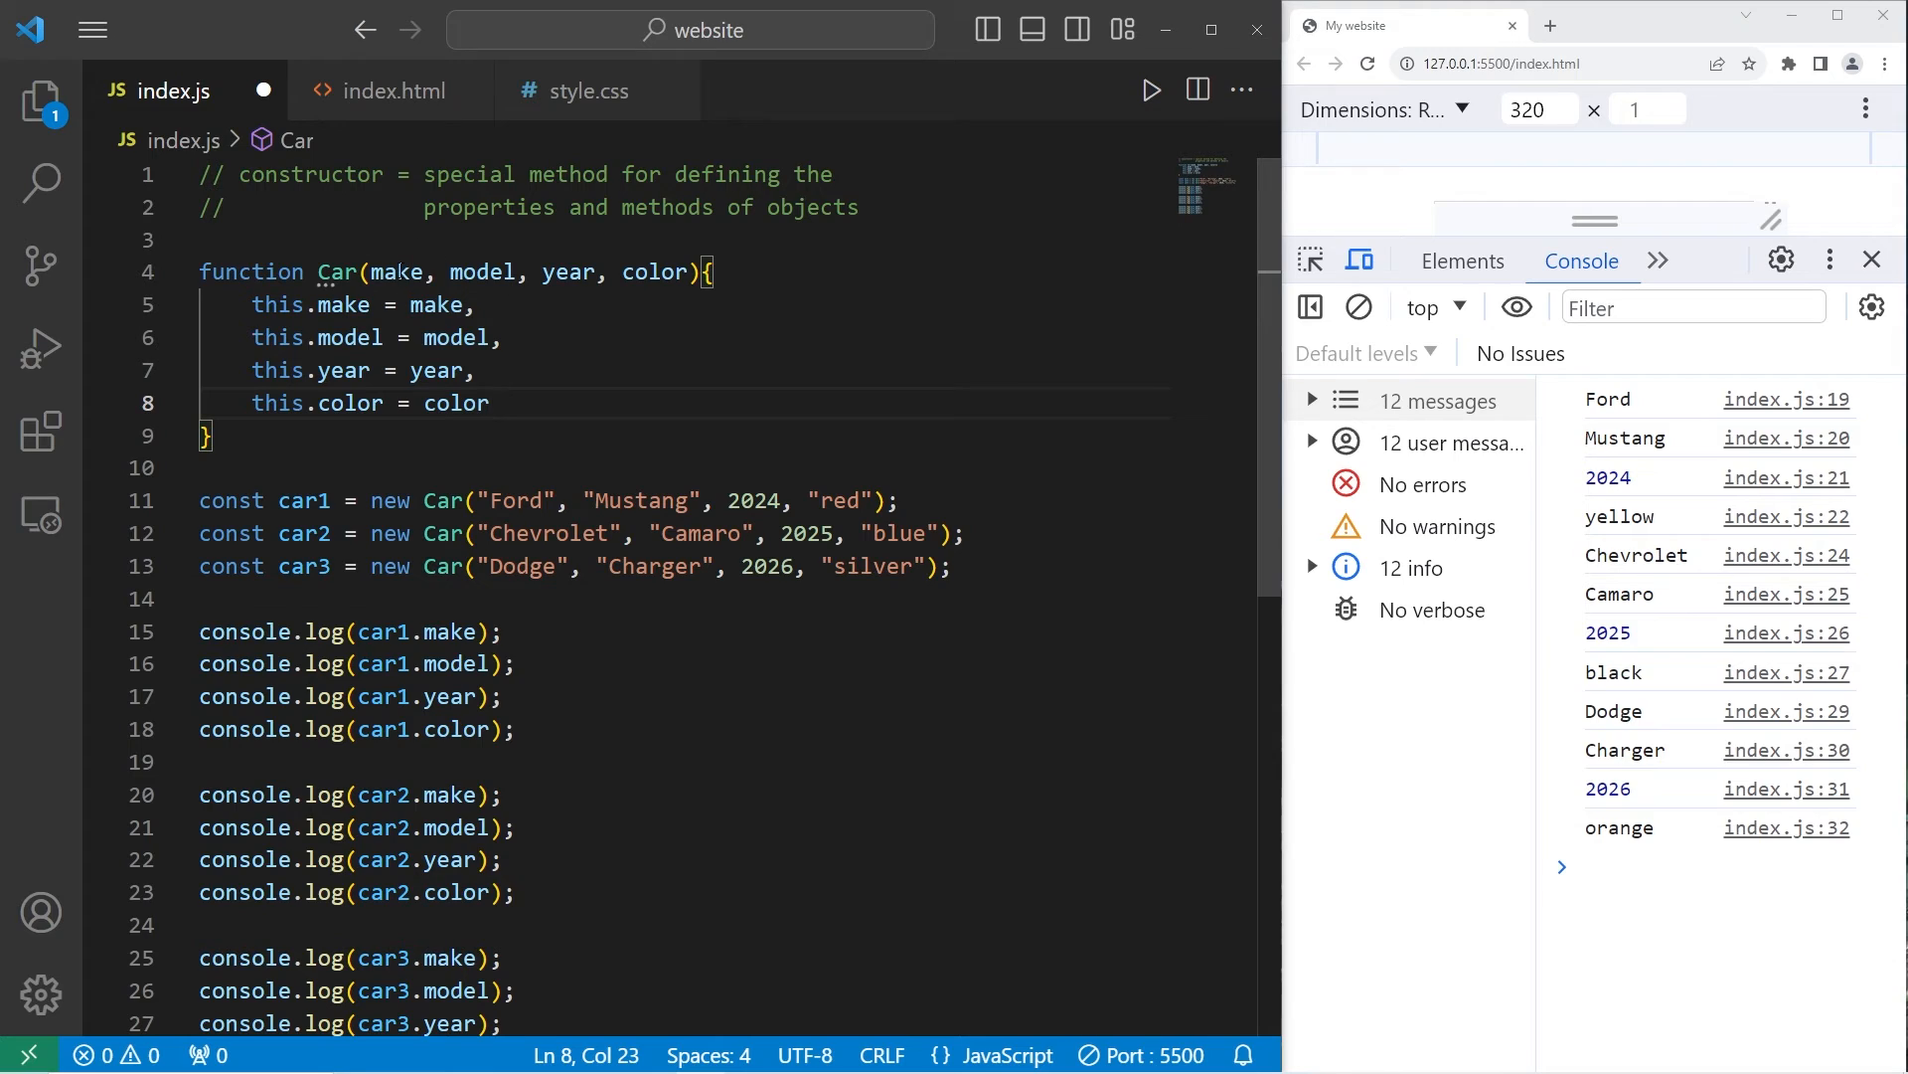
double_click(396, 271)
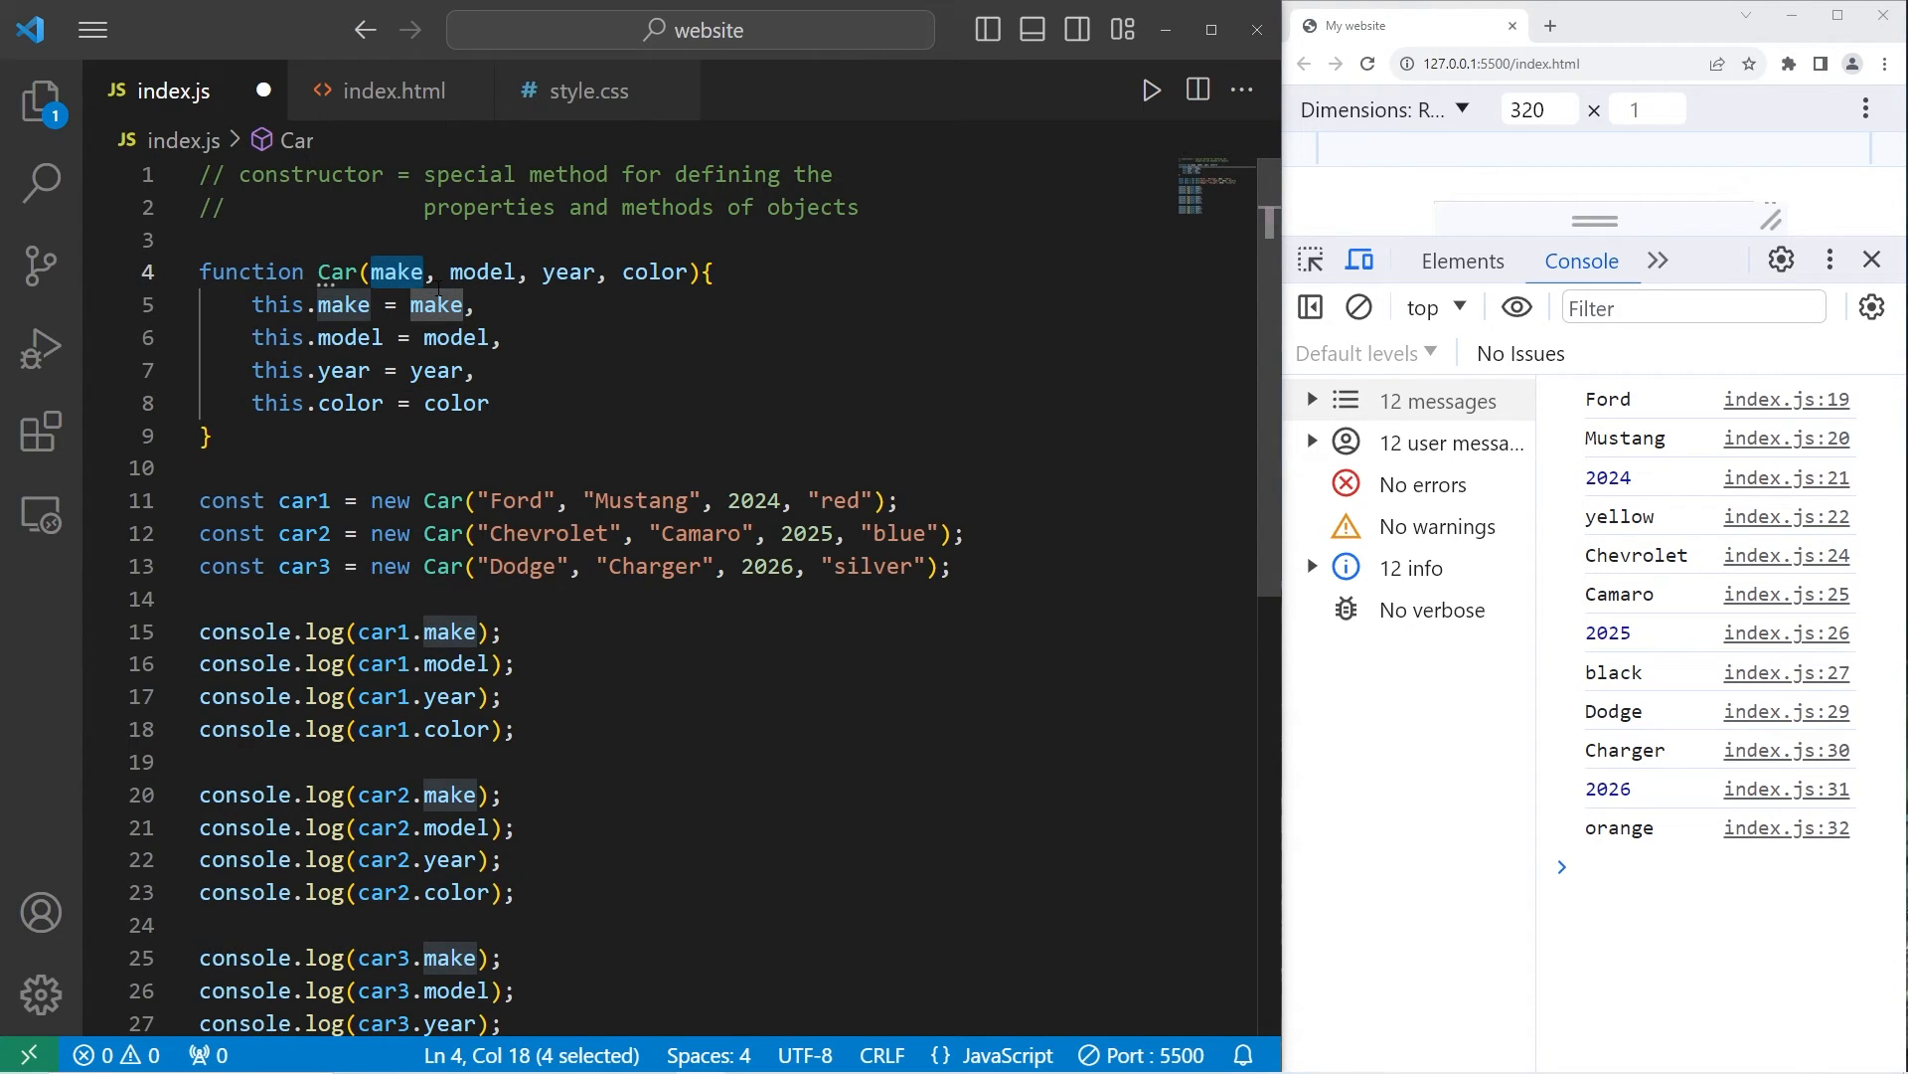
drag(248, 304, 216, 436)
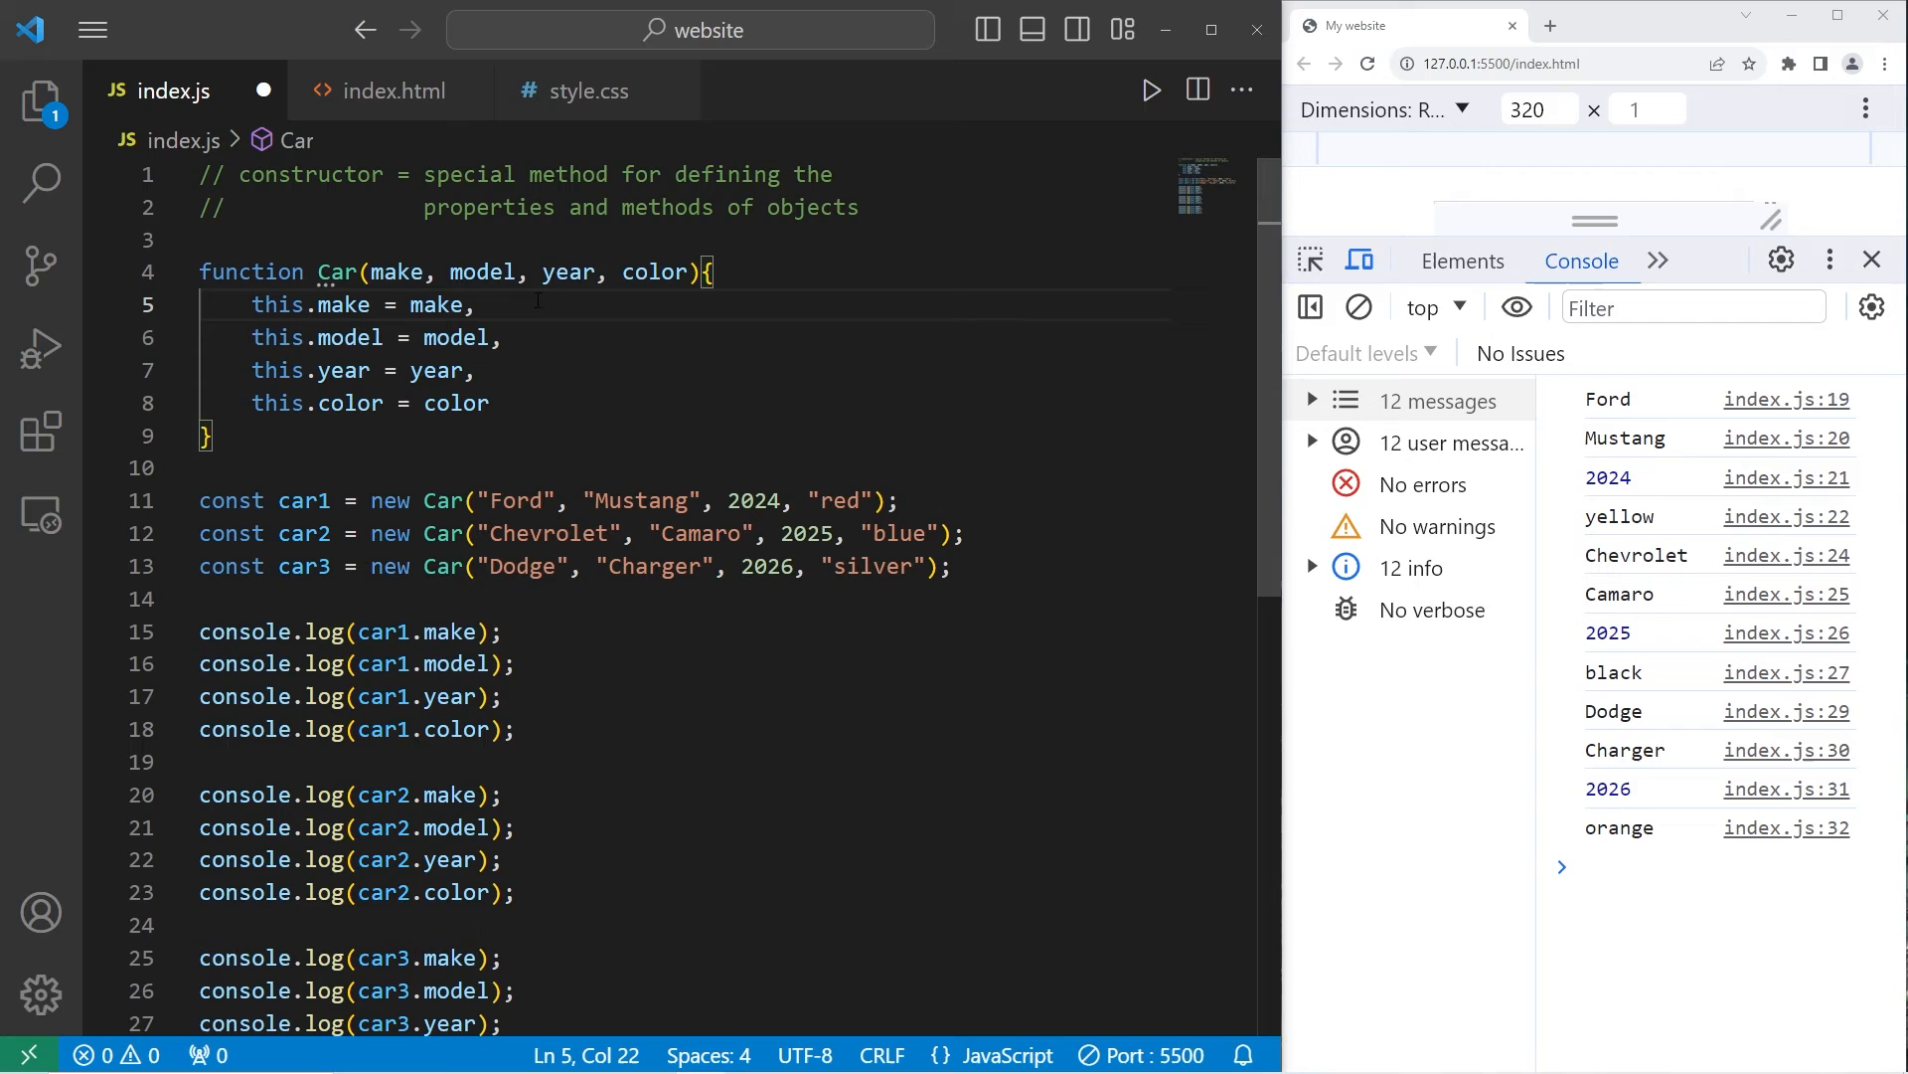
double_click(396, 272)
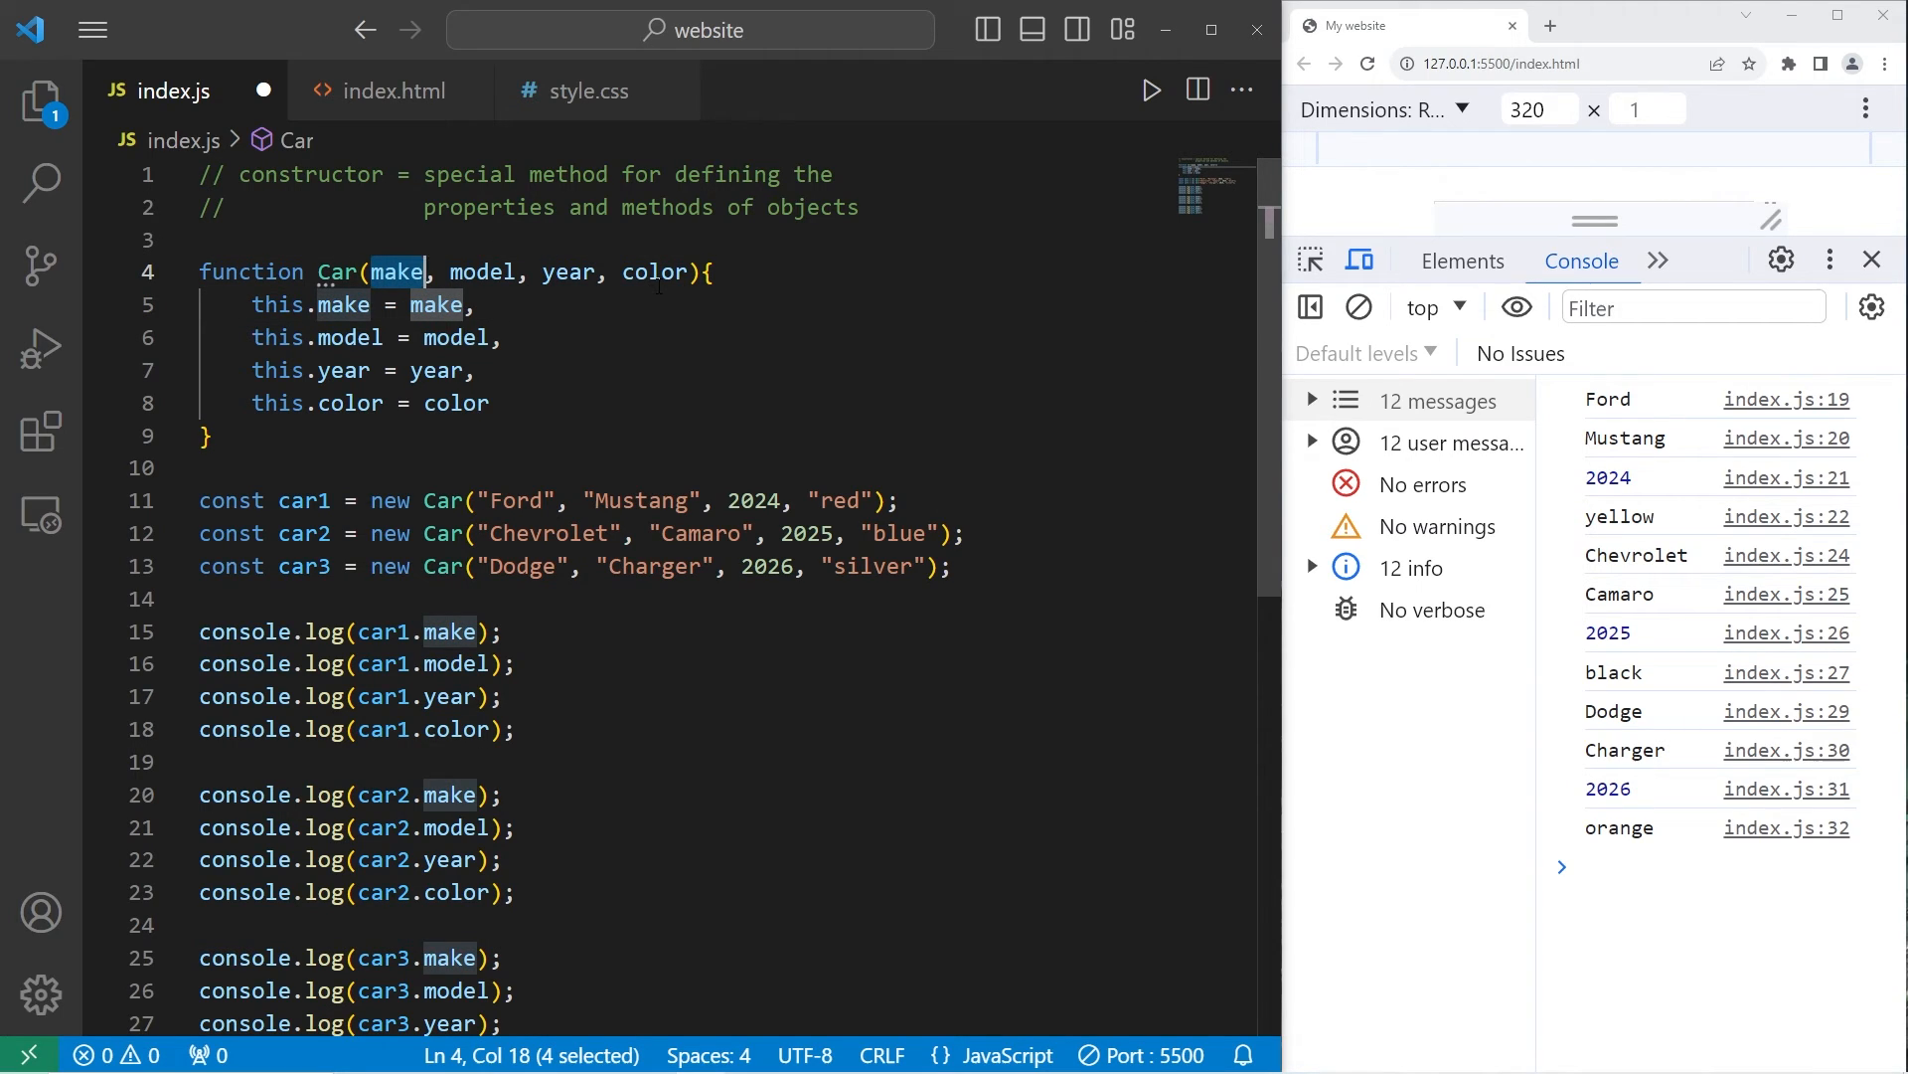
mouse_move(493, 302)
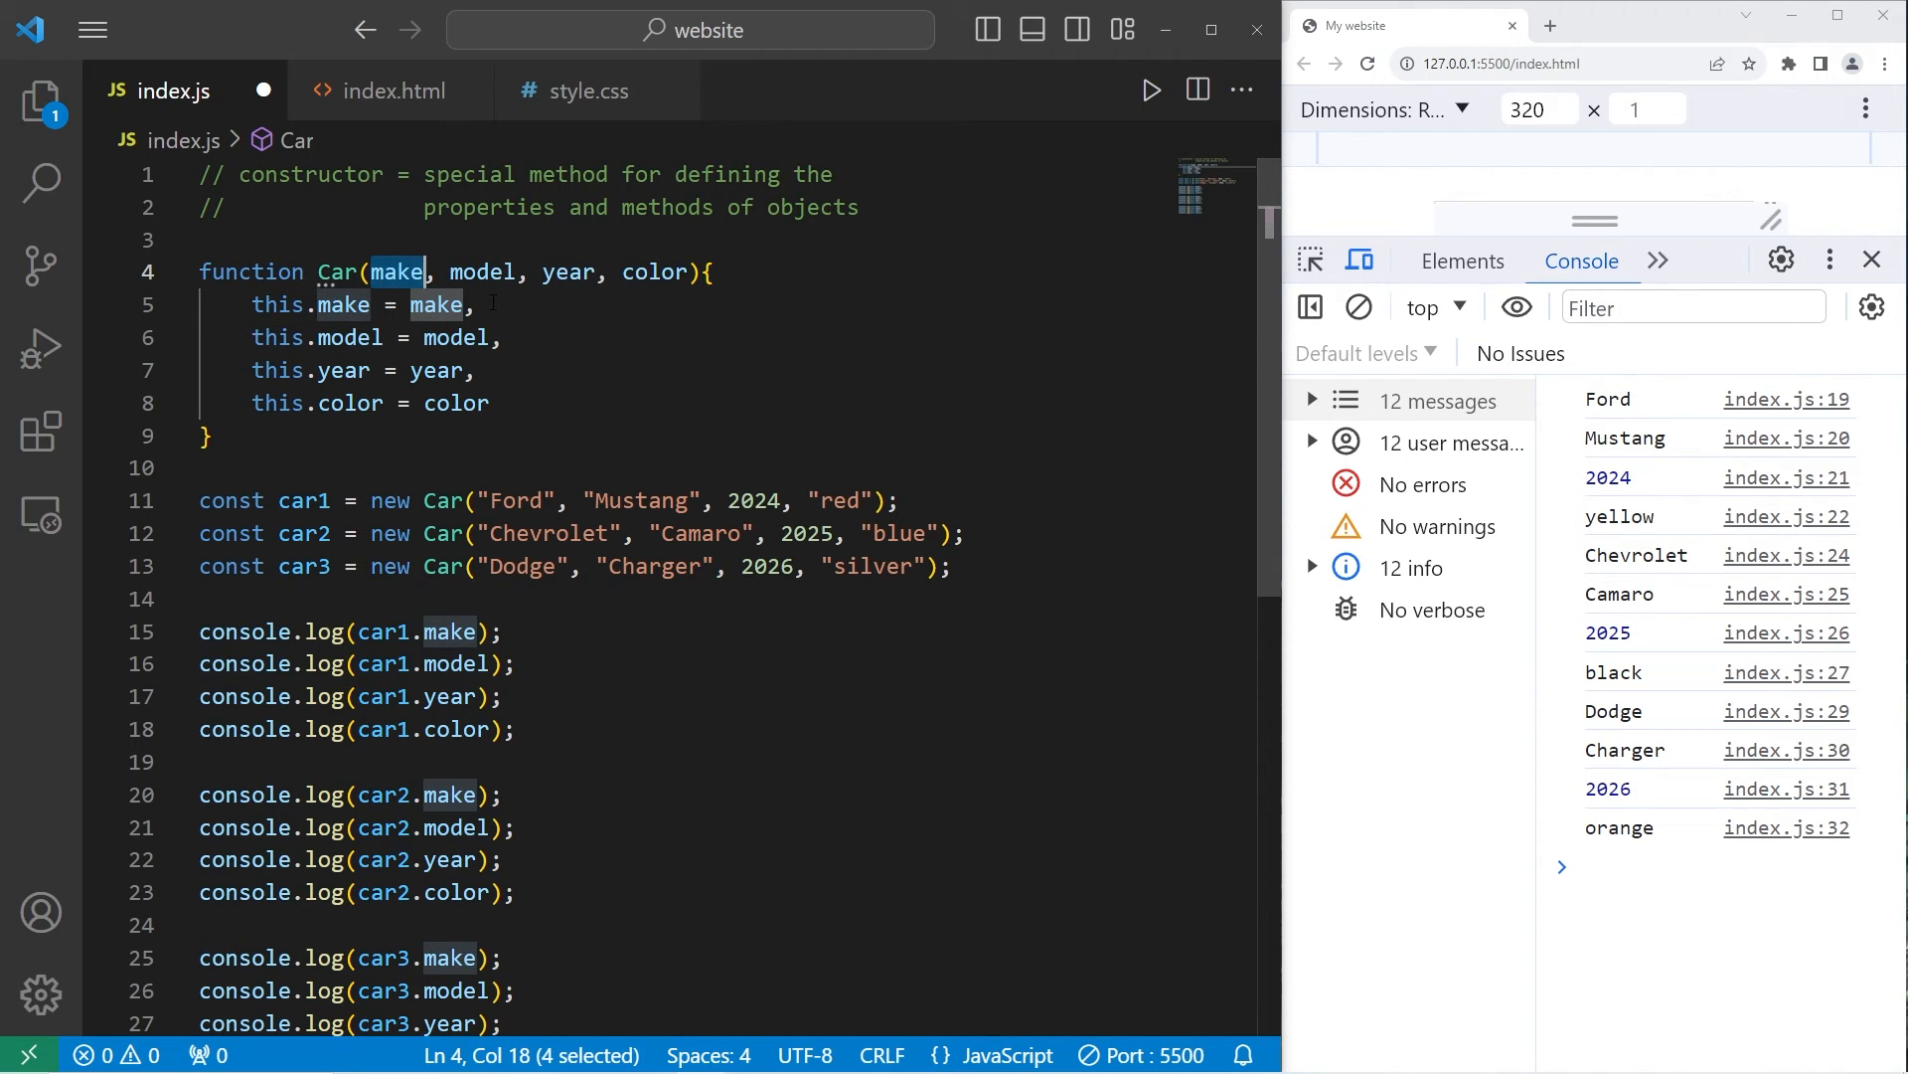
text(a)
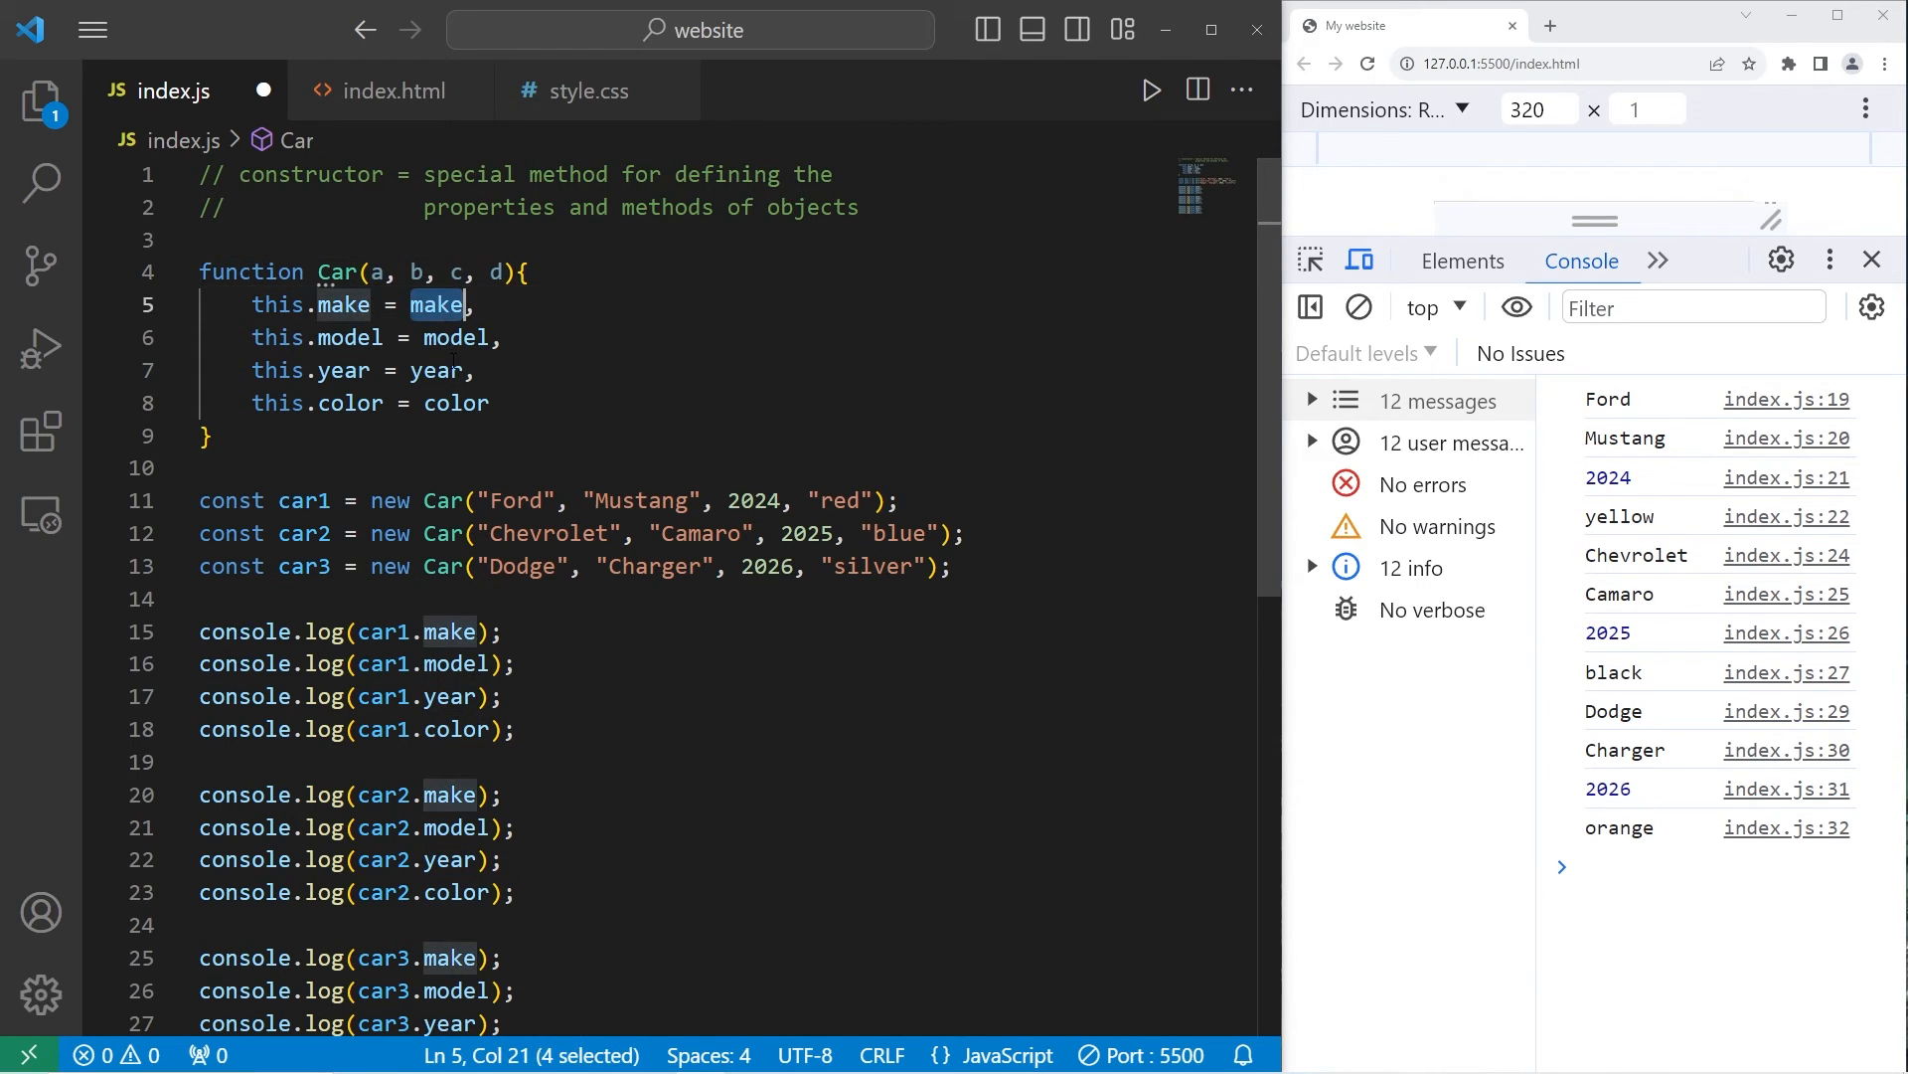
text(ake)
click(688, 403)
text(,)
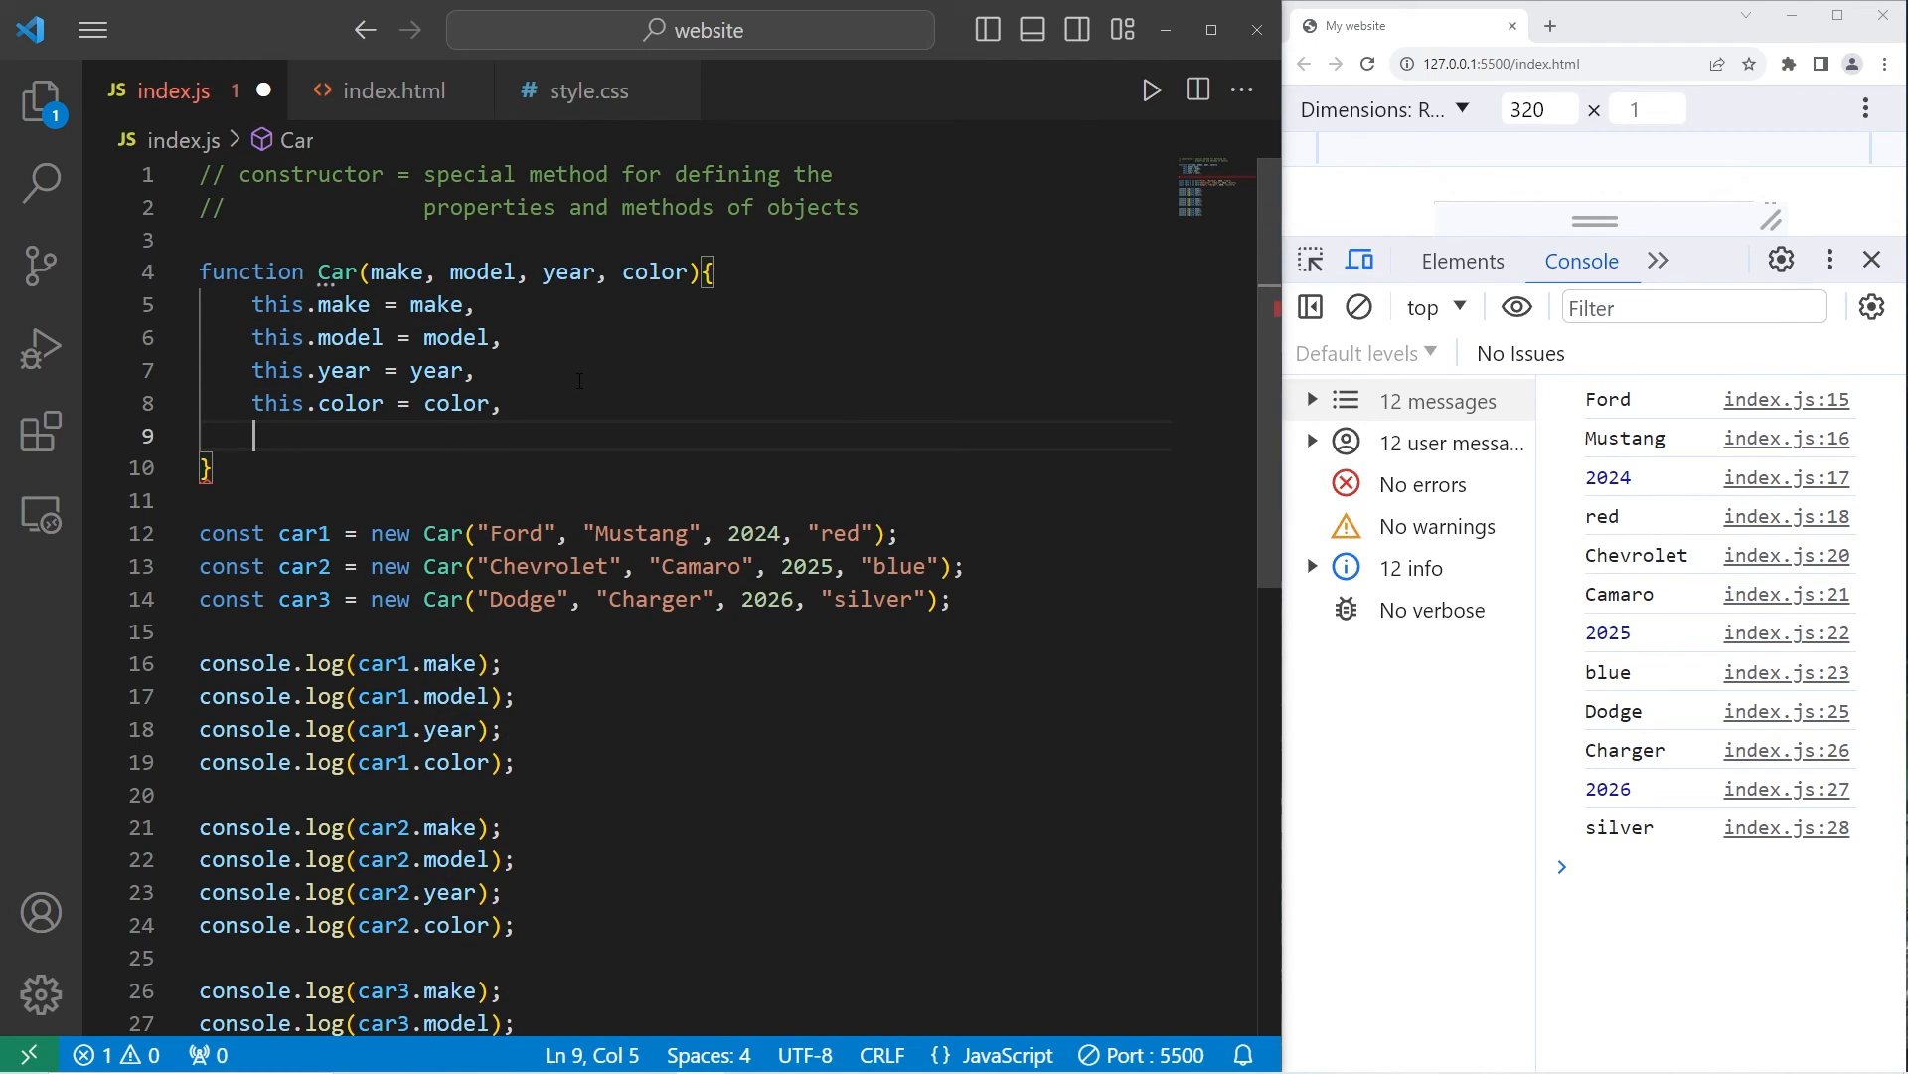
Step: Add this.drive = function(){ console.log(` inside the Car constructor
text(this)
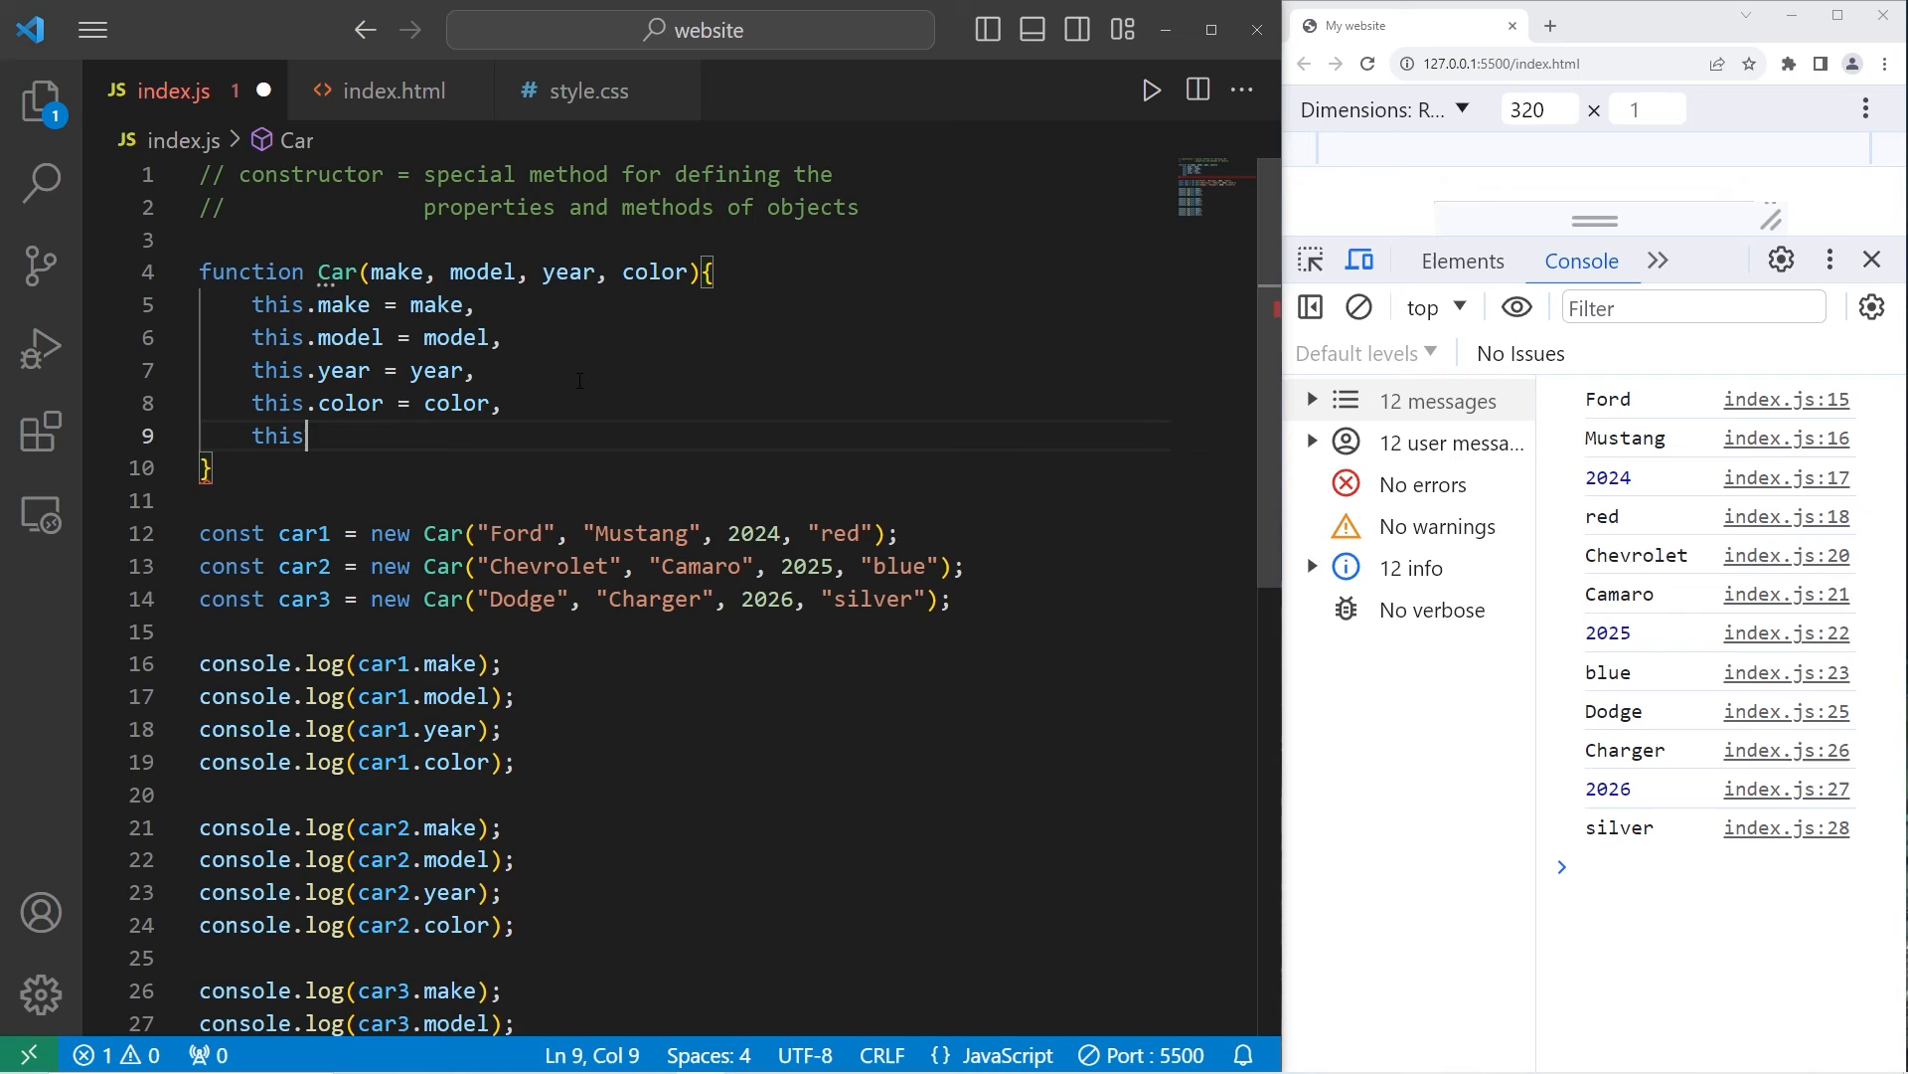
text(.drive)
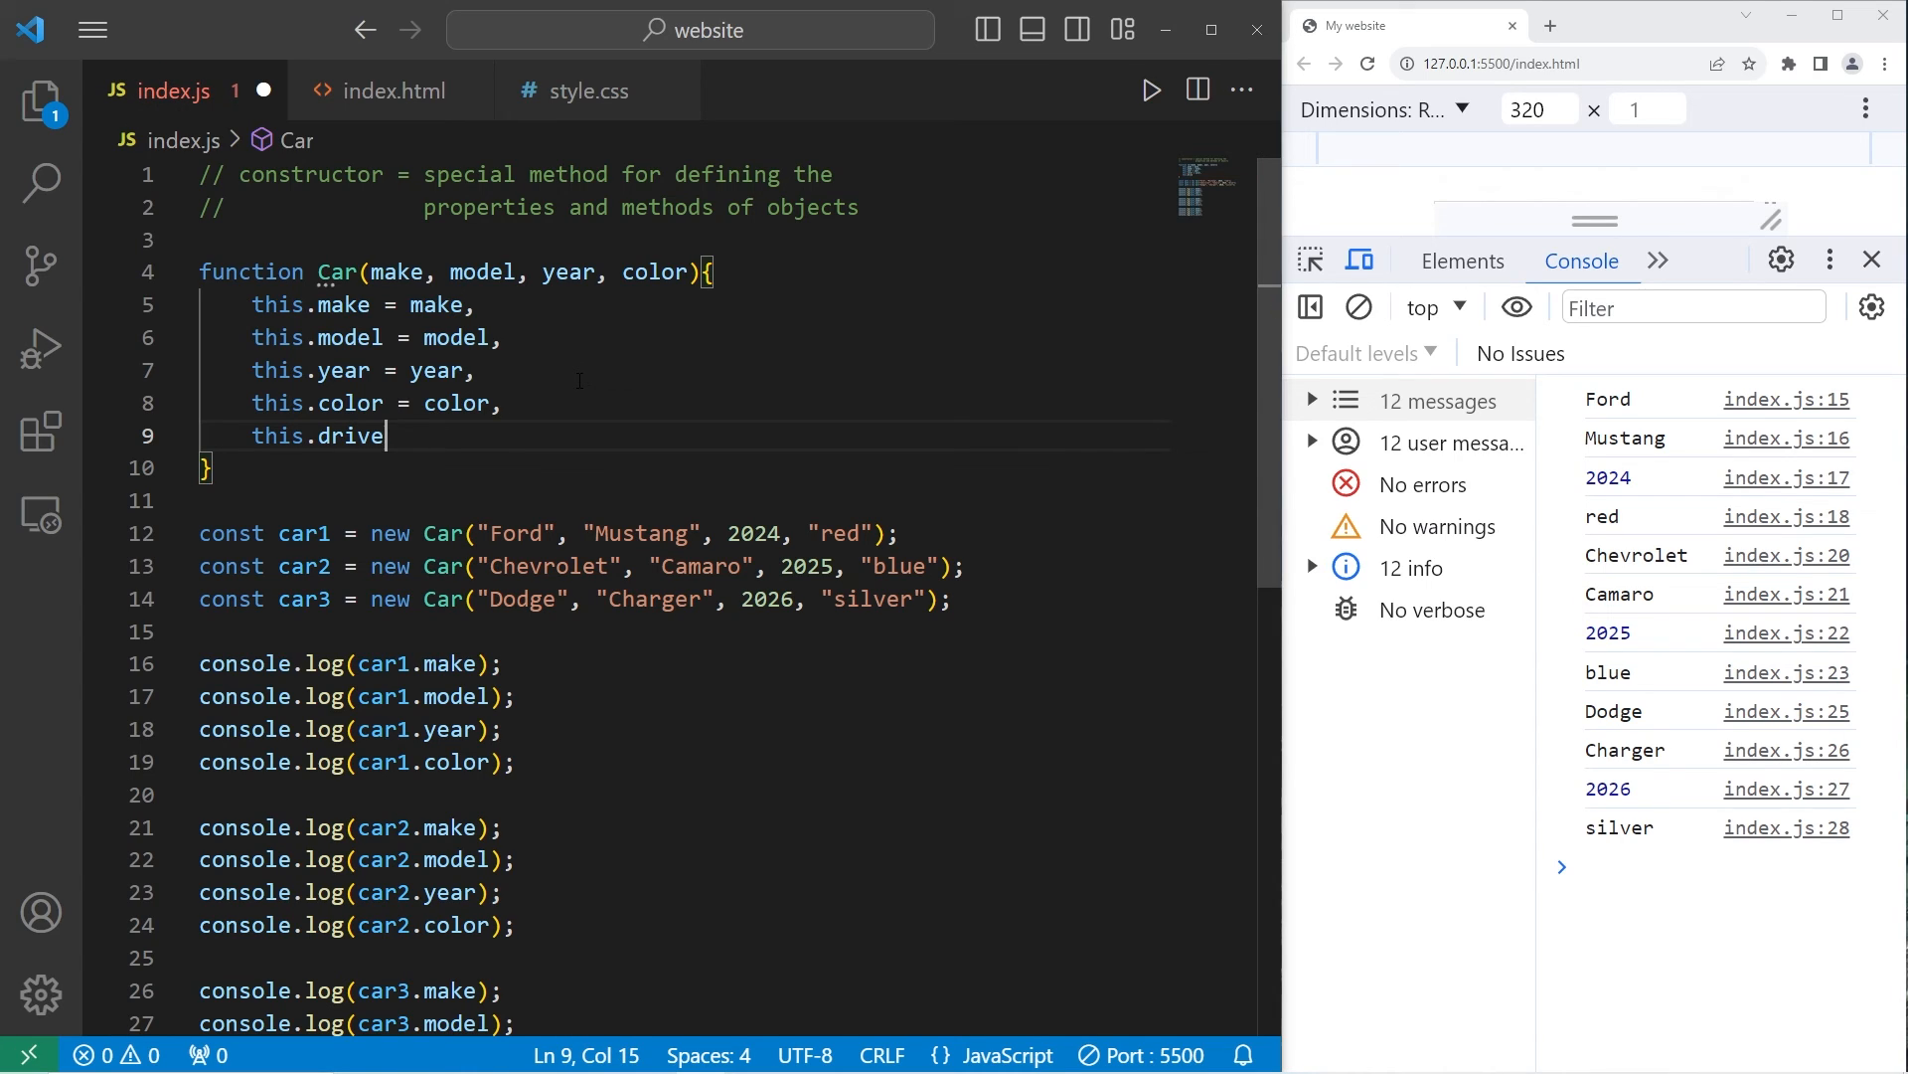
text(= function()
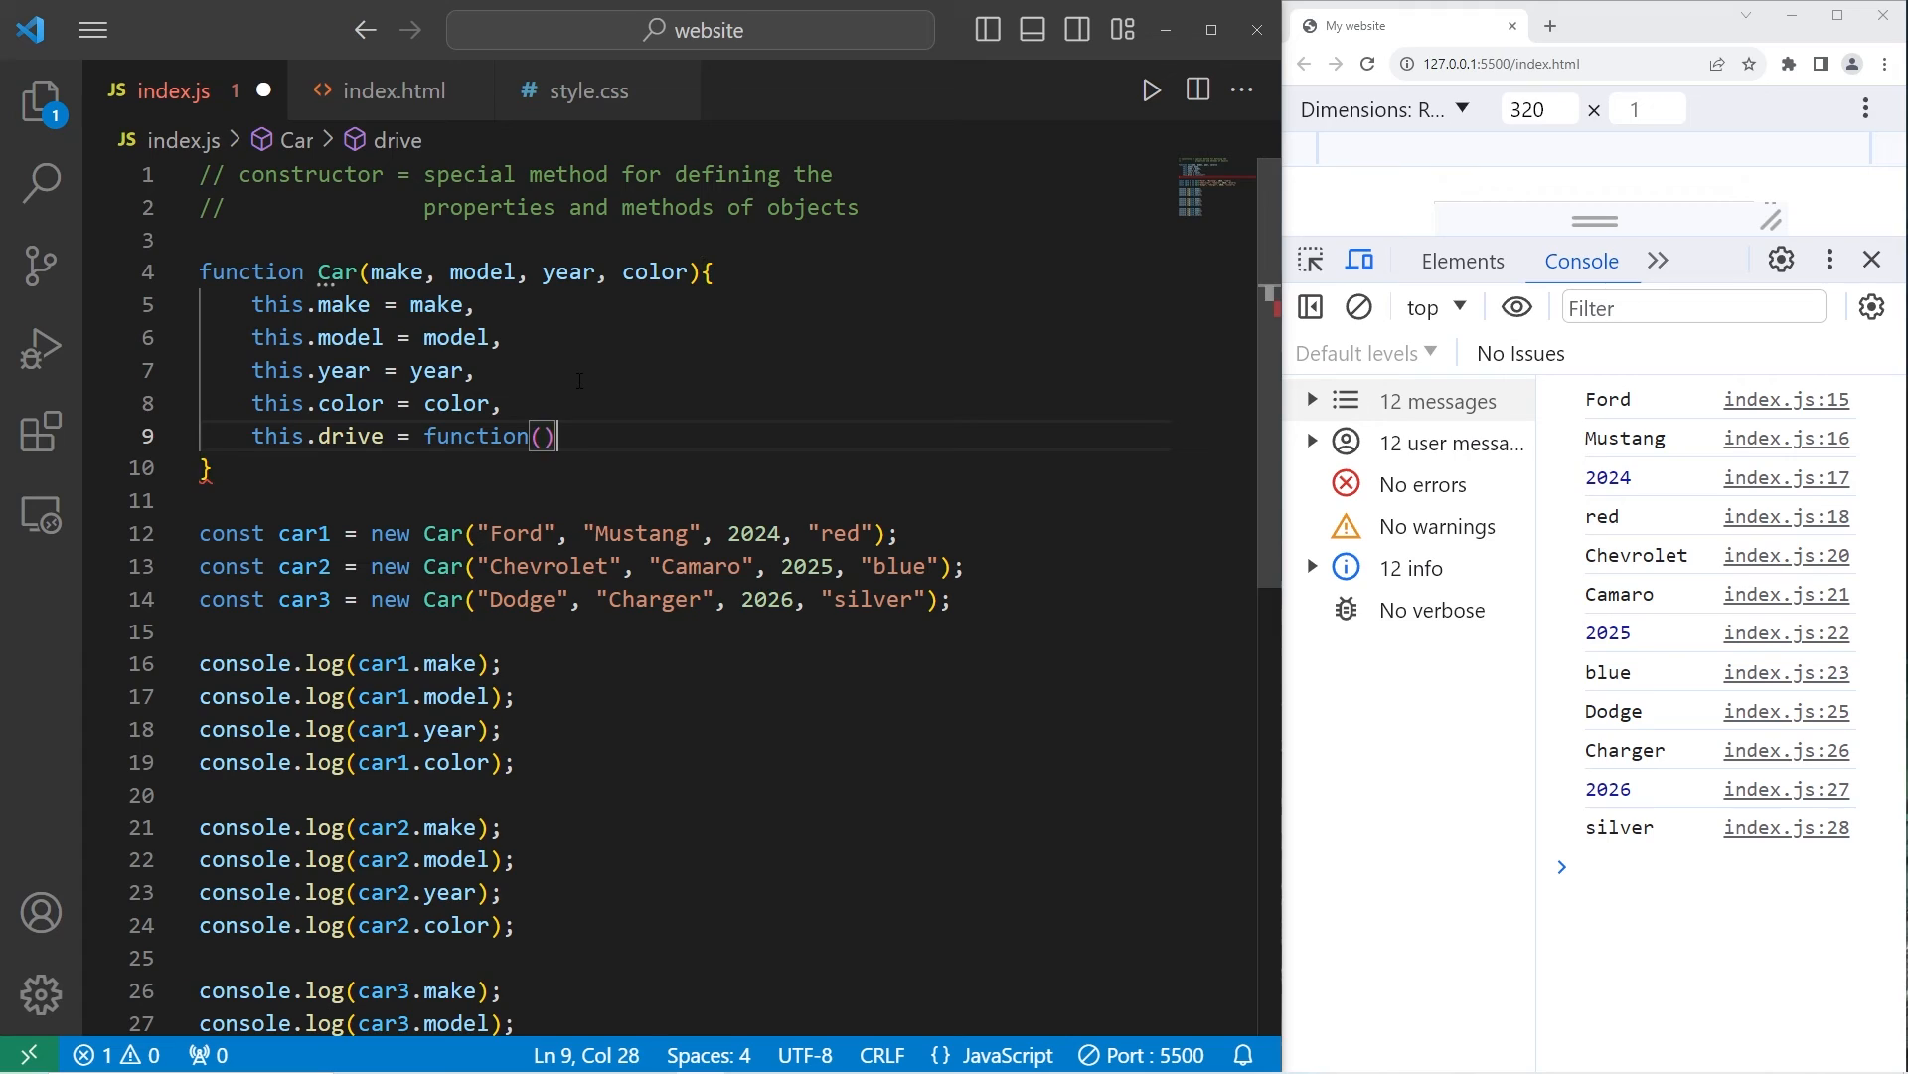
text({})
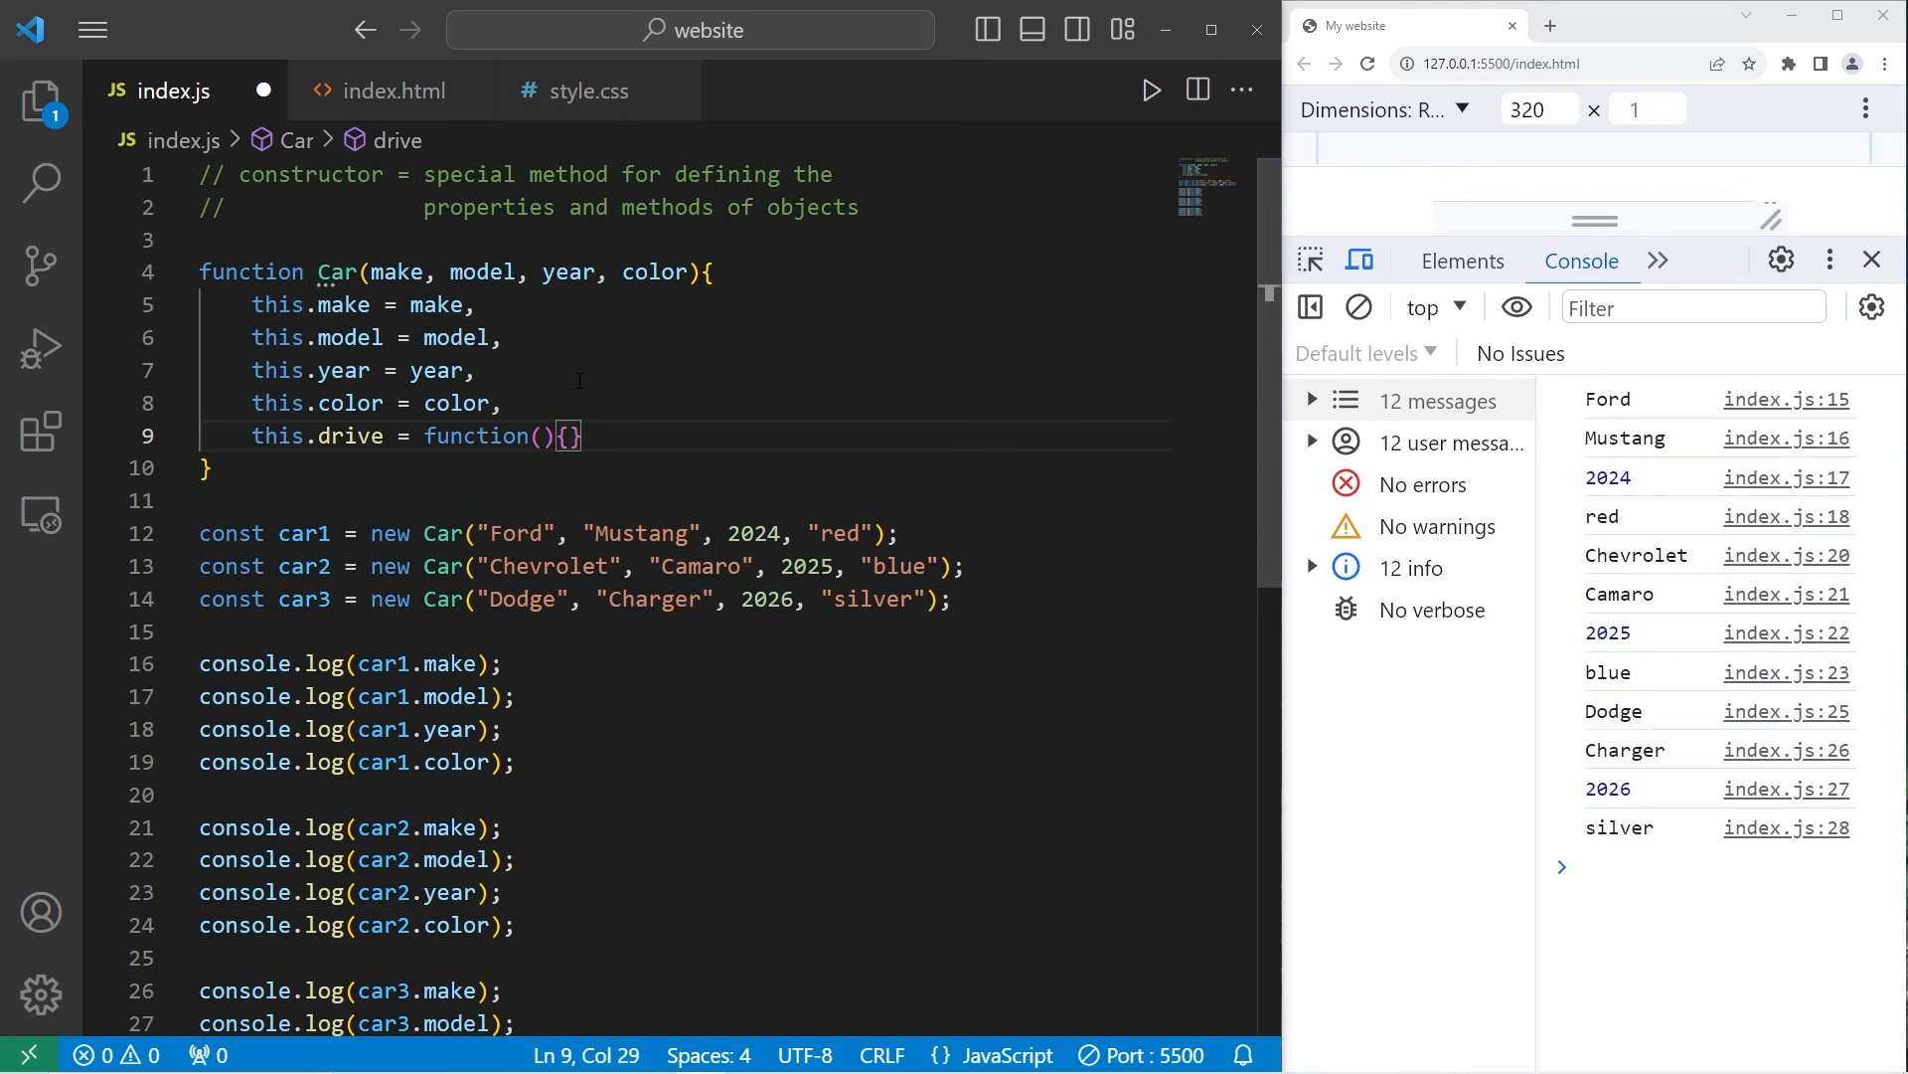
text(console.)
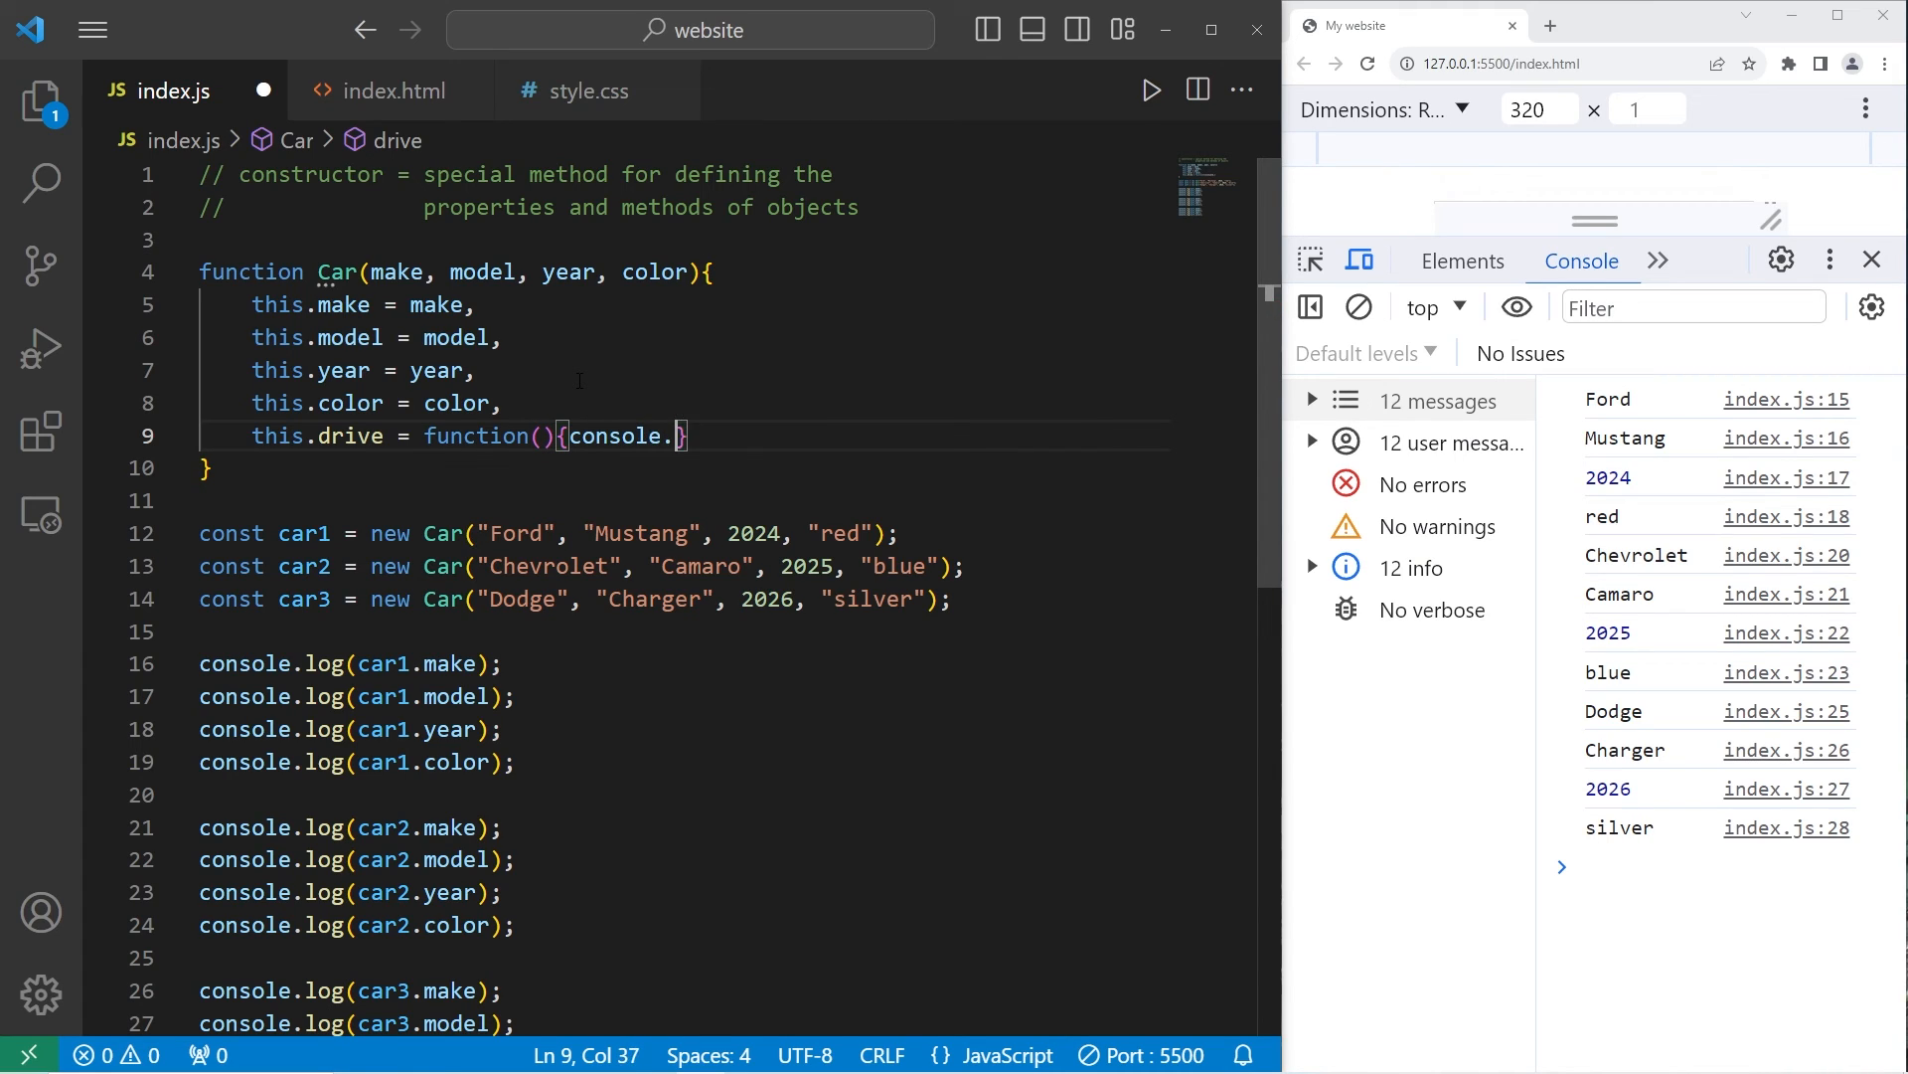
text(log(`)
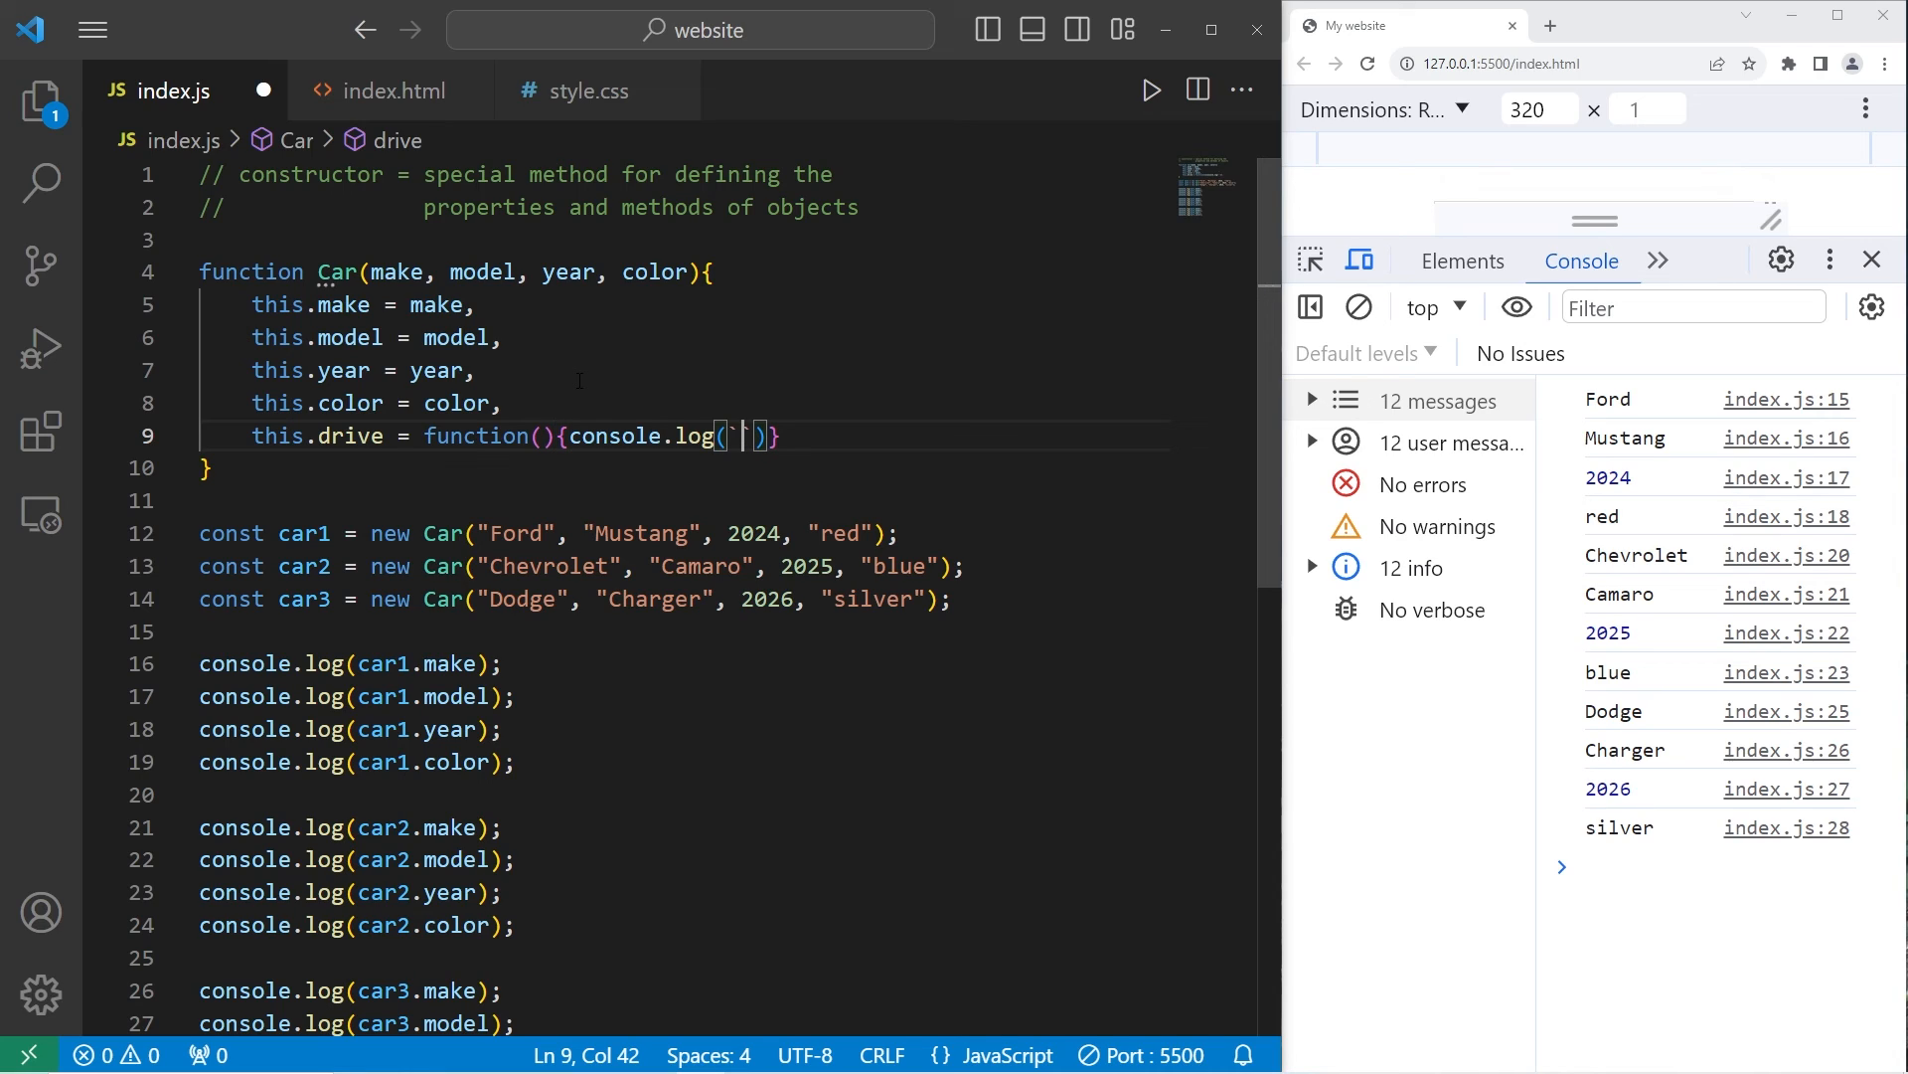
Step: Make drive log the template `You drive the ${this.model}`
text(You)
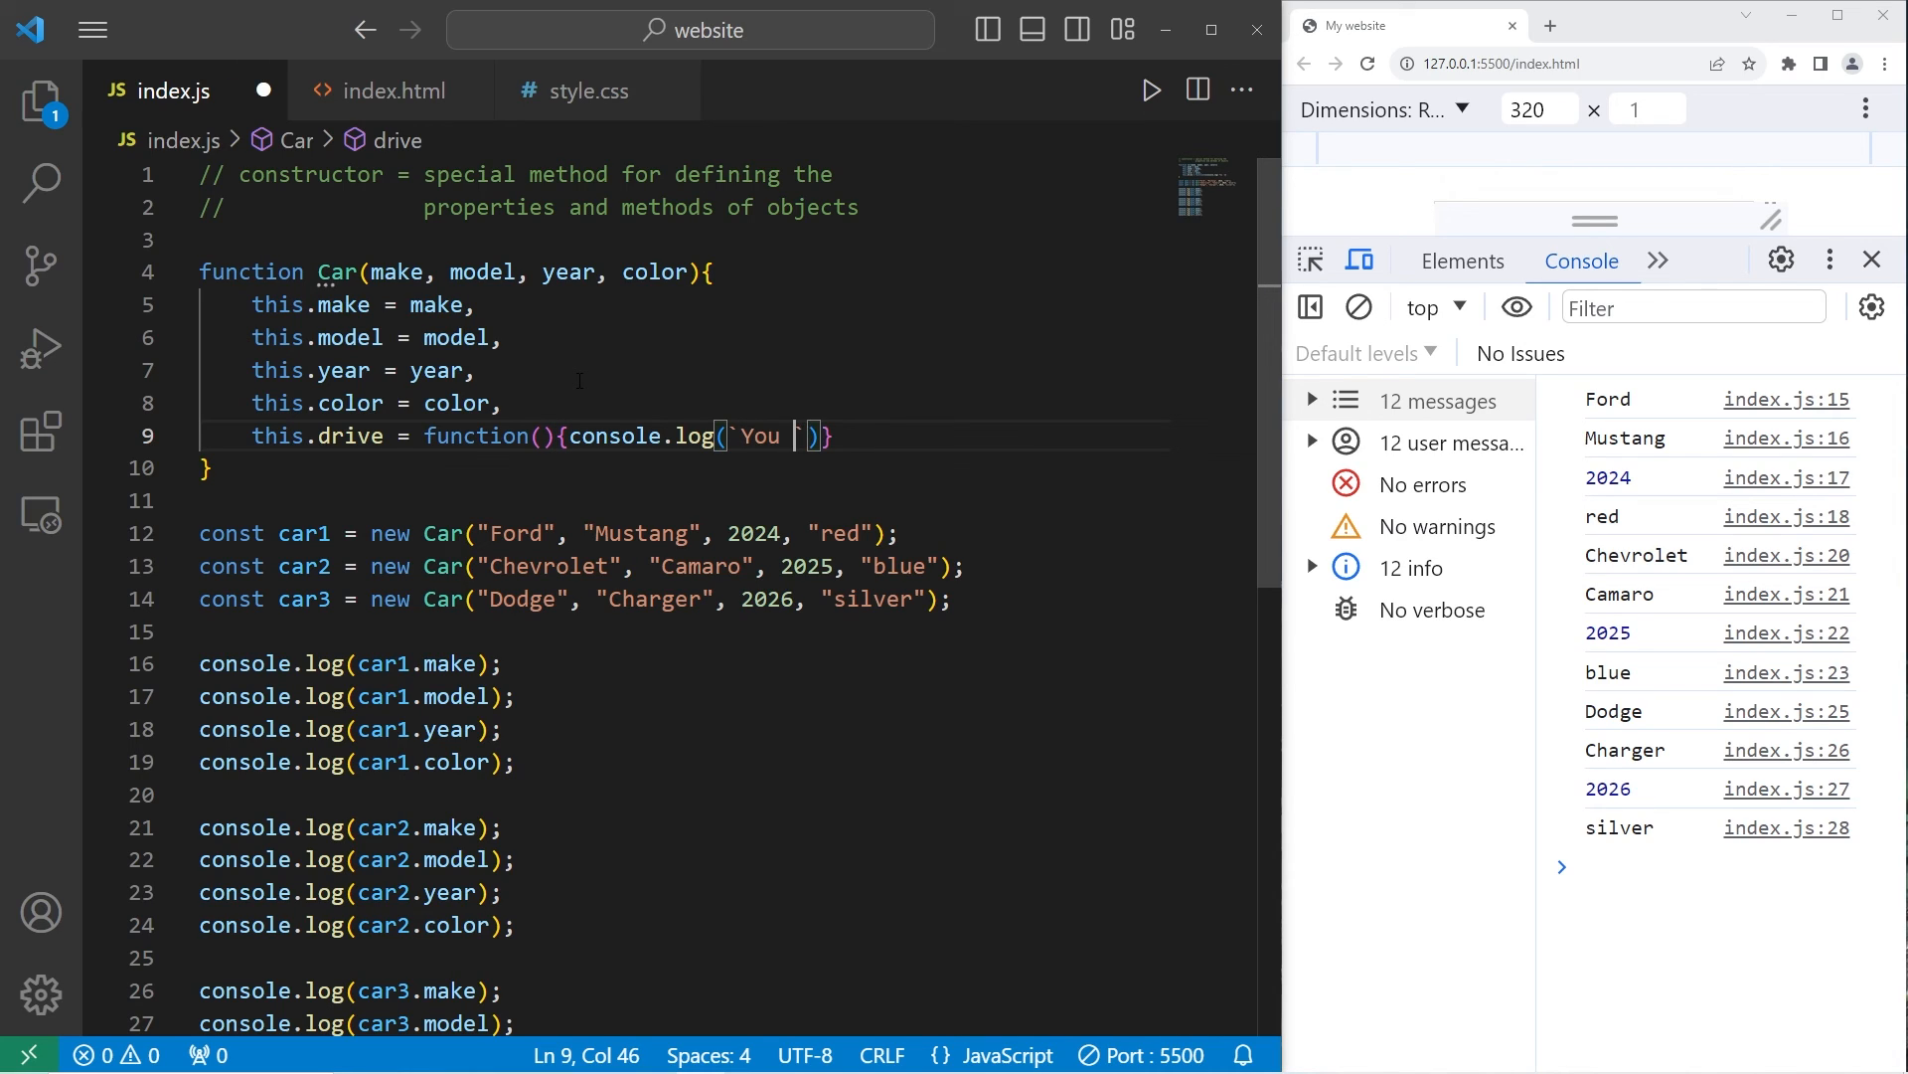
text(drive th)
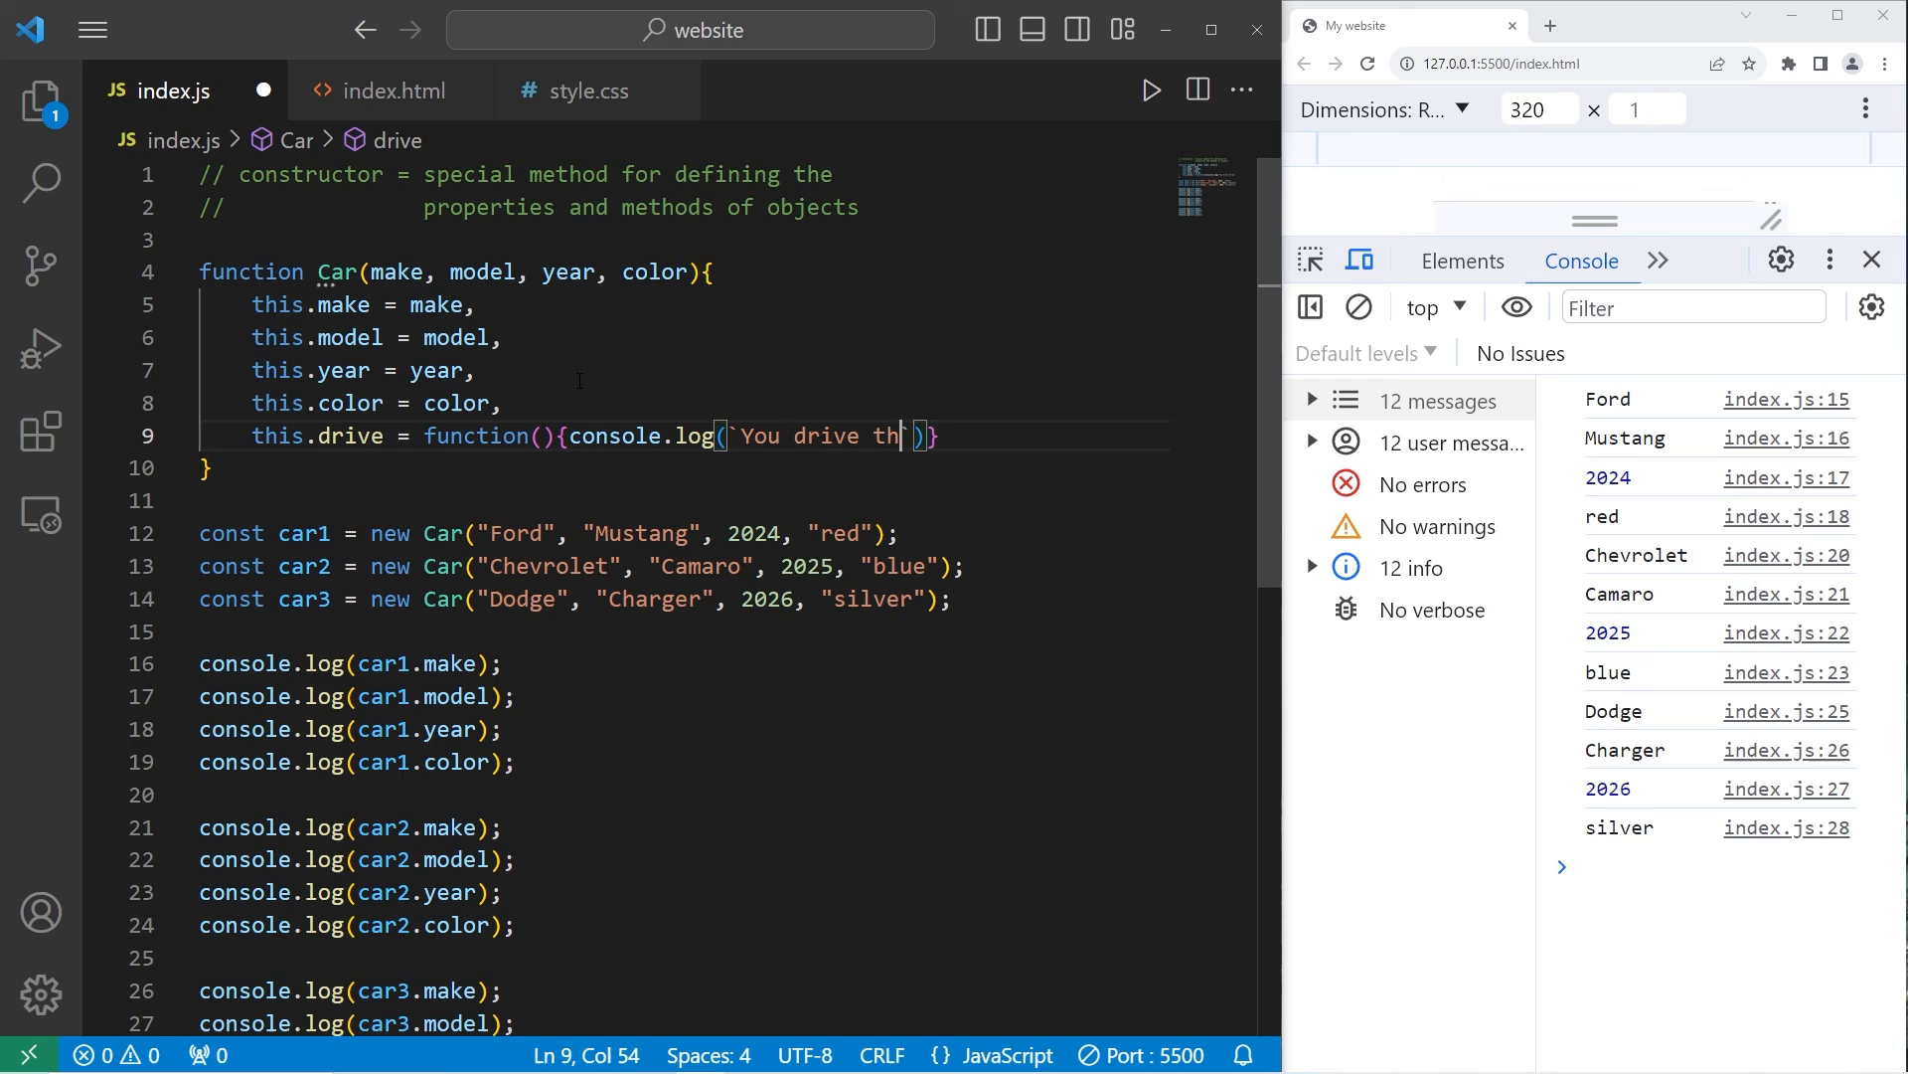
text(e ${})
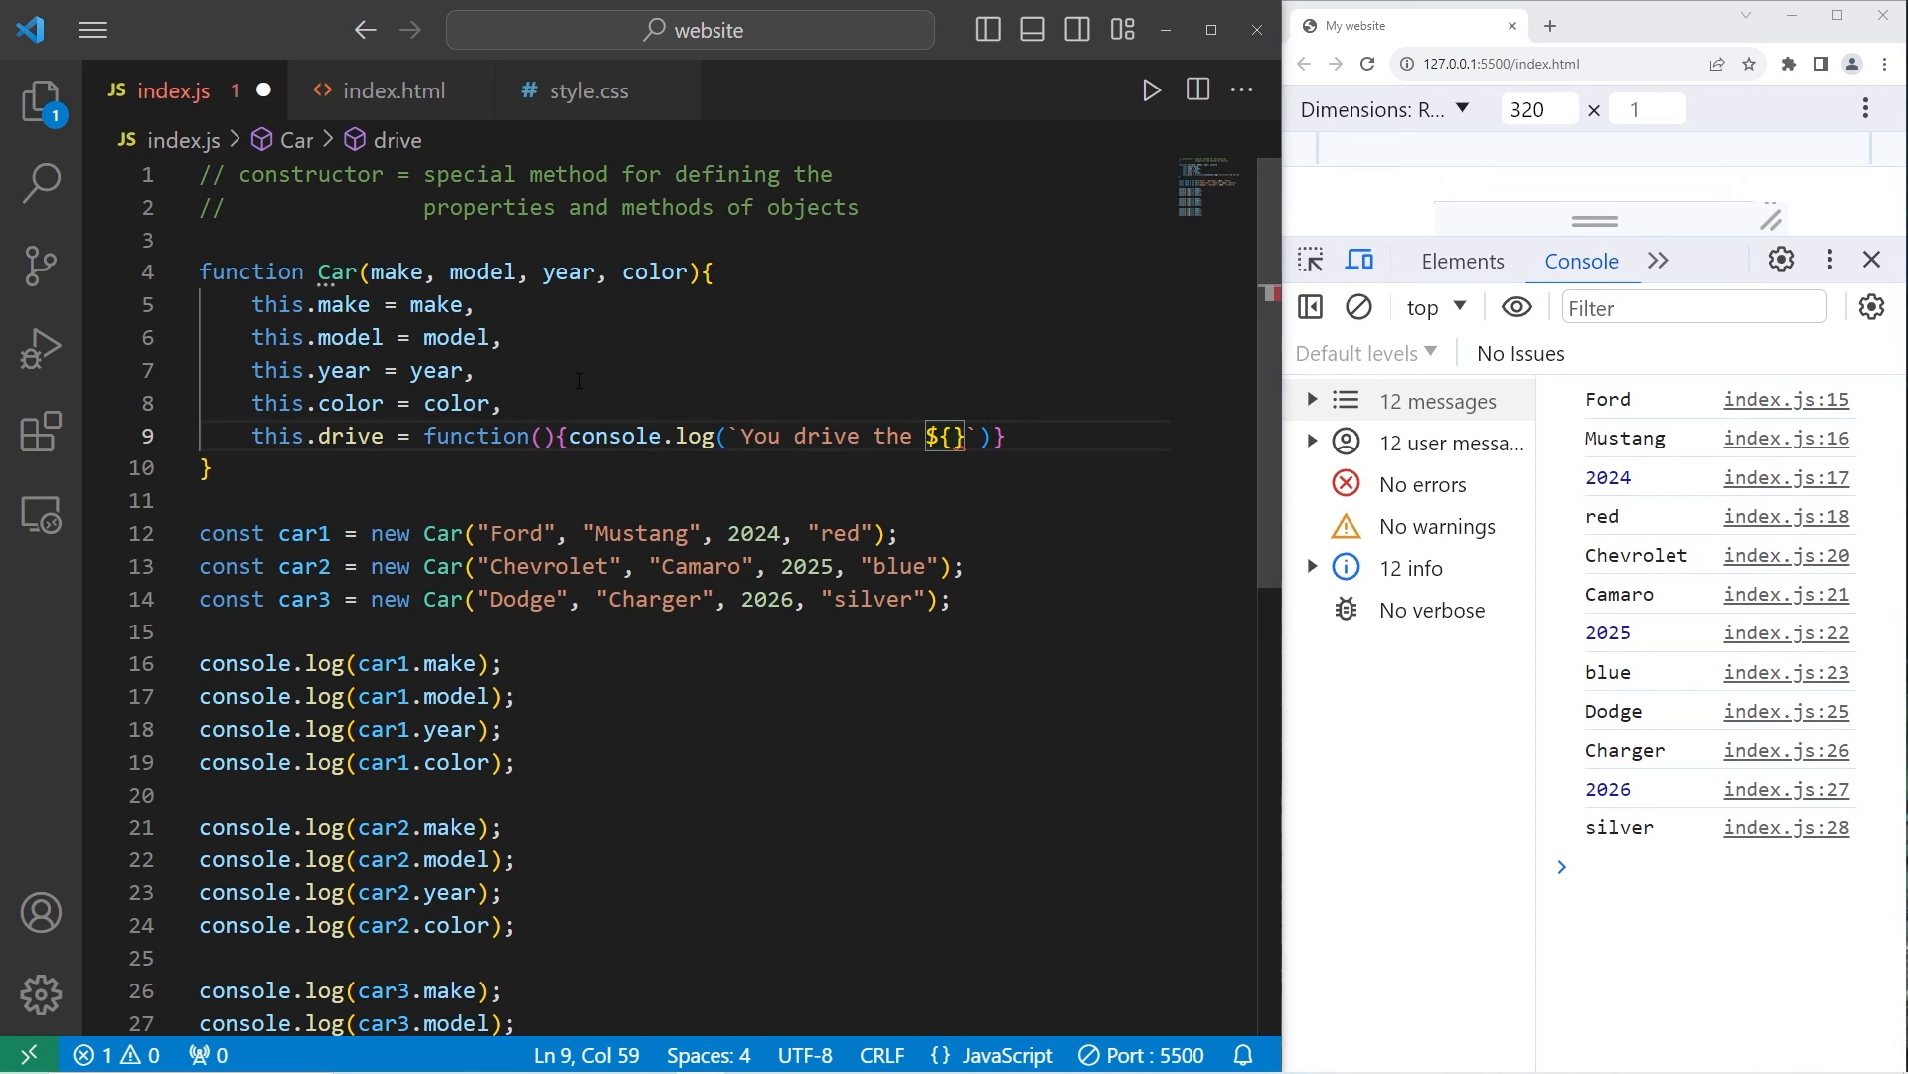
text(this.m)
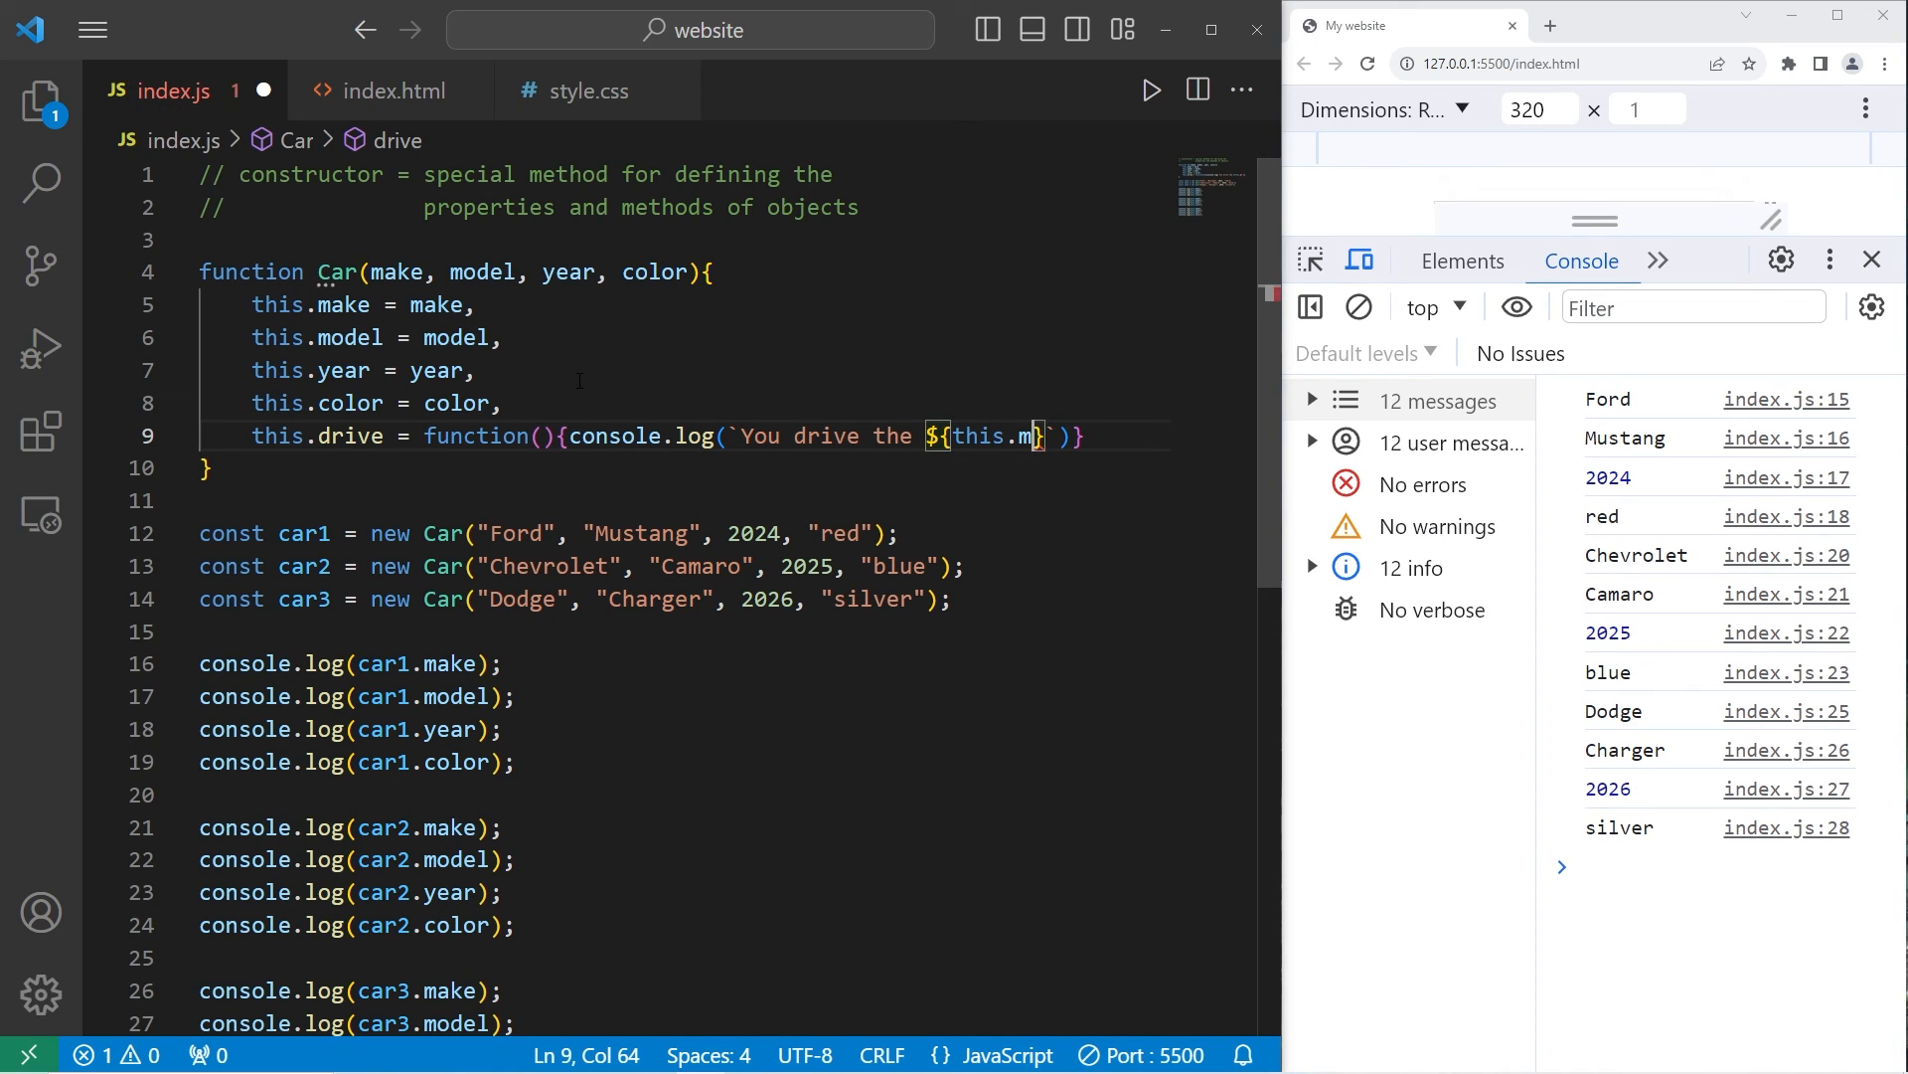
text(odel)
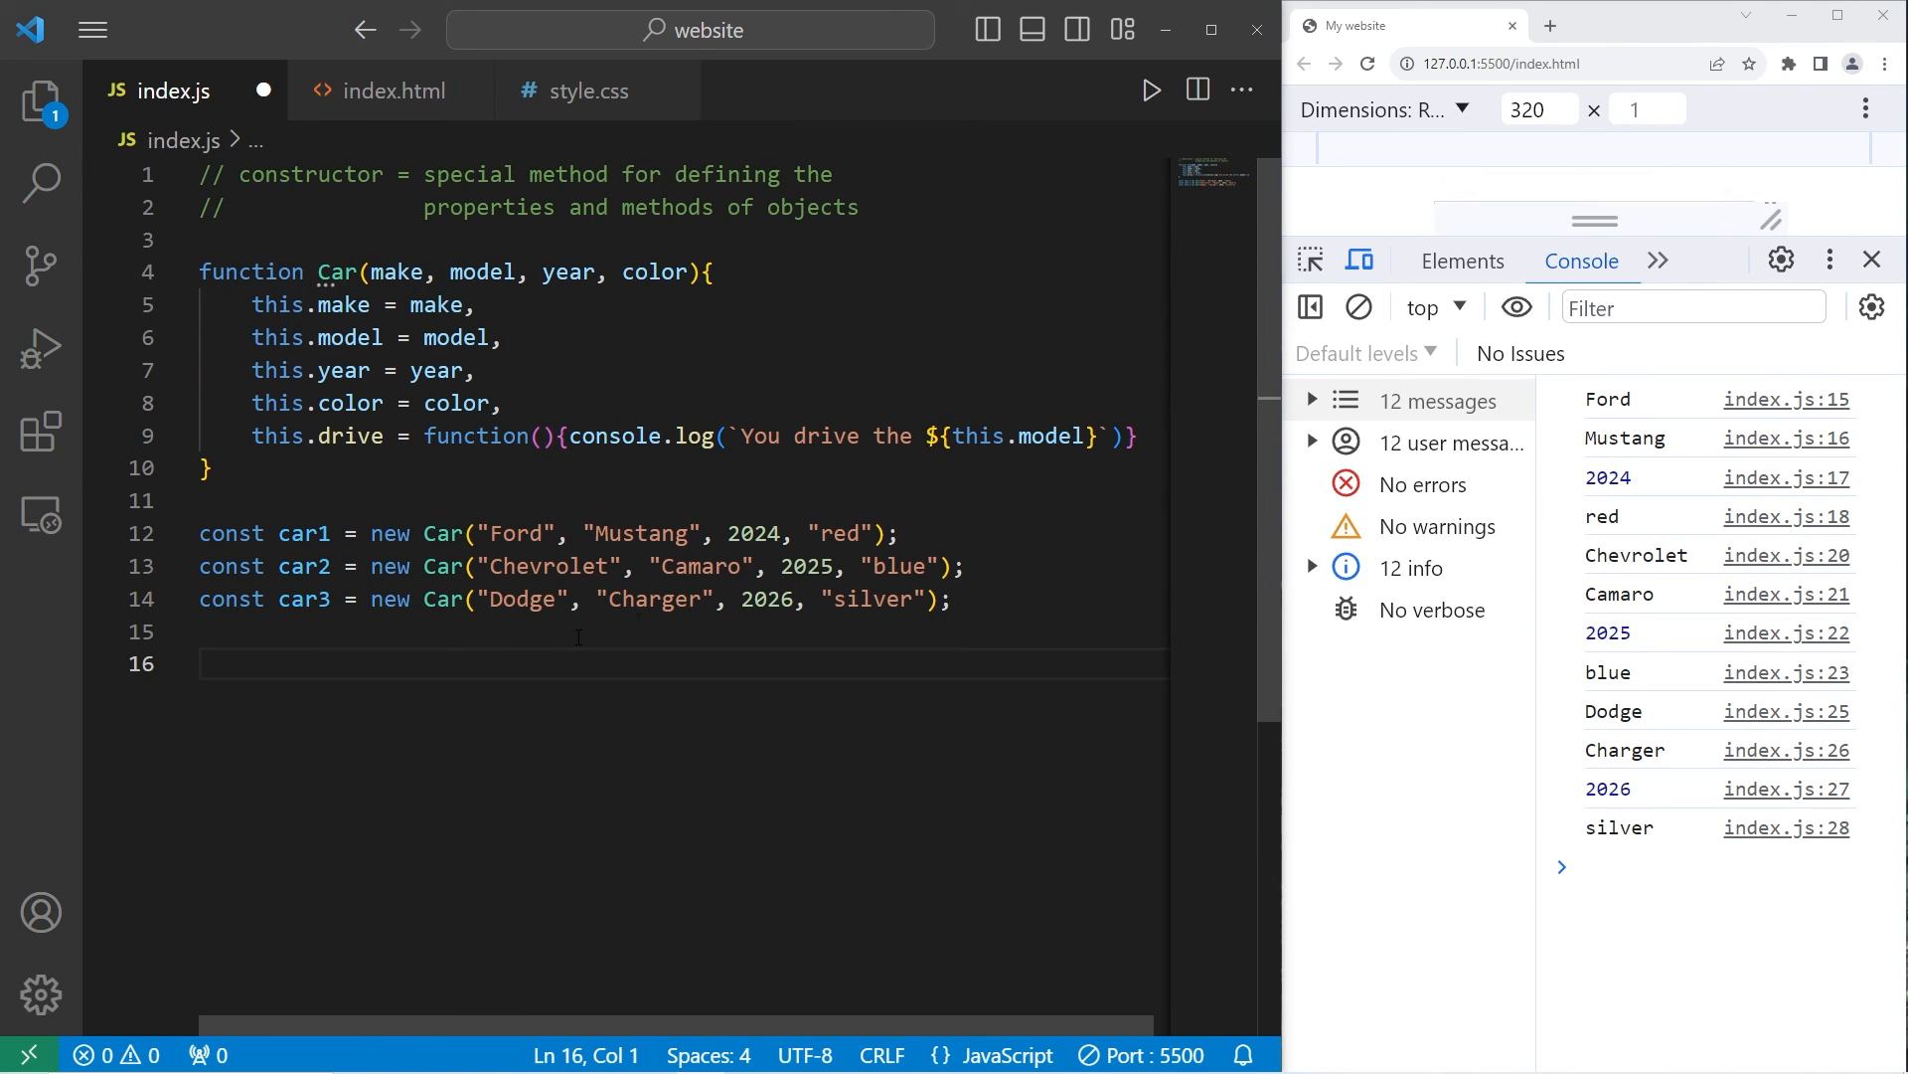
mouse_move(533, 716)
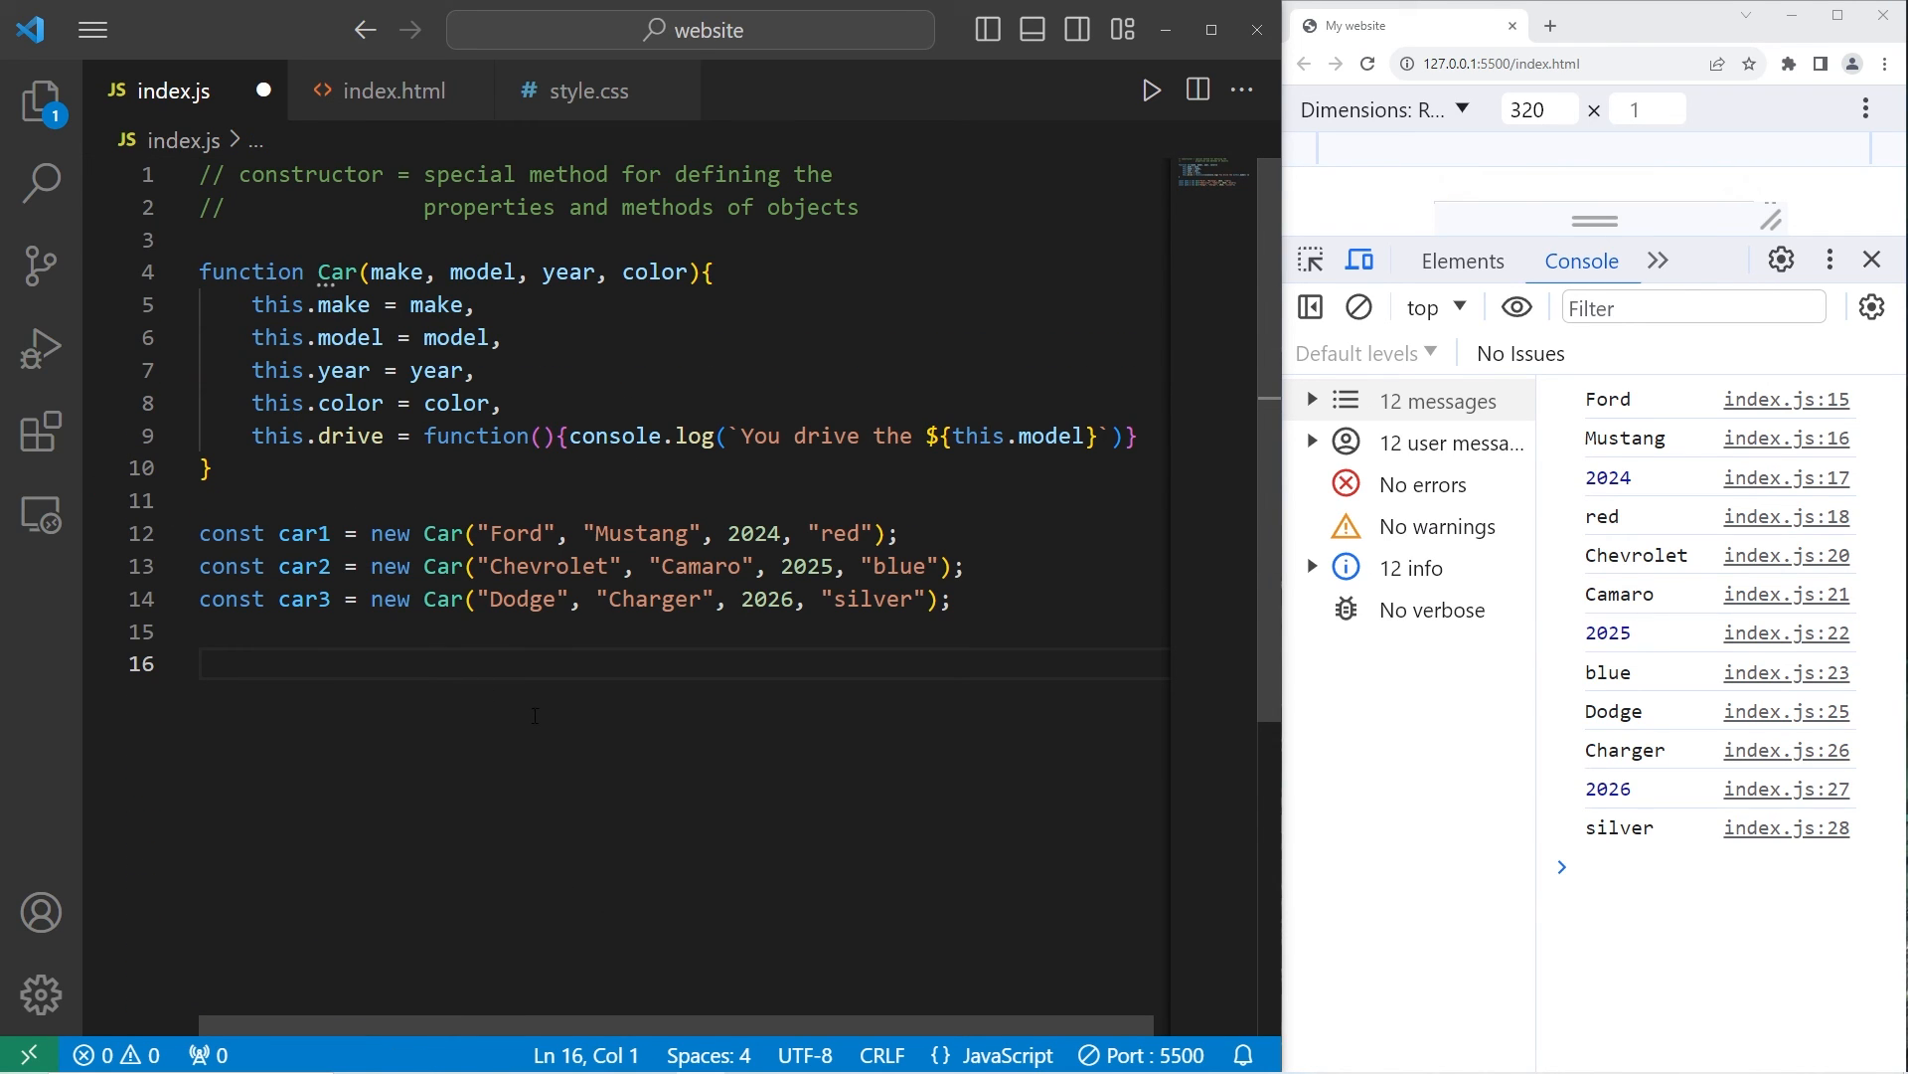
Step: Call car1.drive(), car2.drive() and car3.drive() so the console prints Mustang, Camaro, Charger
text(car1.drive())
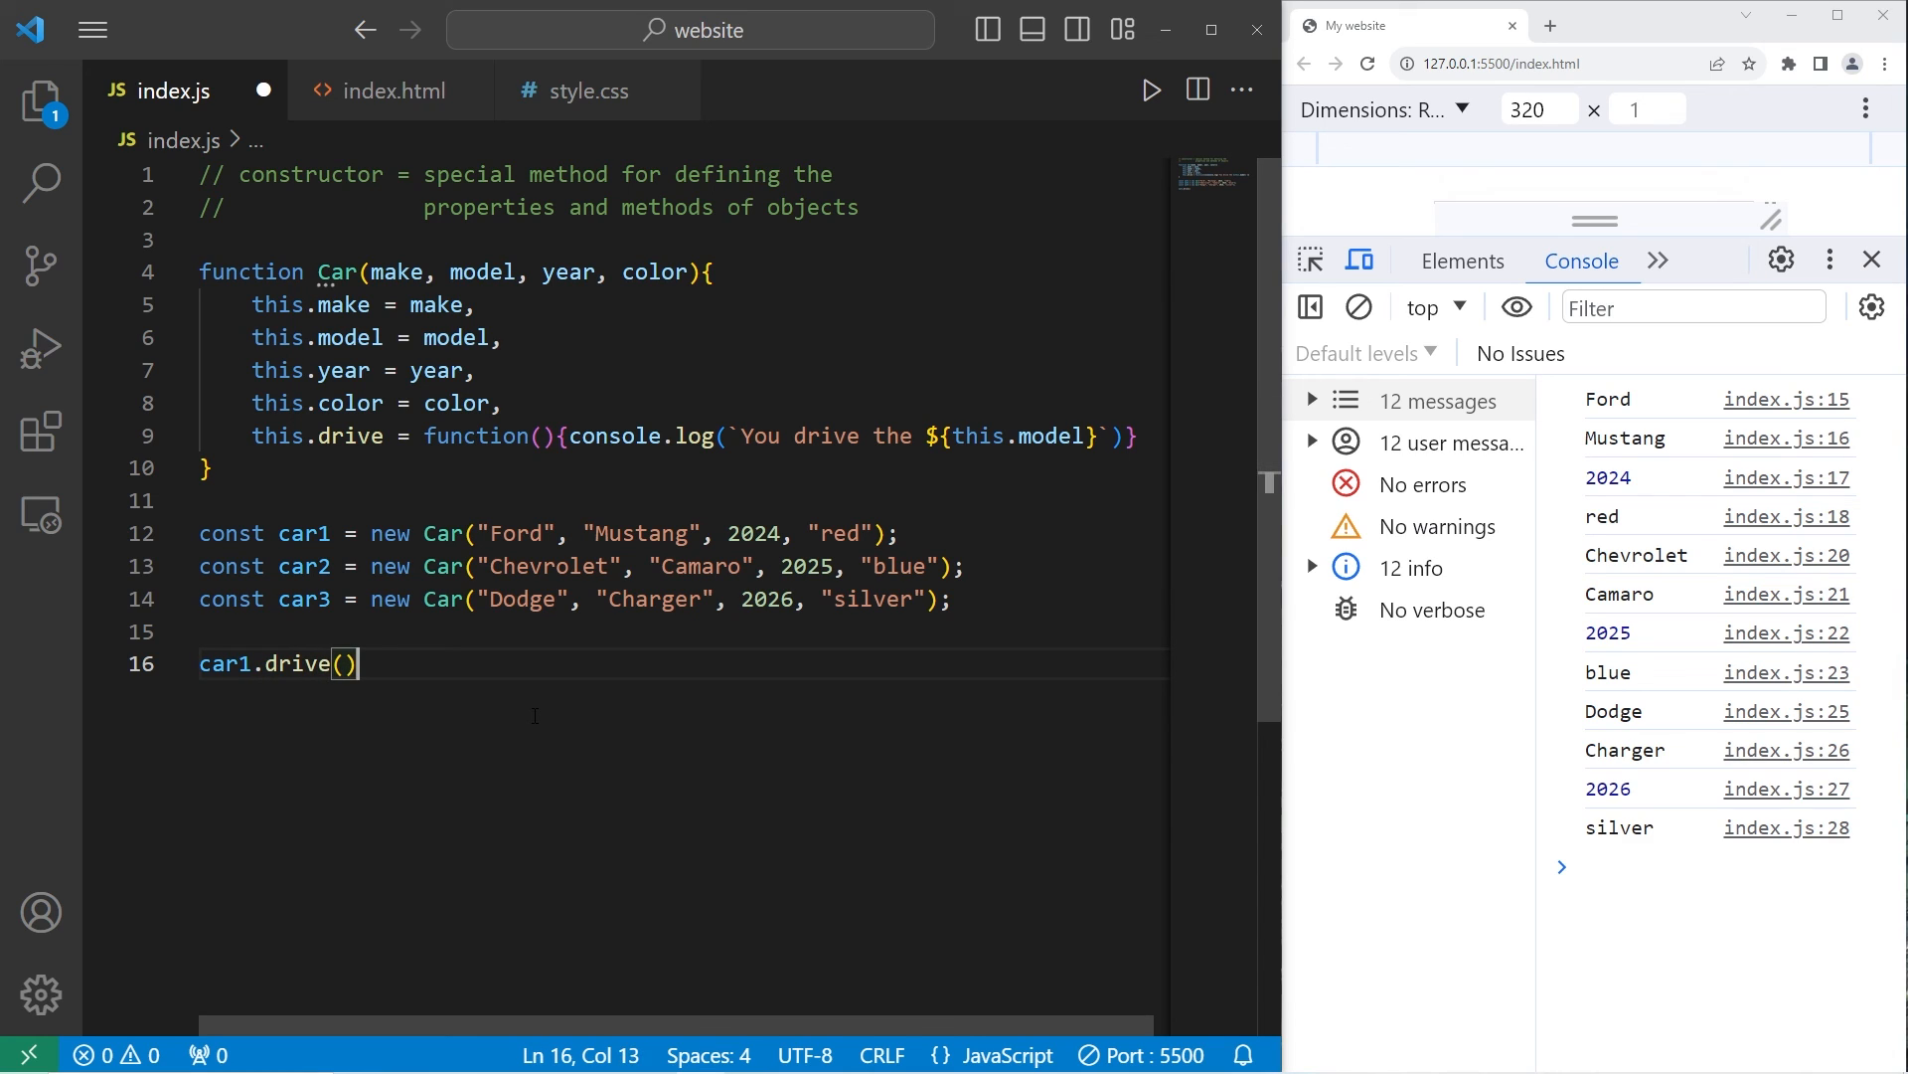
text(;)
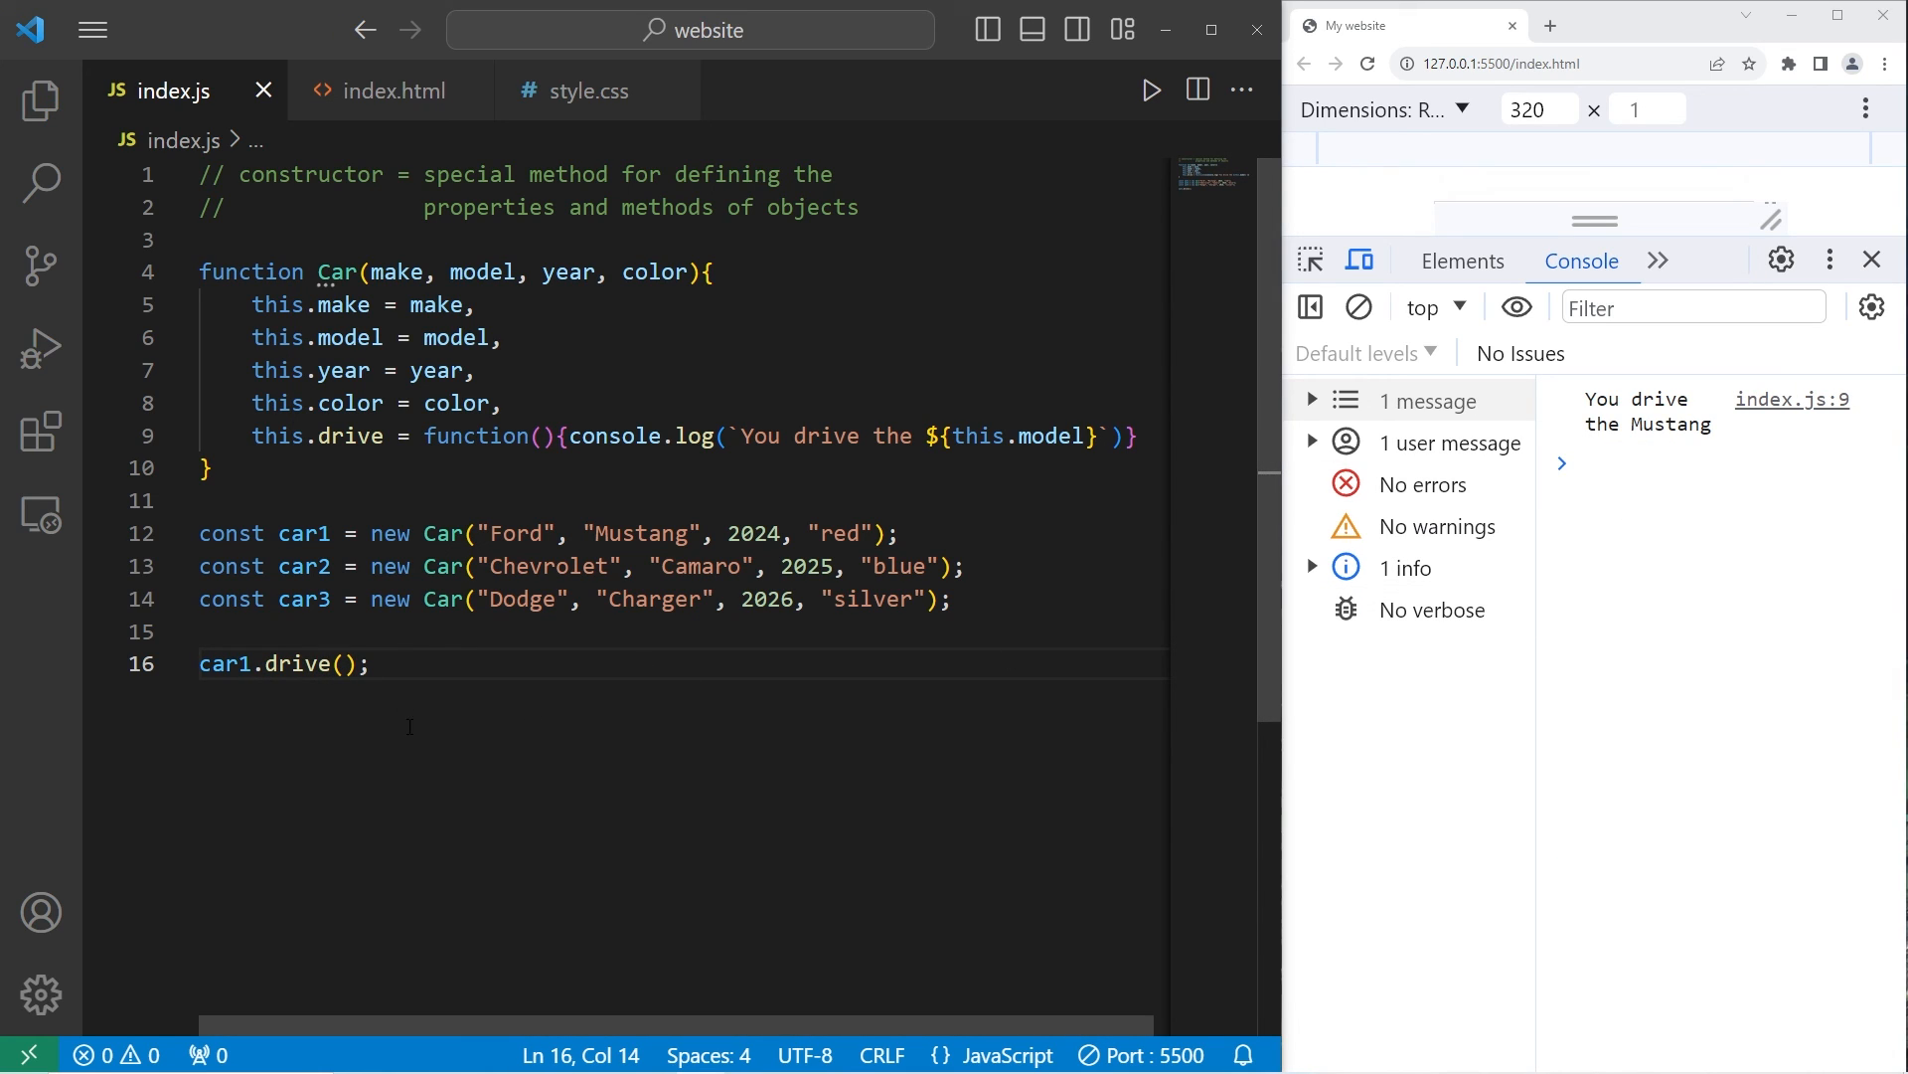
text(car1.drive();)
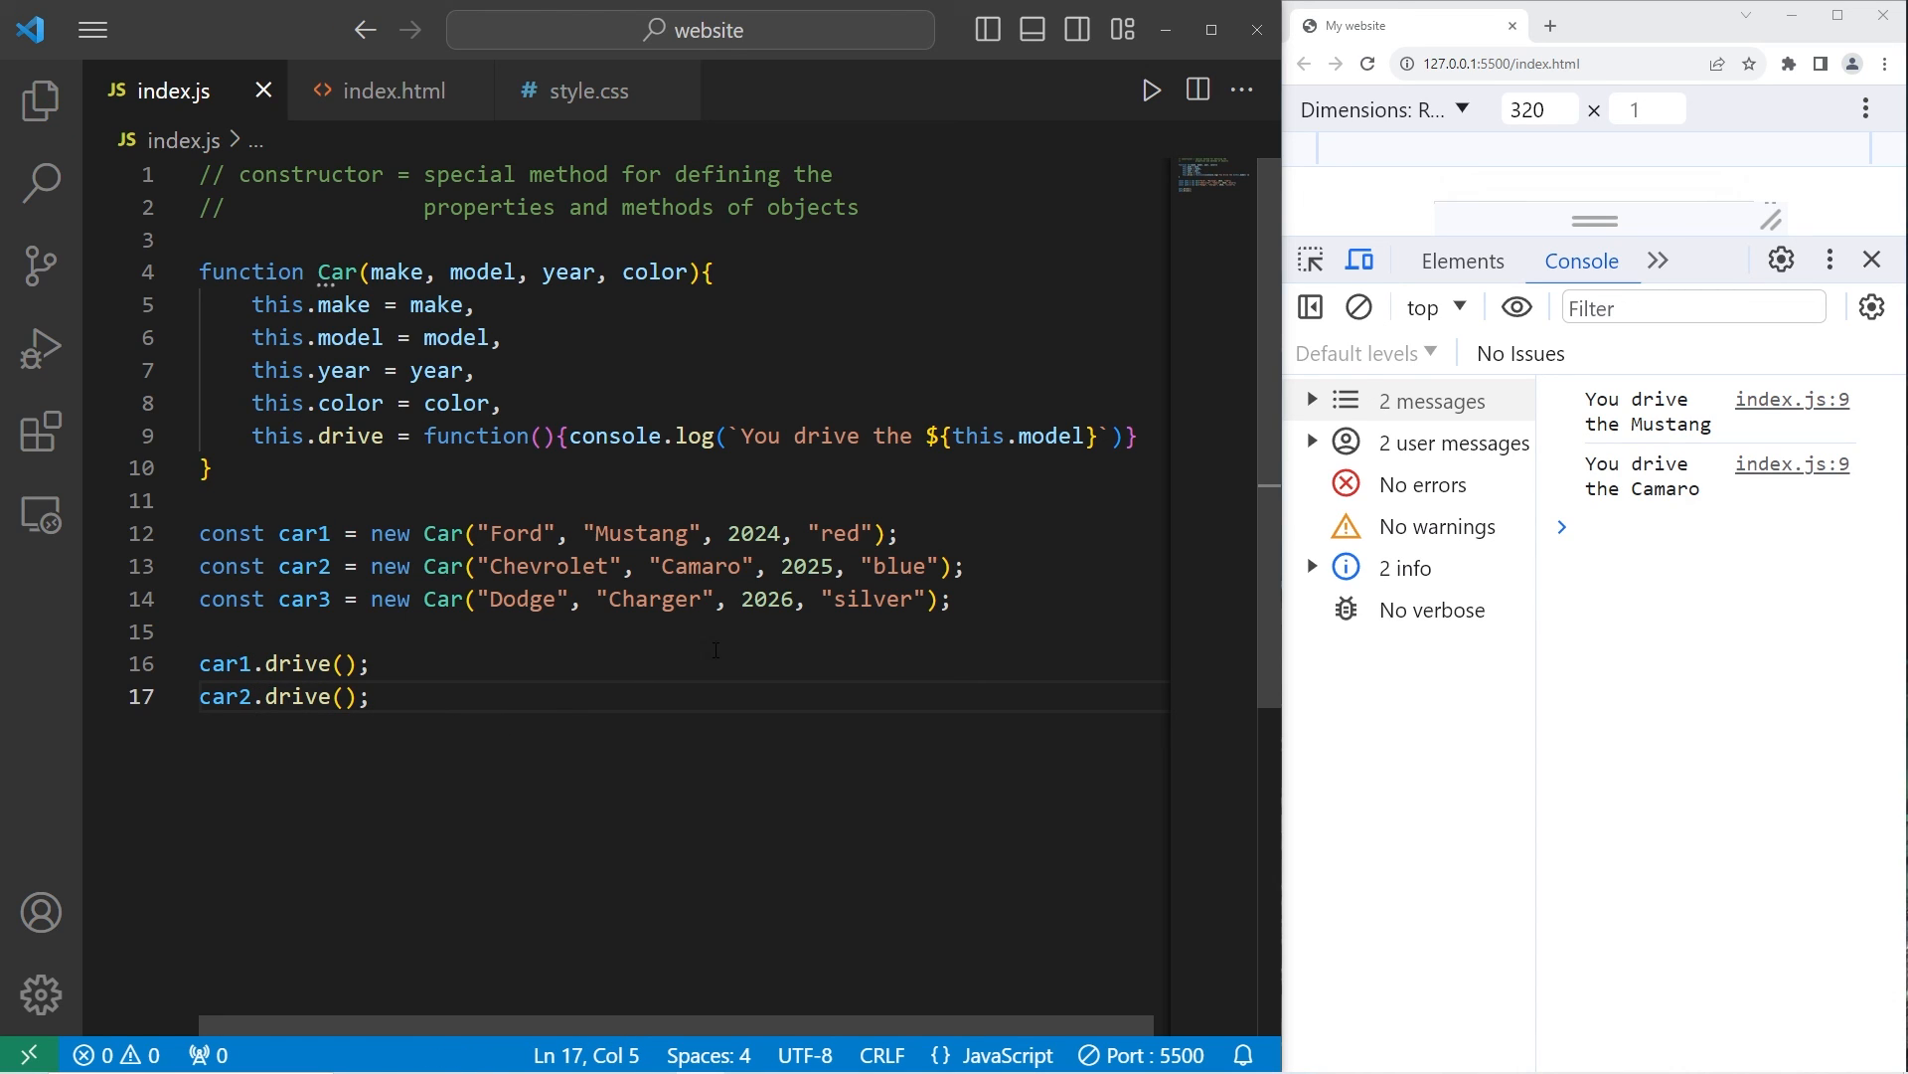
click(370, 696)
text(car3.drive();)
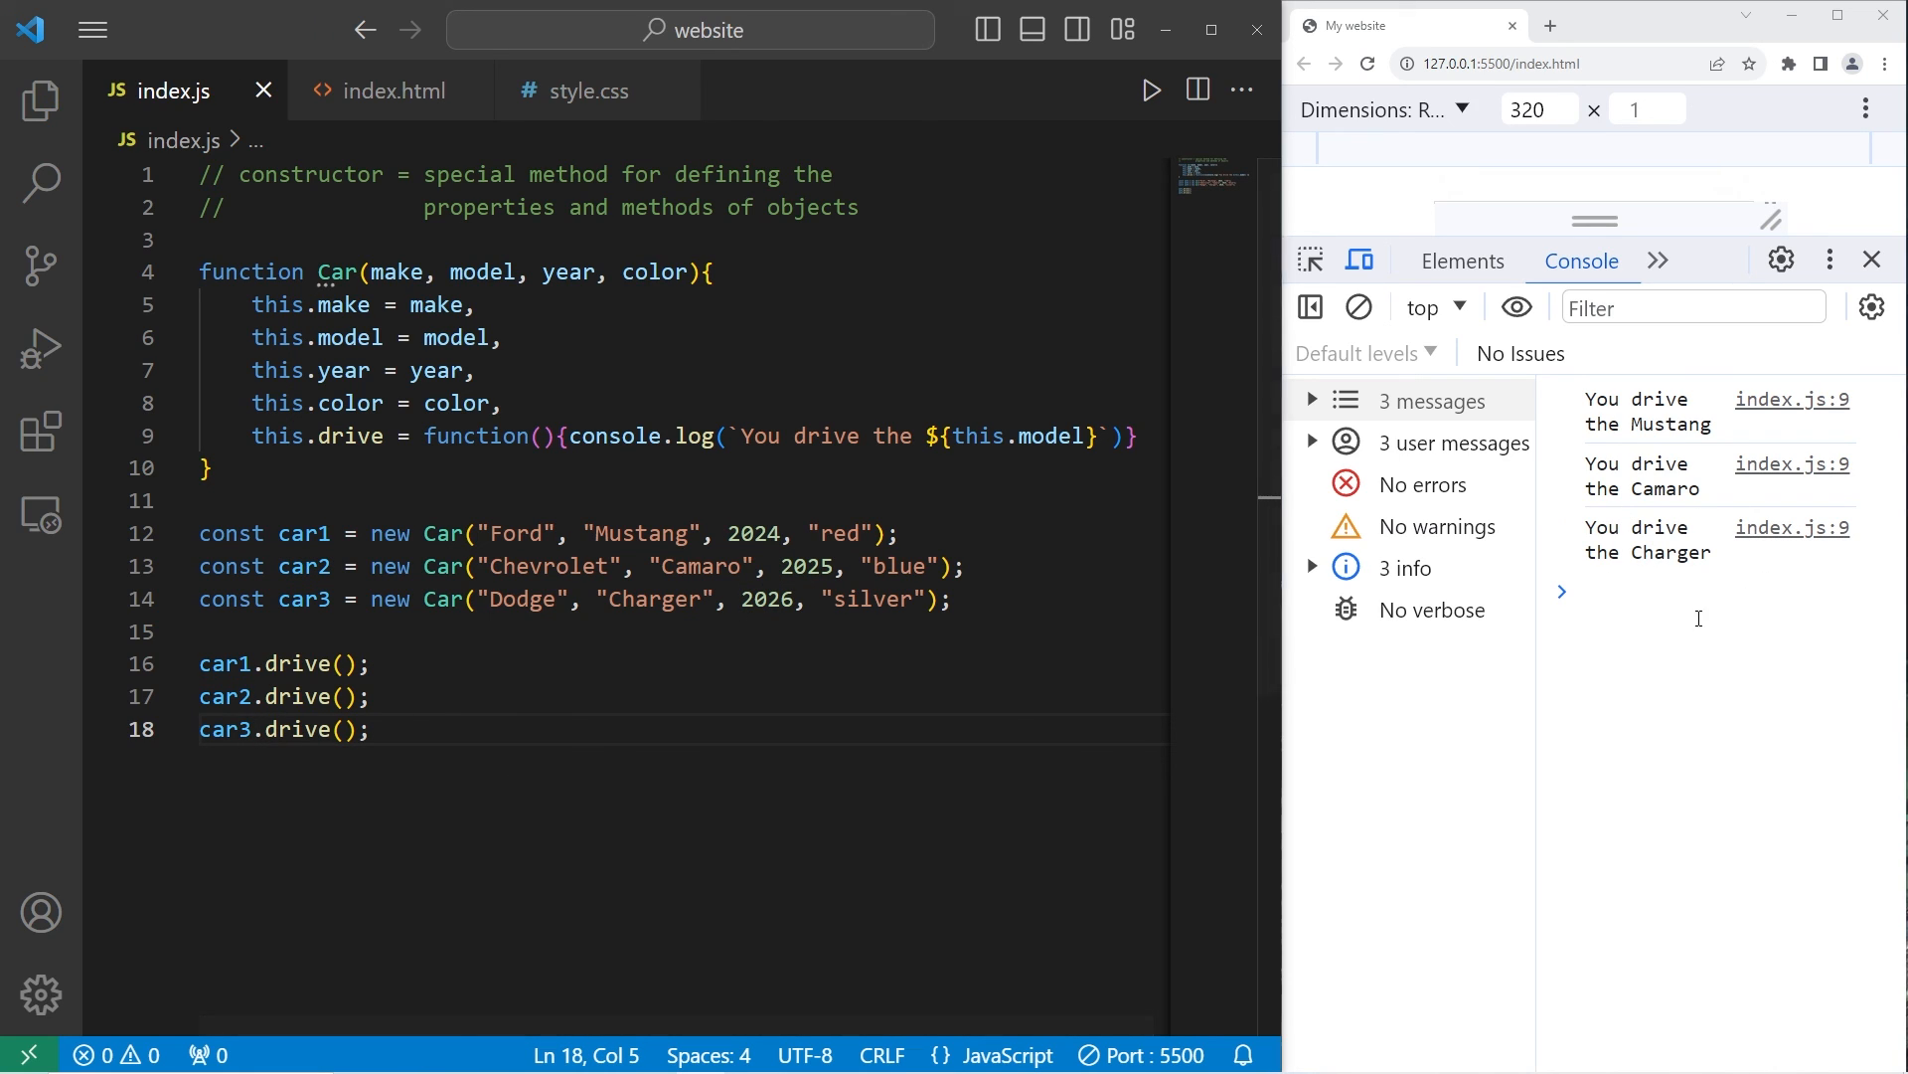
double_click(310, 174)
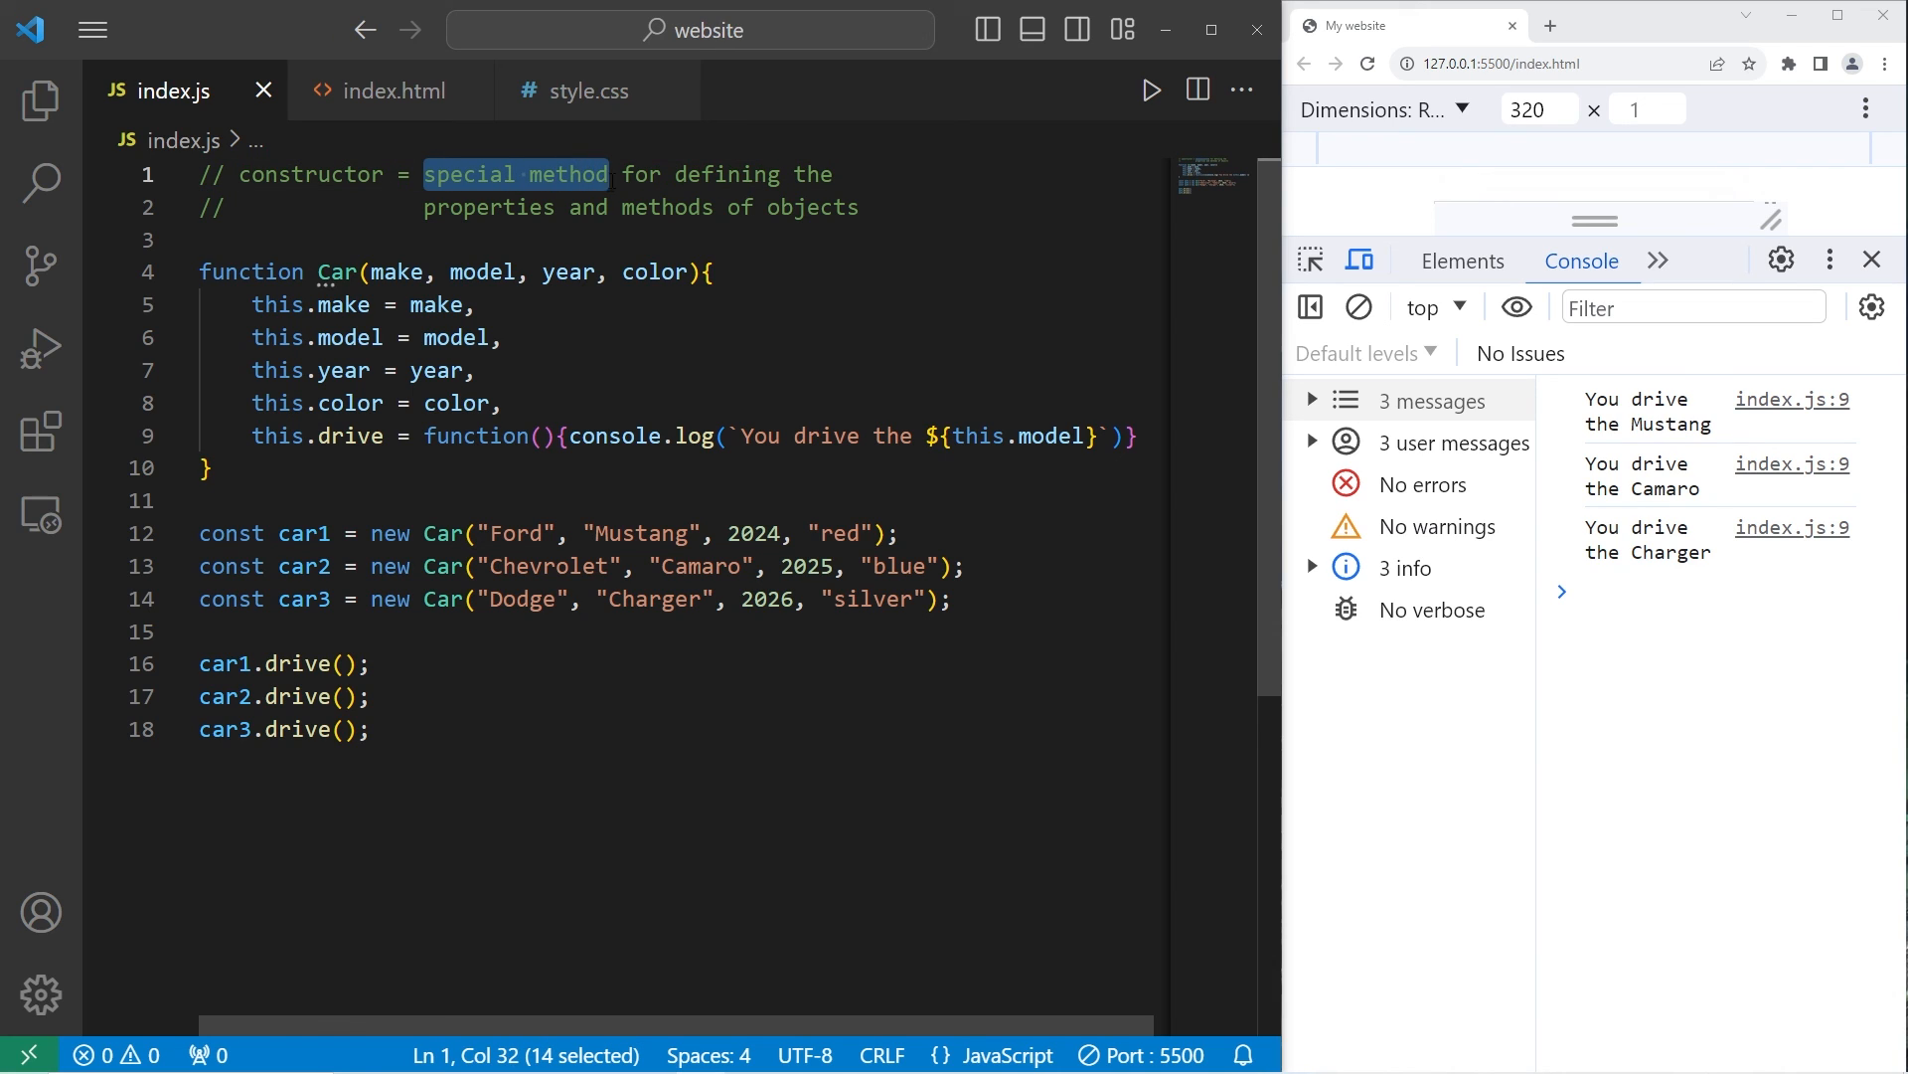
double_click(667, 206)
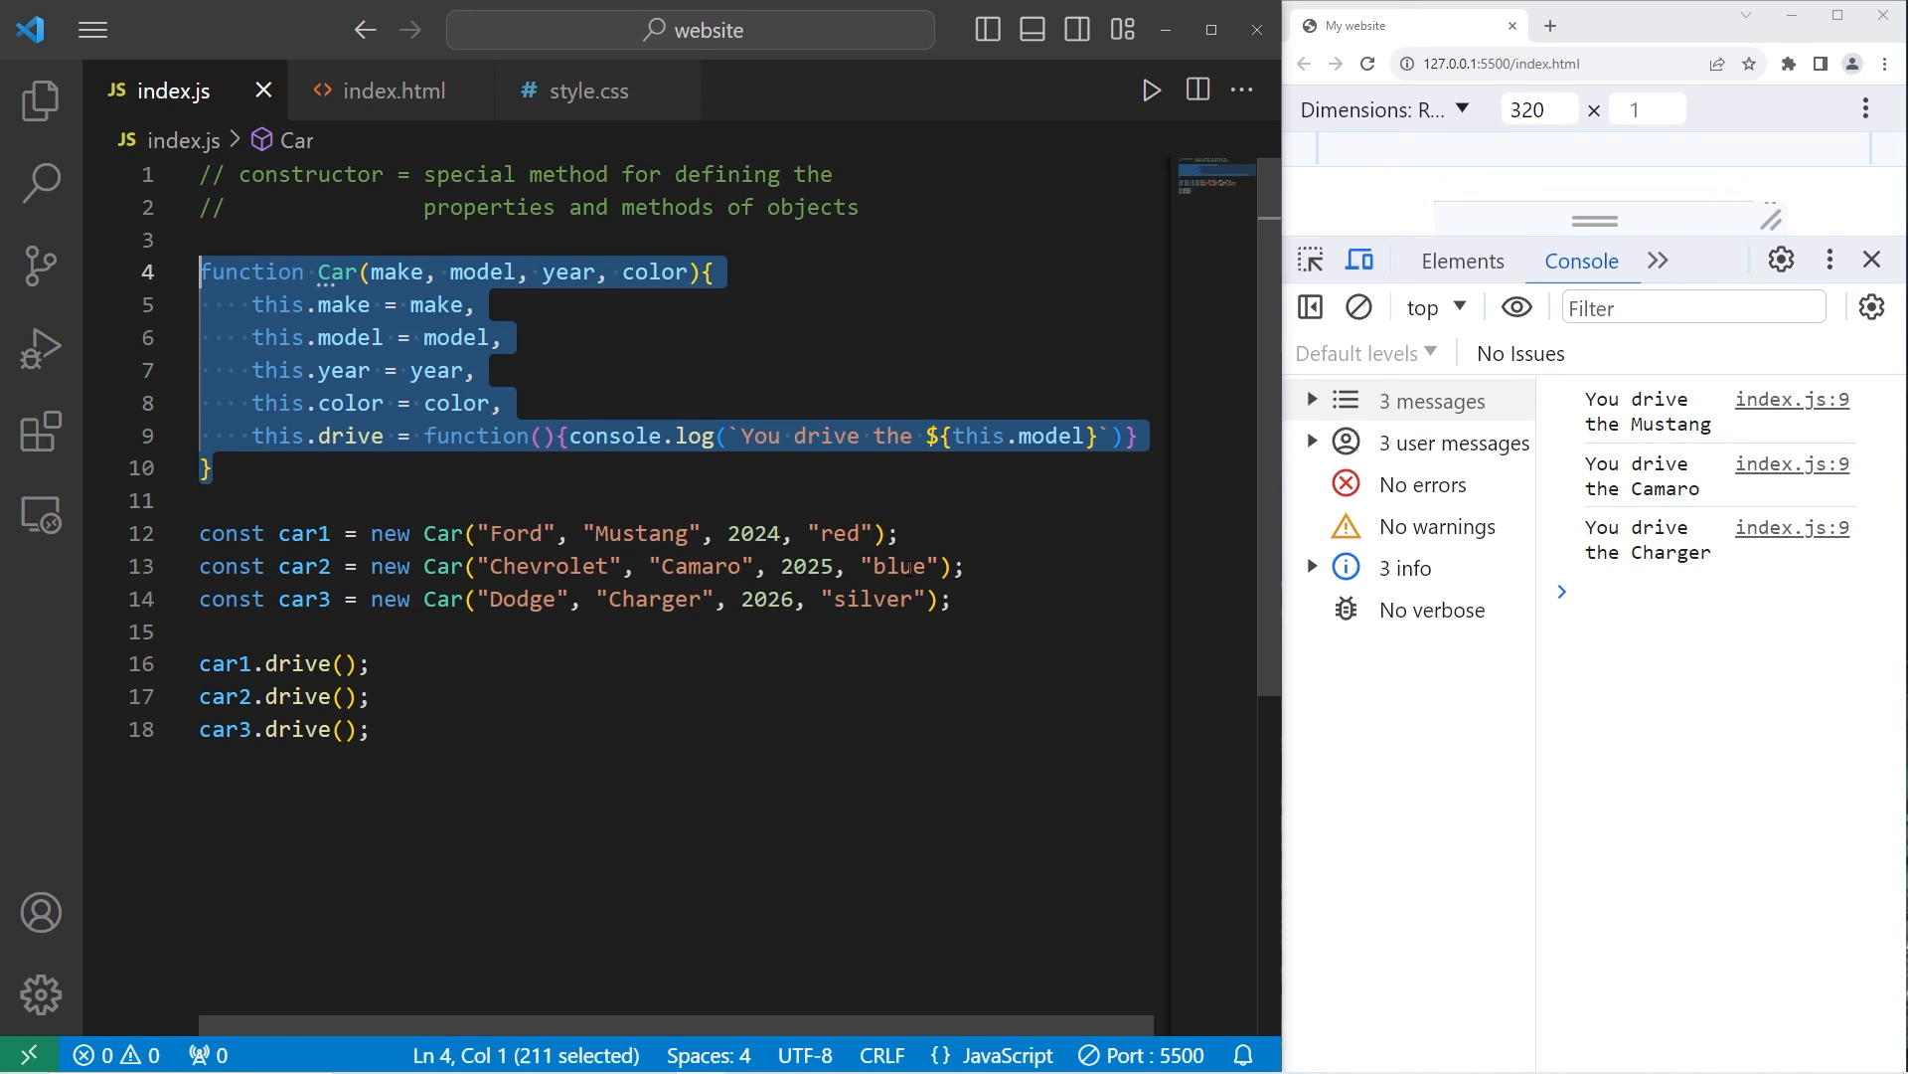
click(591, 499)
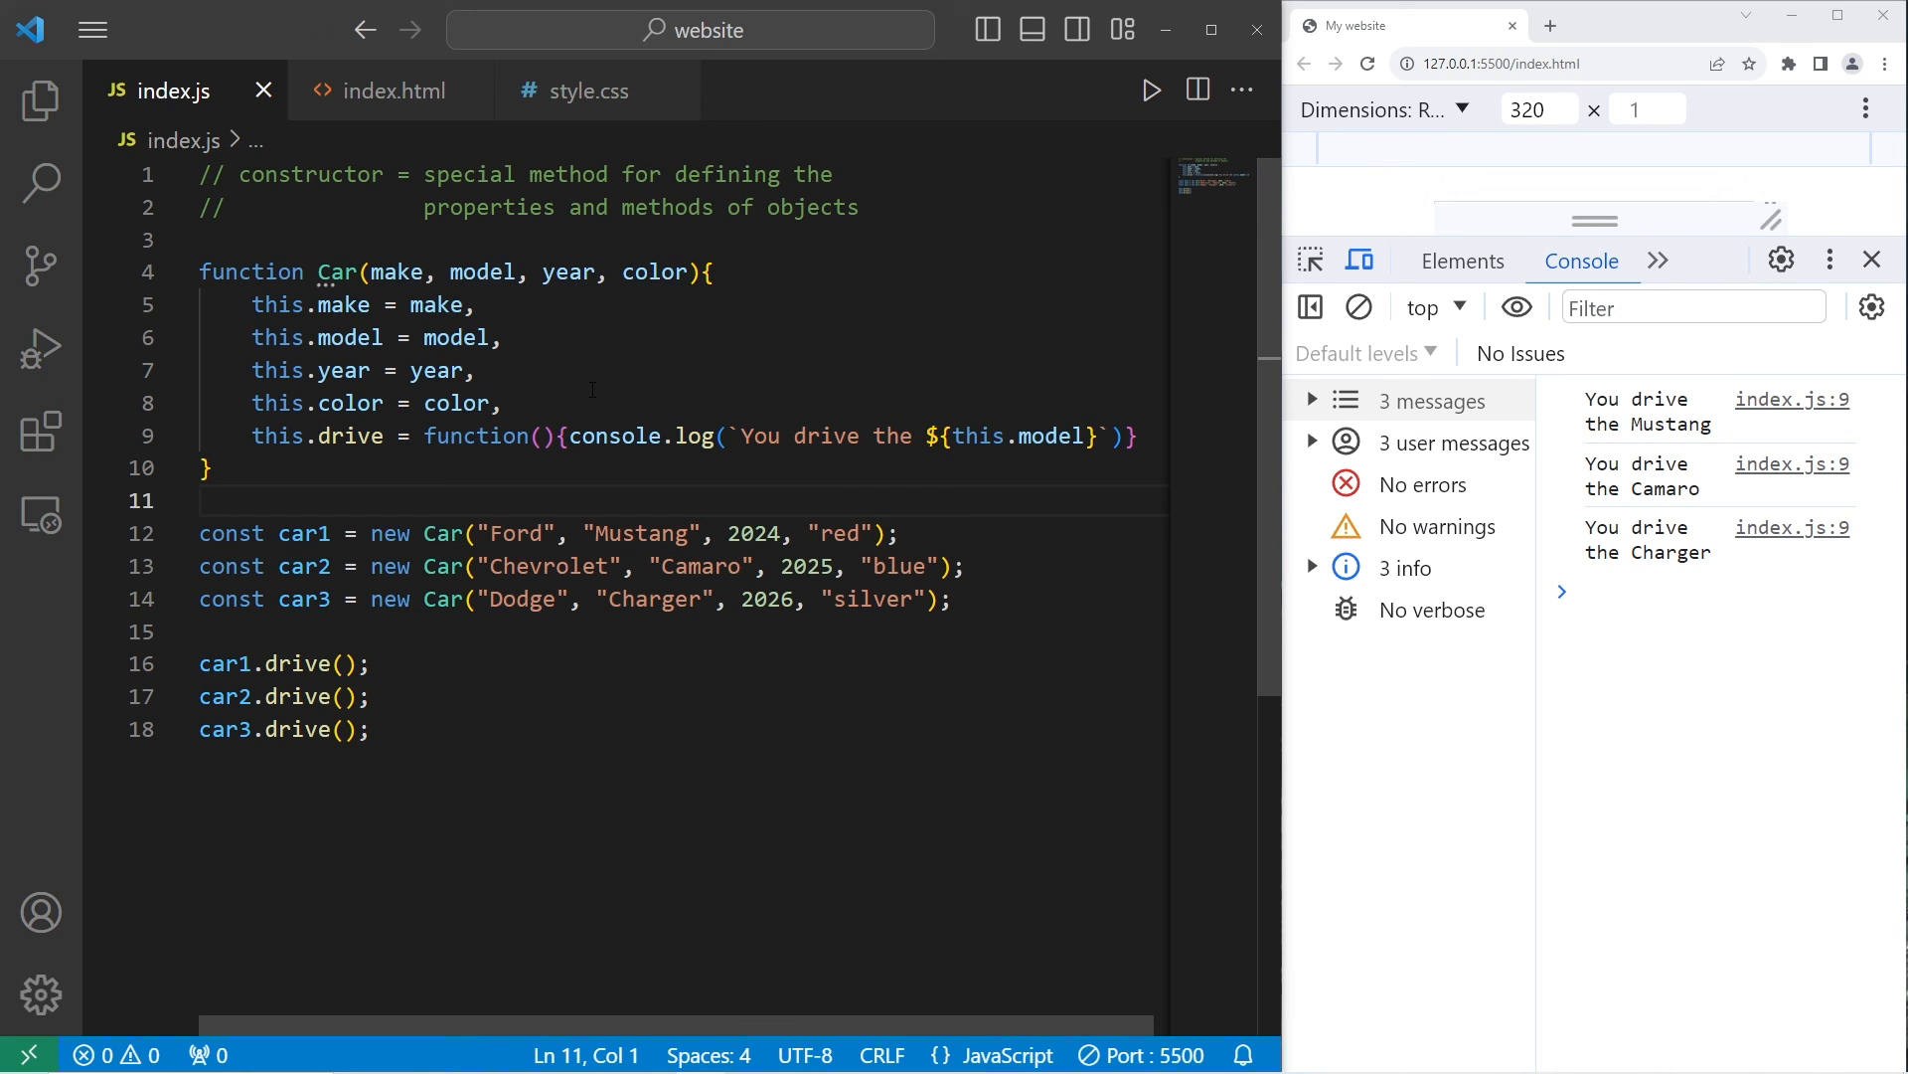
double_click(309, 174)
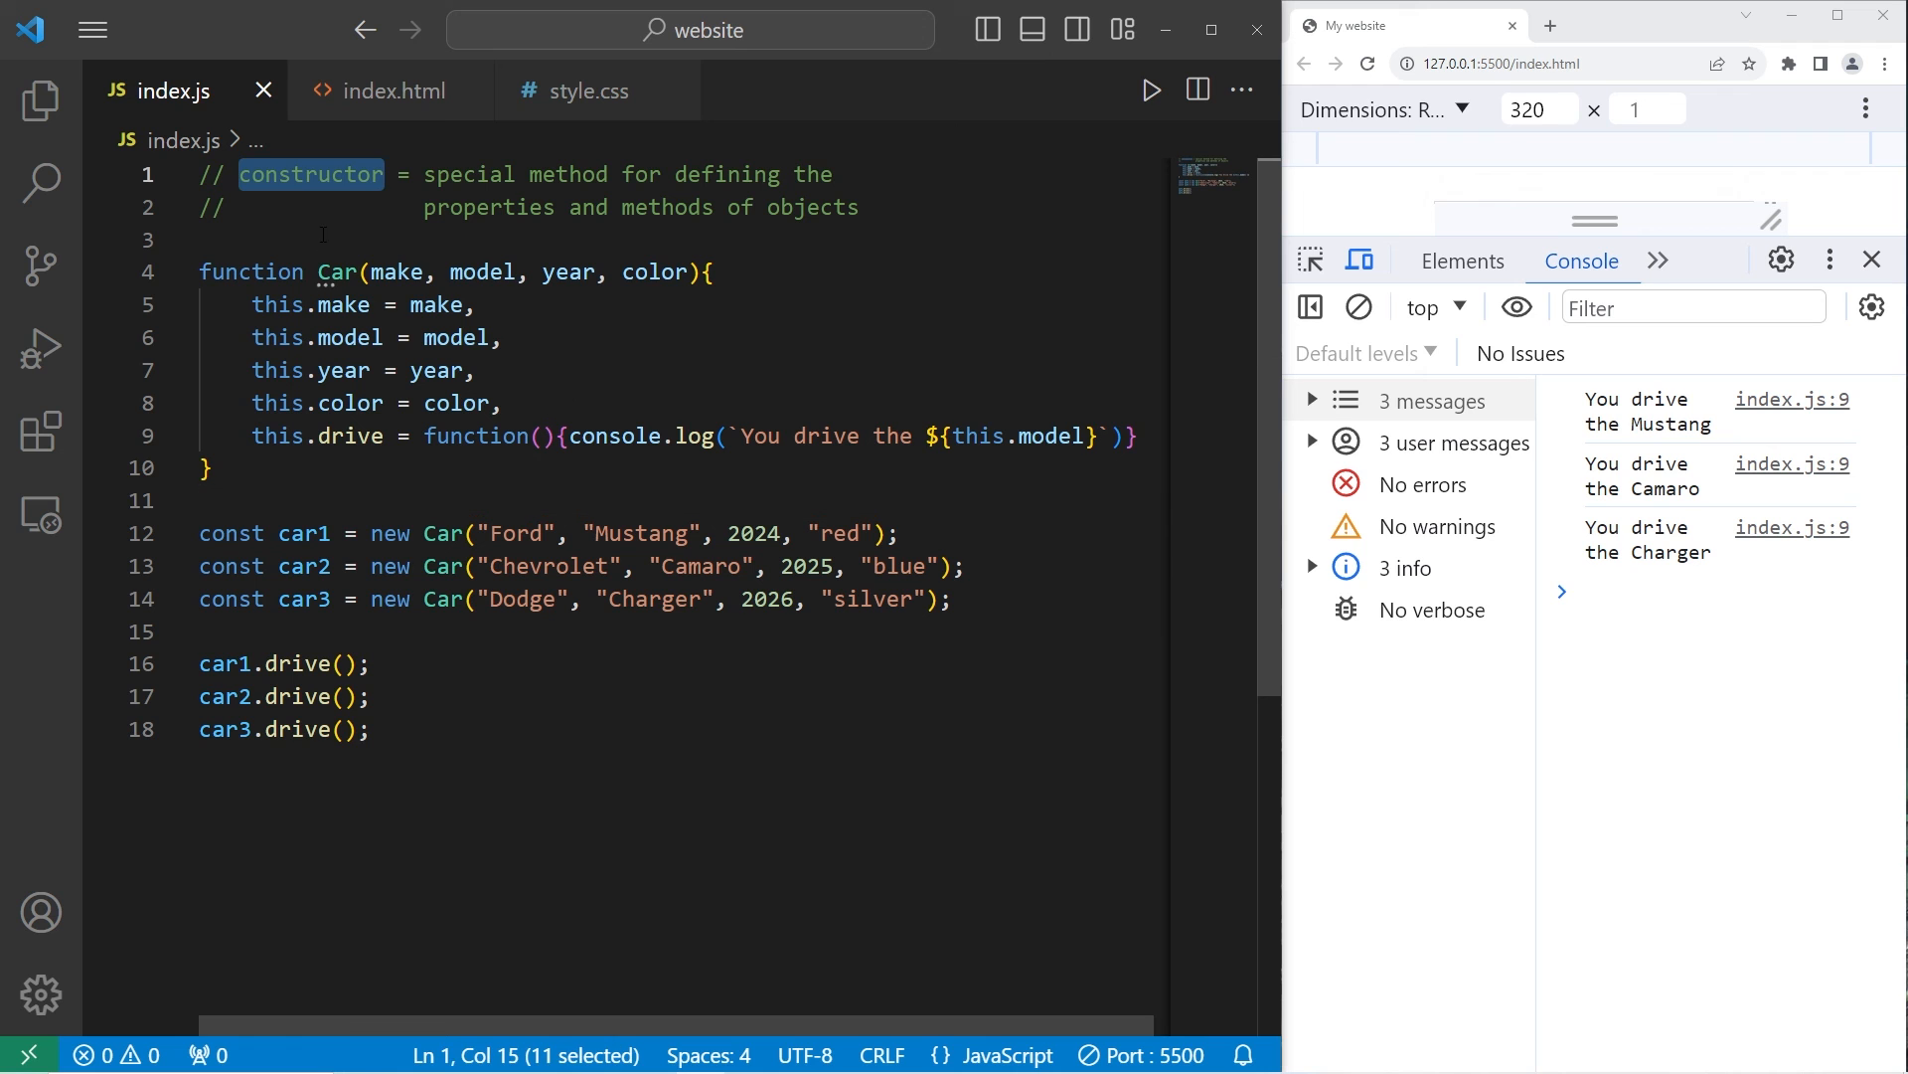